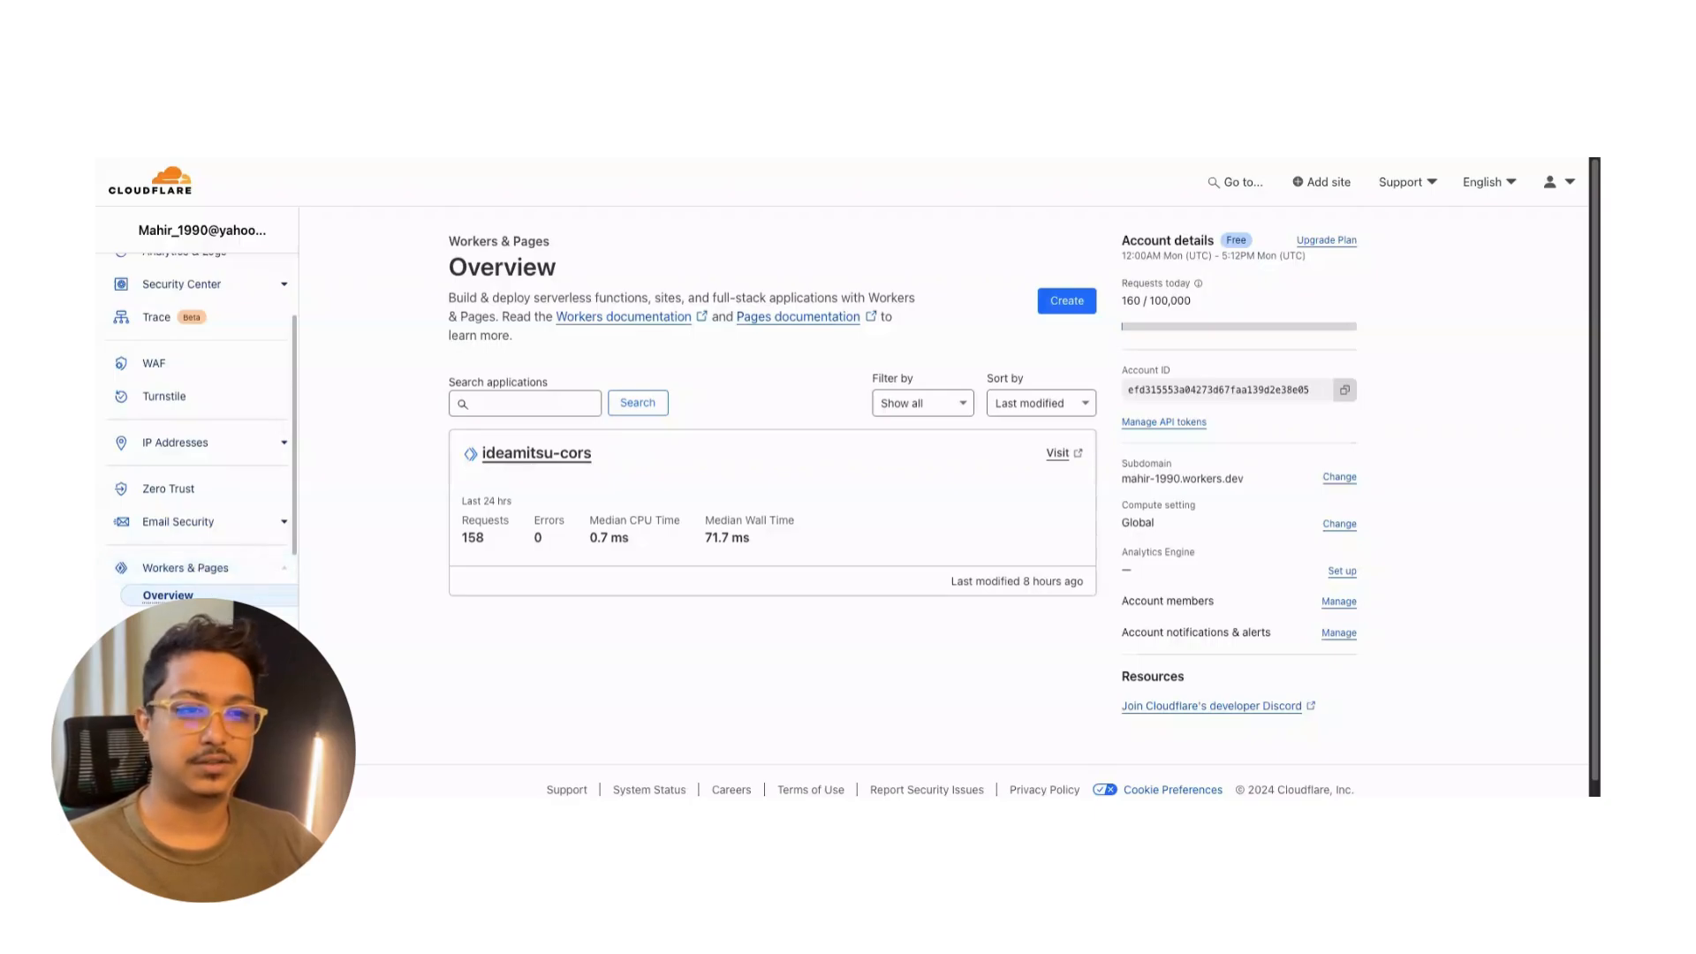
Begin creating a new Hello World Worker from the Workers & Pages overview.
click(1065, 300)
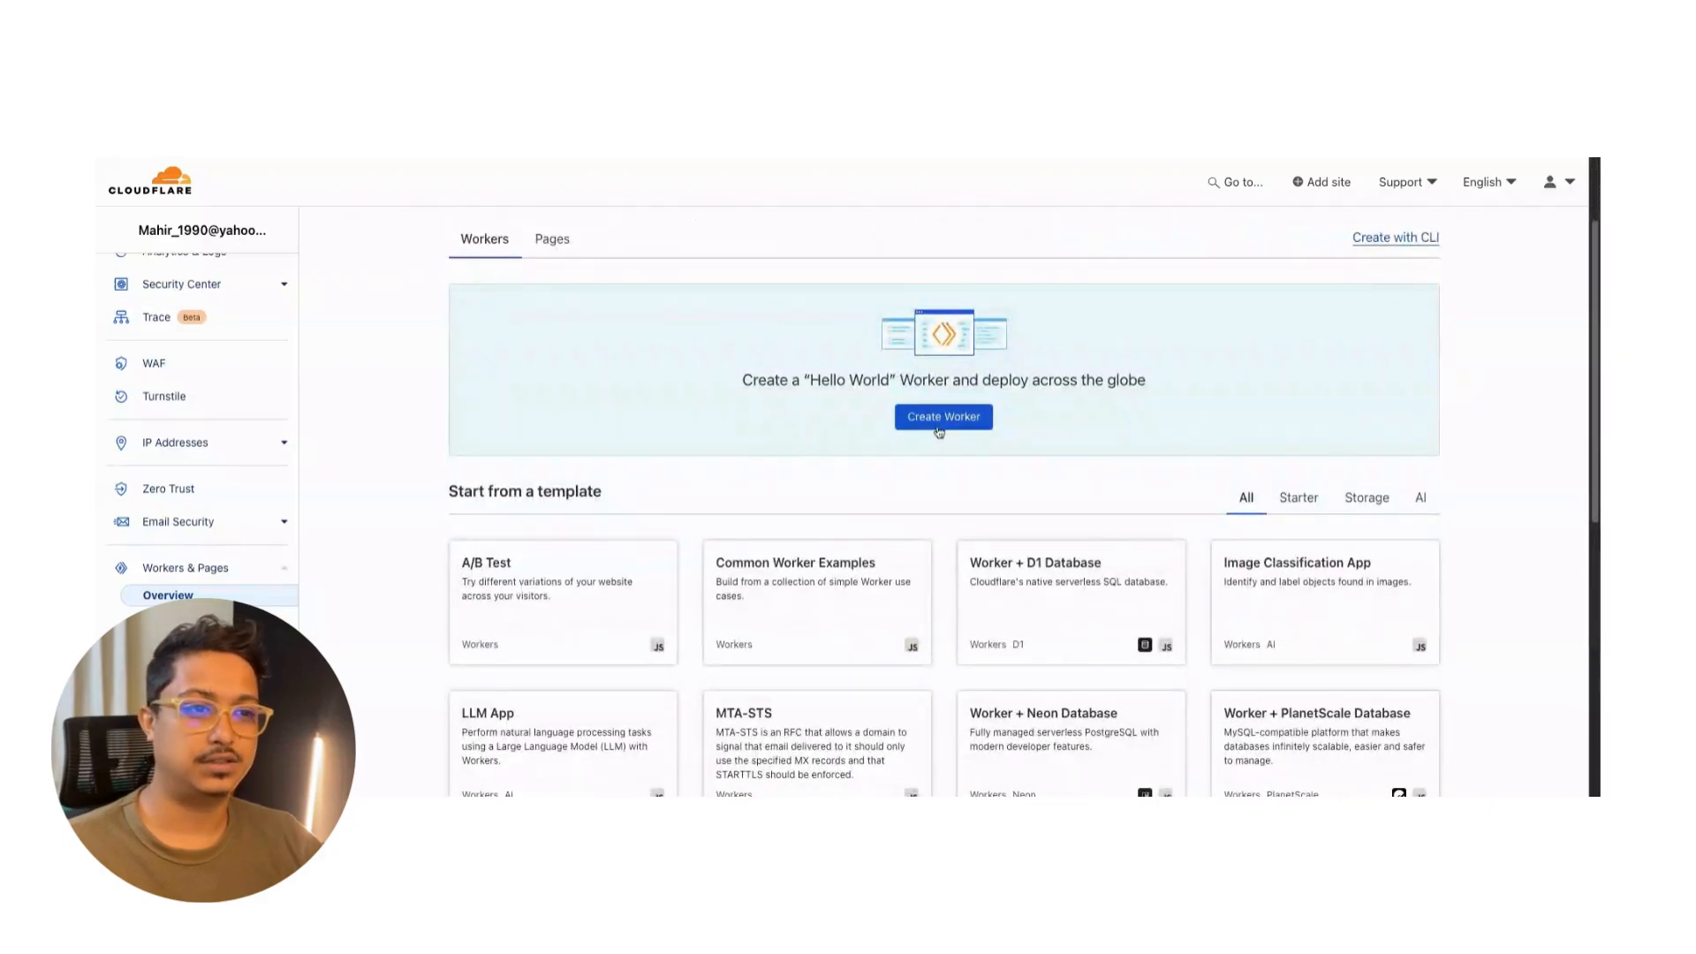
click(942, 417)
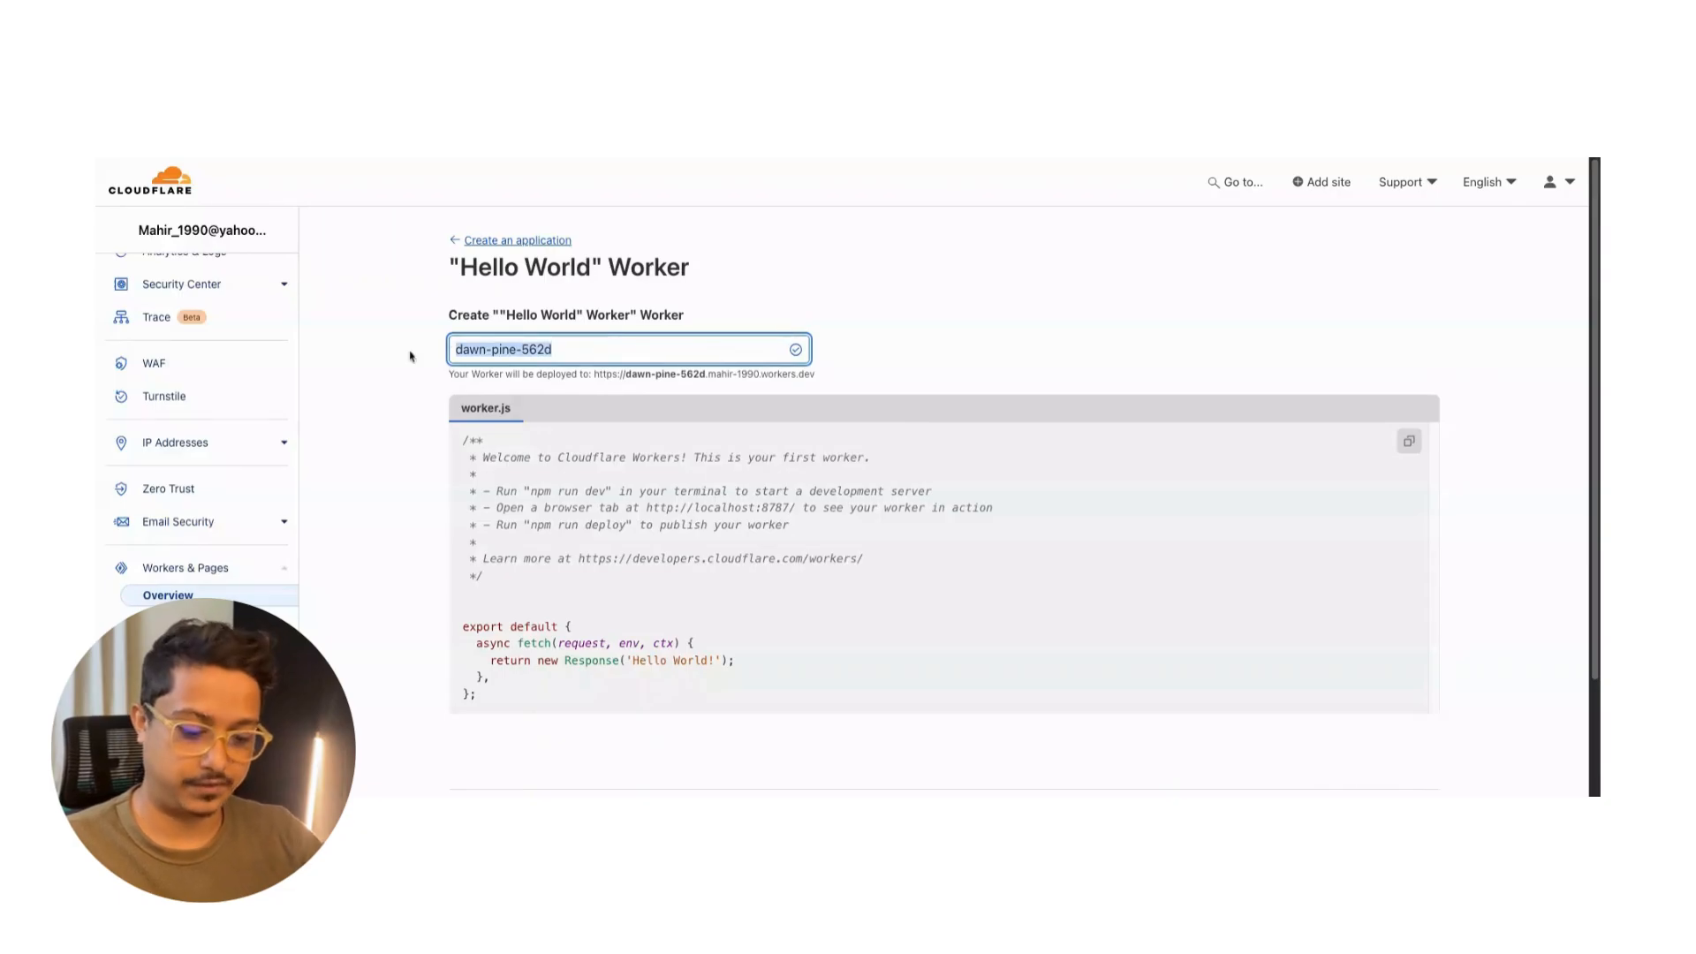
Name the starter Worker cors-proxy and deploy it to its workers.dev URL.
text(cors-proxy)
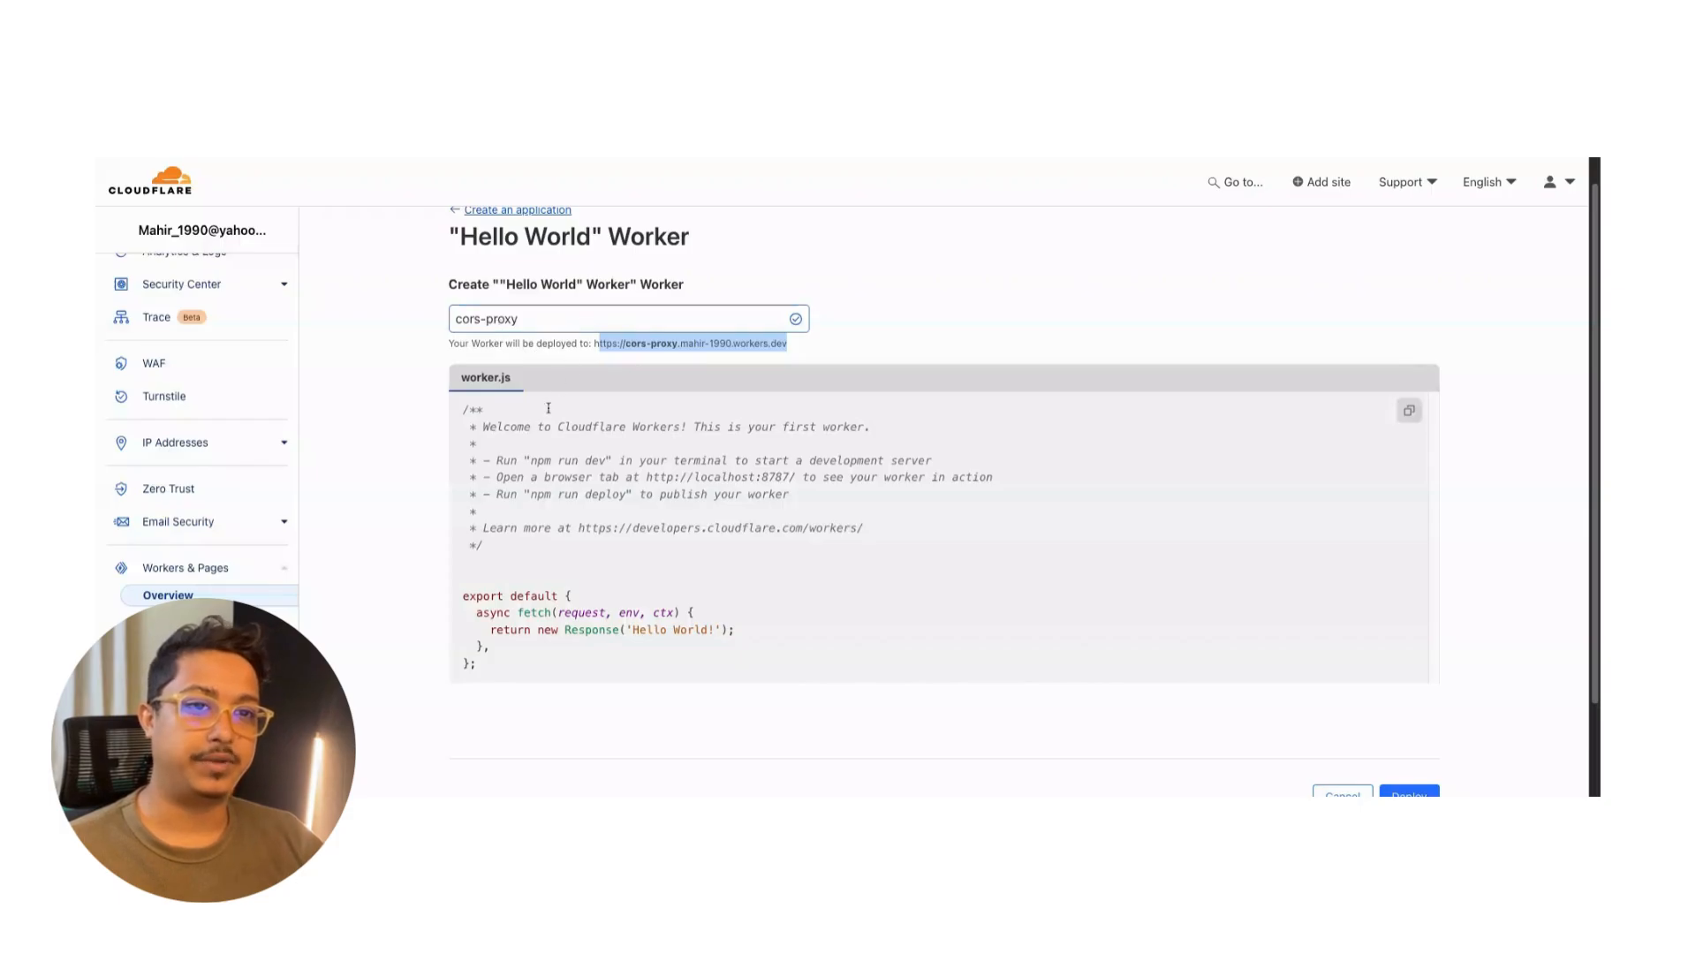
scroll(down, 3)
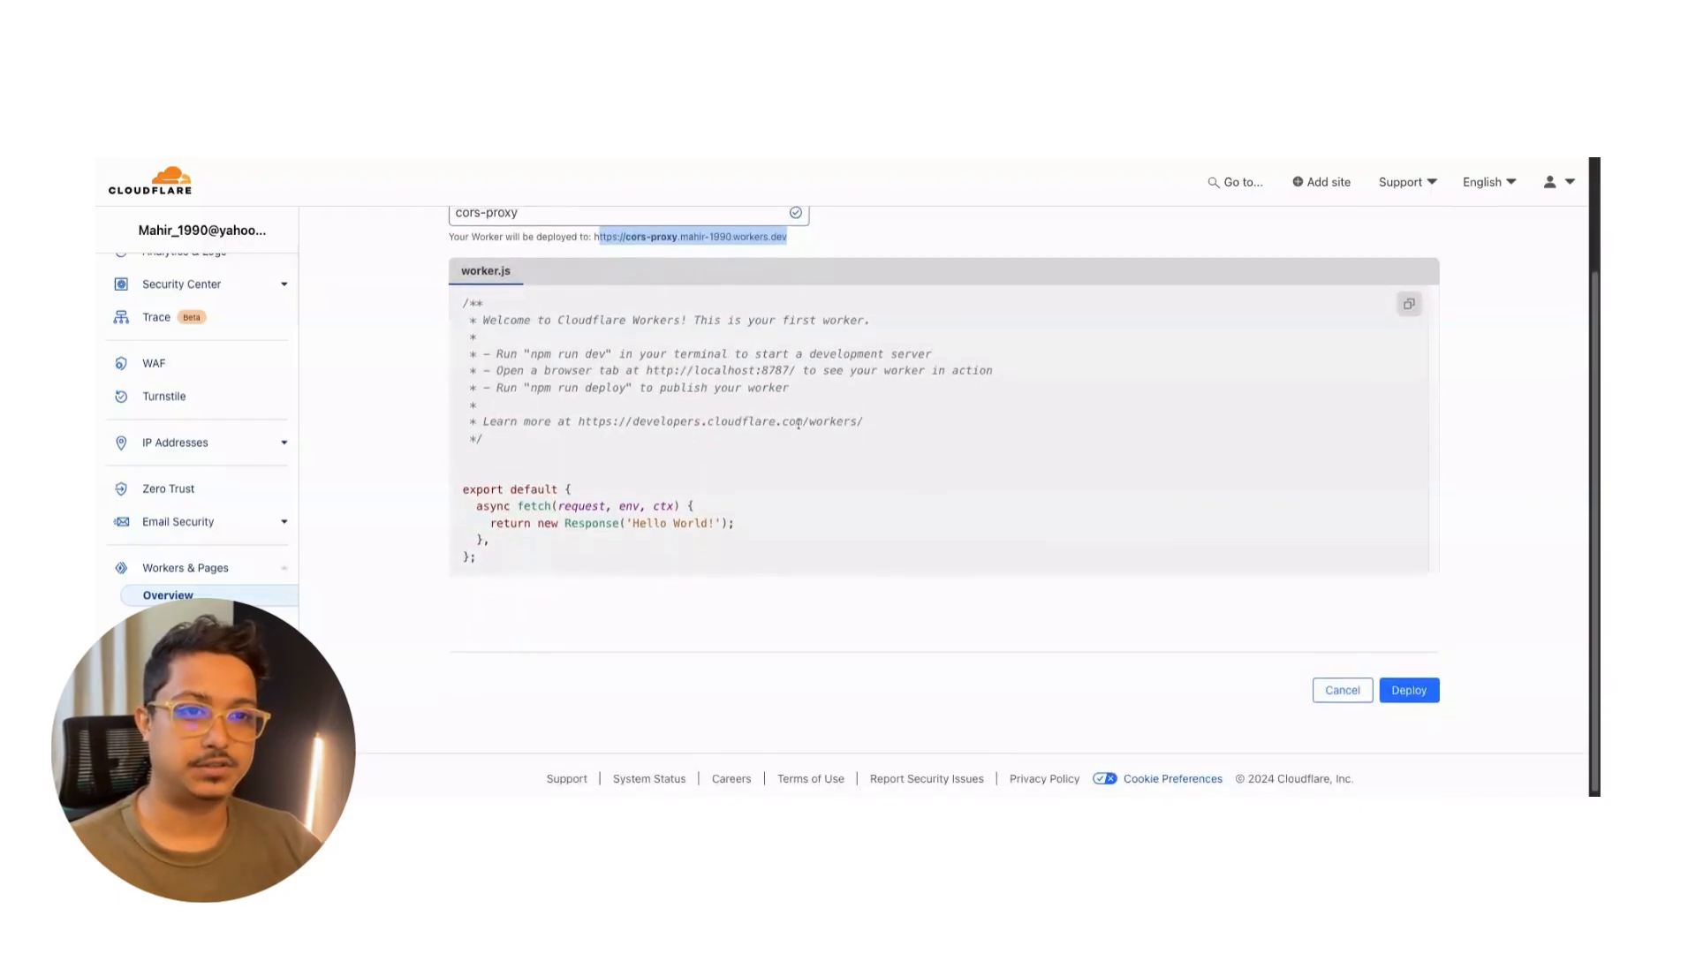
click(1408, 691)
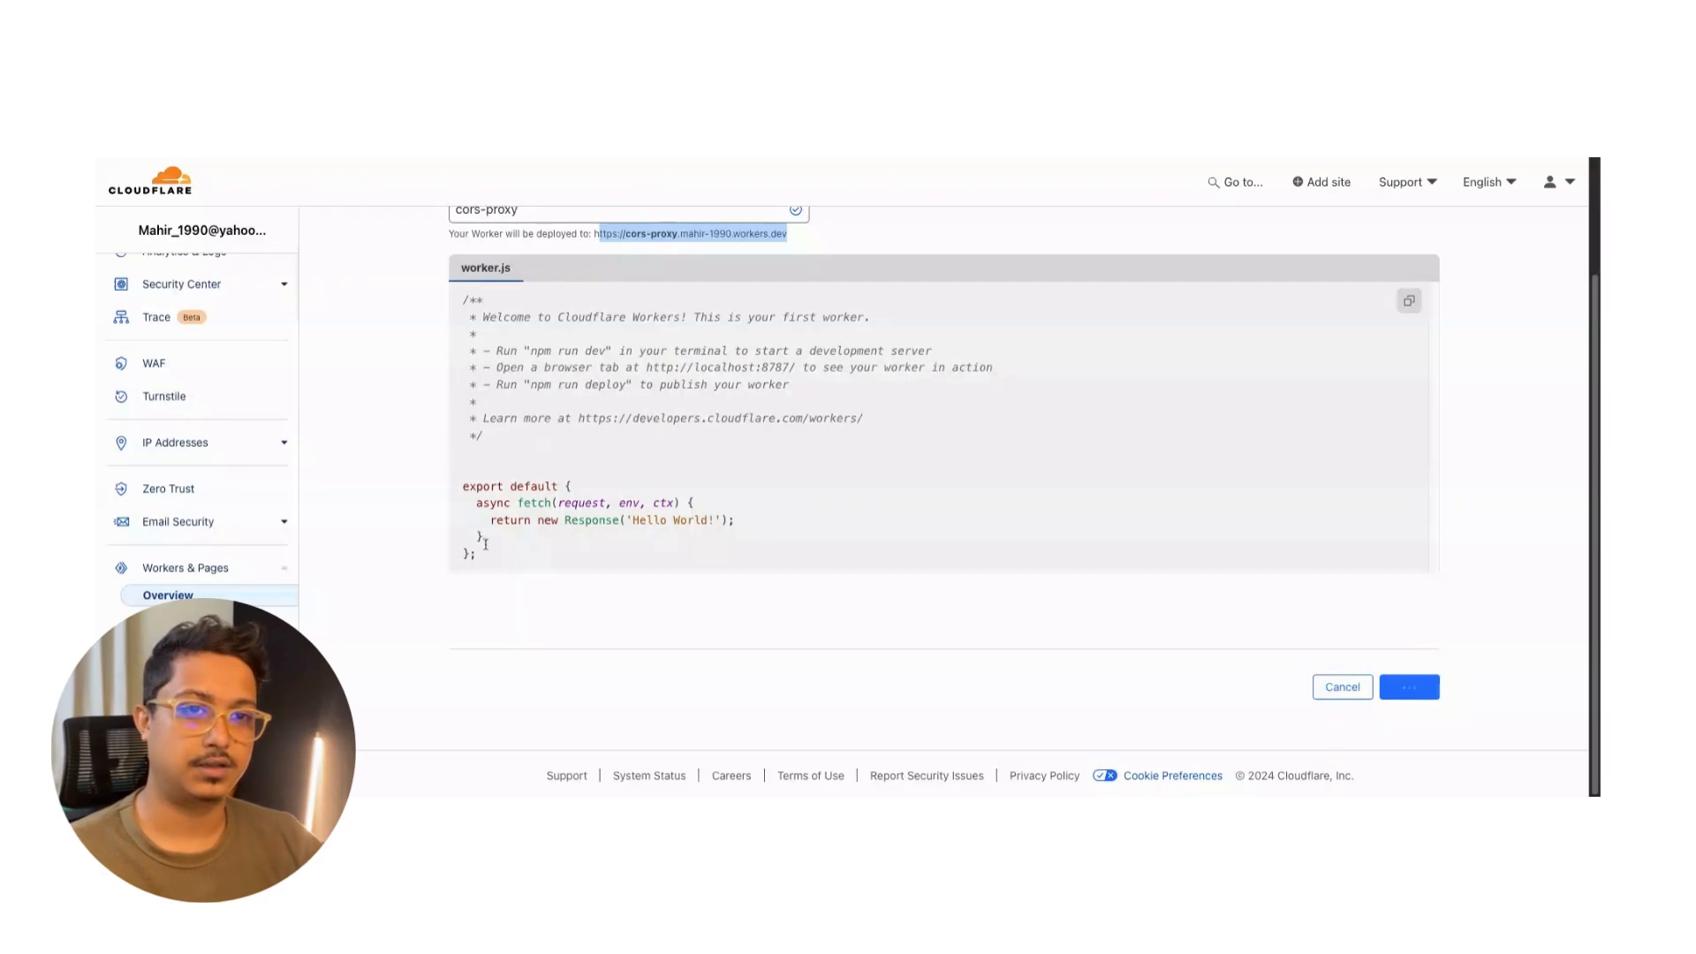
click(1408, 685)
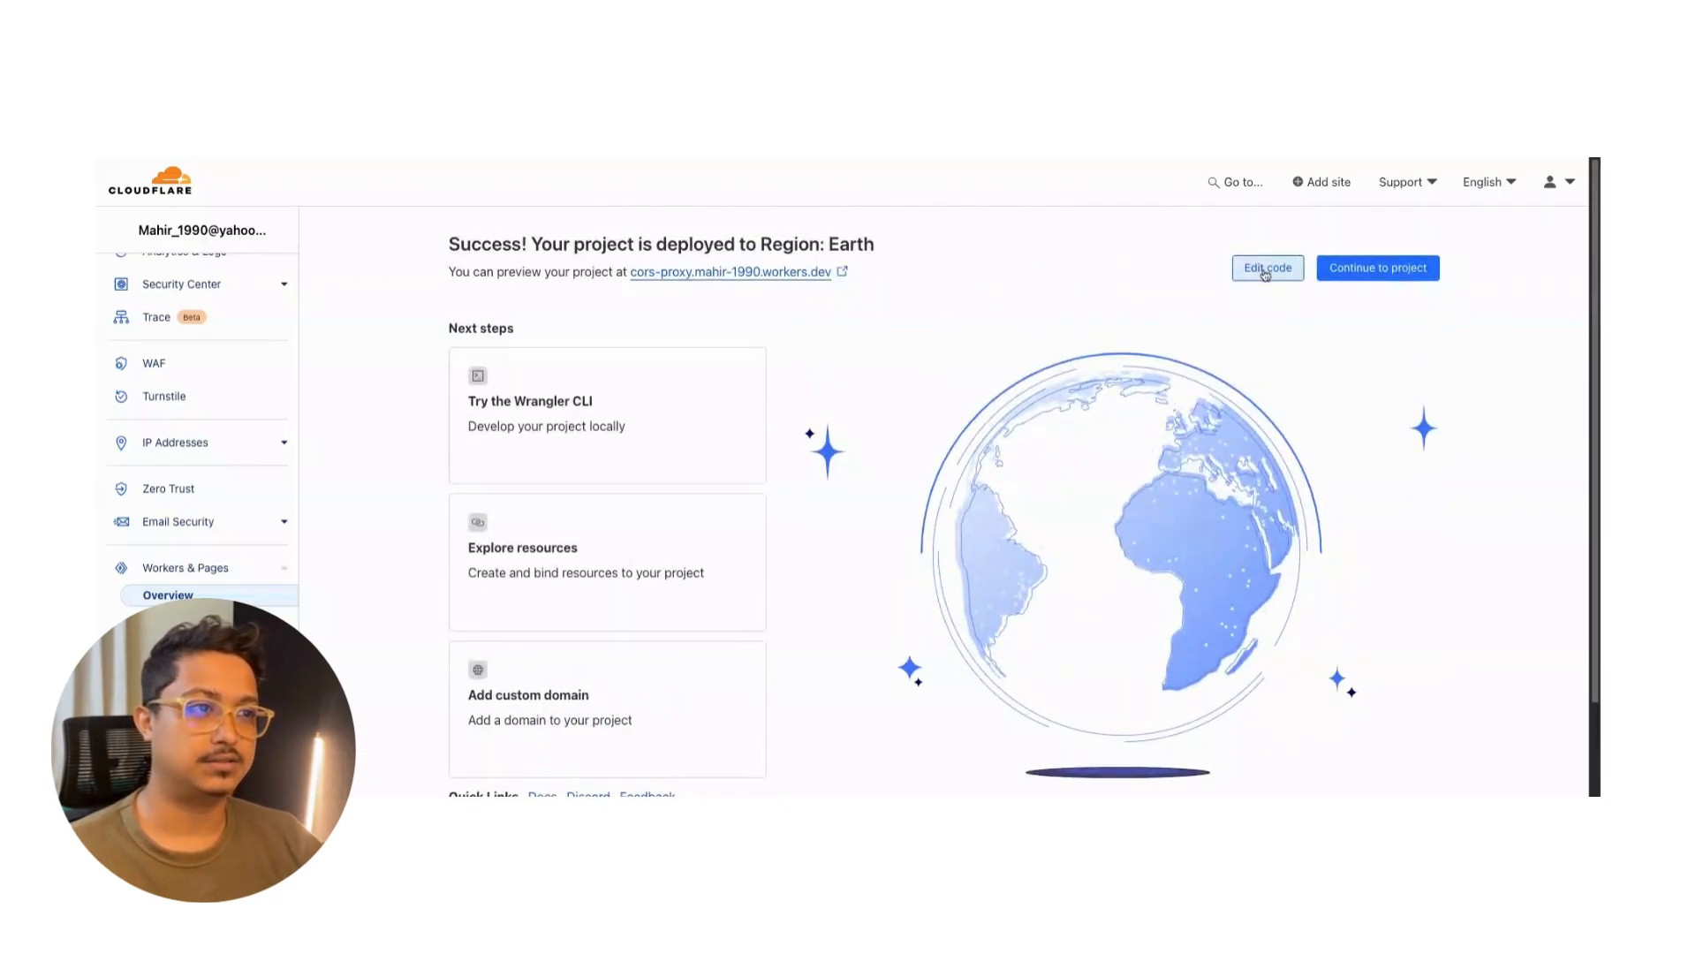
Open the cors-proxy Worker's worker.js in the code editor with live preview.
click(1265, 266)
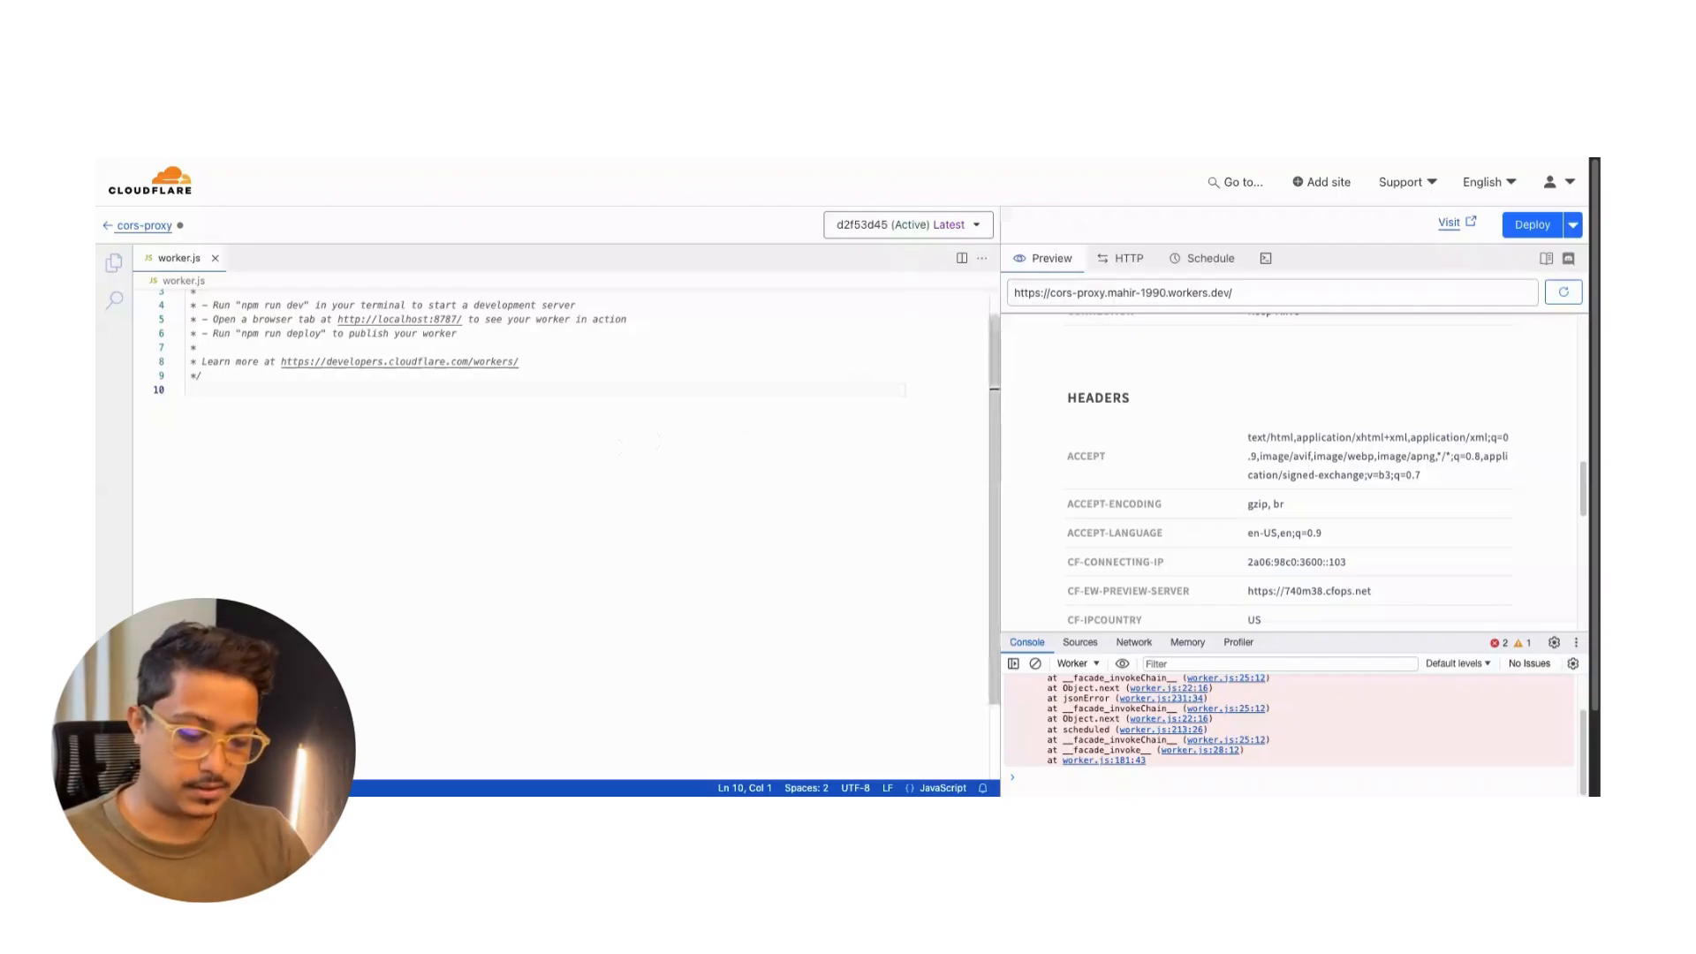
Write an empty async function handleRequest(request) { } in worker.js.
text(async function he)
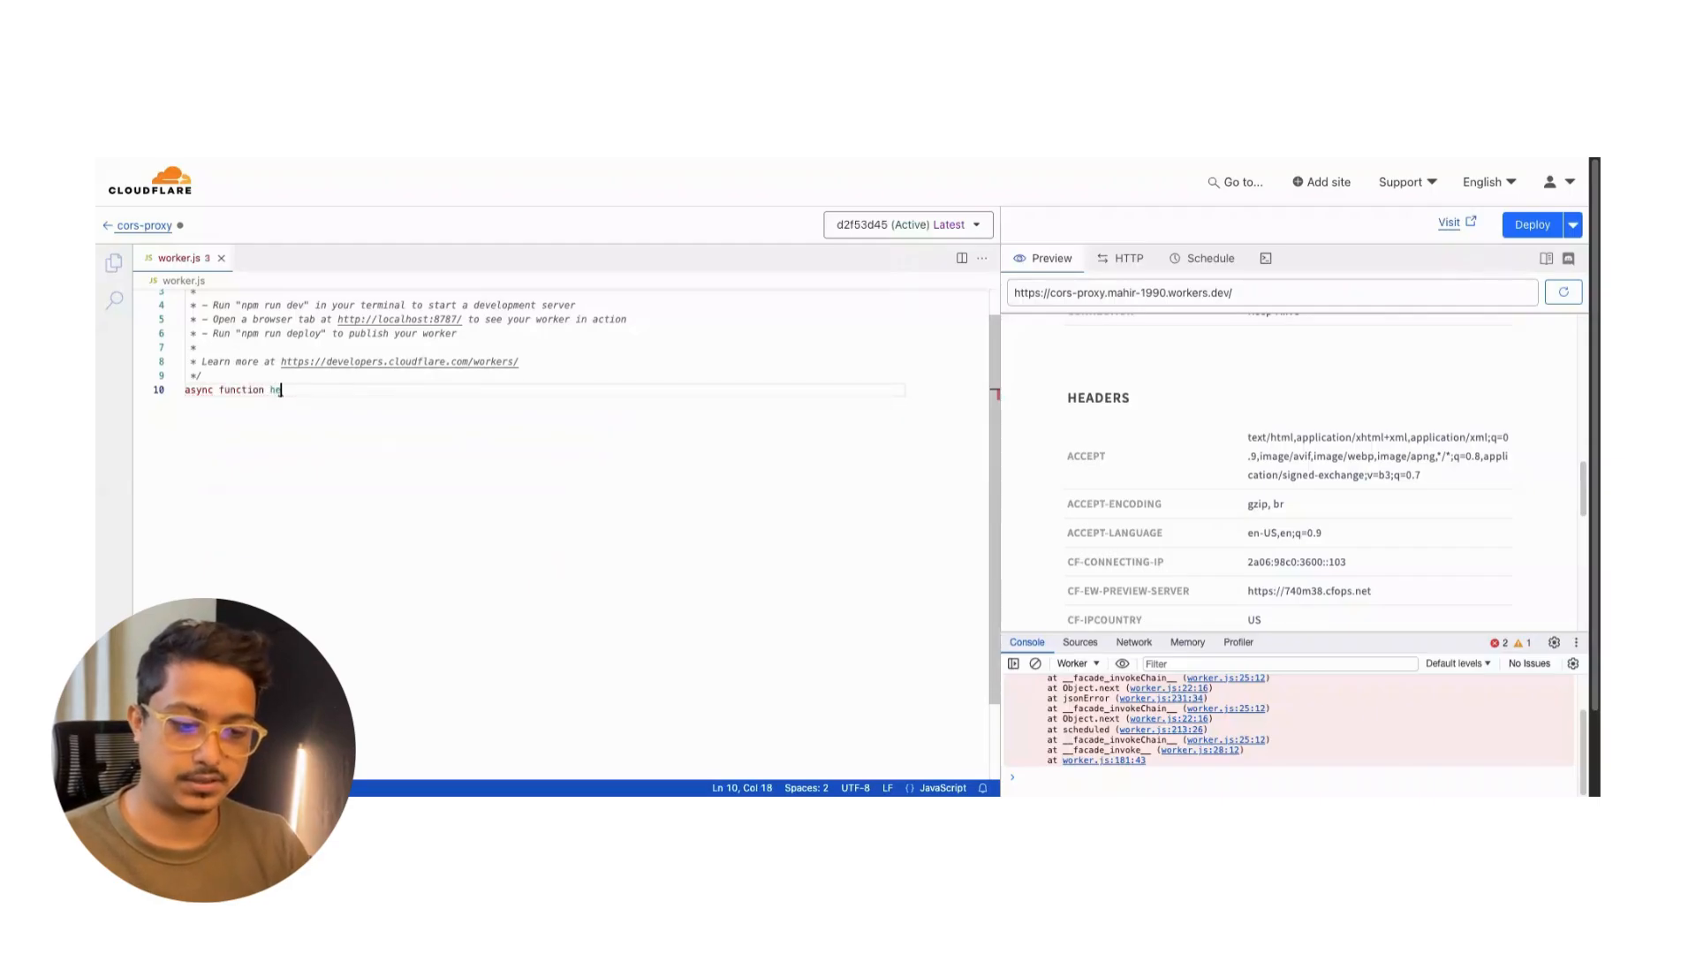
text(ndle)
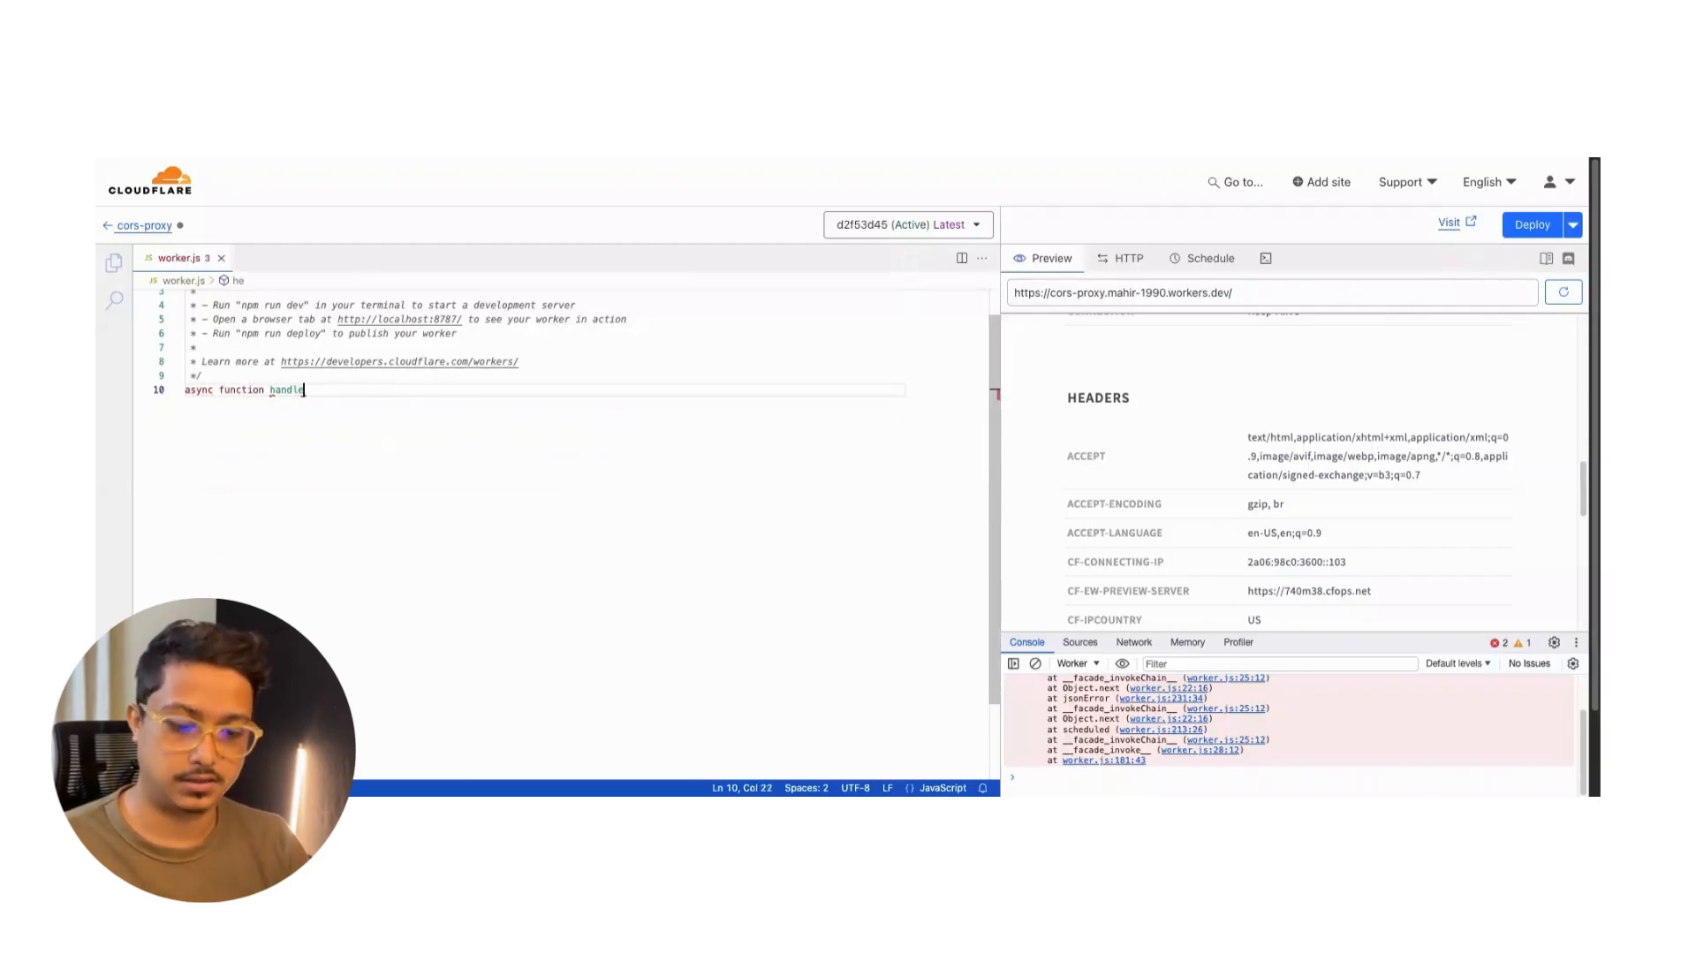
text(Request)
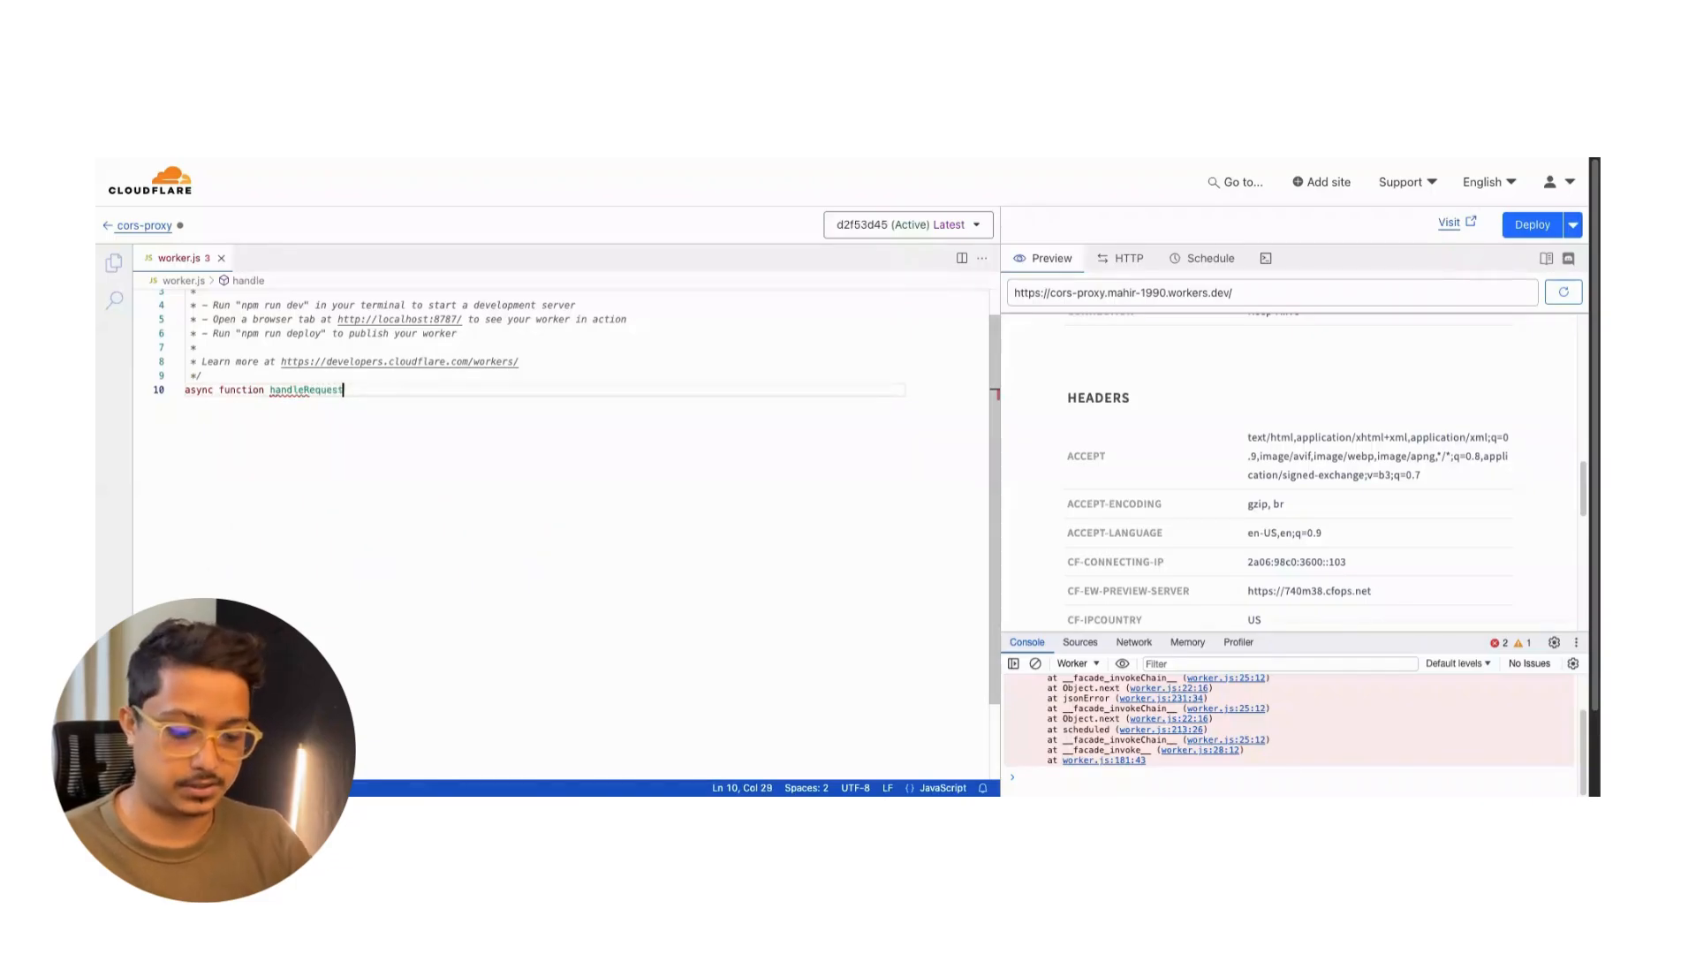
text((r)
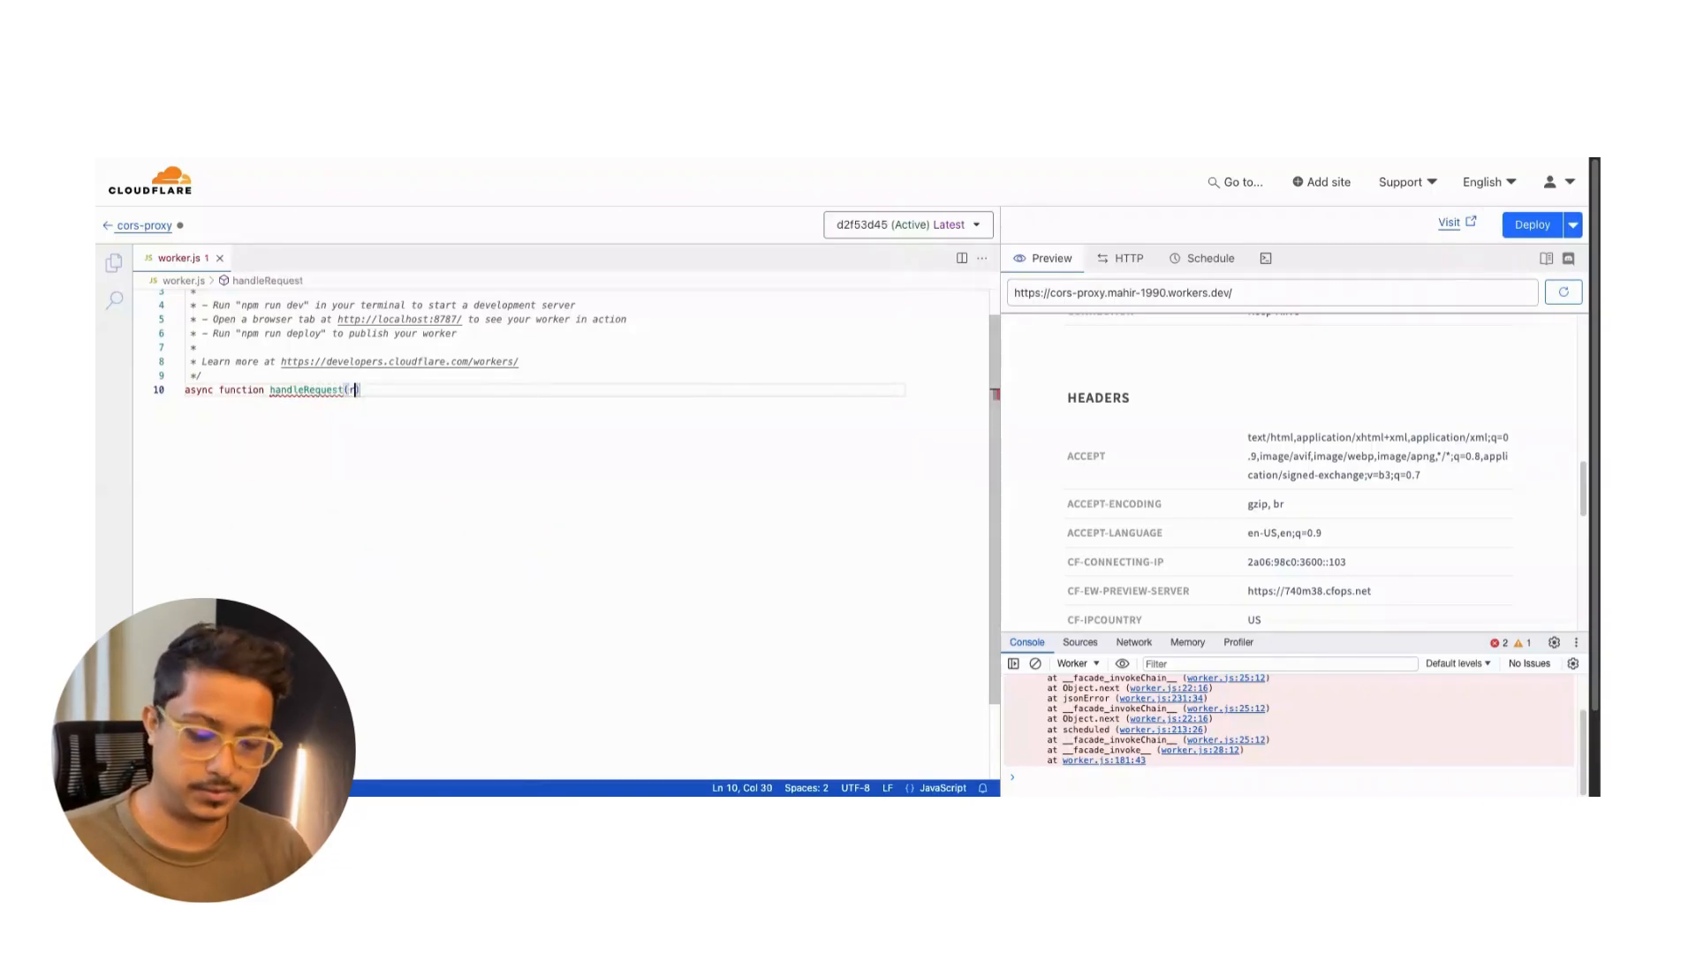
text(equest)
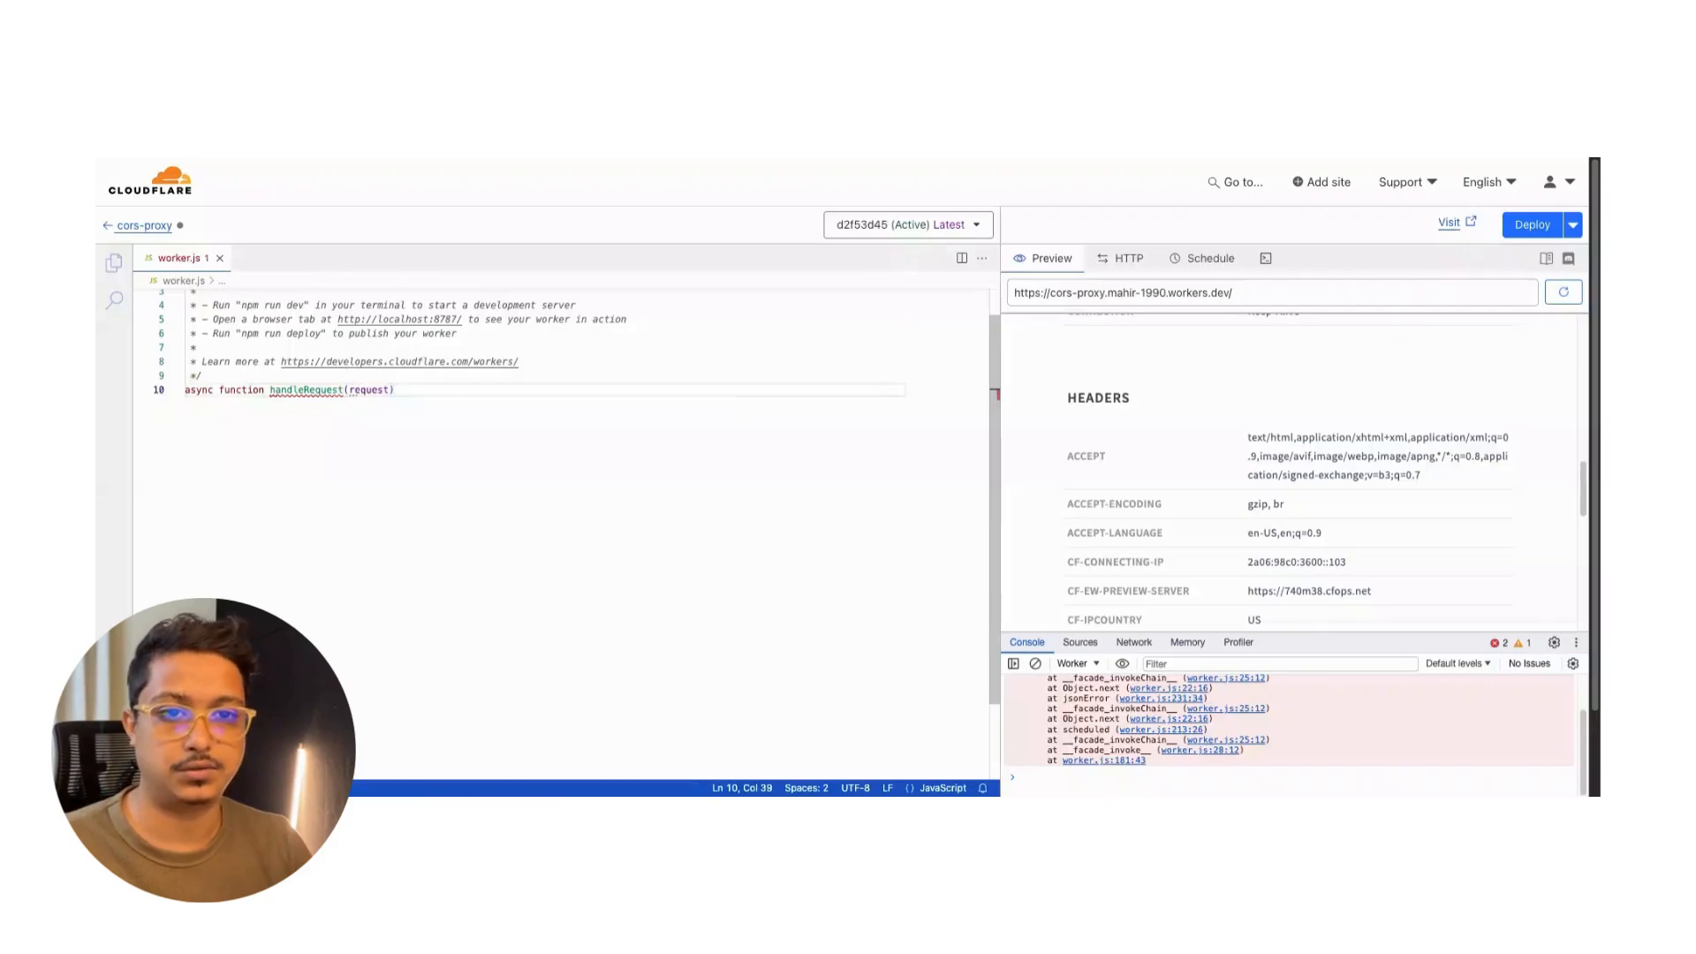
text({)
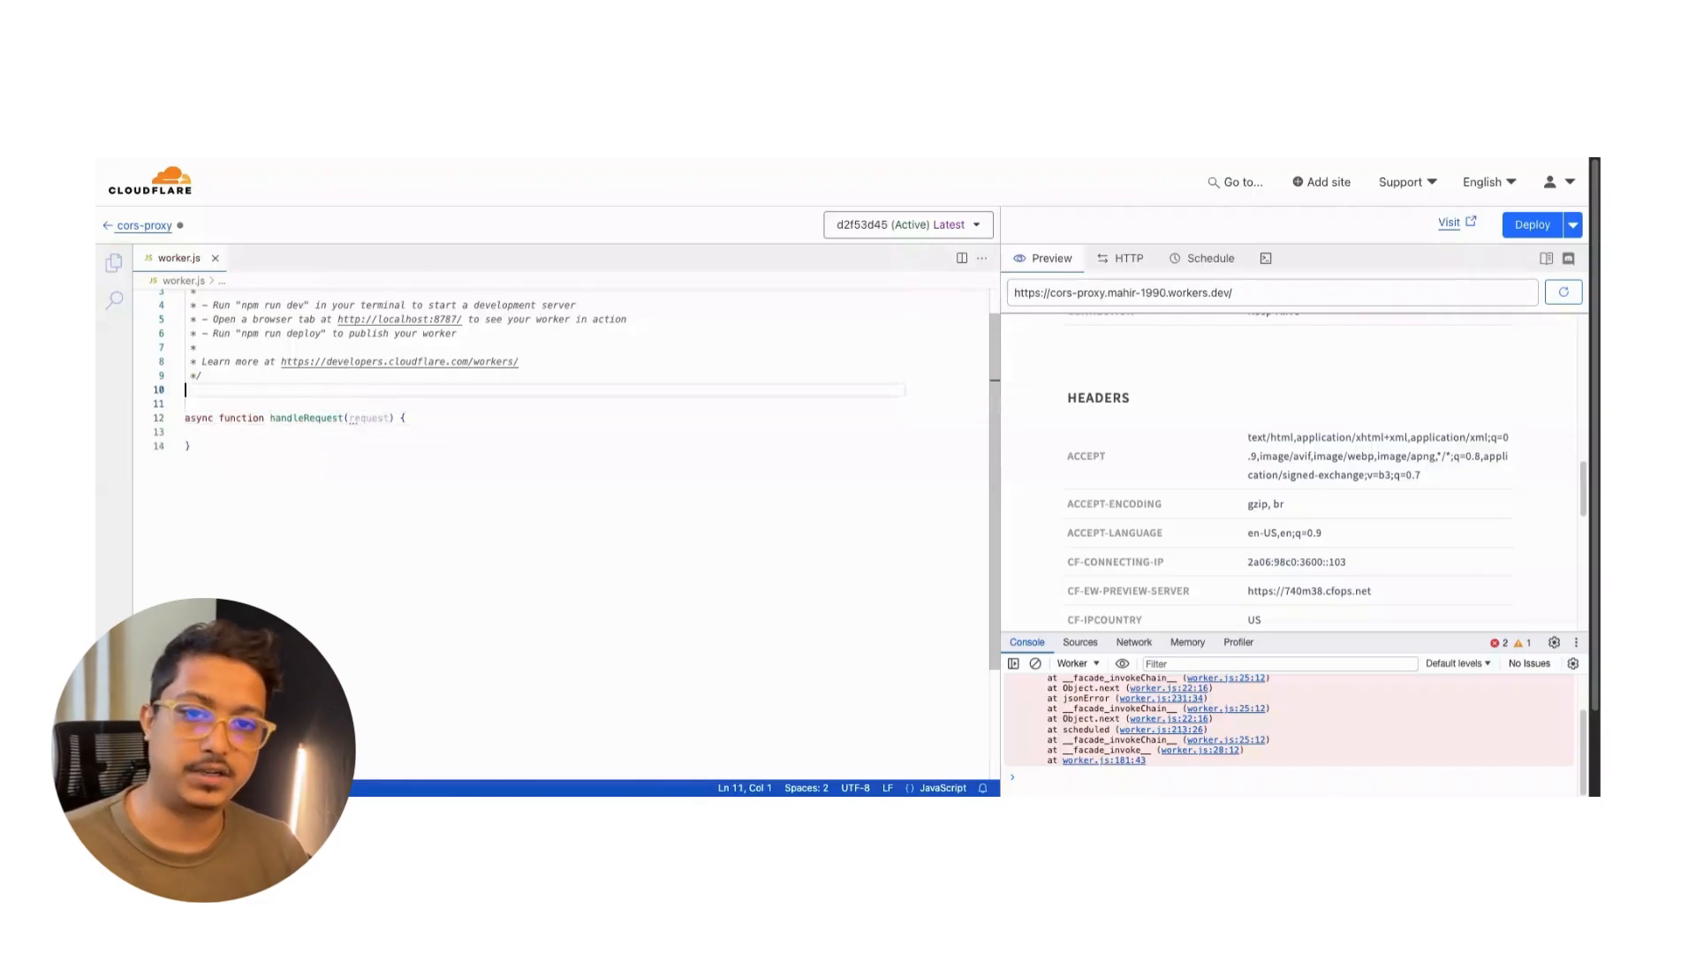
Add addEventListener('fetch', event => { ... }) above handleRequest.
text(addEventListener)
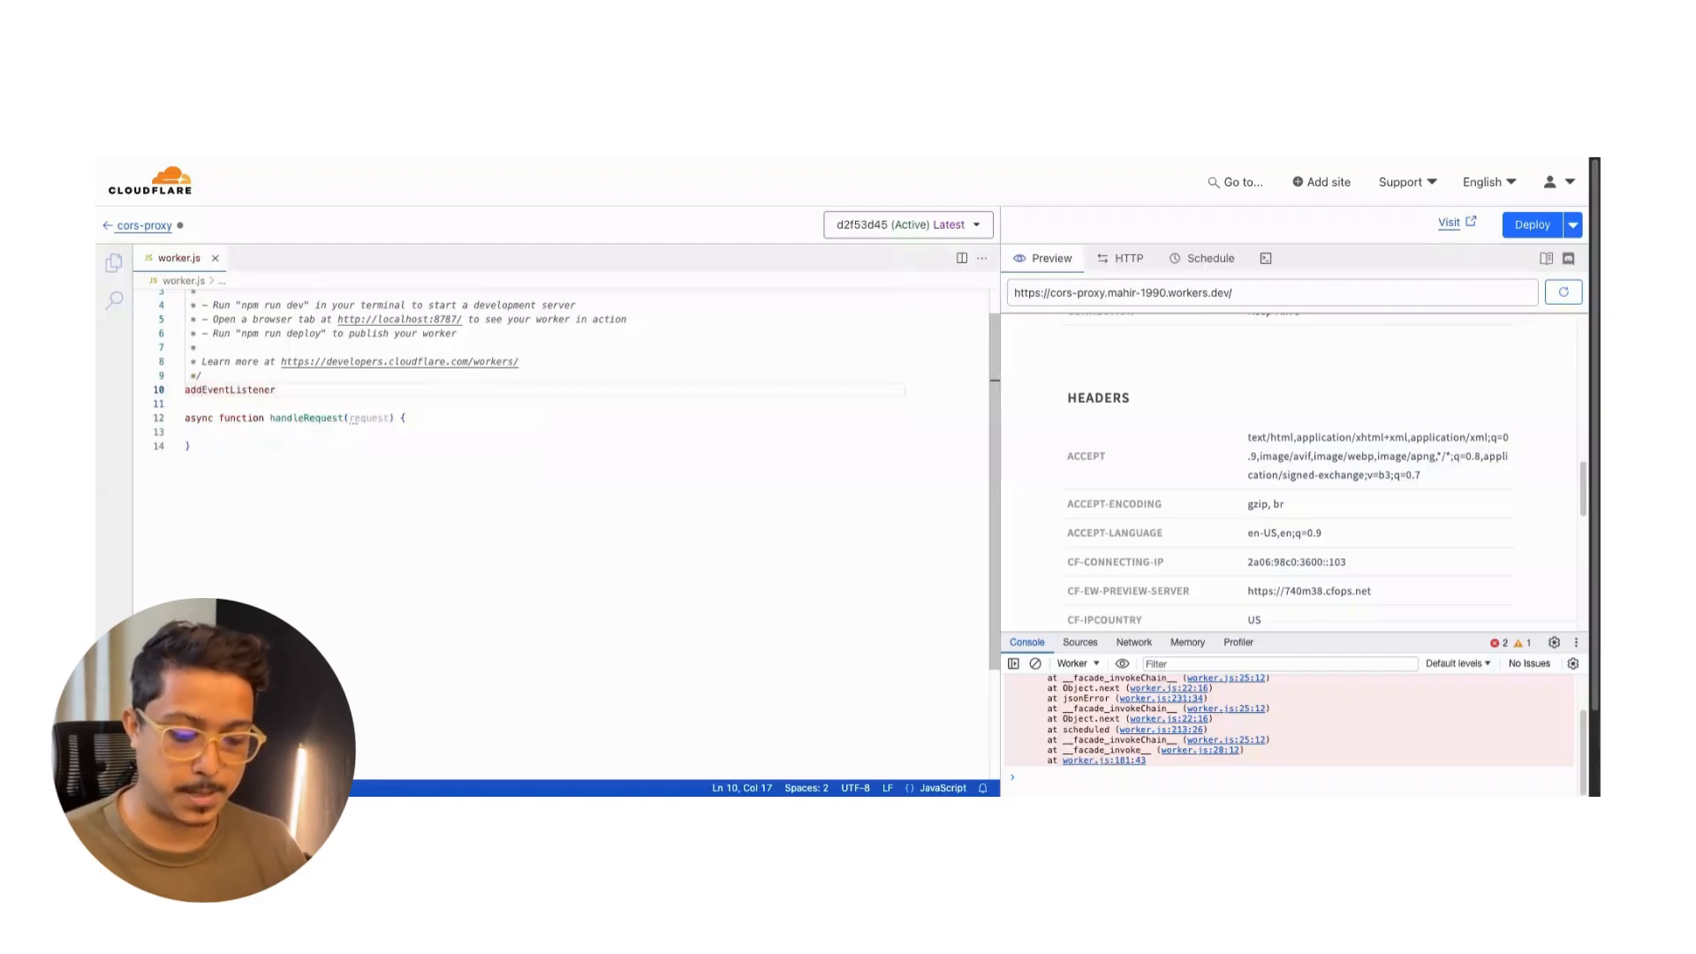
text(('fetch)
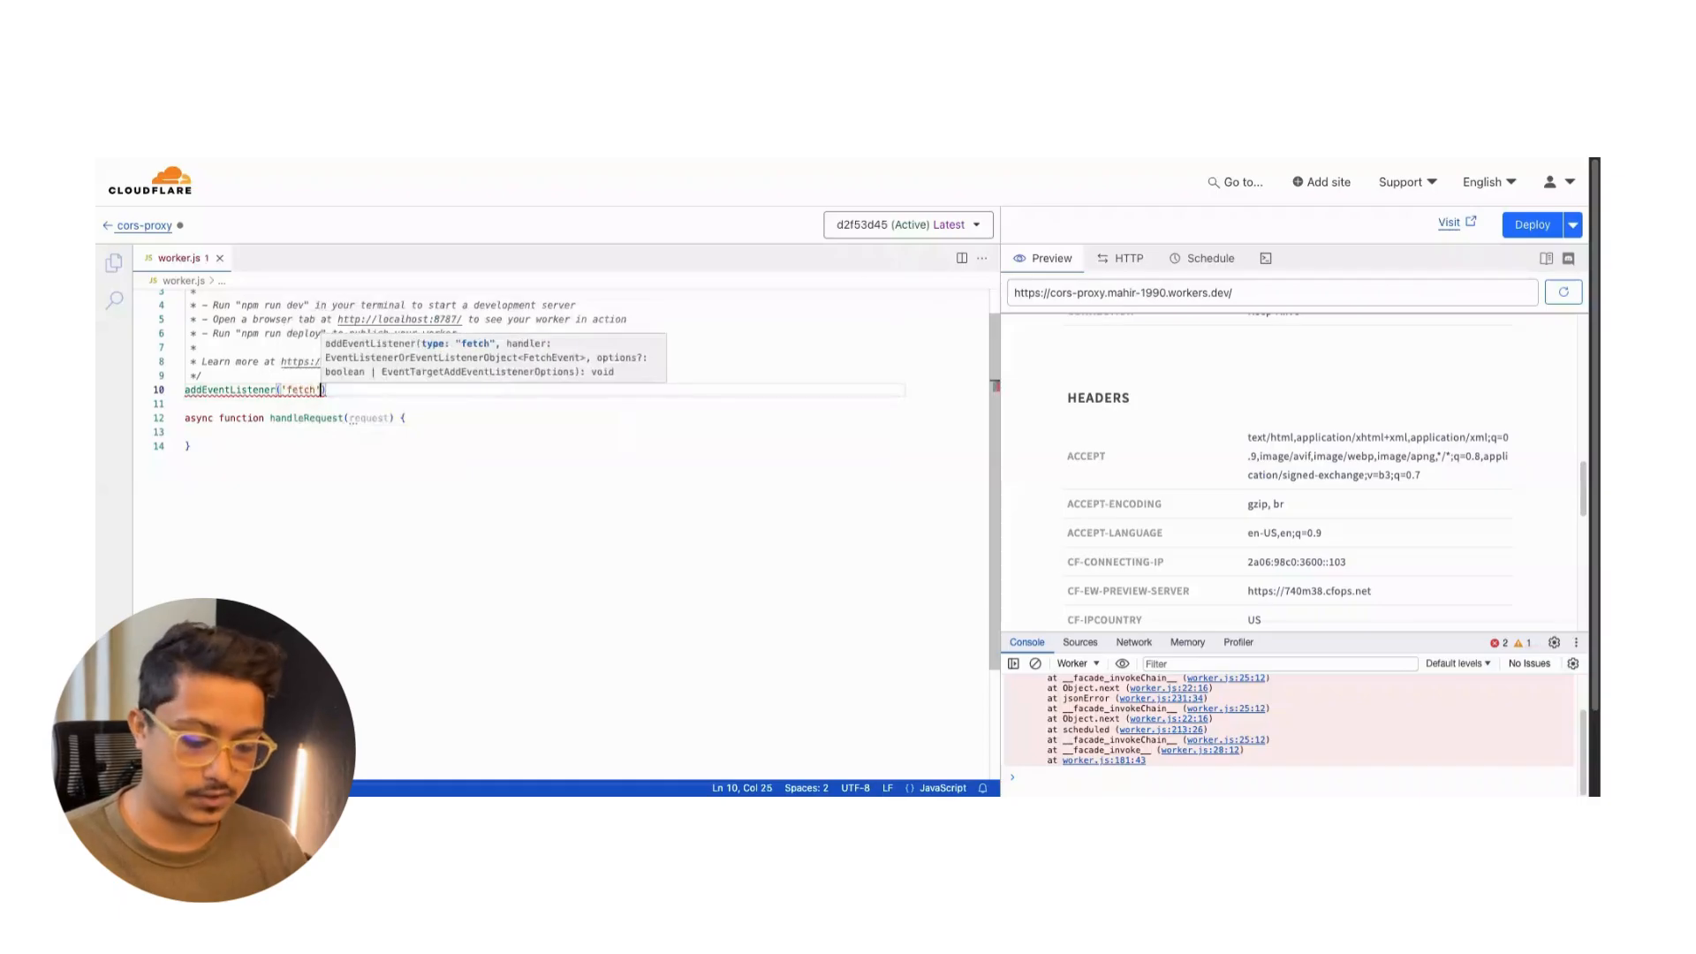
text(, event => {)
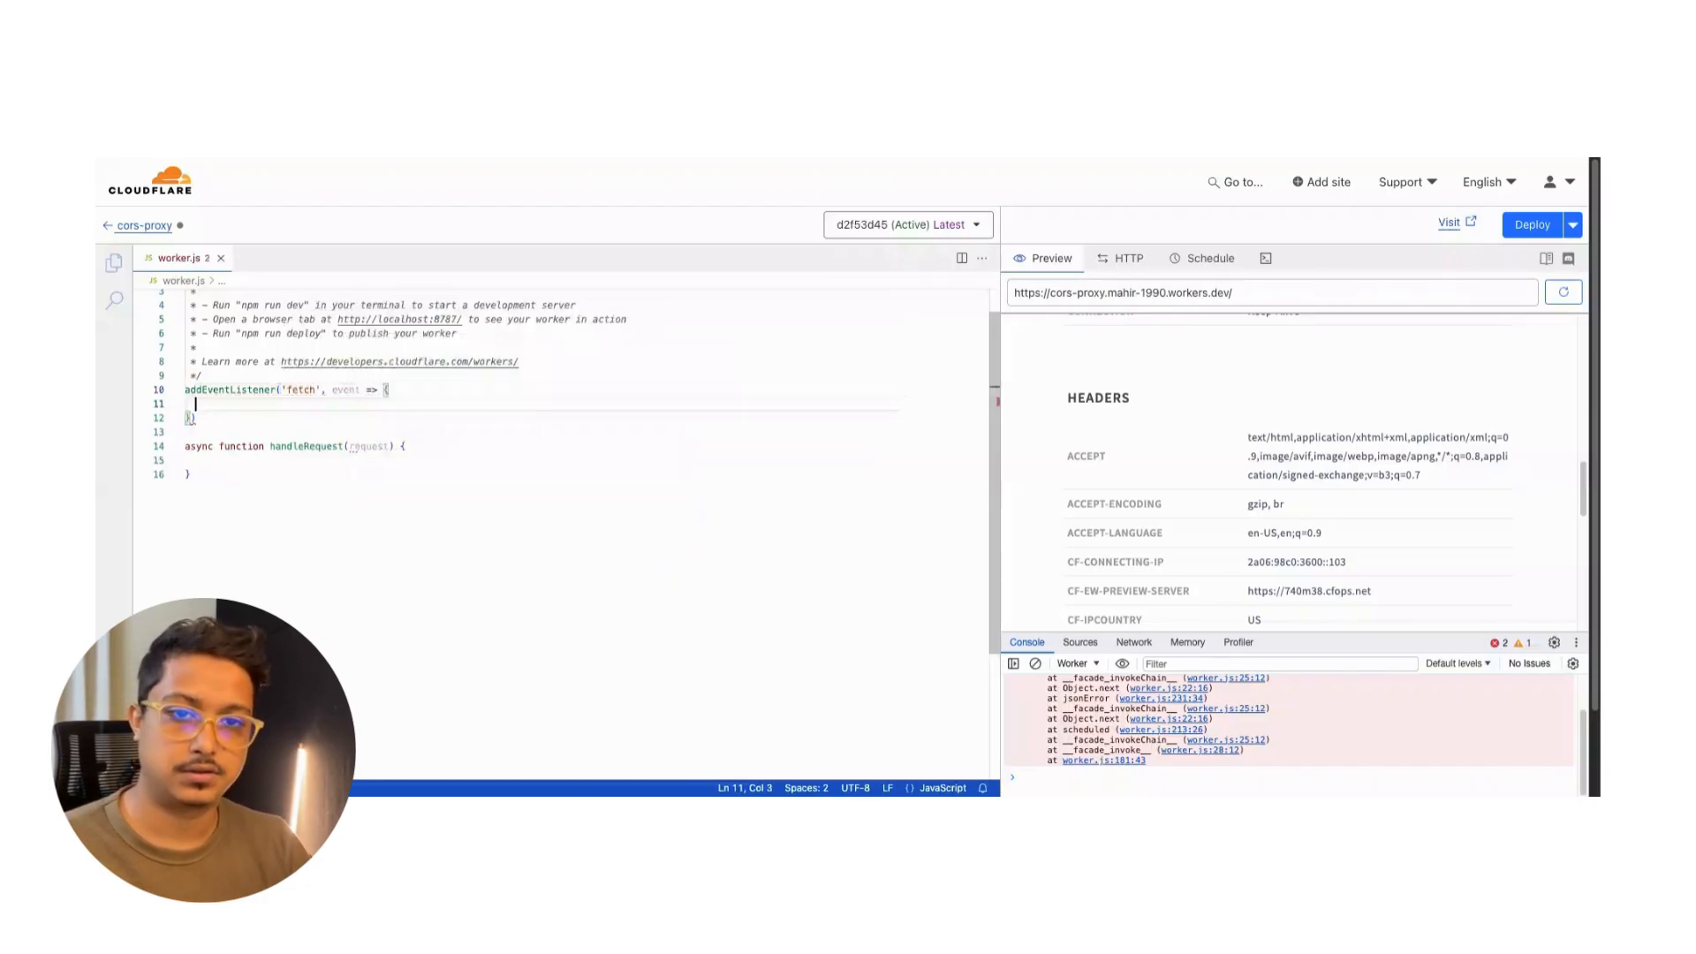
text(event)
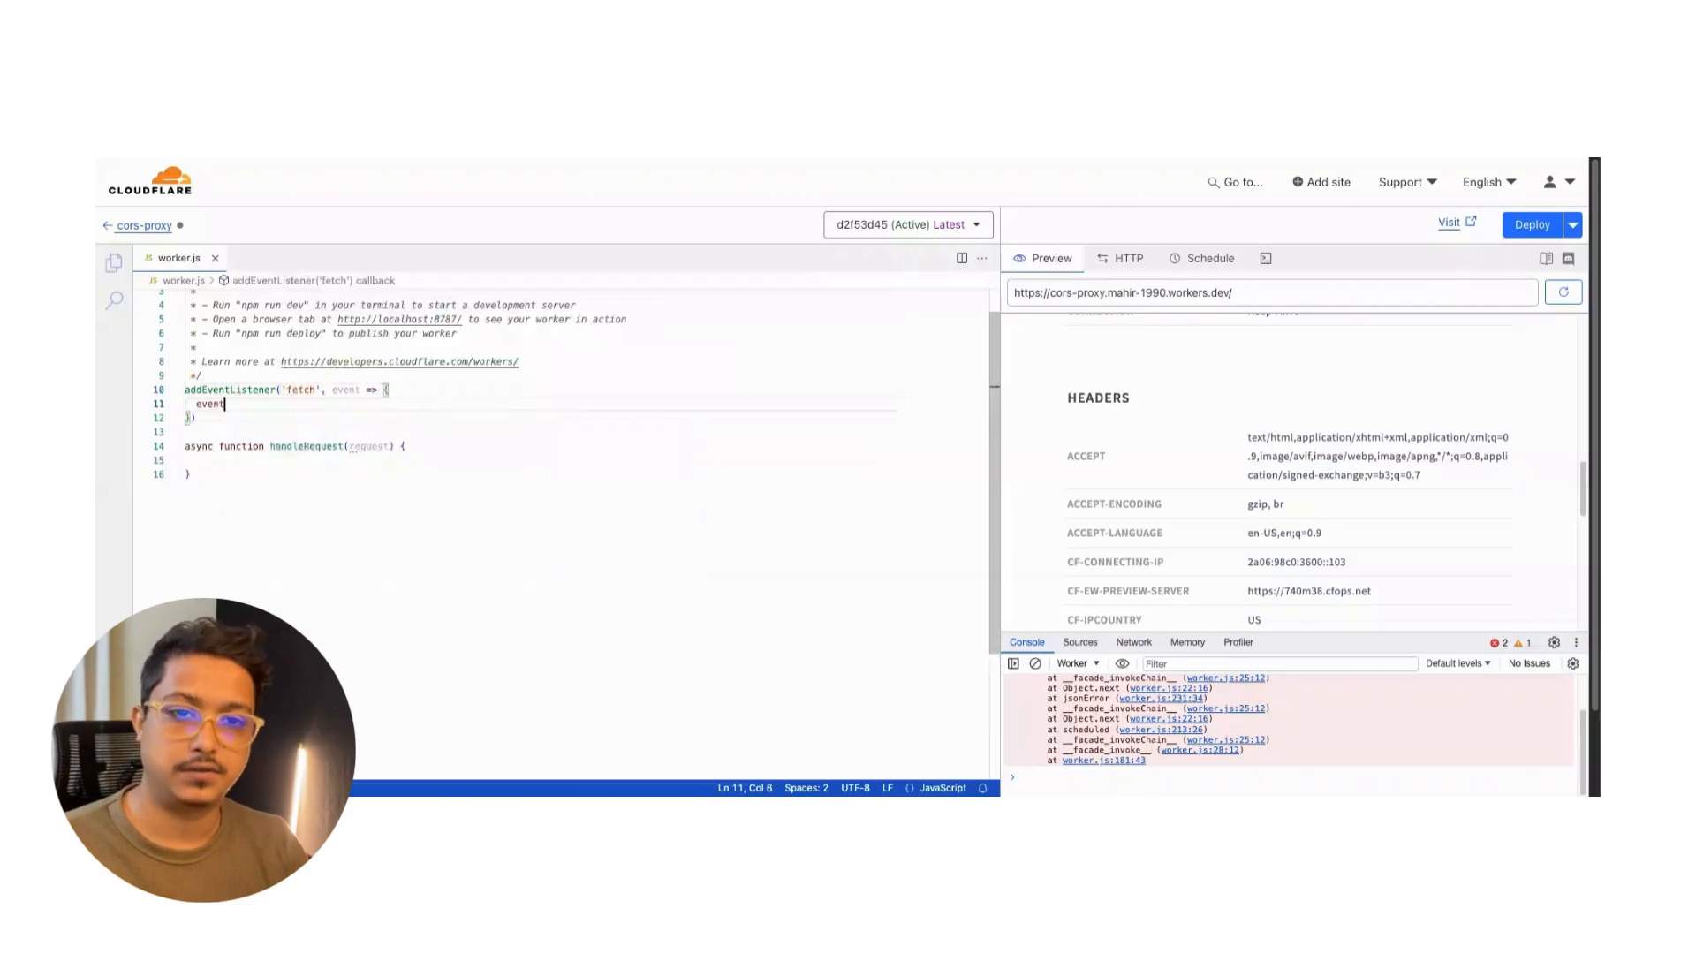
text(.hand)
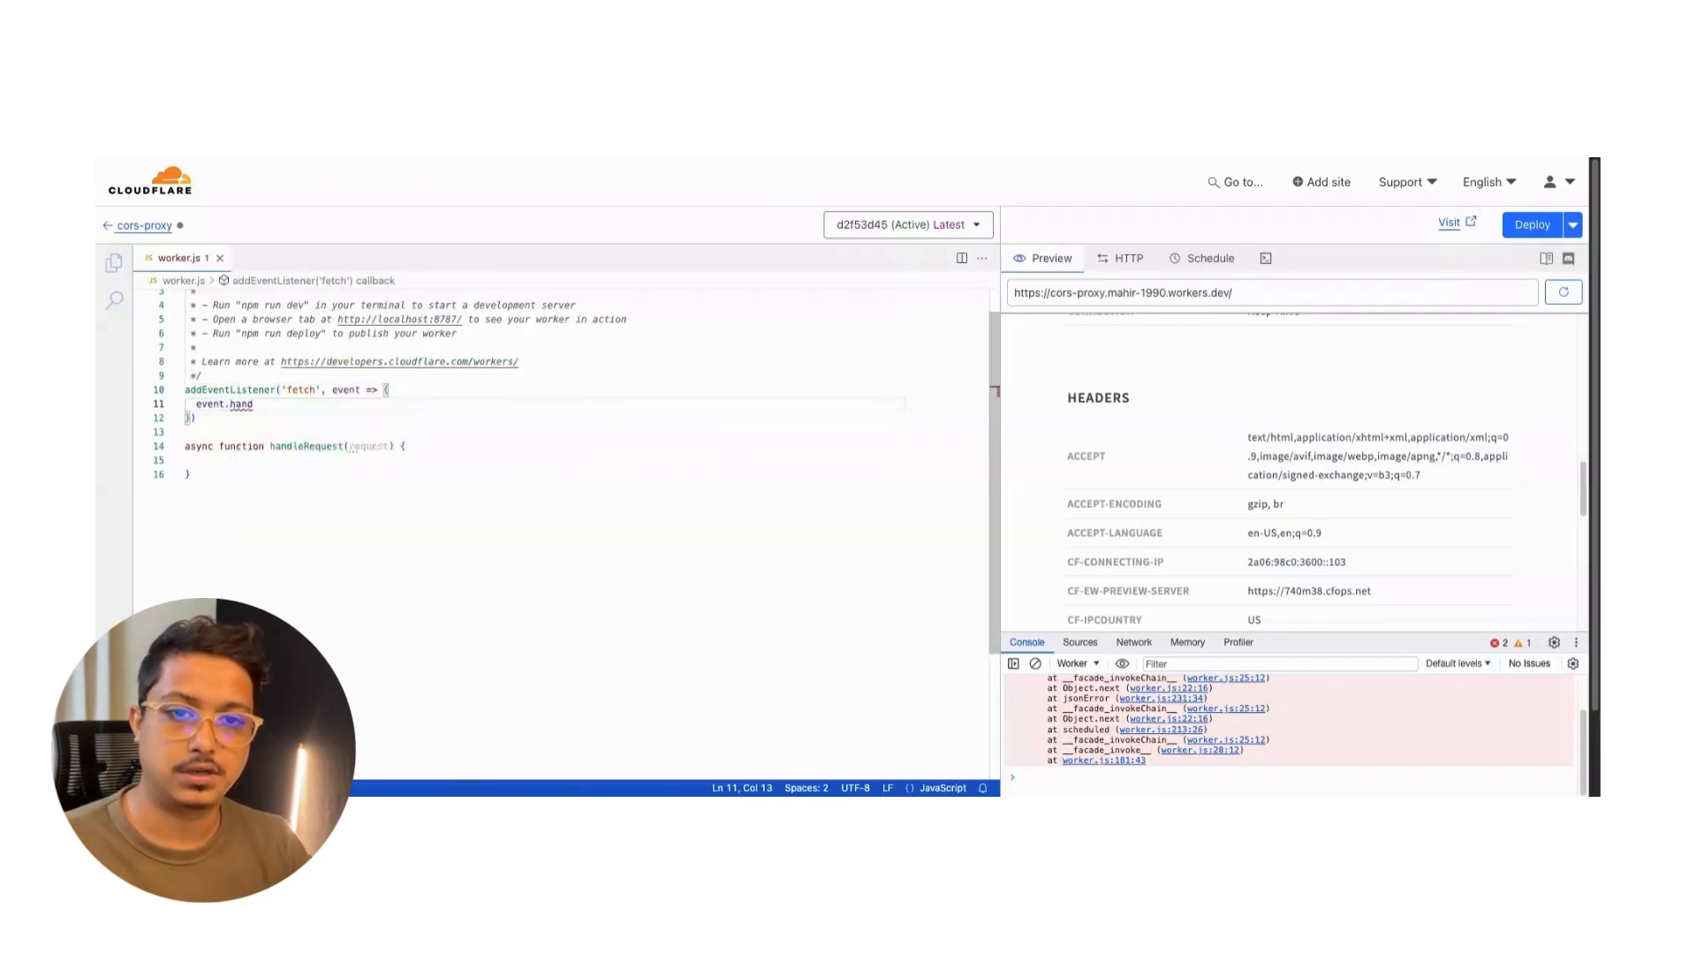
key(Backspace)
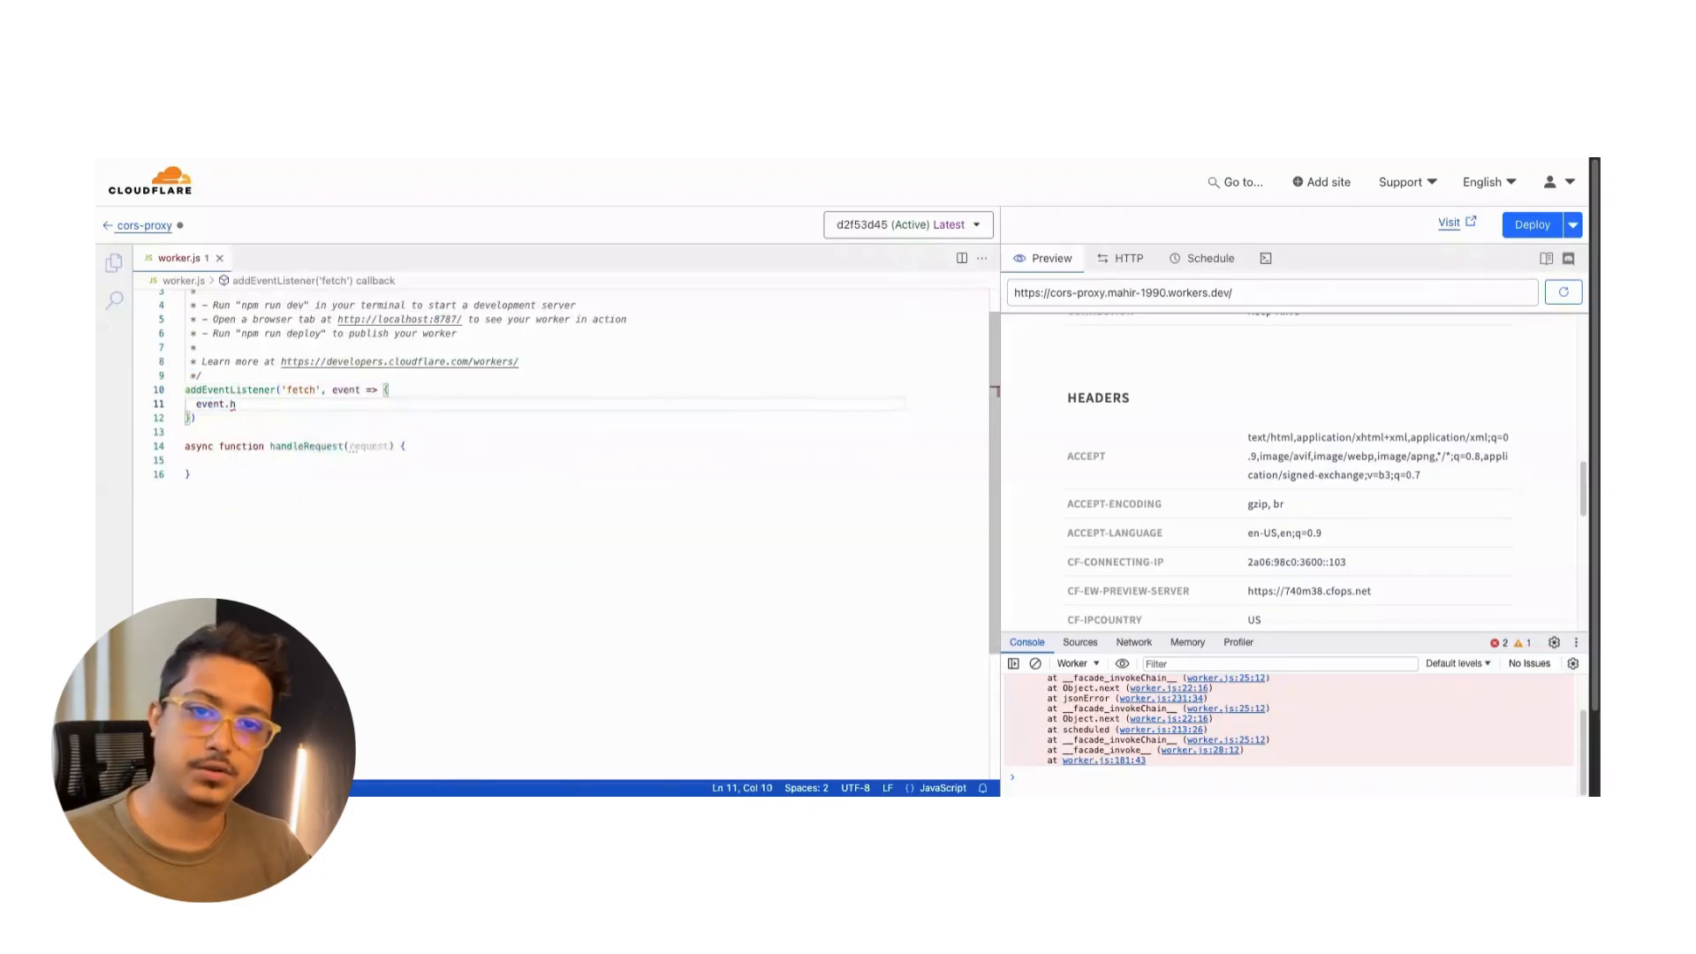
Inside the listener, respond with event.respondWith(handleRequest(event.request)).
text(respondWith)
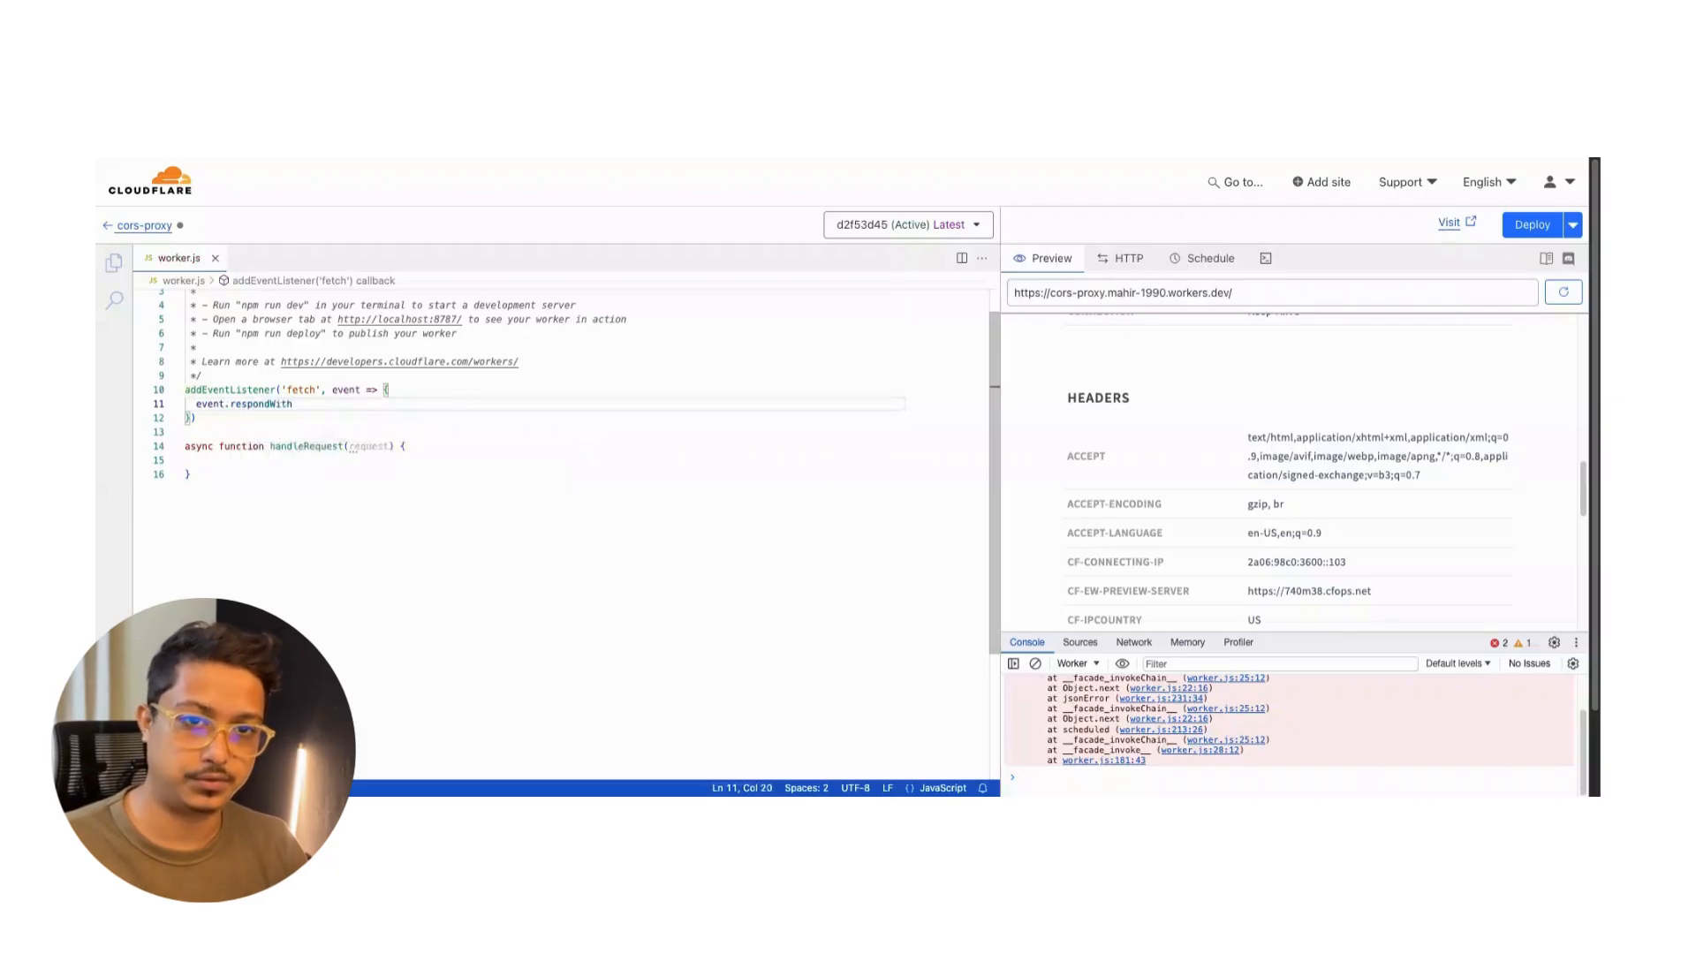
text(()
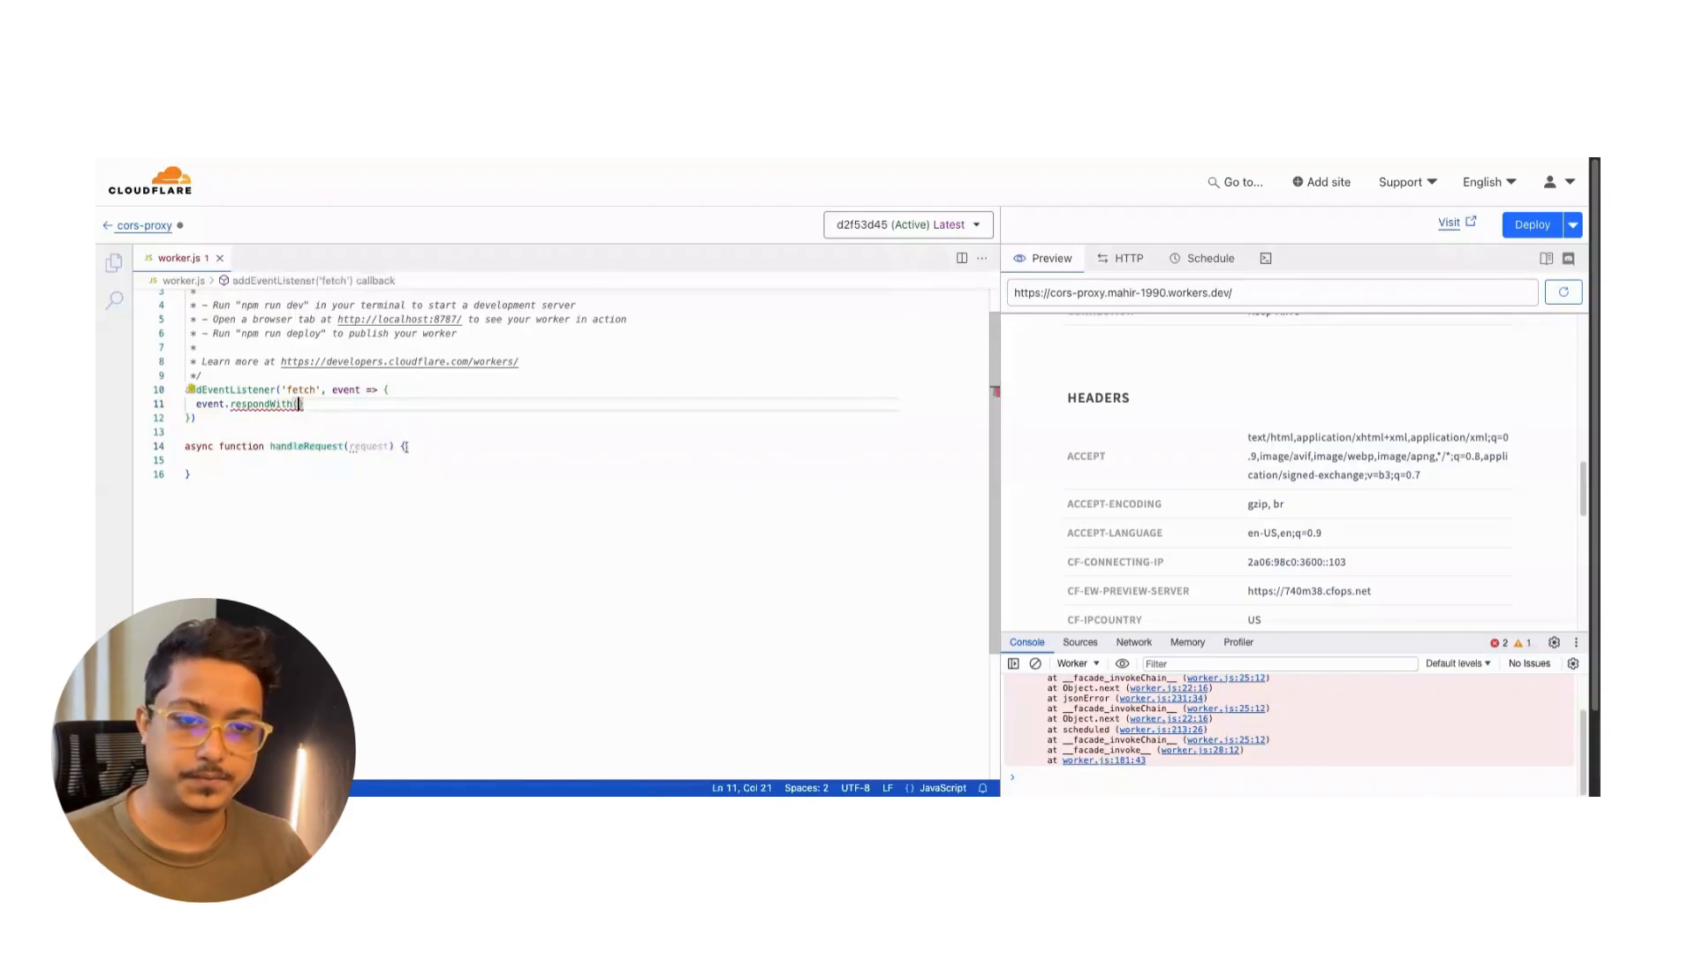
text(handleRequest()
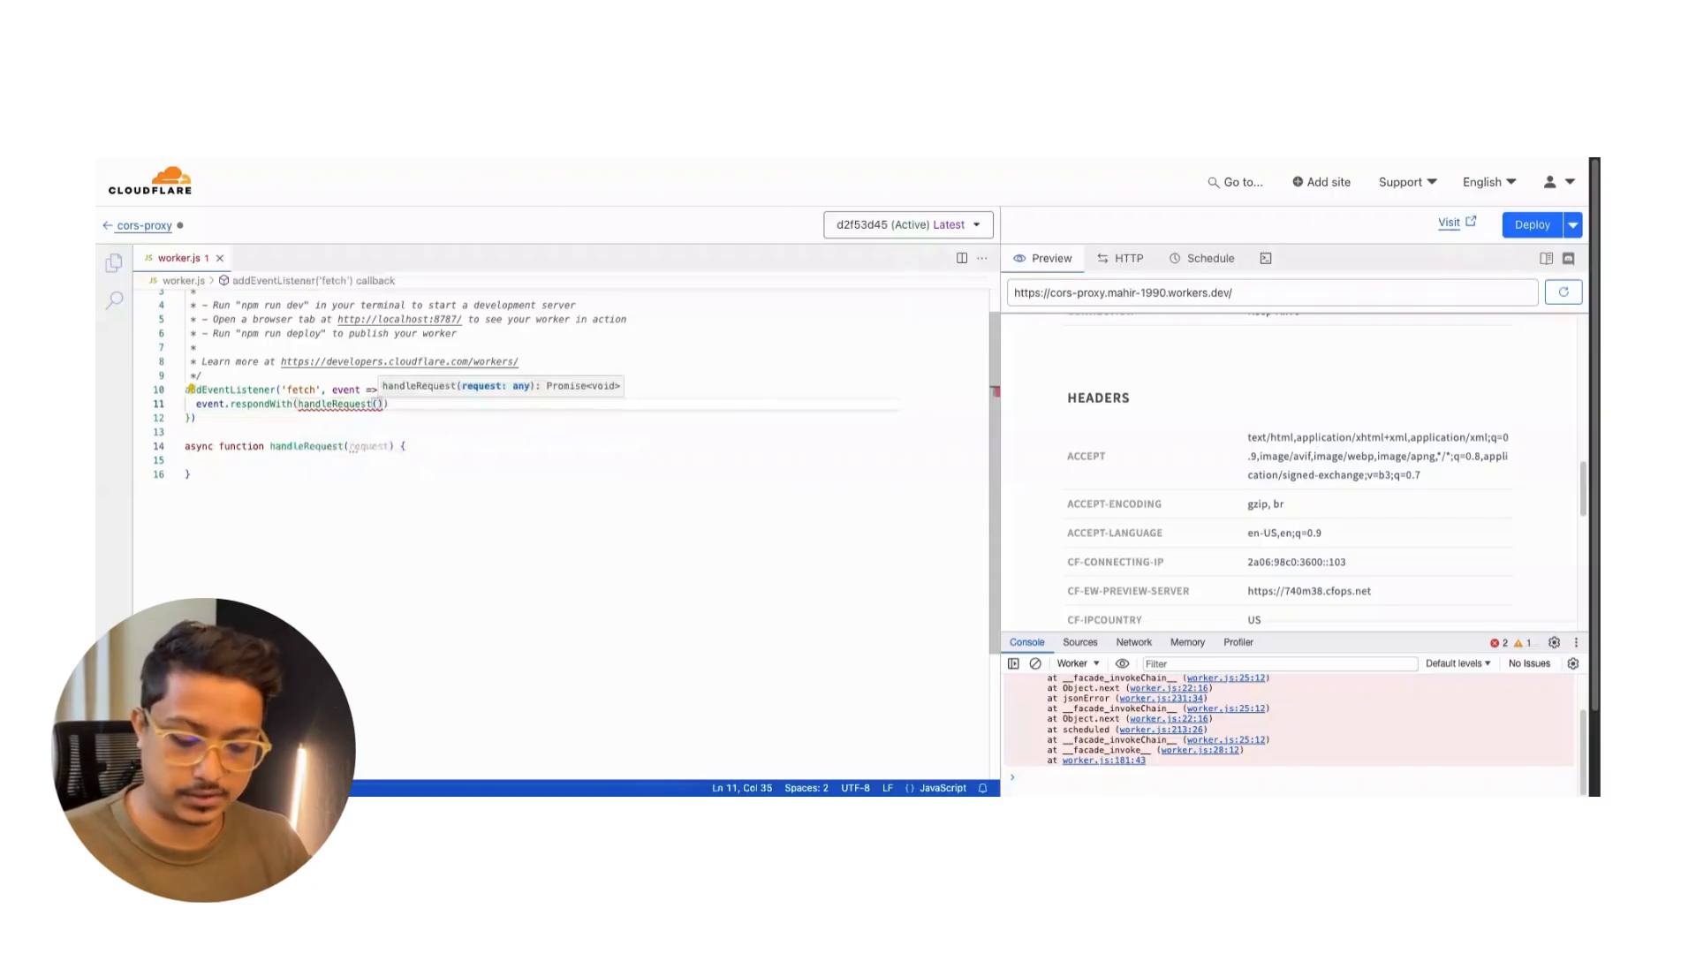
text(event.)
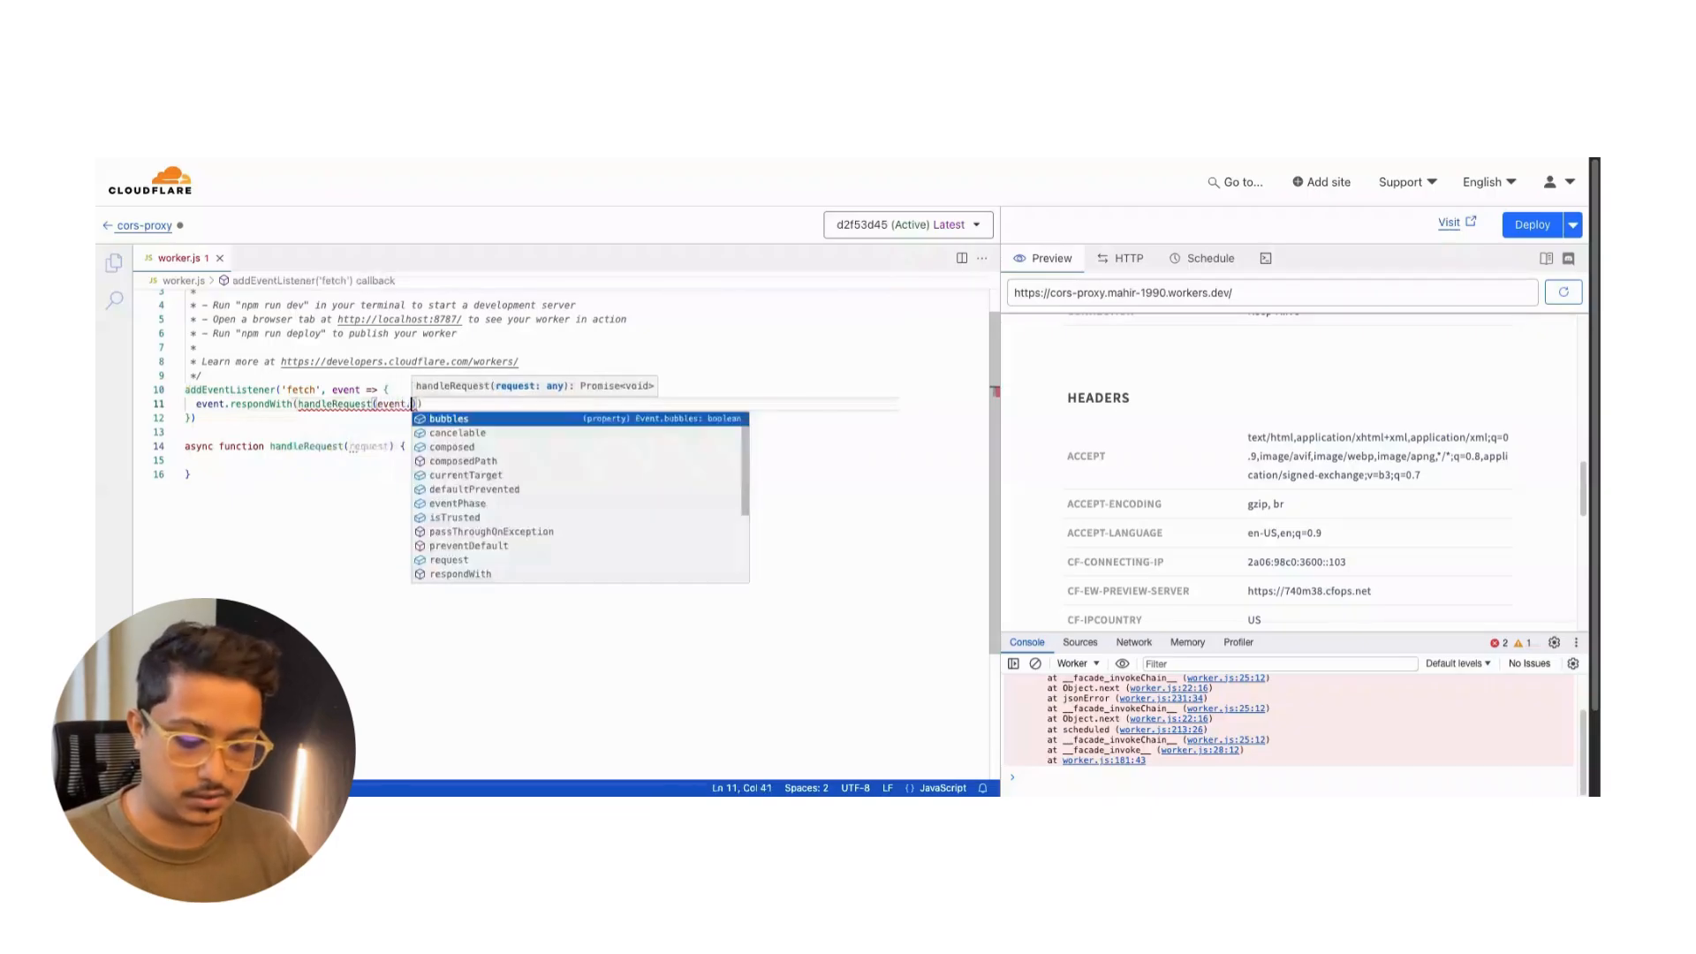
text(request)
click(584, 460)
text(const)
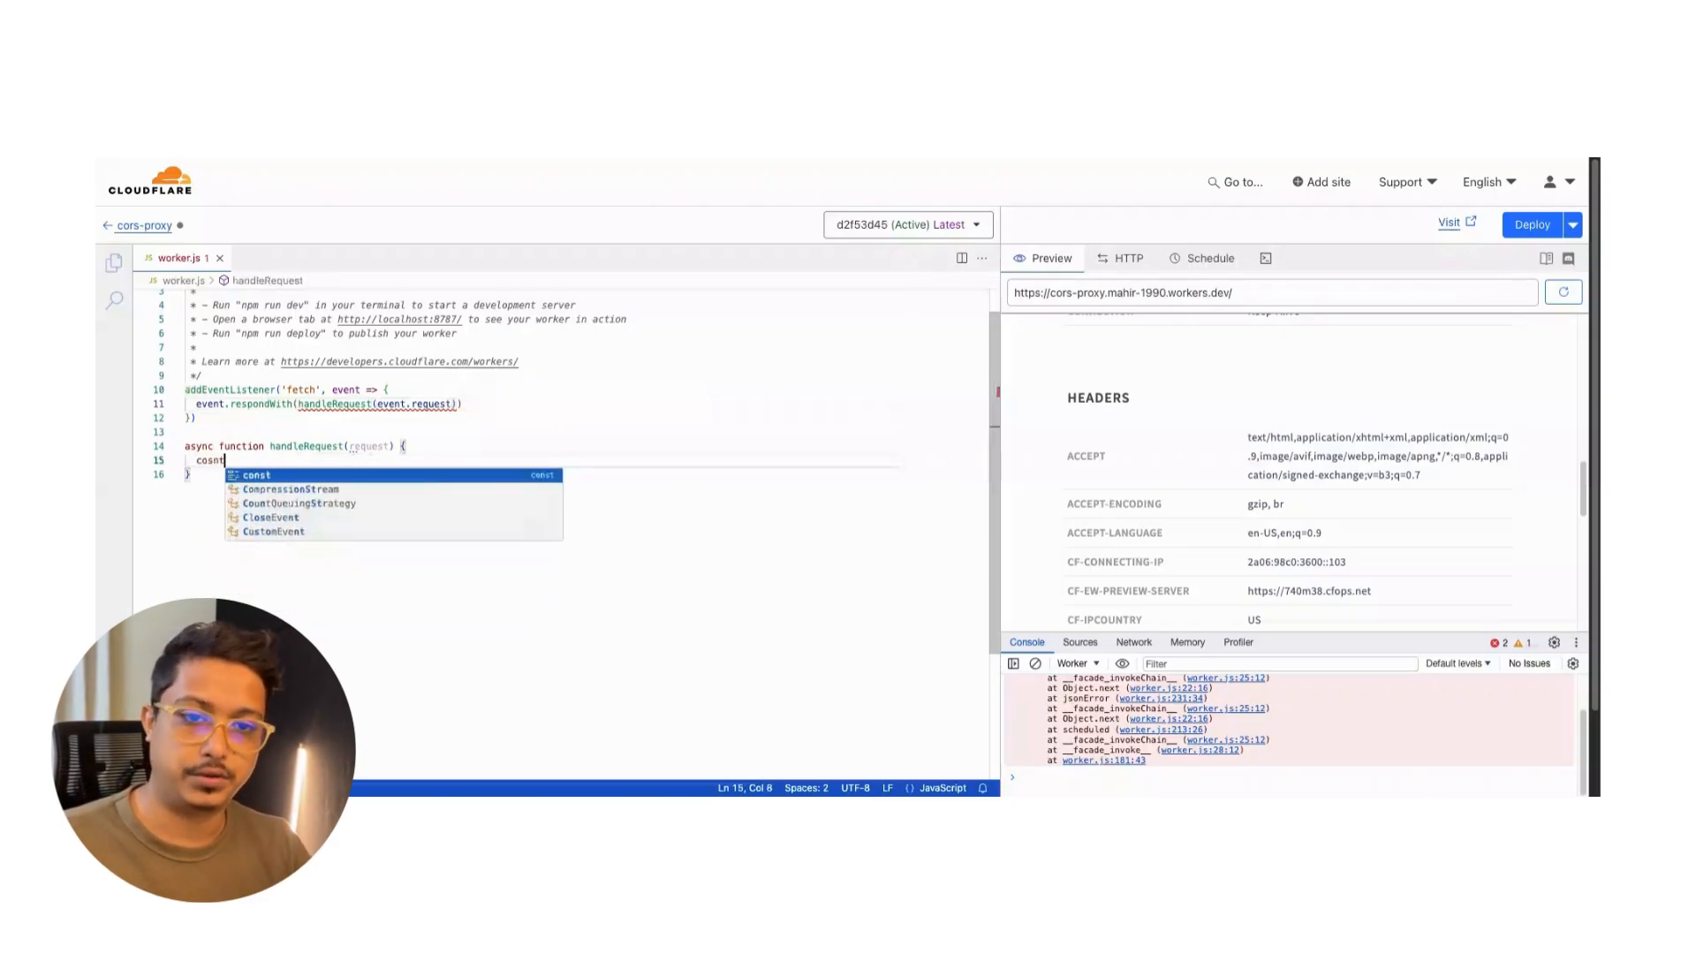
Parse the incoming request with const url = new URL(request.url).
text(url =)
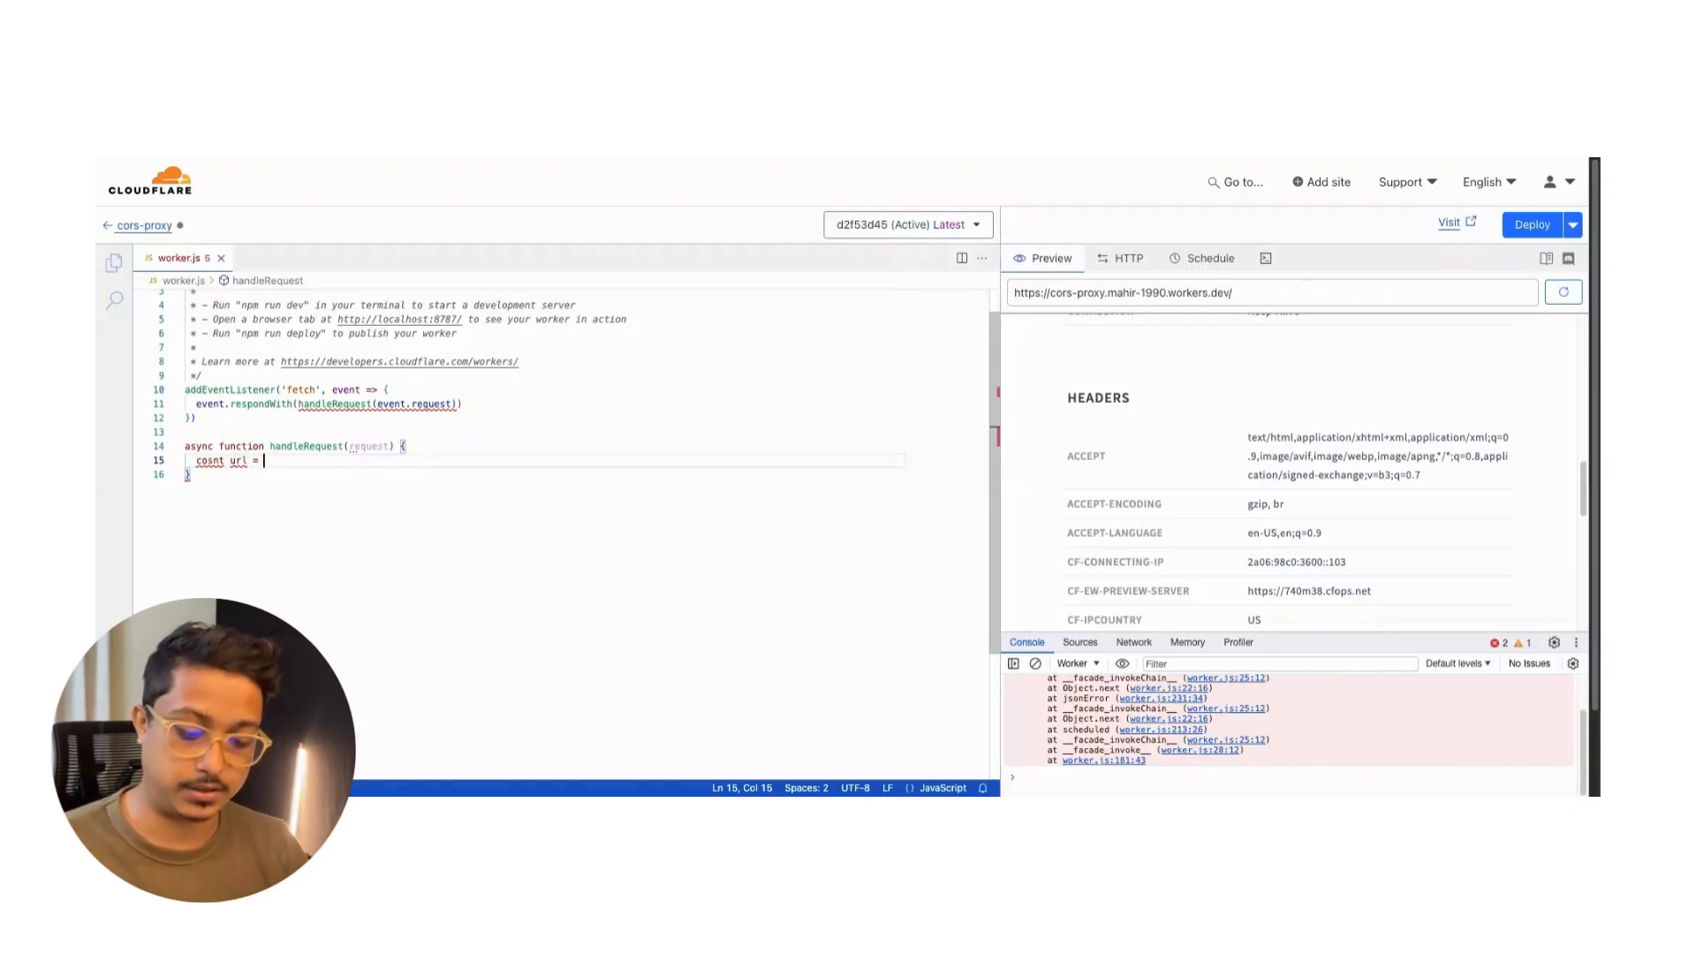
text(new)
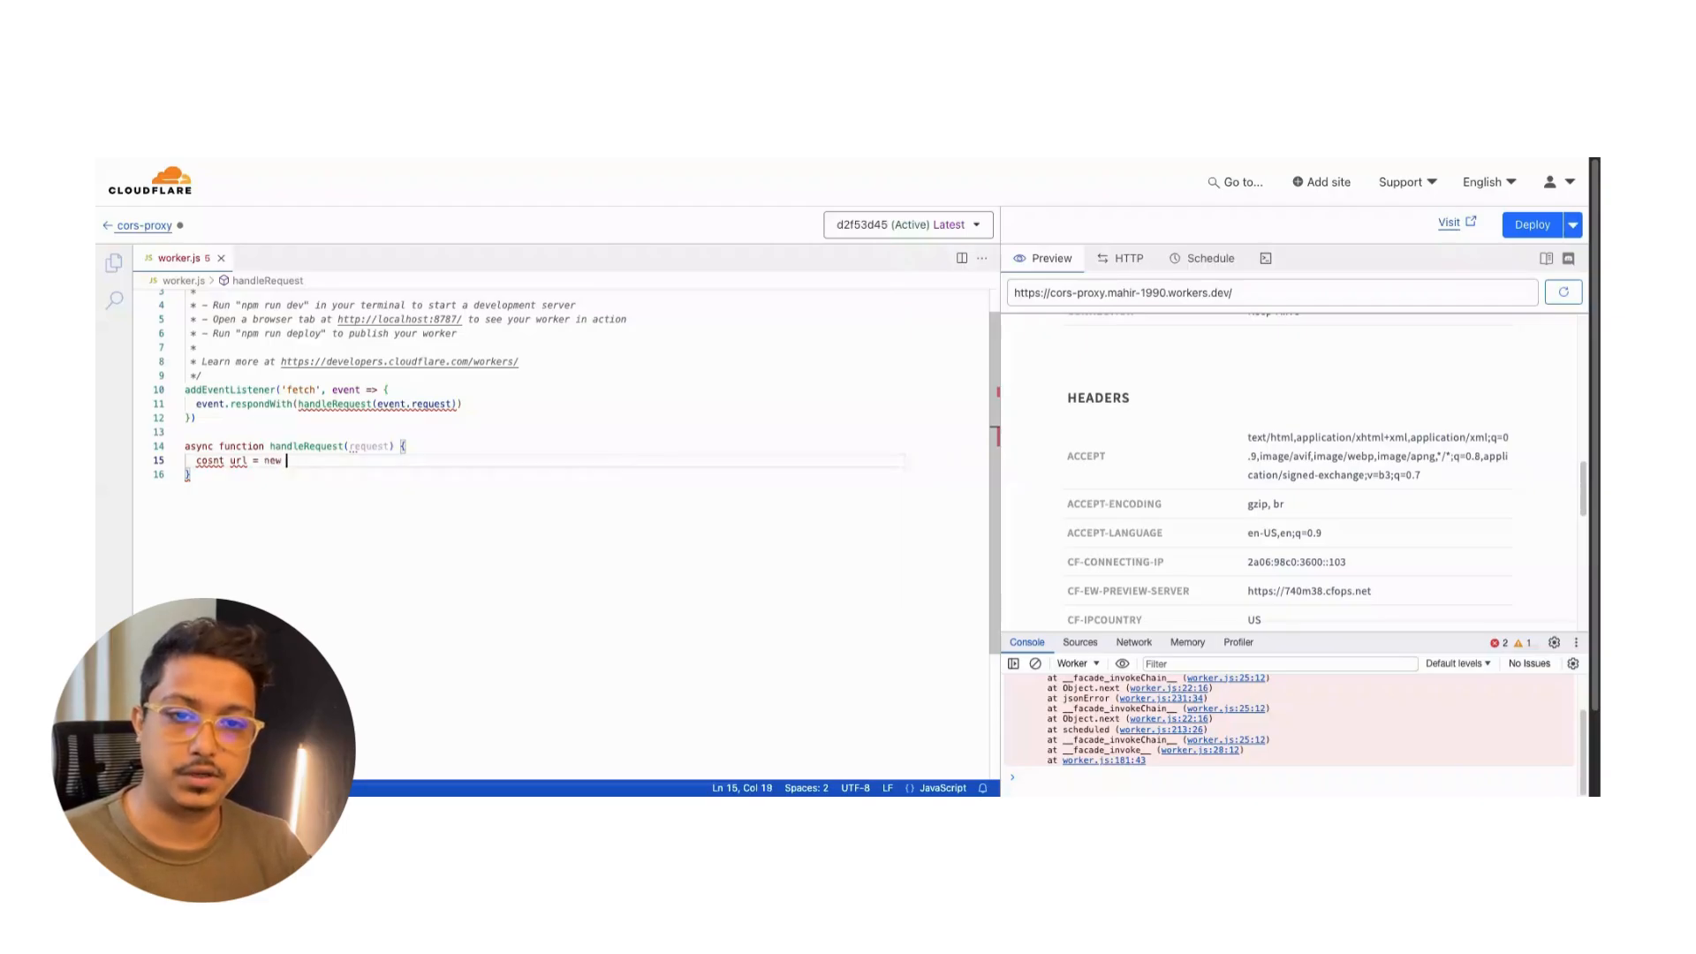
text(URL()
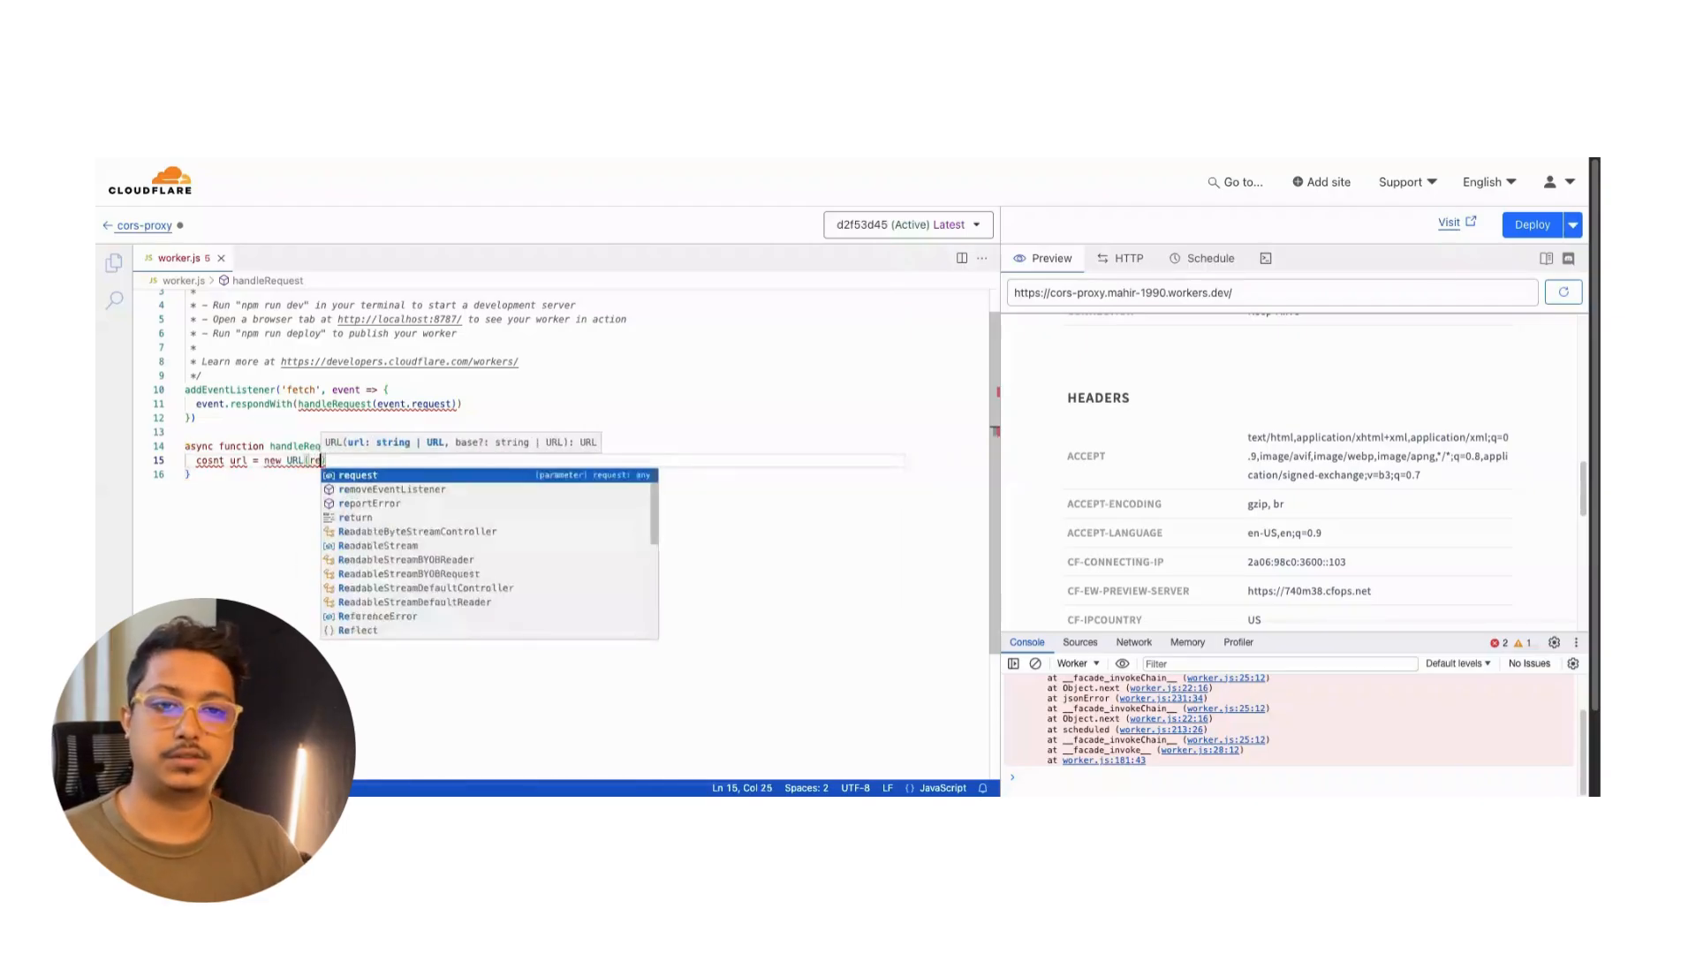
text(request.url)
text(const target)
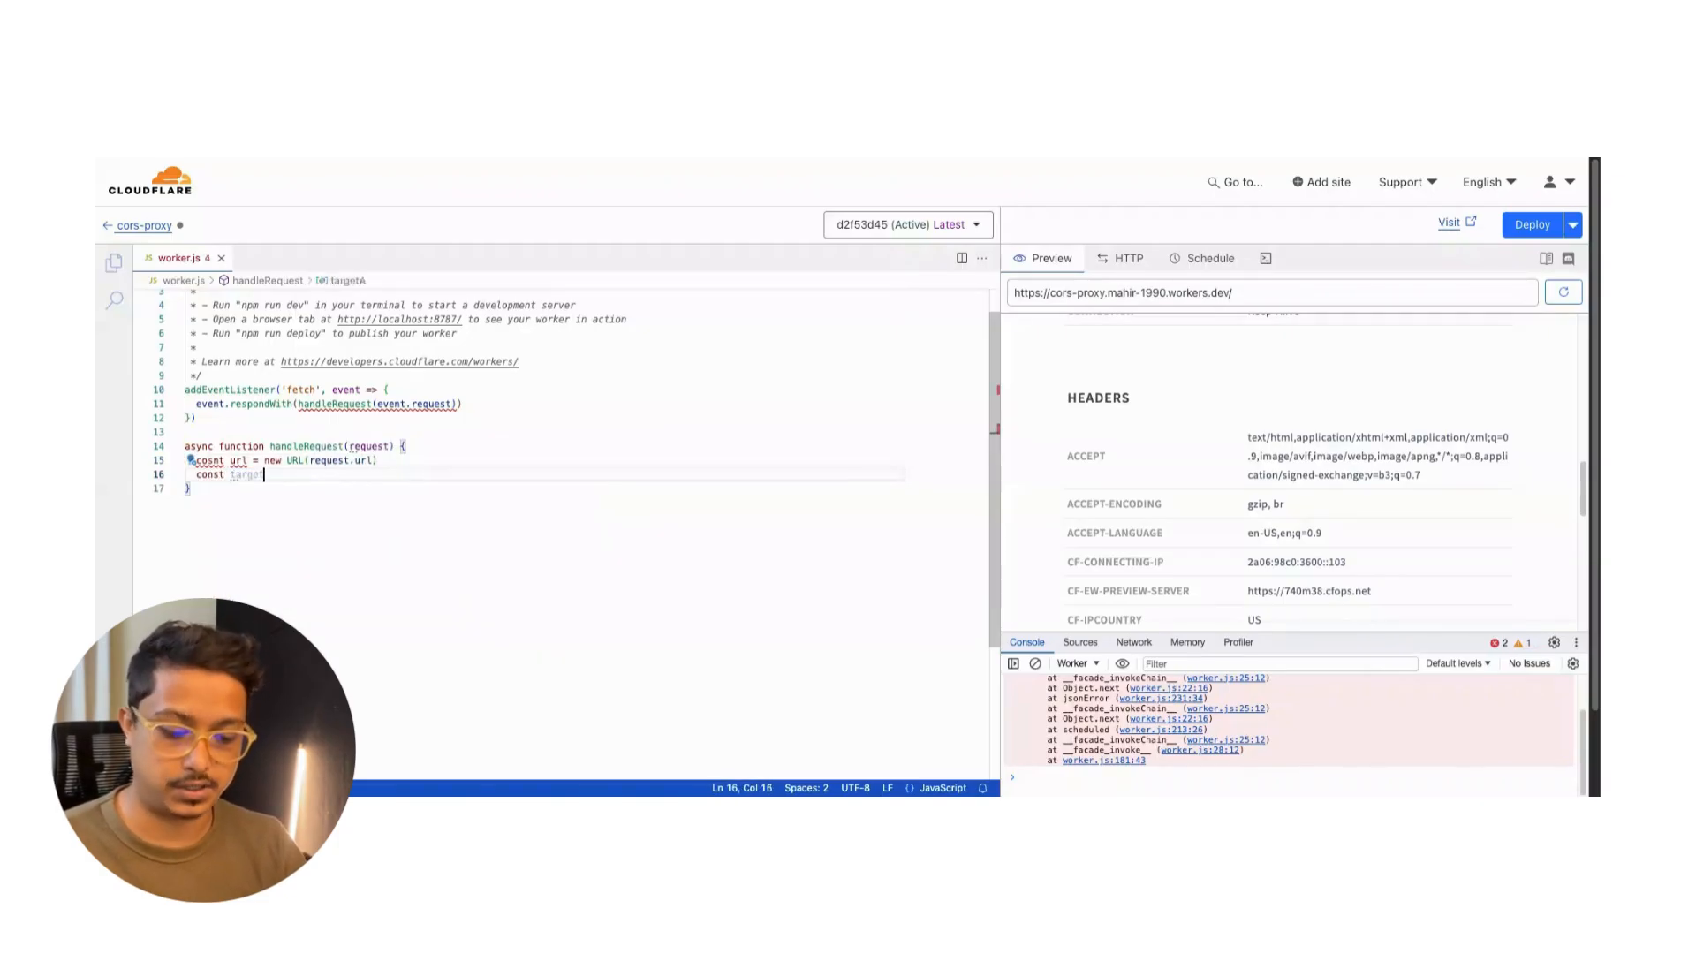
Read const targetUrl = url.searchParams.get('url') from the query string.
text(Url)
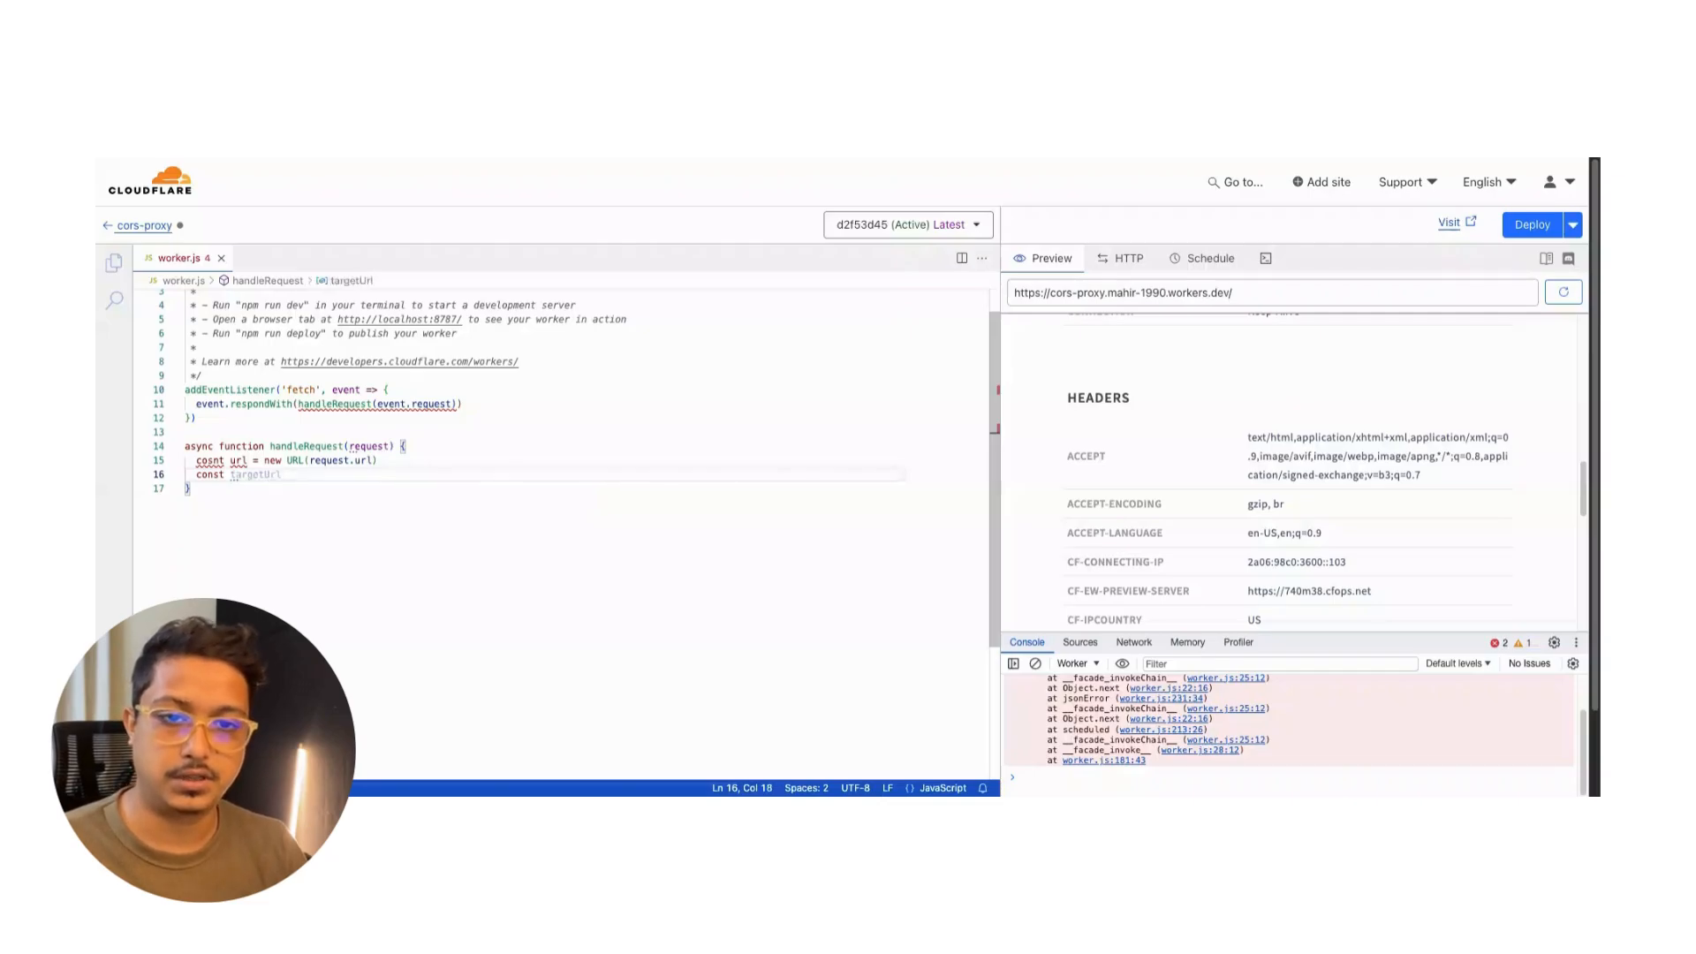
text(=)
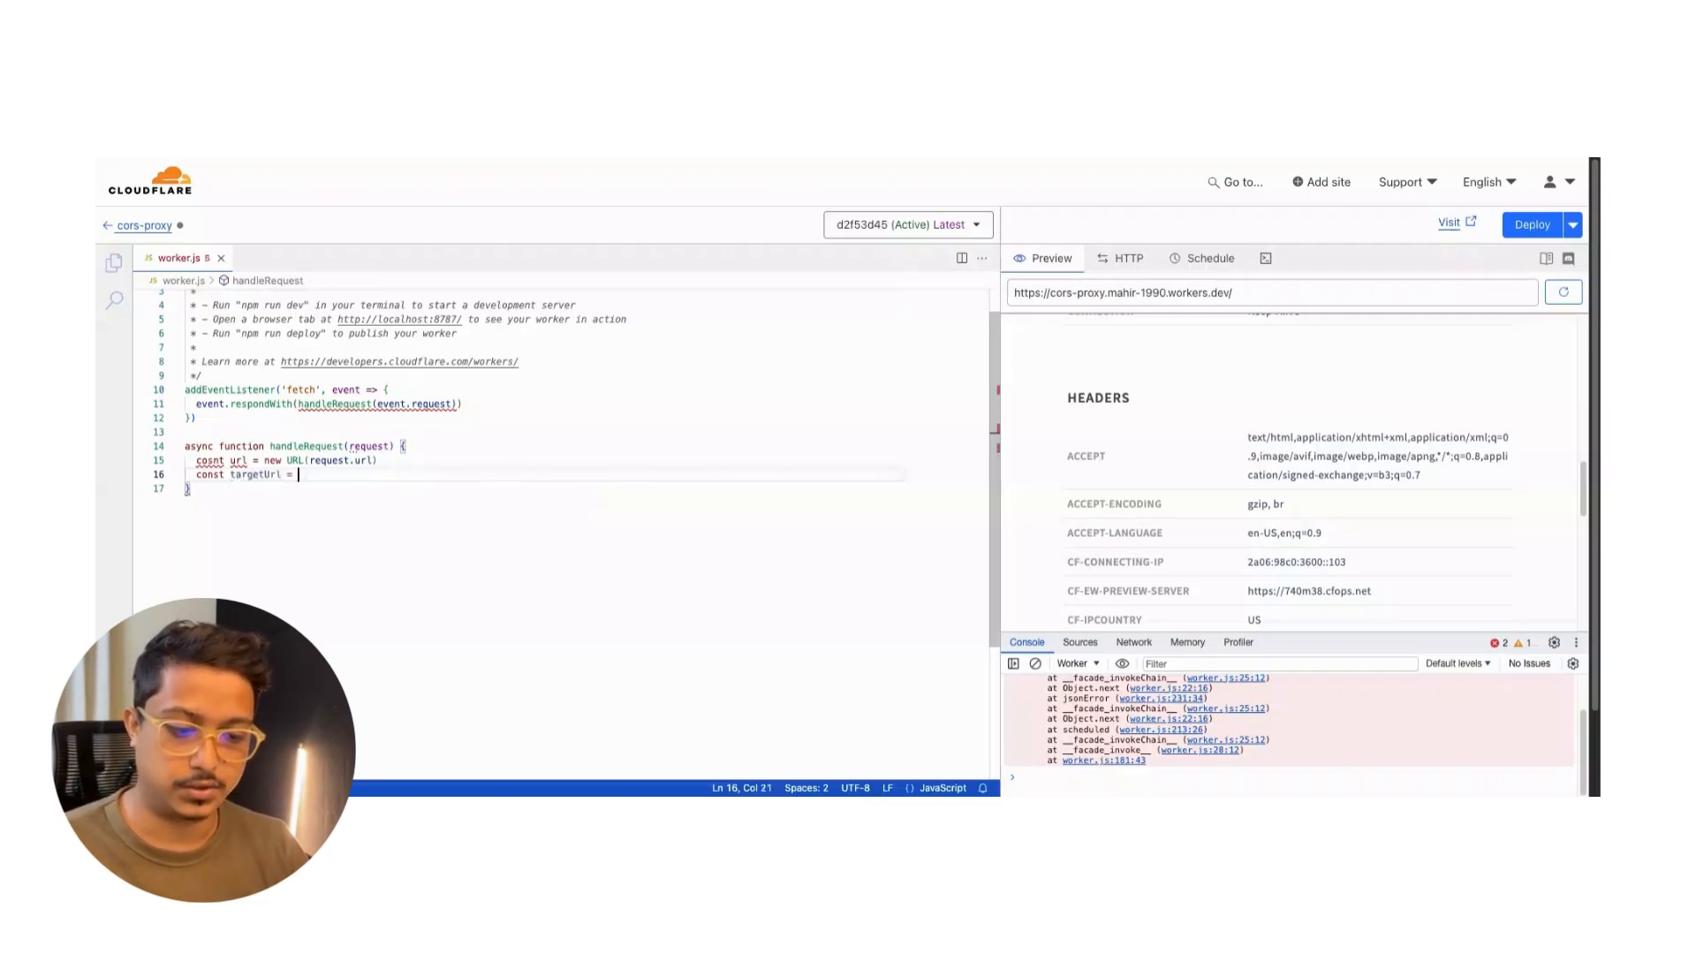
text(url.search)
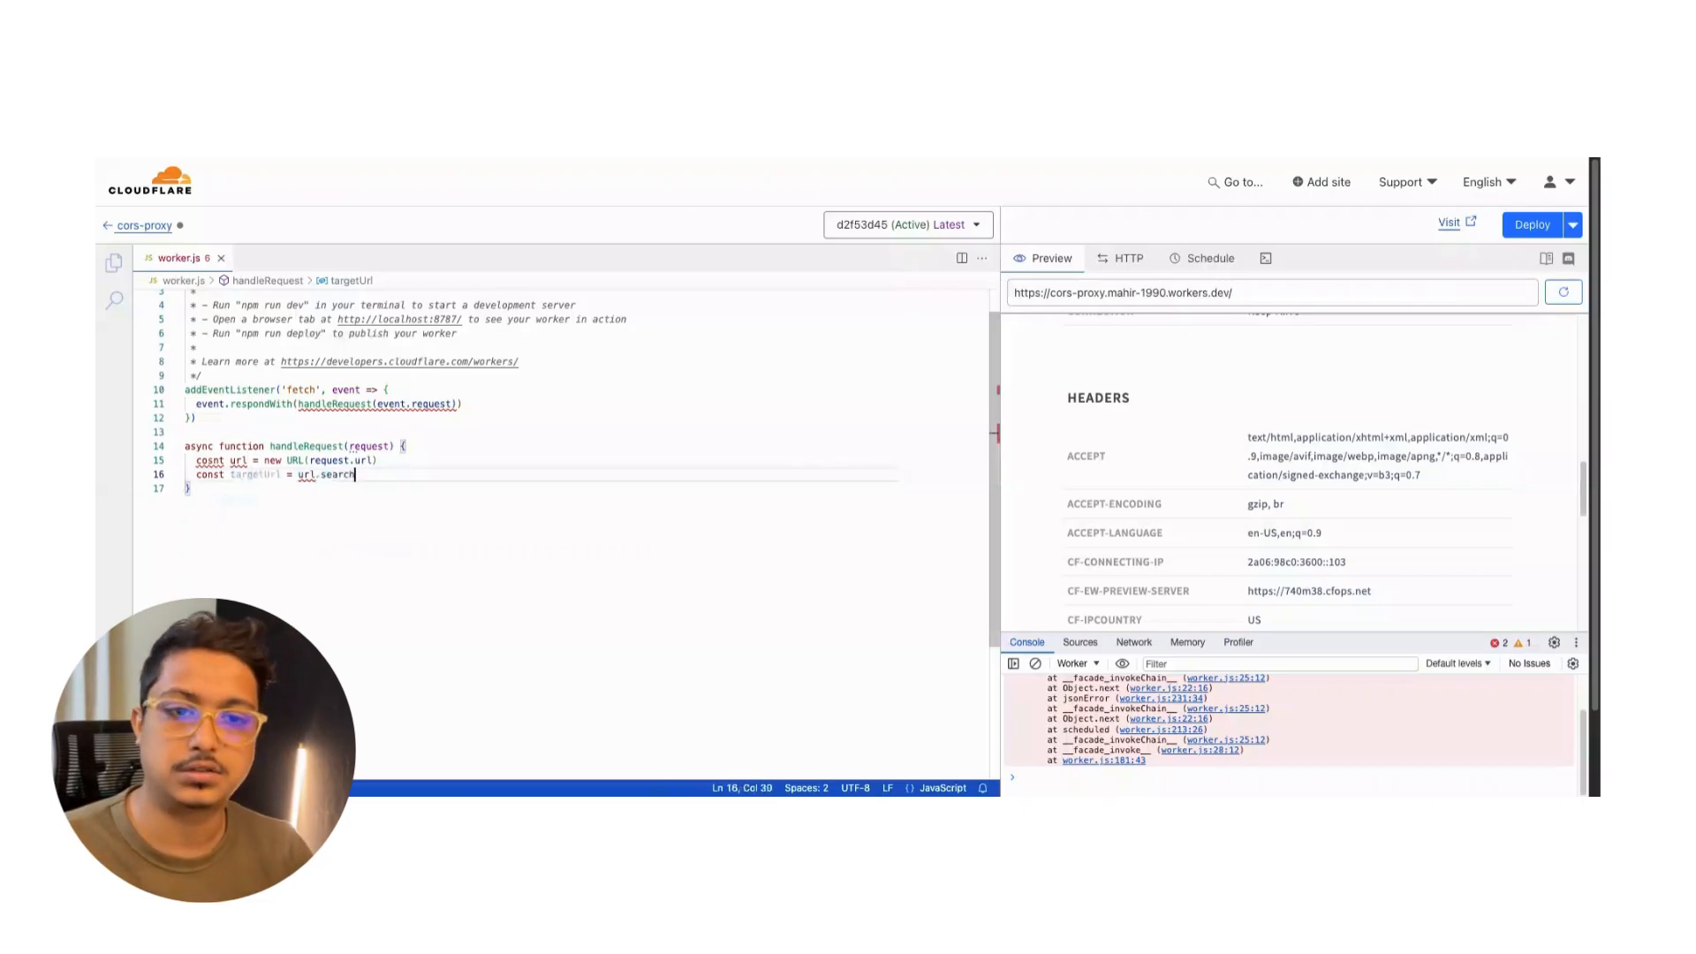
text(Params)
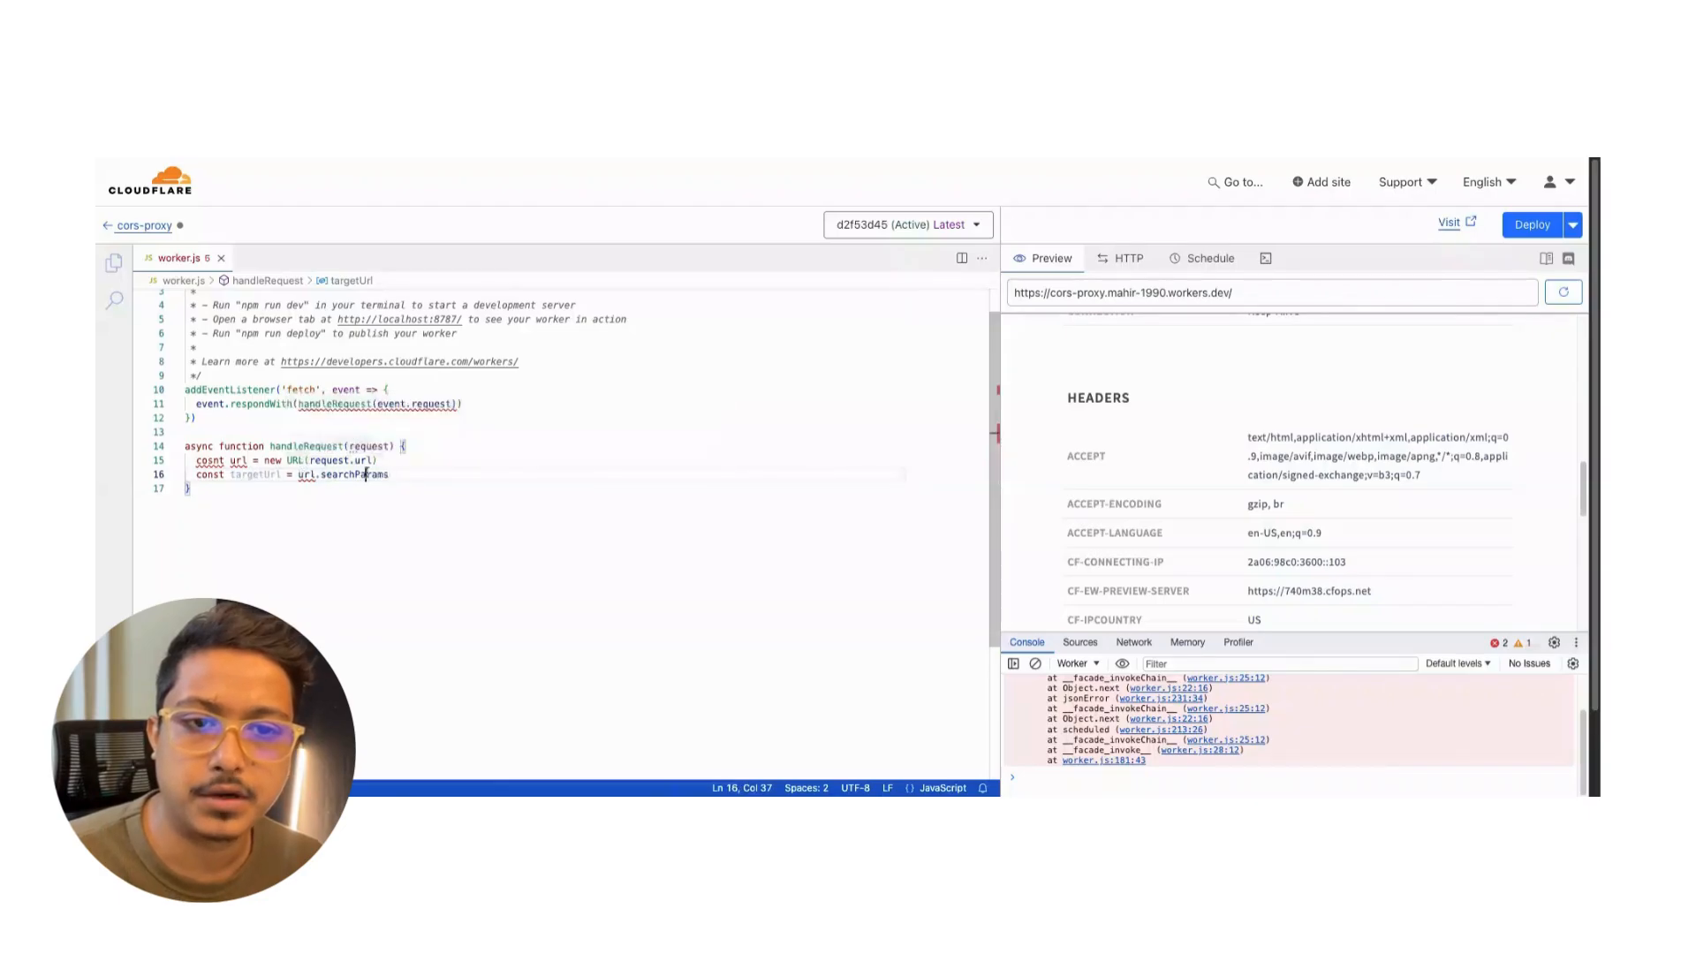
double_click(367, 445)
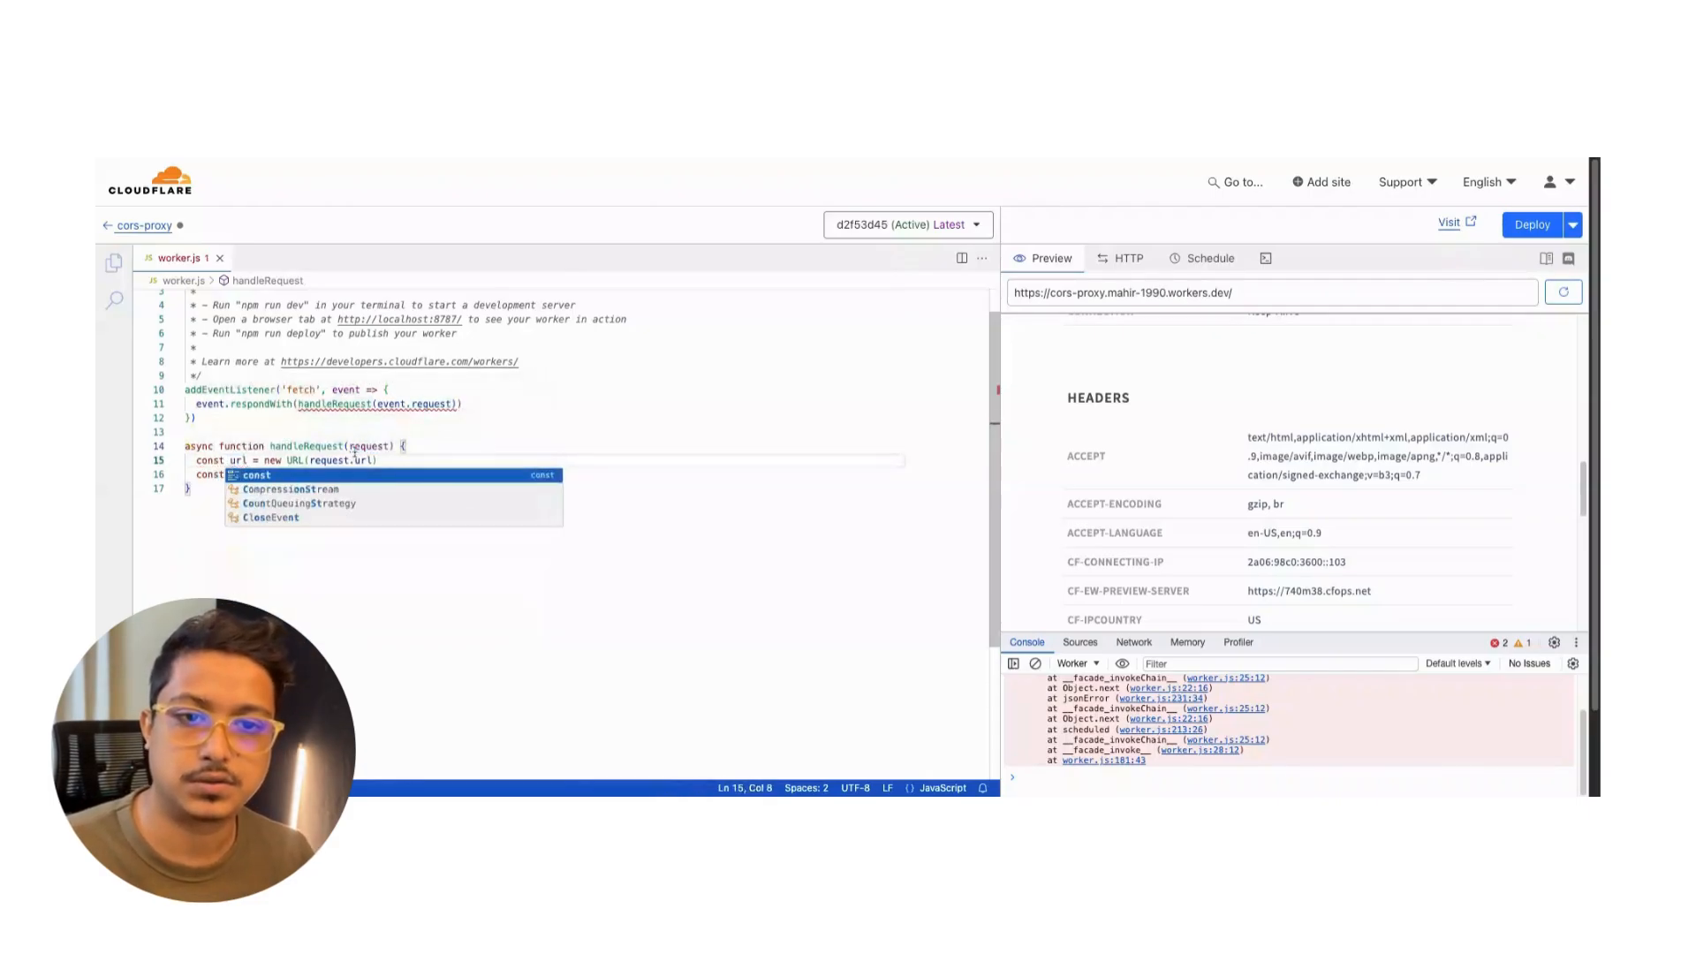
text(targetUrl = url.searchParams)
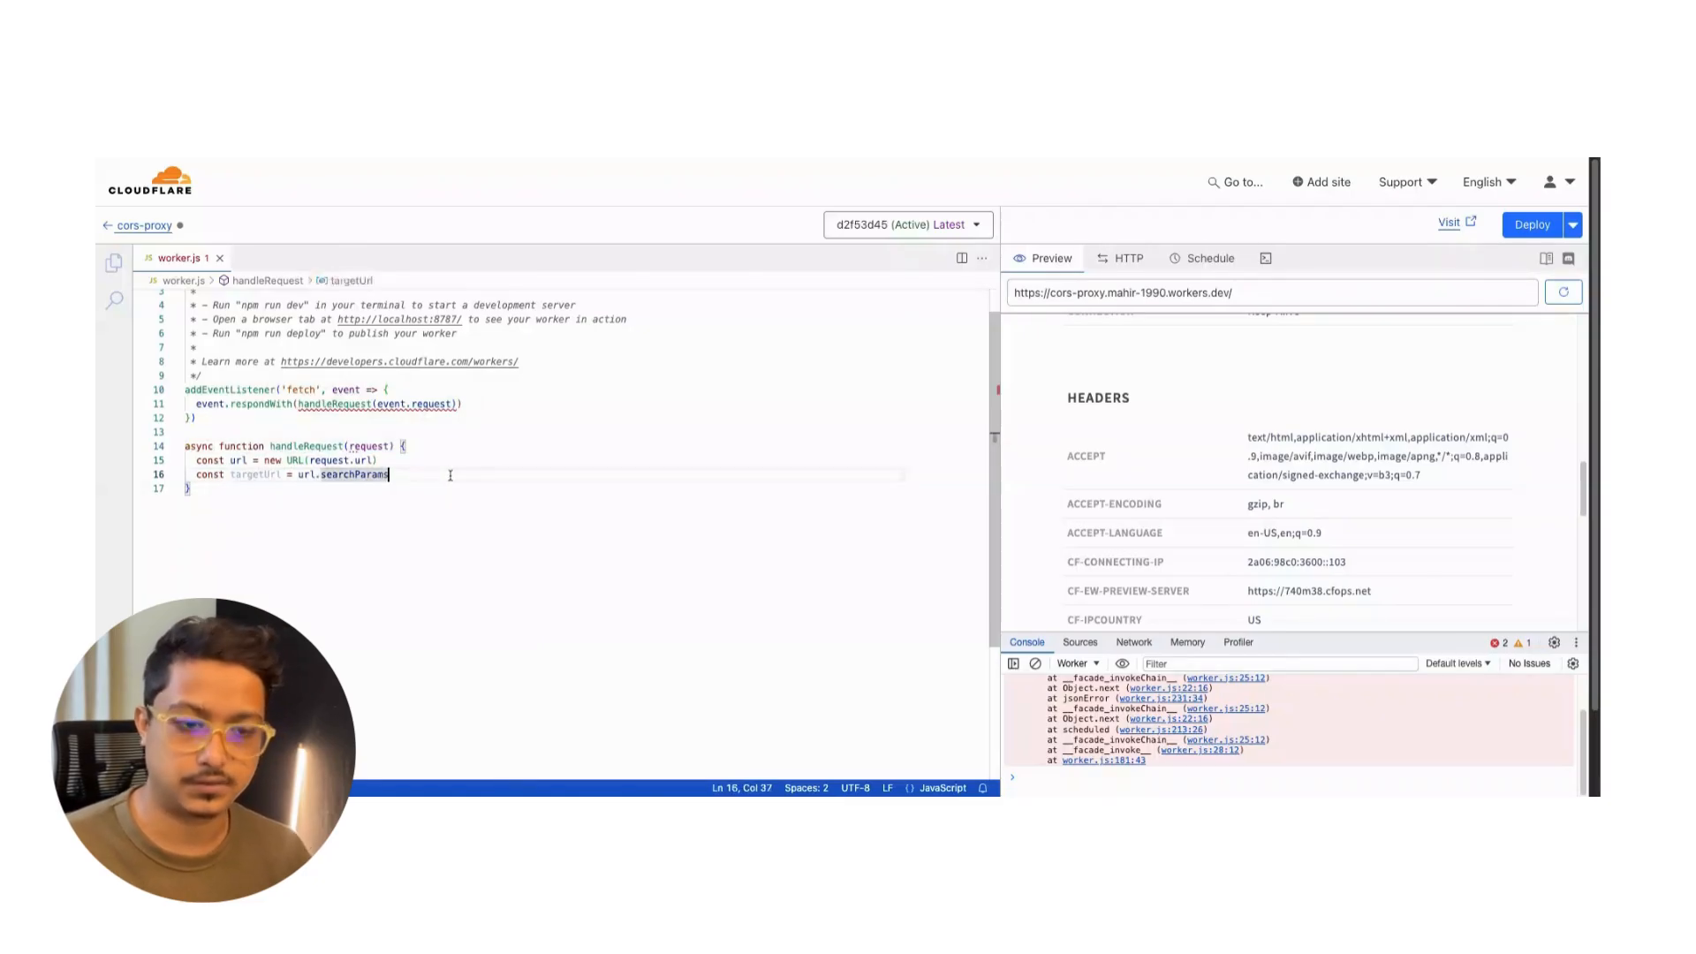
text(.get('url)
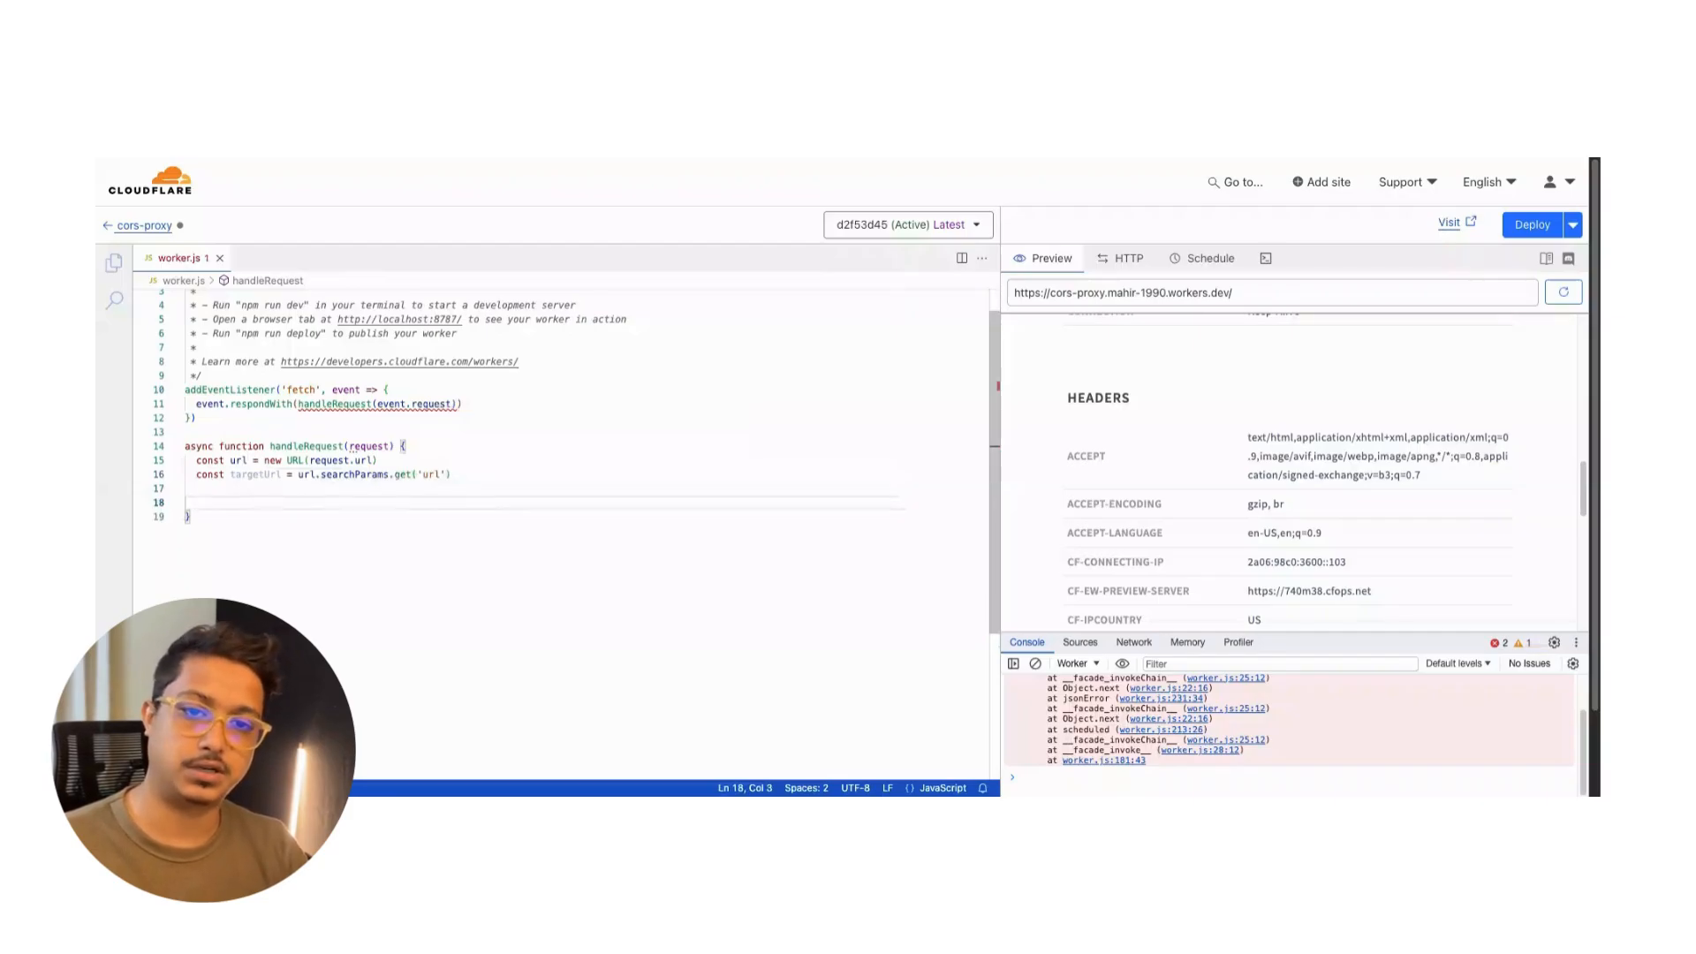
Add an if(!targetUrl) guard that returns a new Response.
text(if()
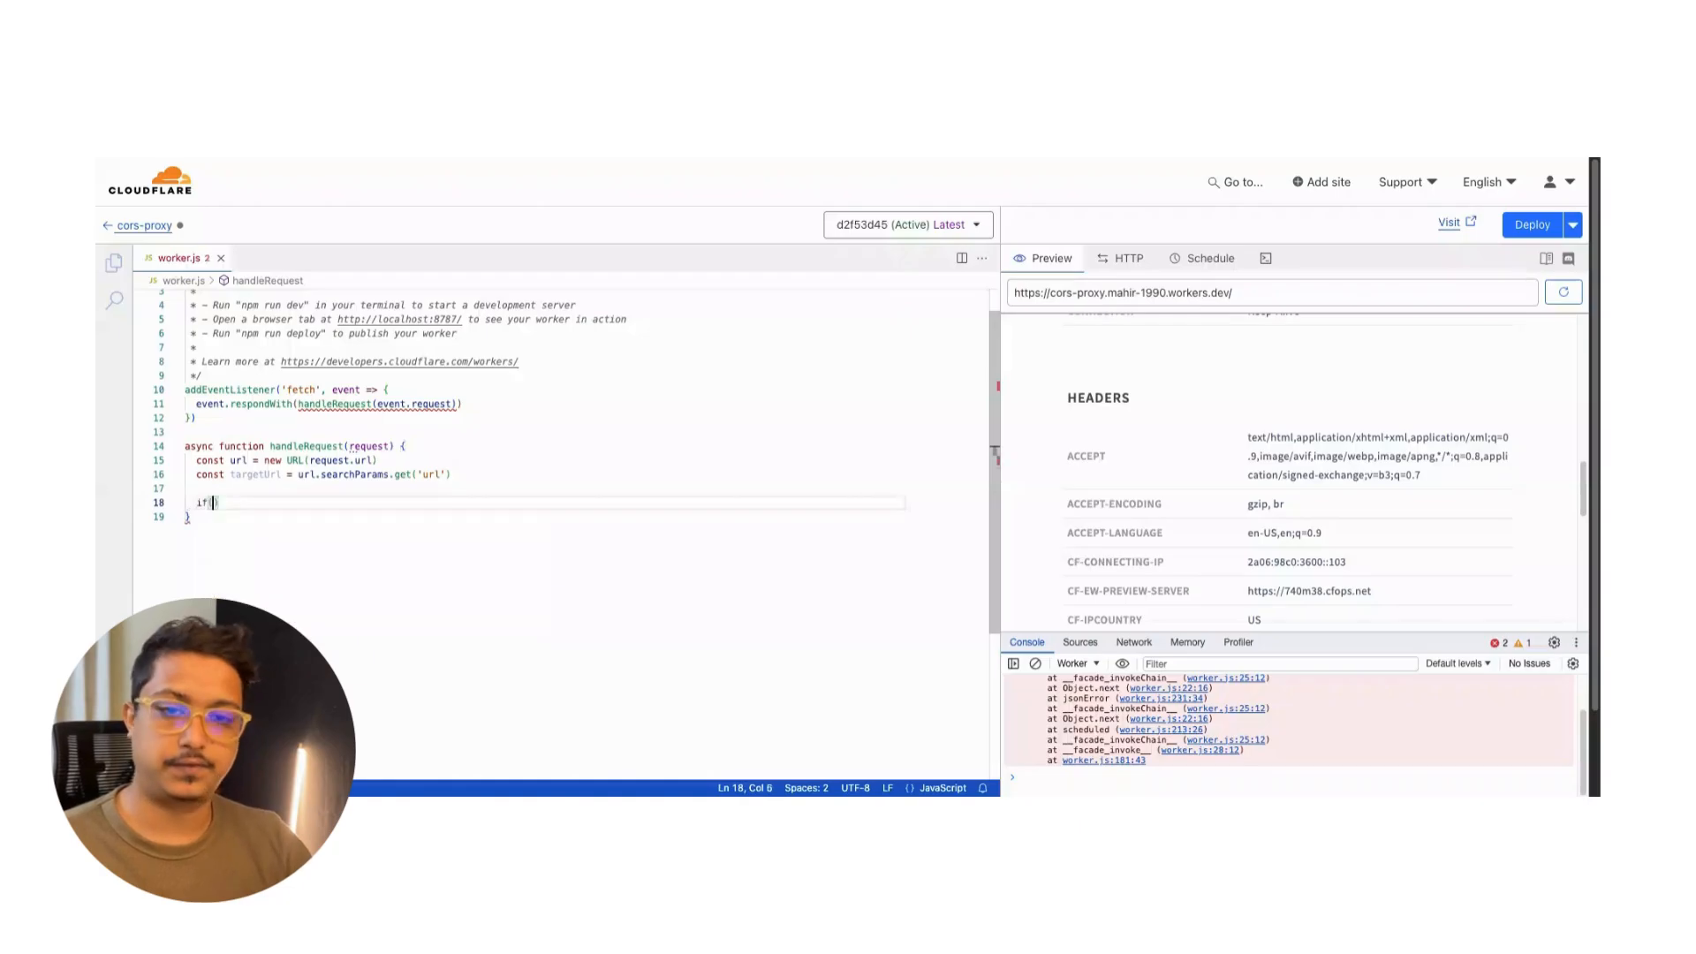
text((!targetUrl)
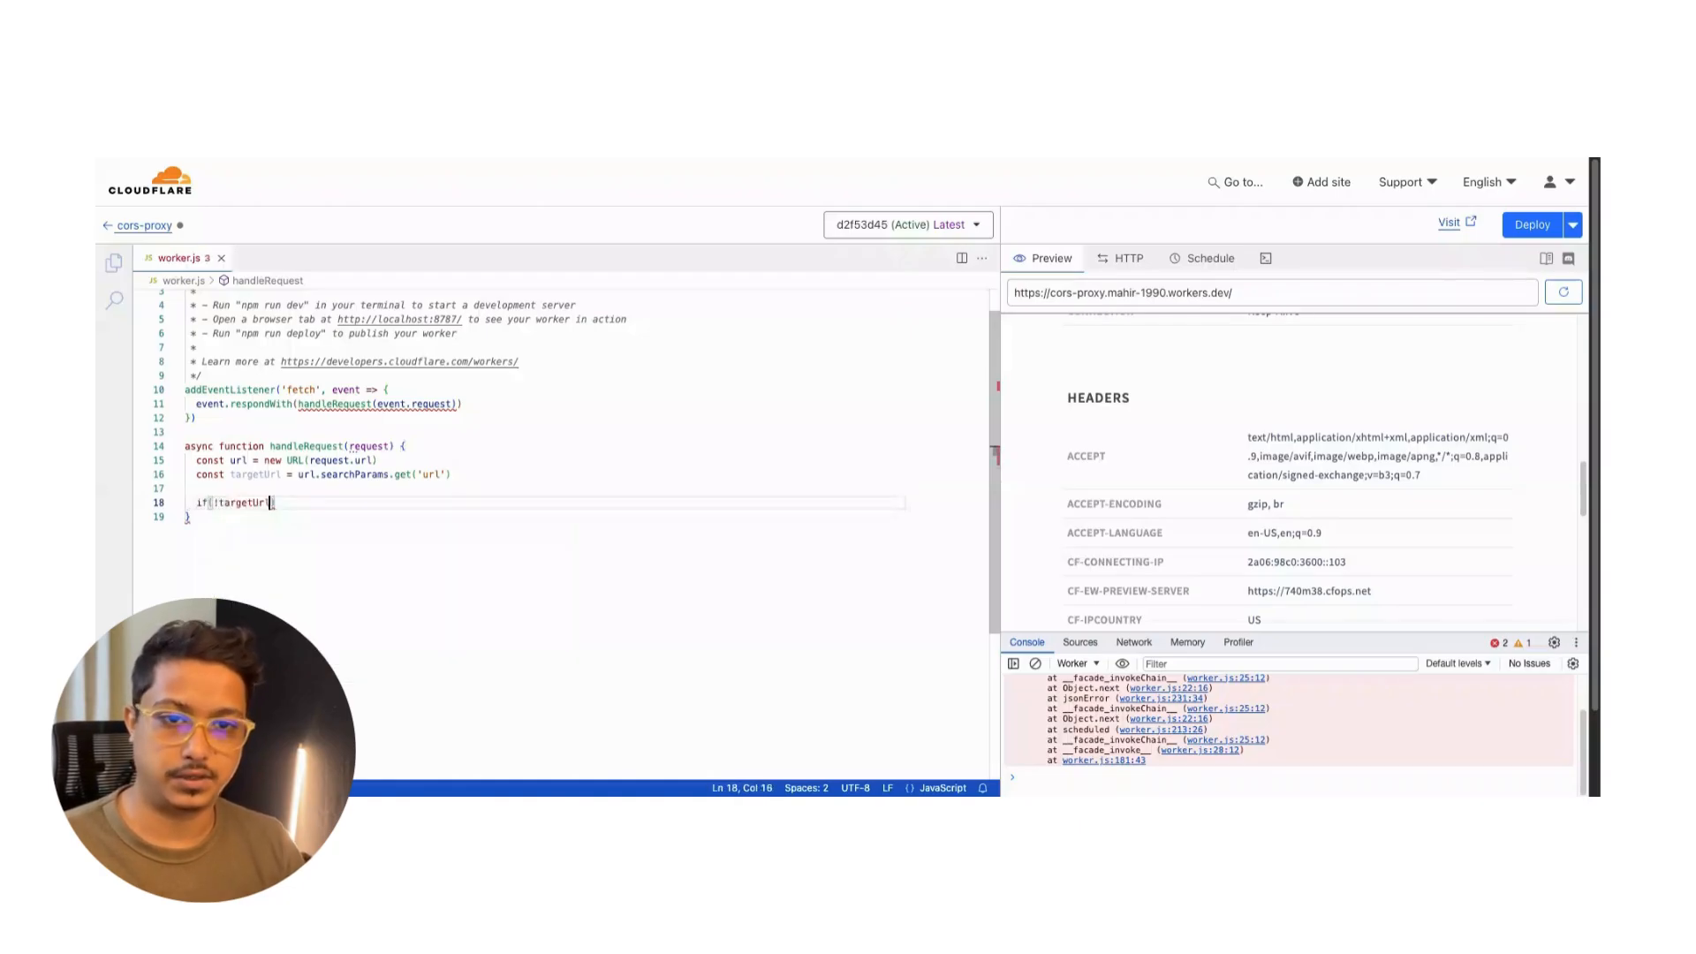
text({)
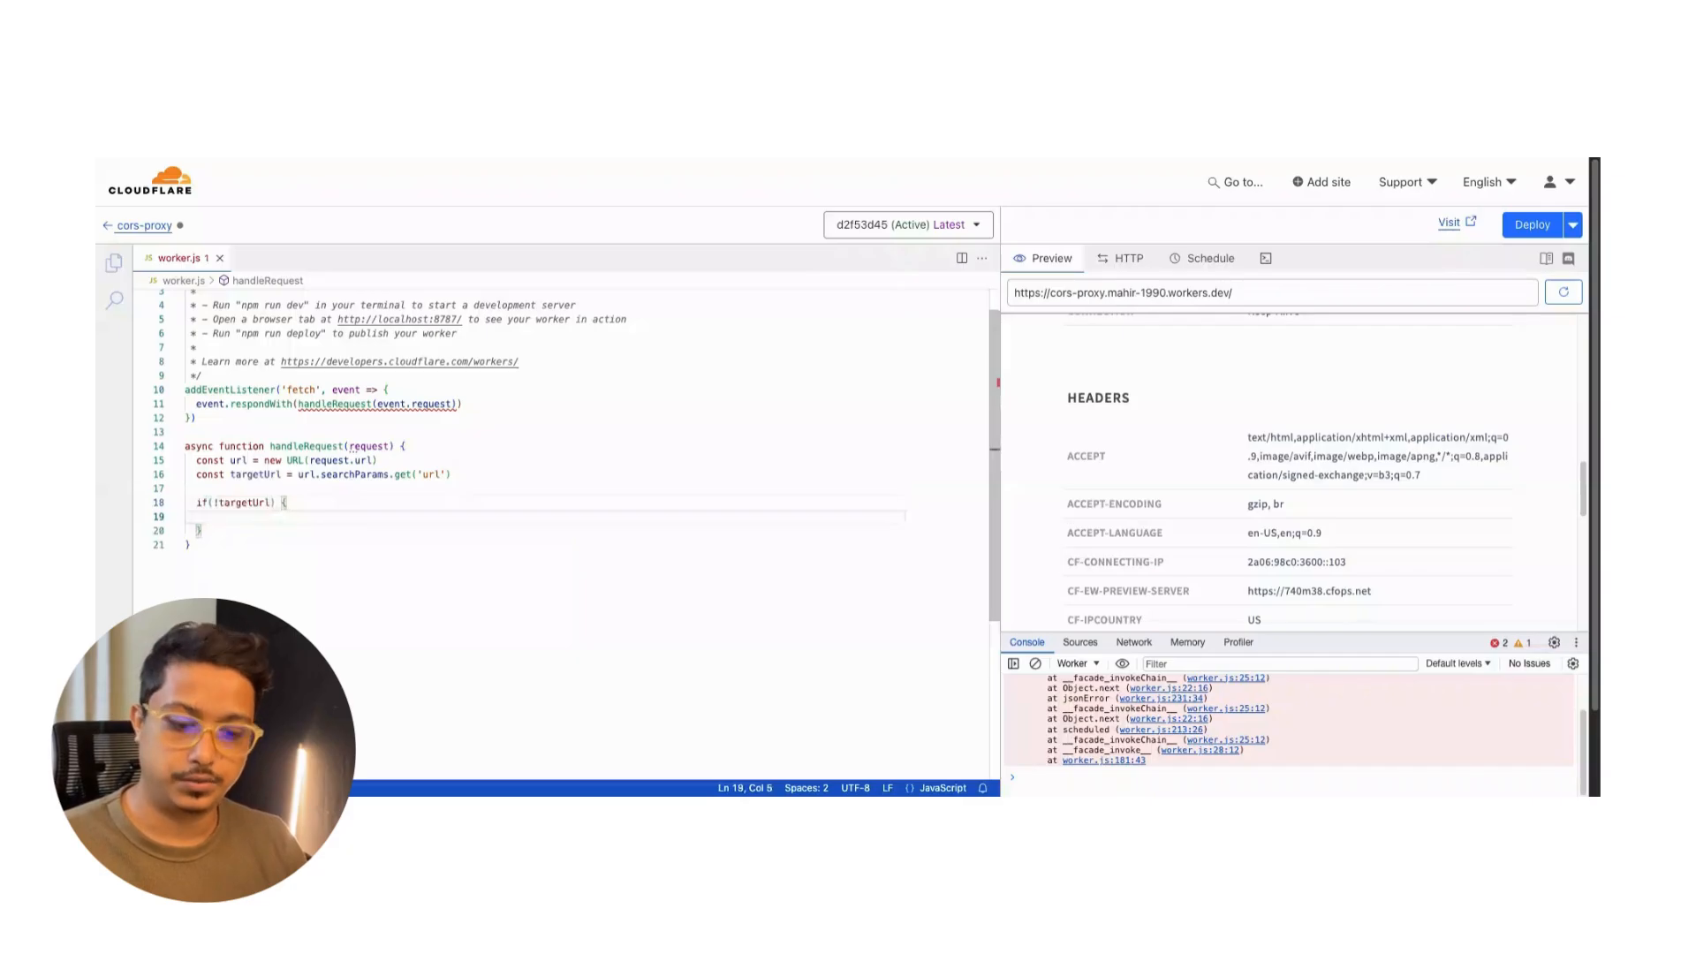
text(rt)
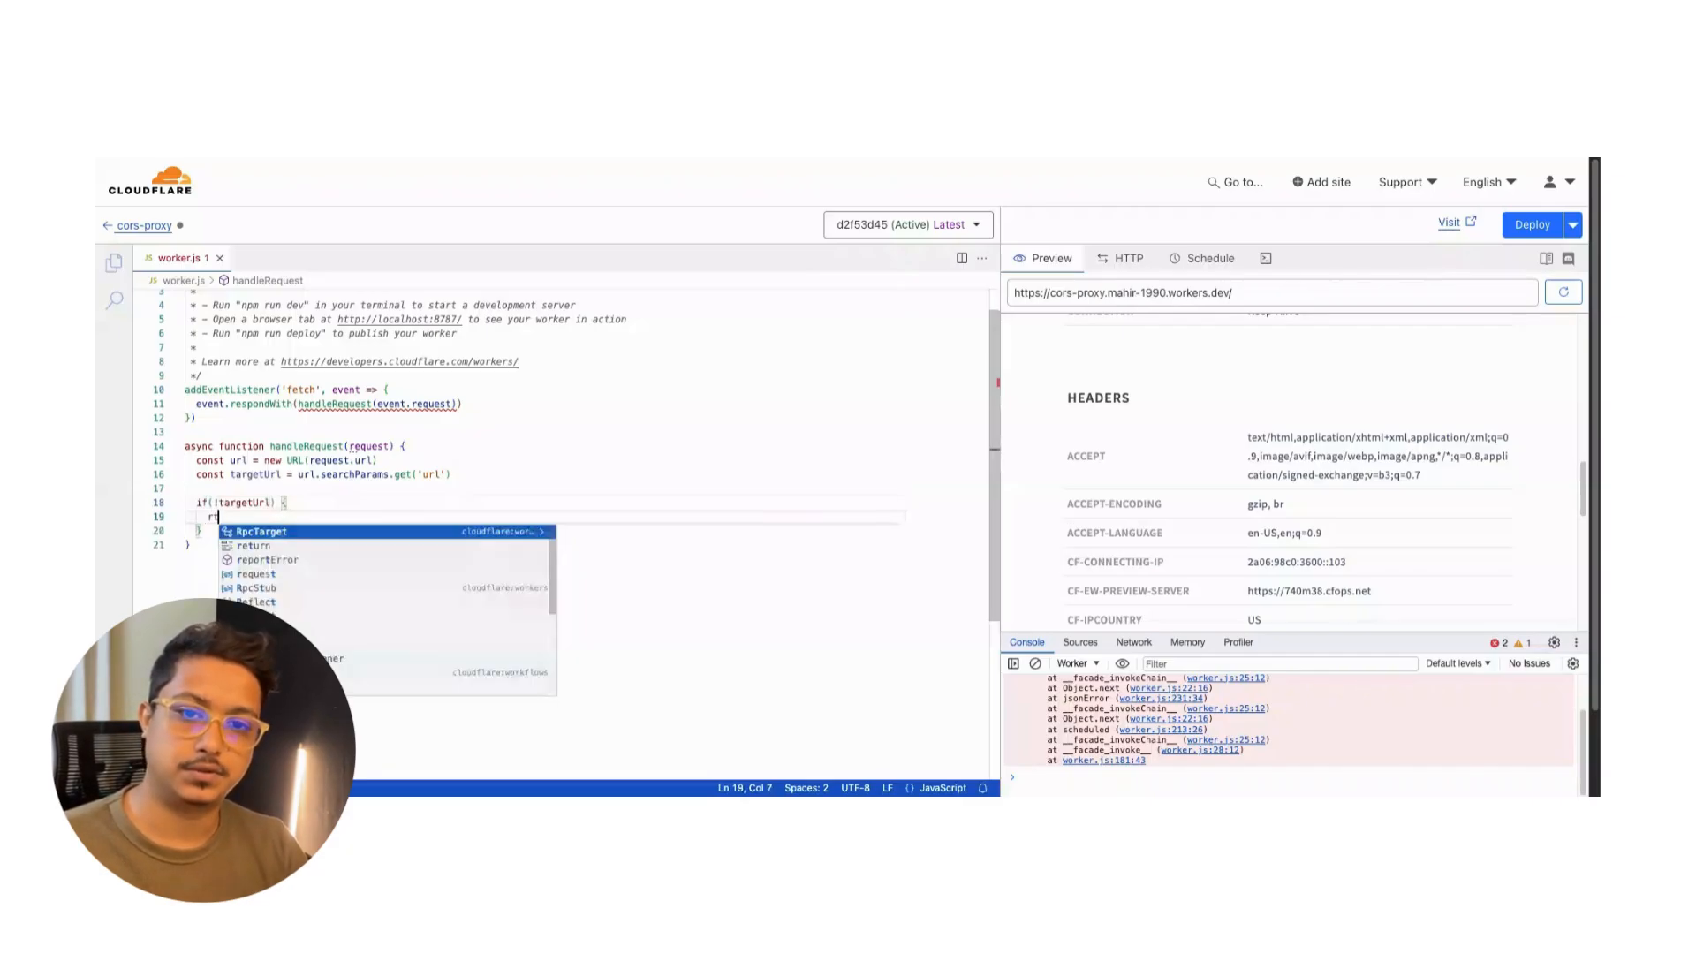
text(eturn new)
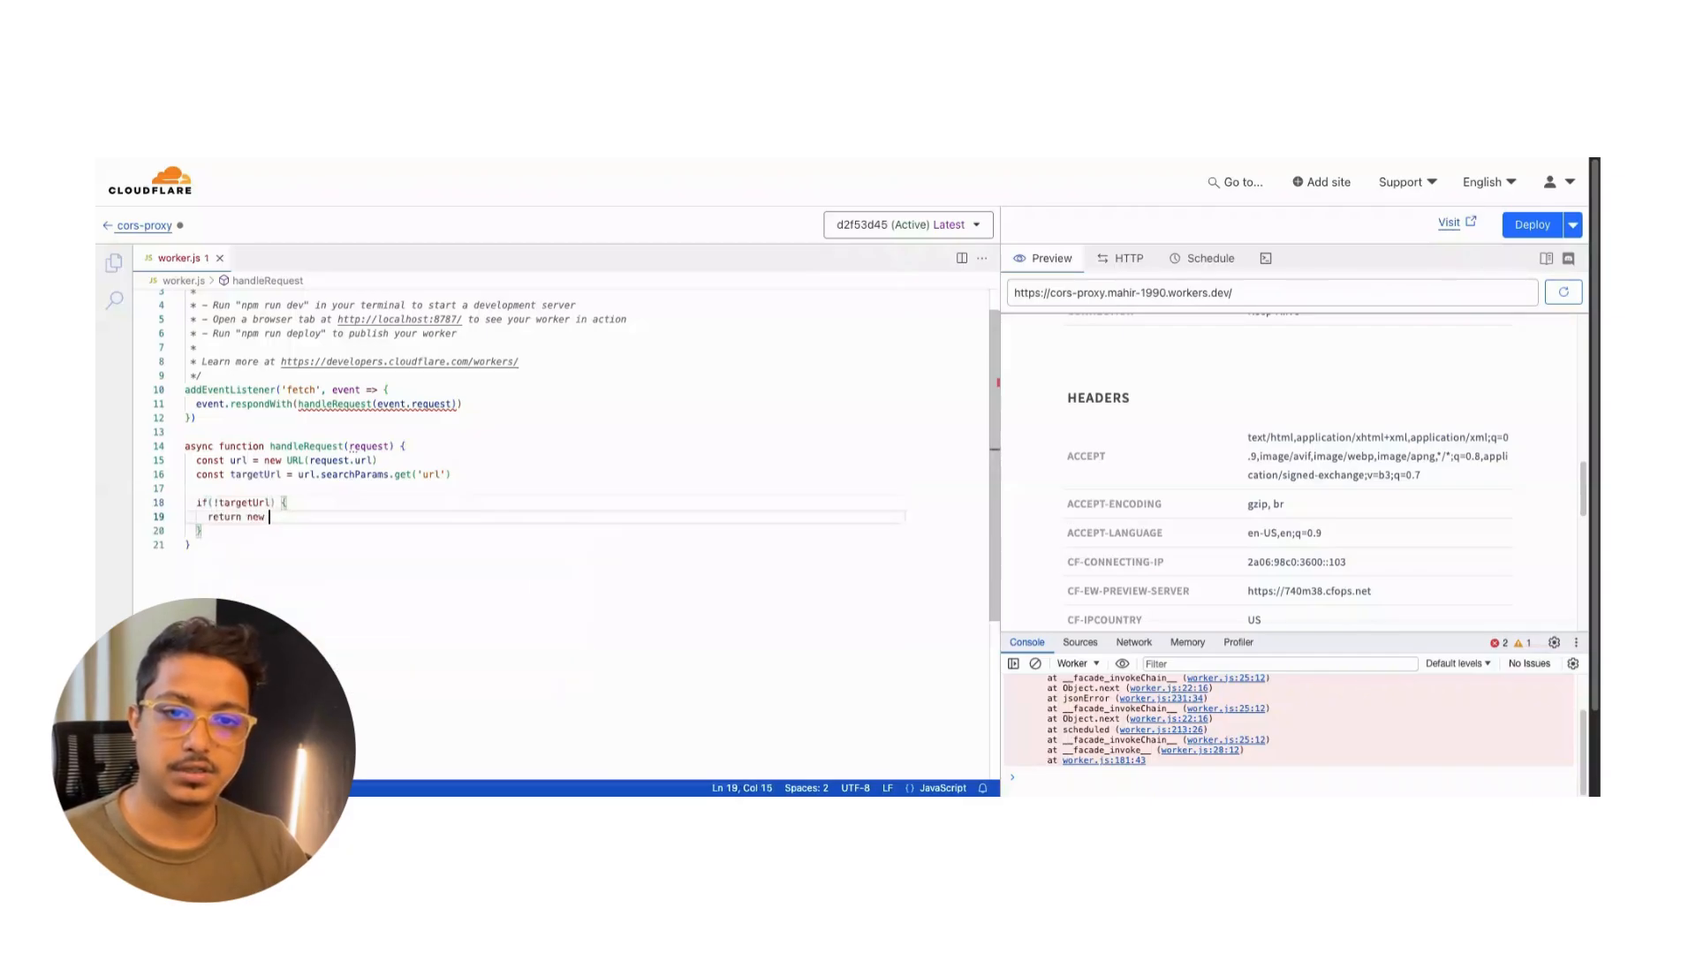
text(Response)
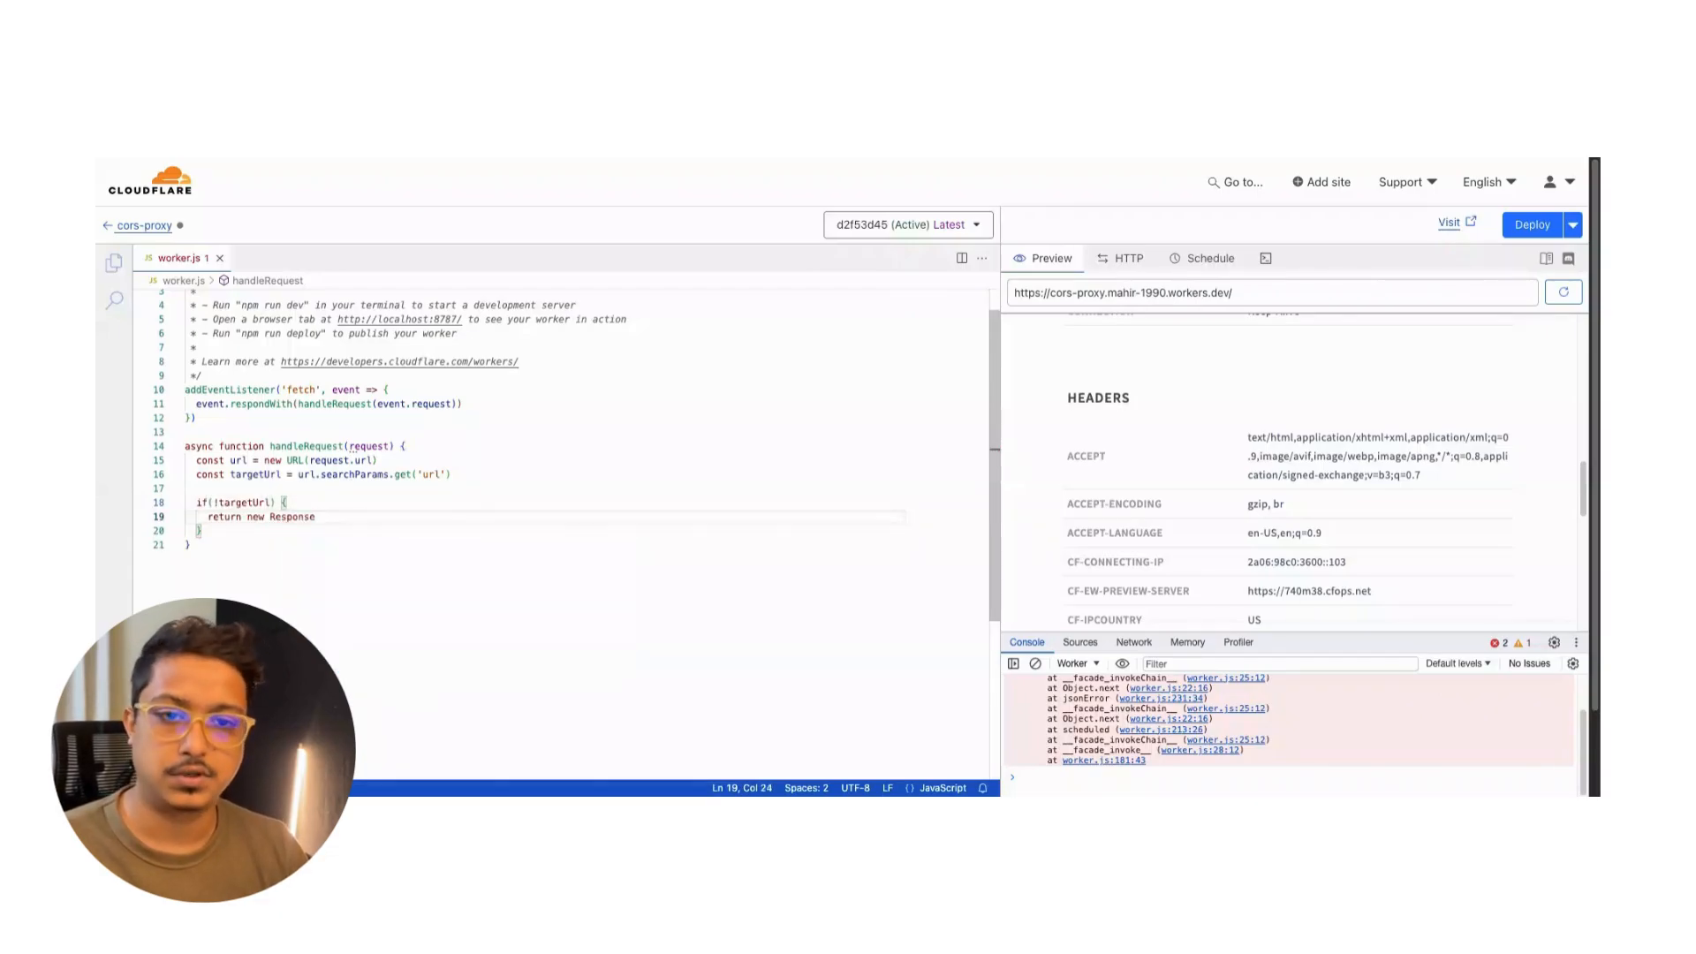
Make that Response say 'Missing url query params' with status 400.
text(('Missing)
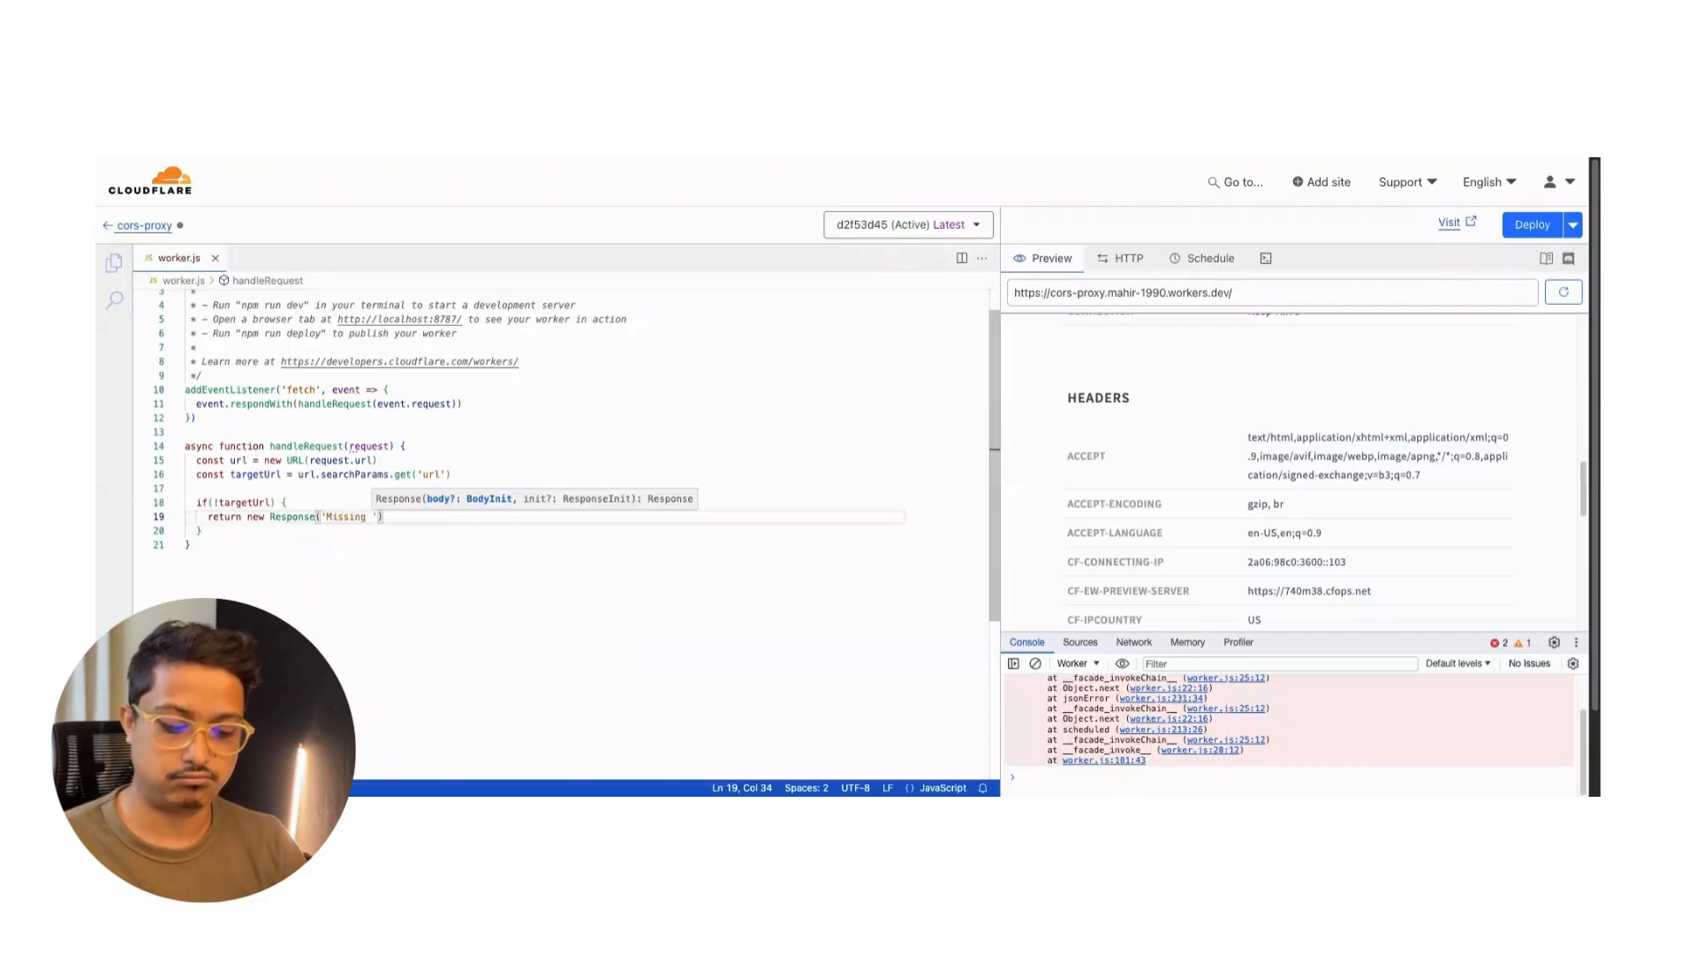
text(url)
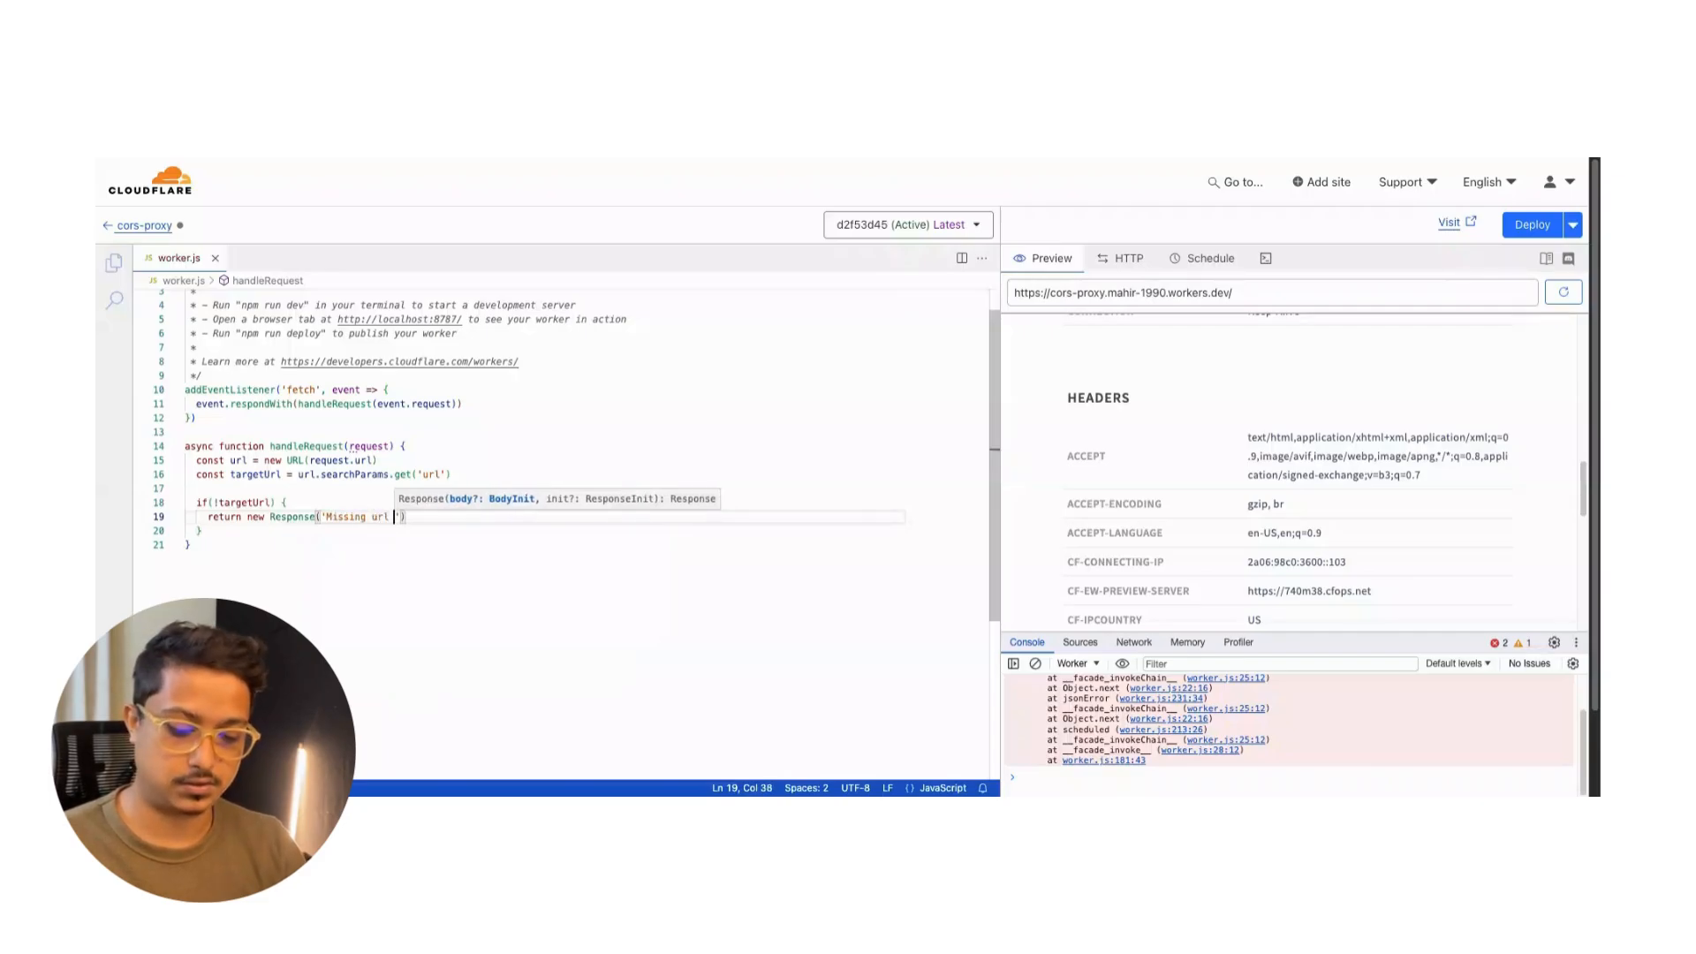
text(query)
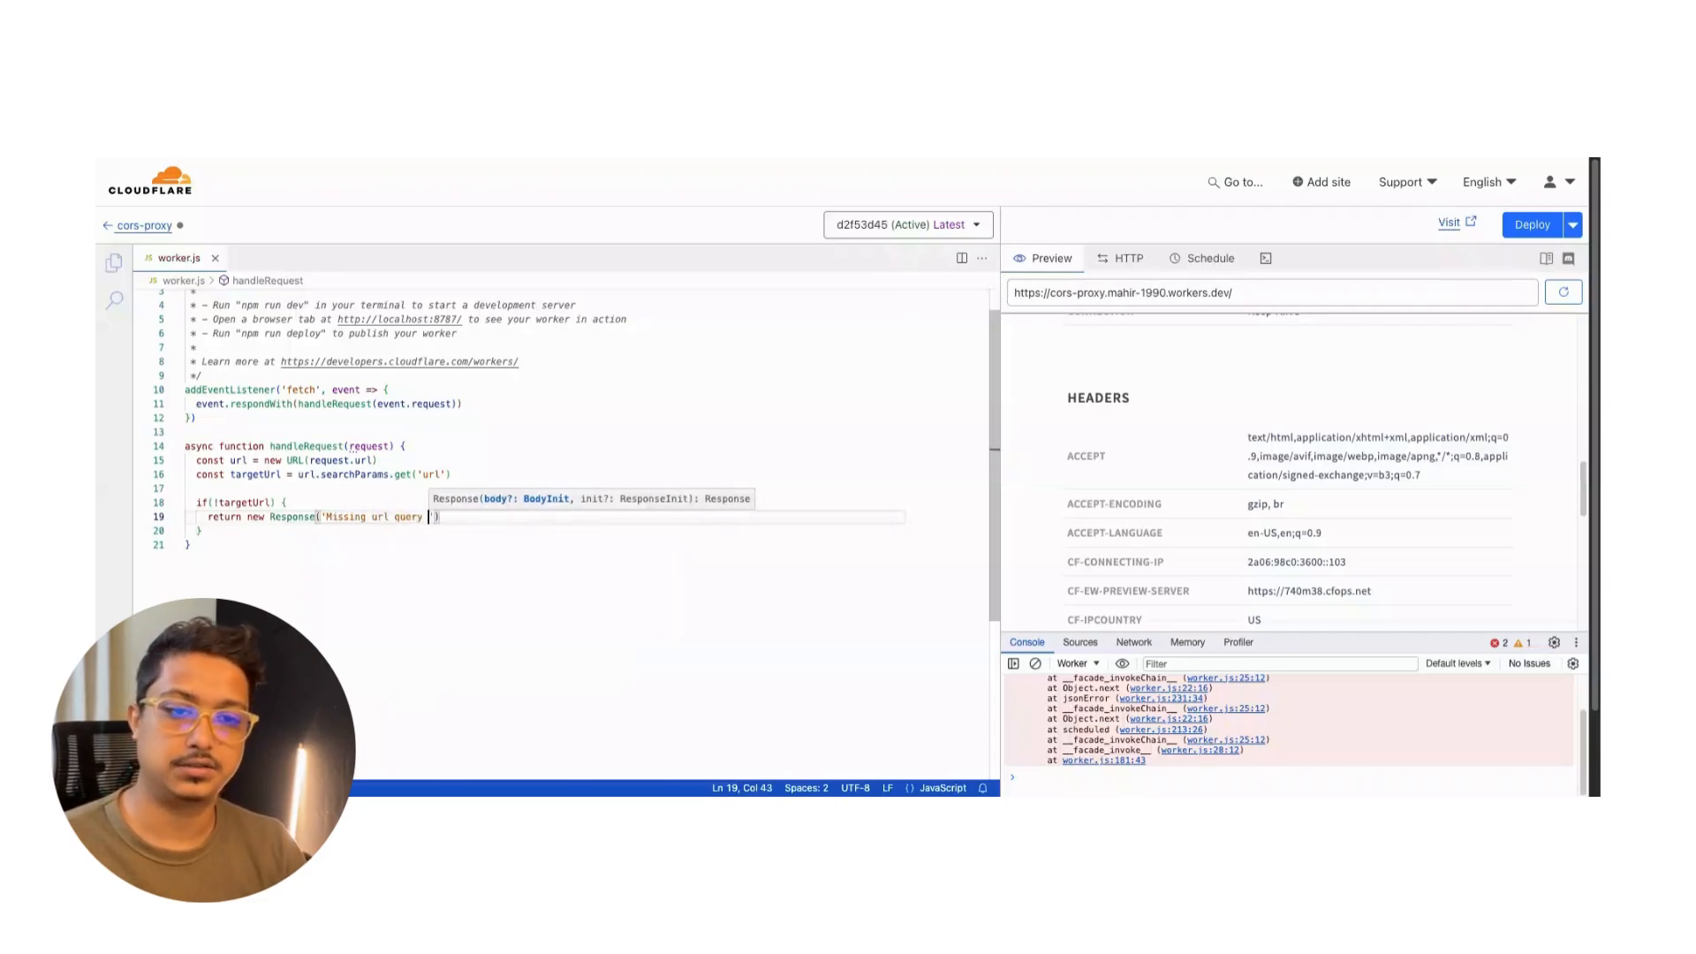
text(params)
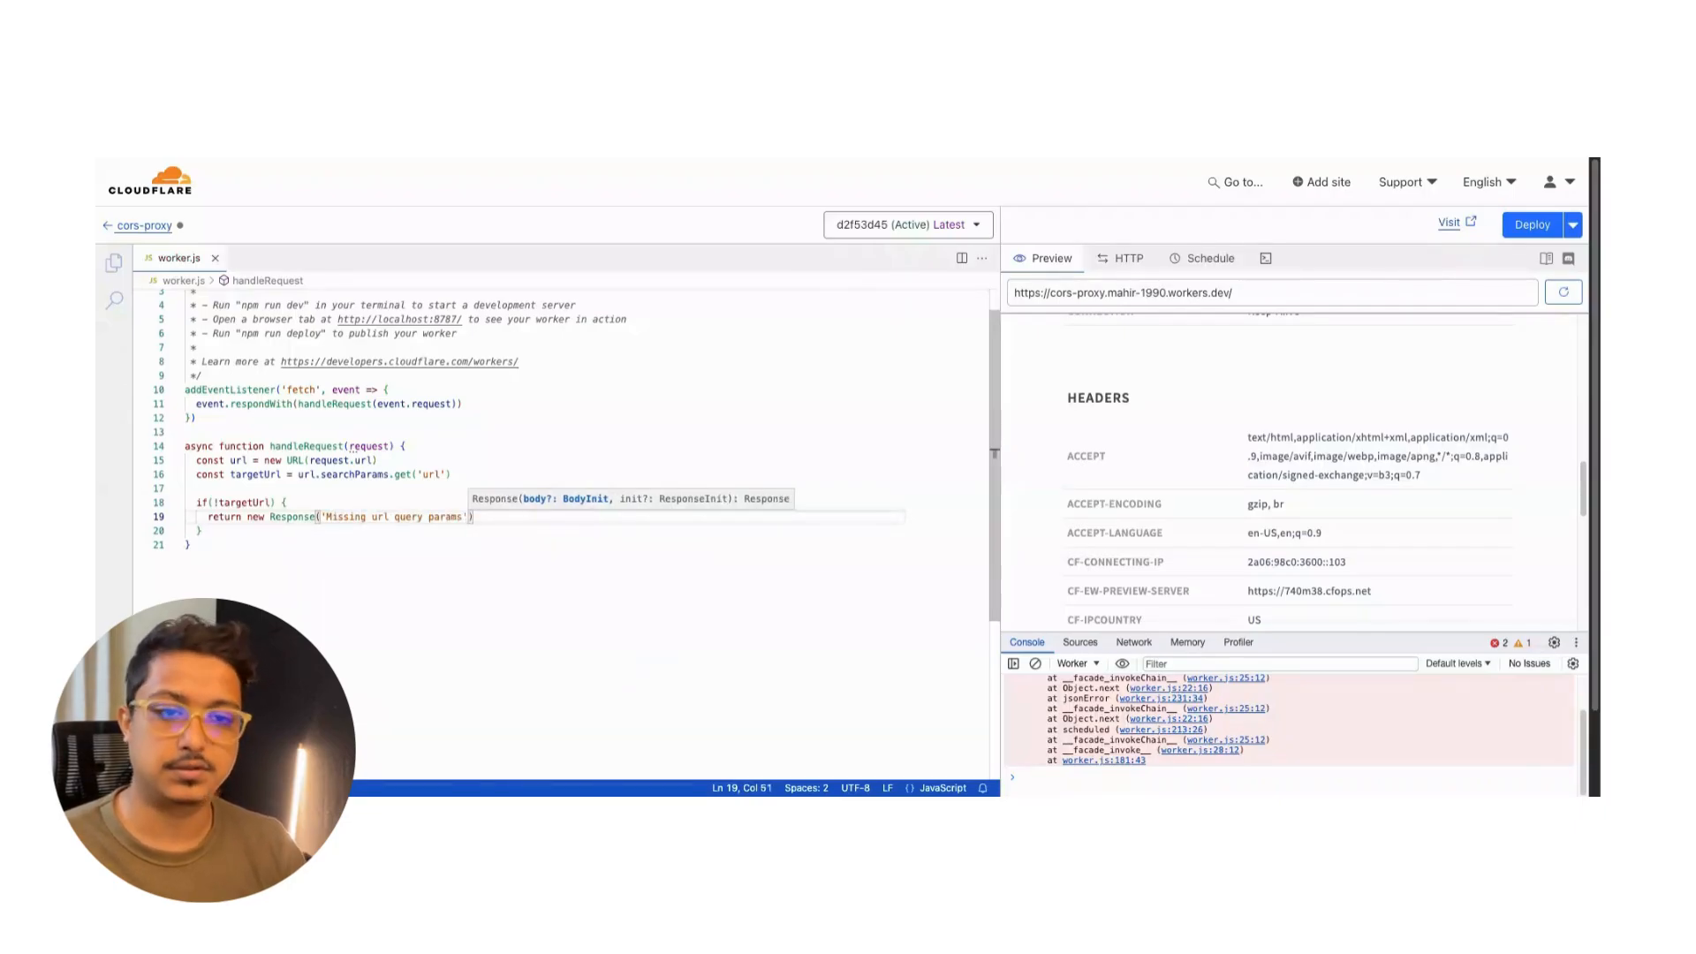
text(, {})
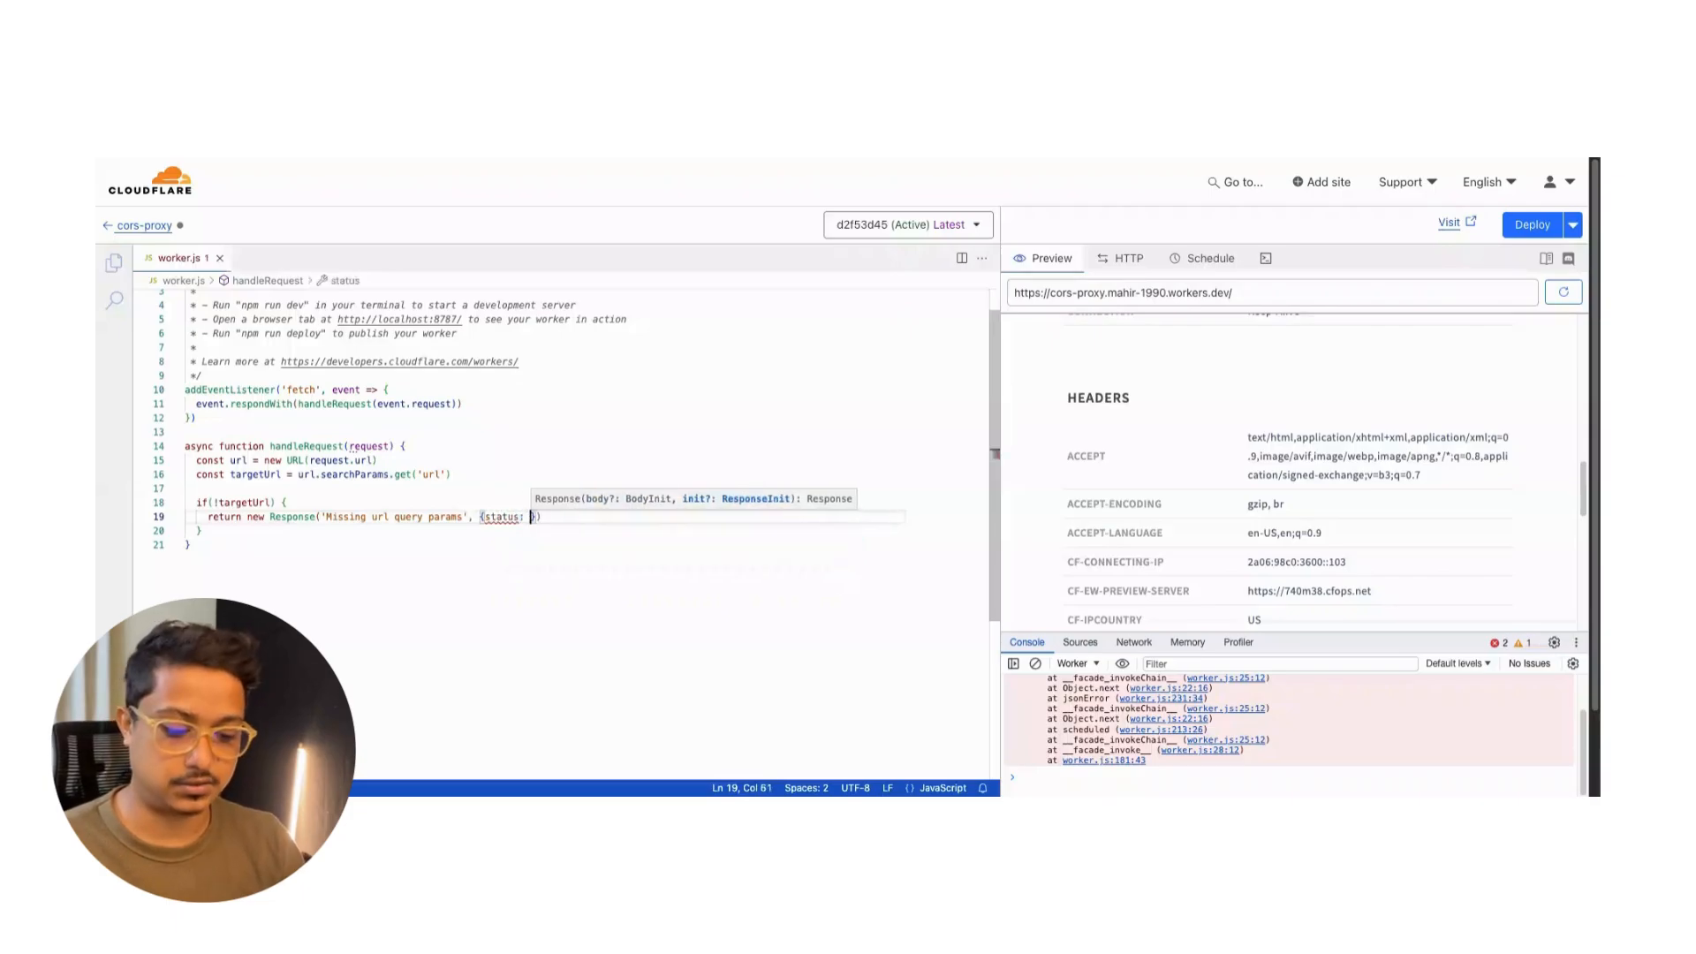
text(400)
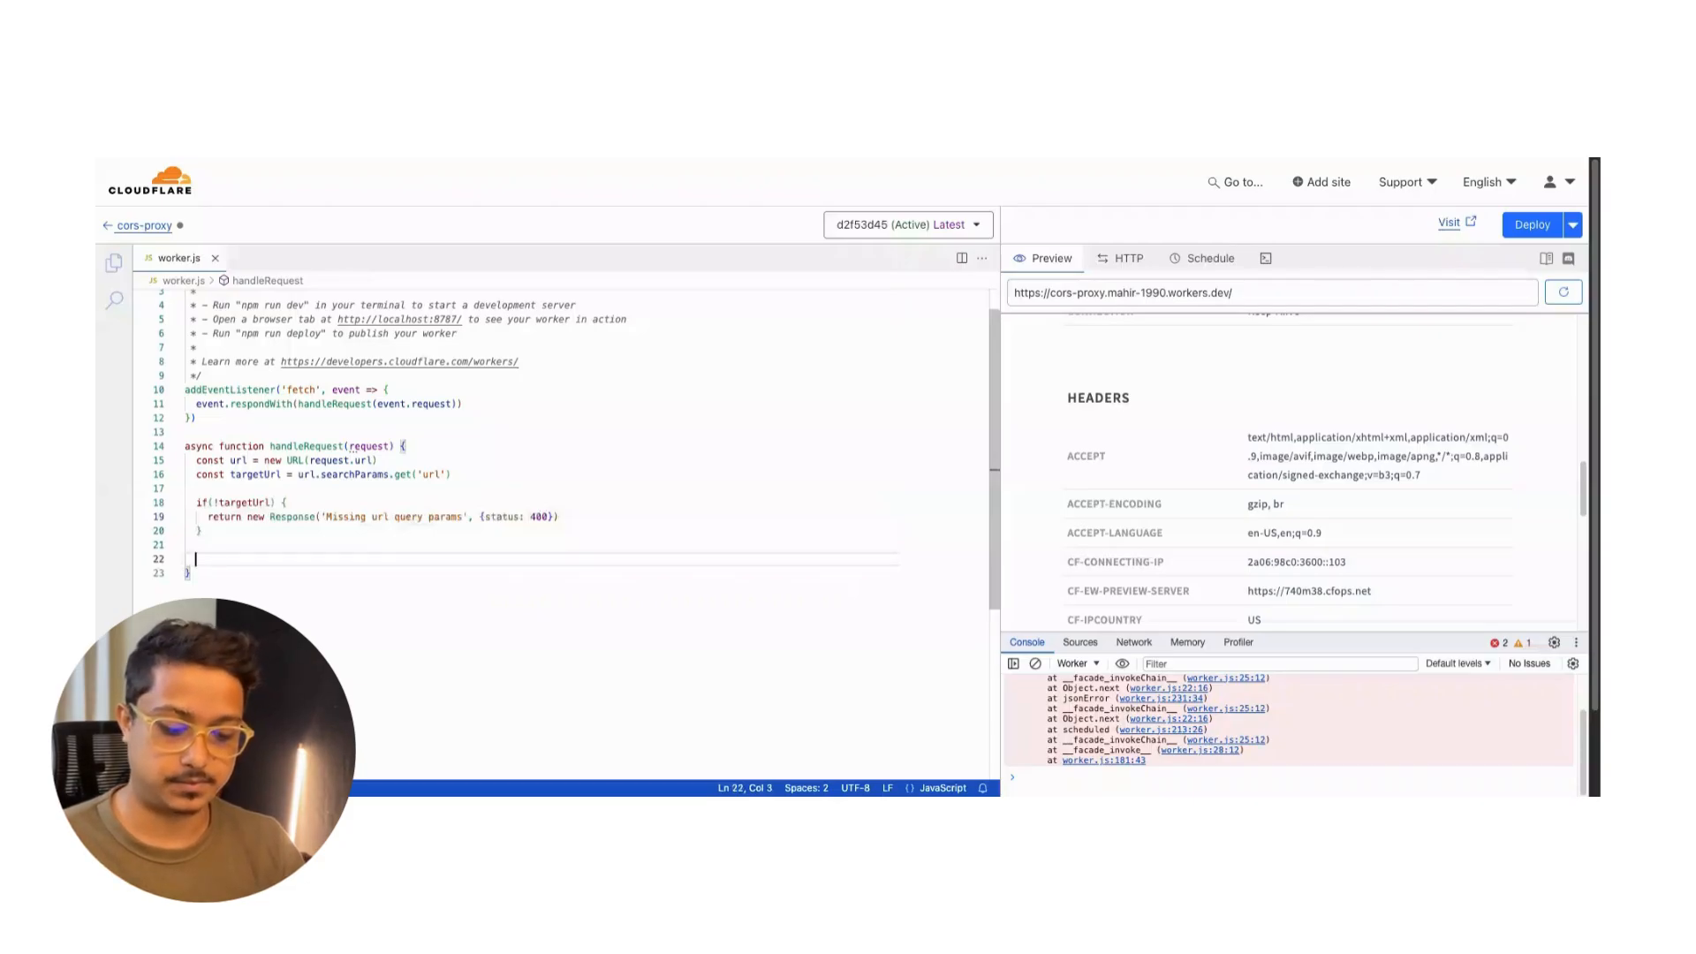
Create const headers = new Headers(request.headers) and set Content-Type to 'application/json'.
text(const he)
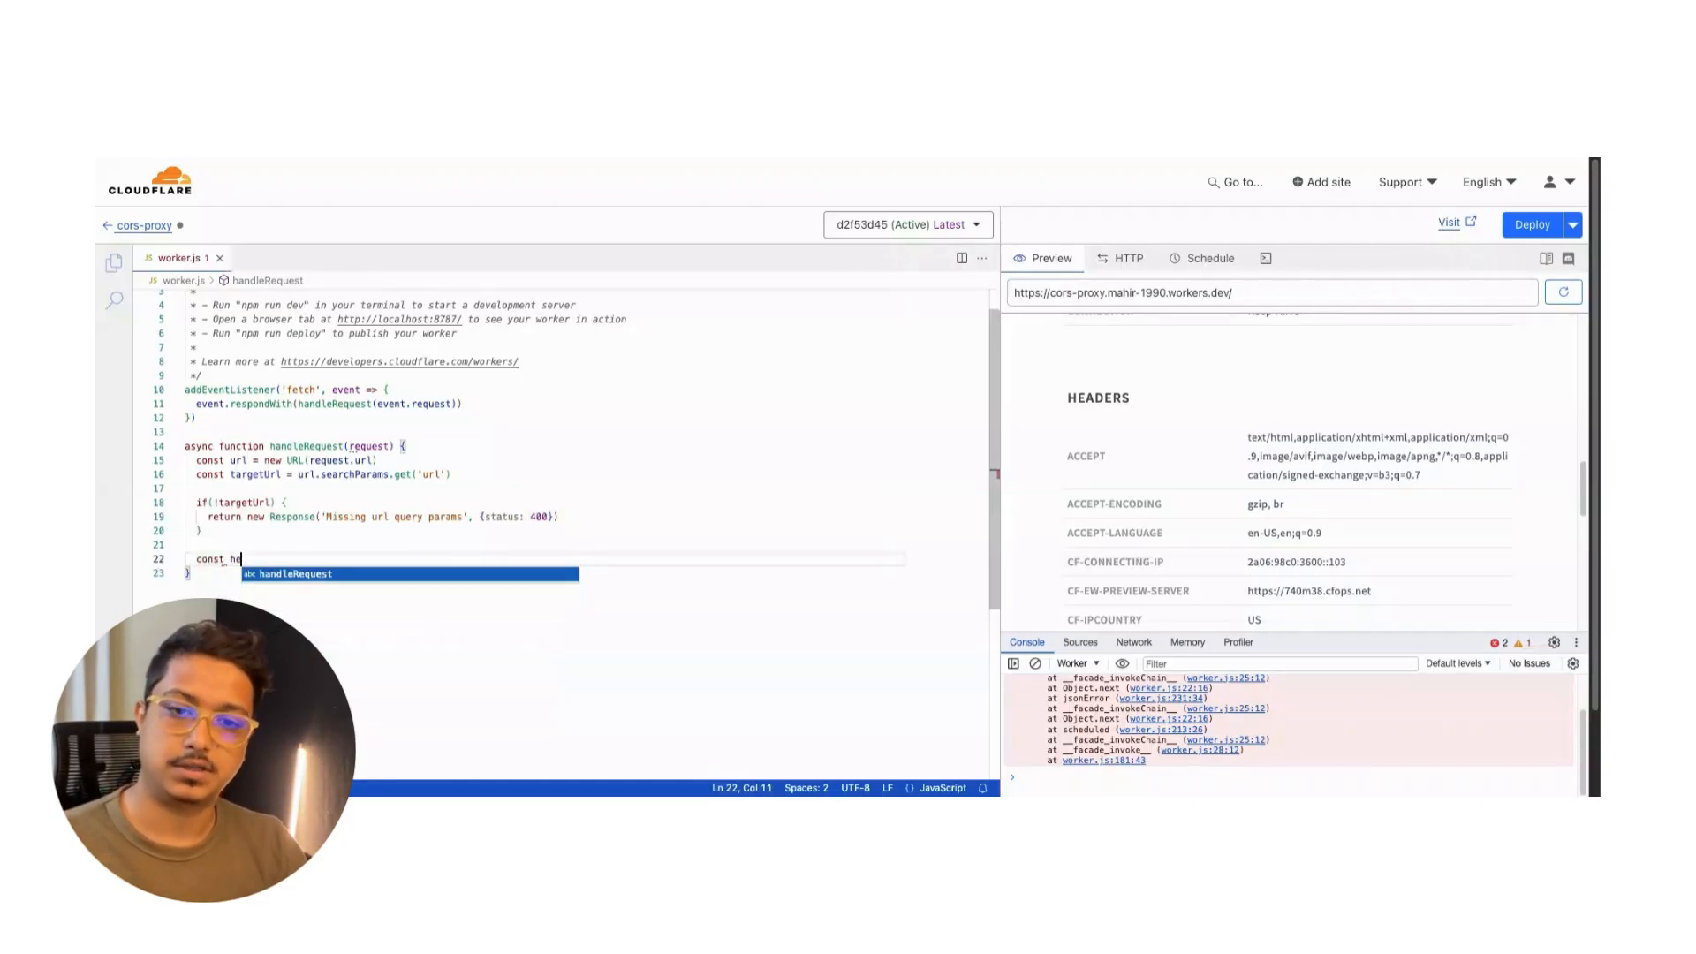
text(eaders()
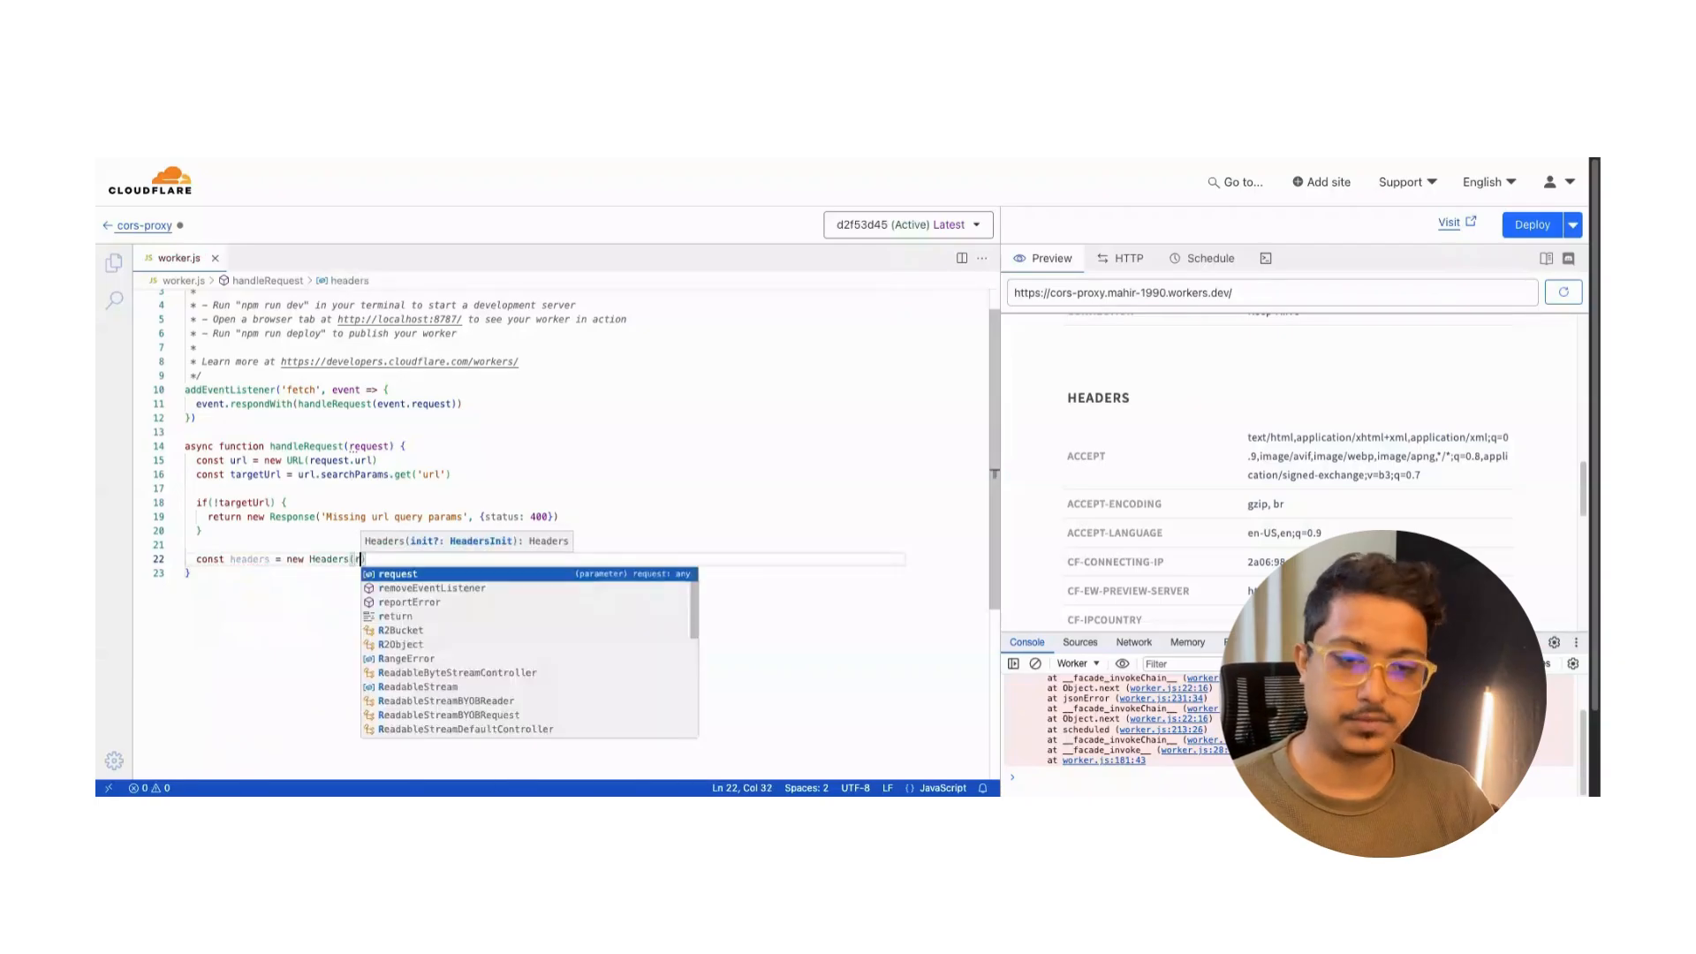
text(request.headers)
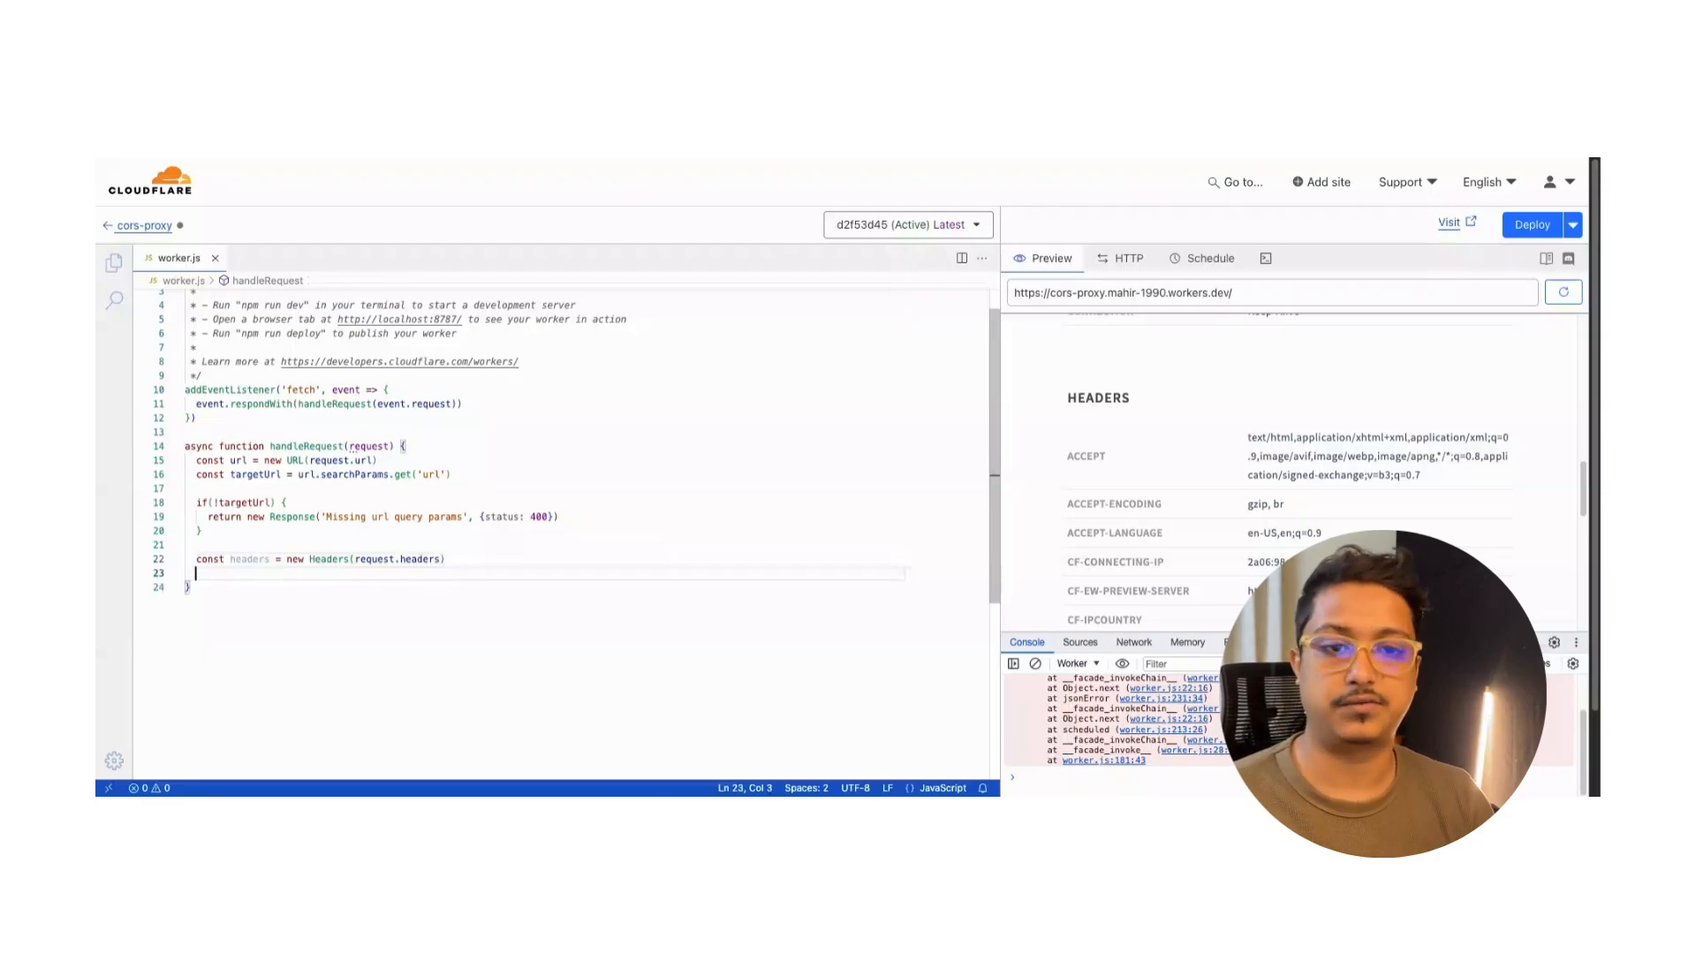
text(headers.set()
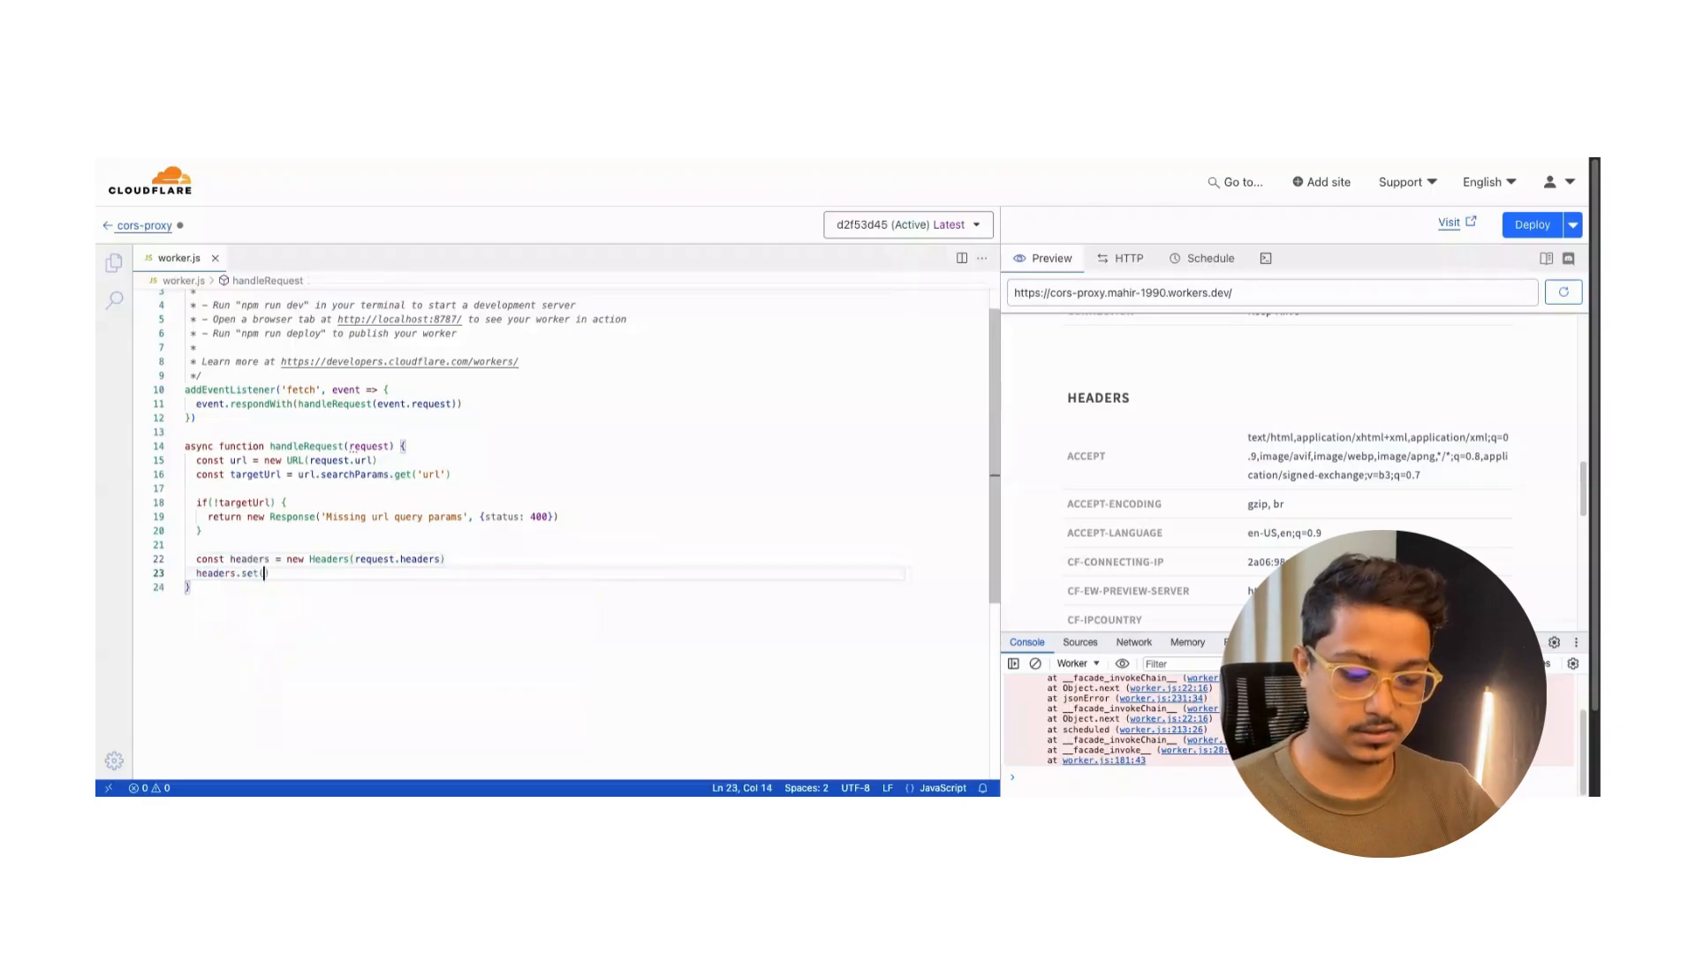
text(()
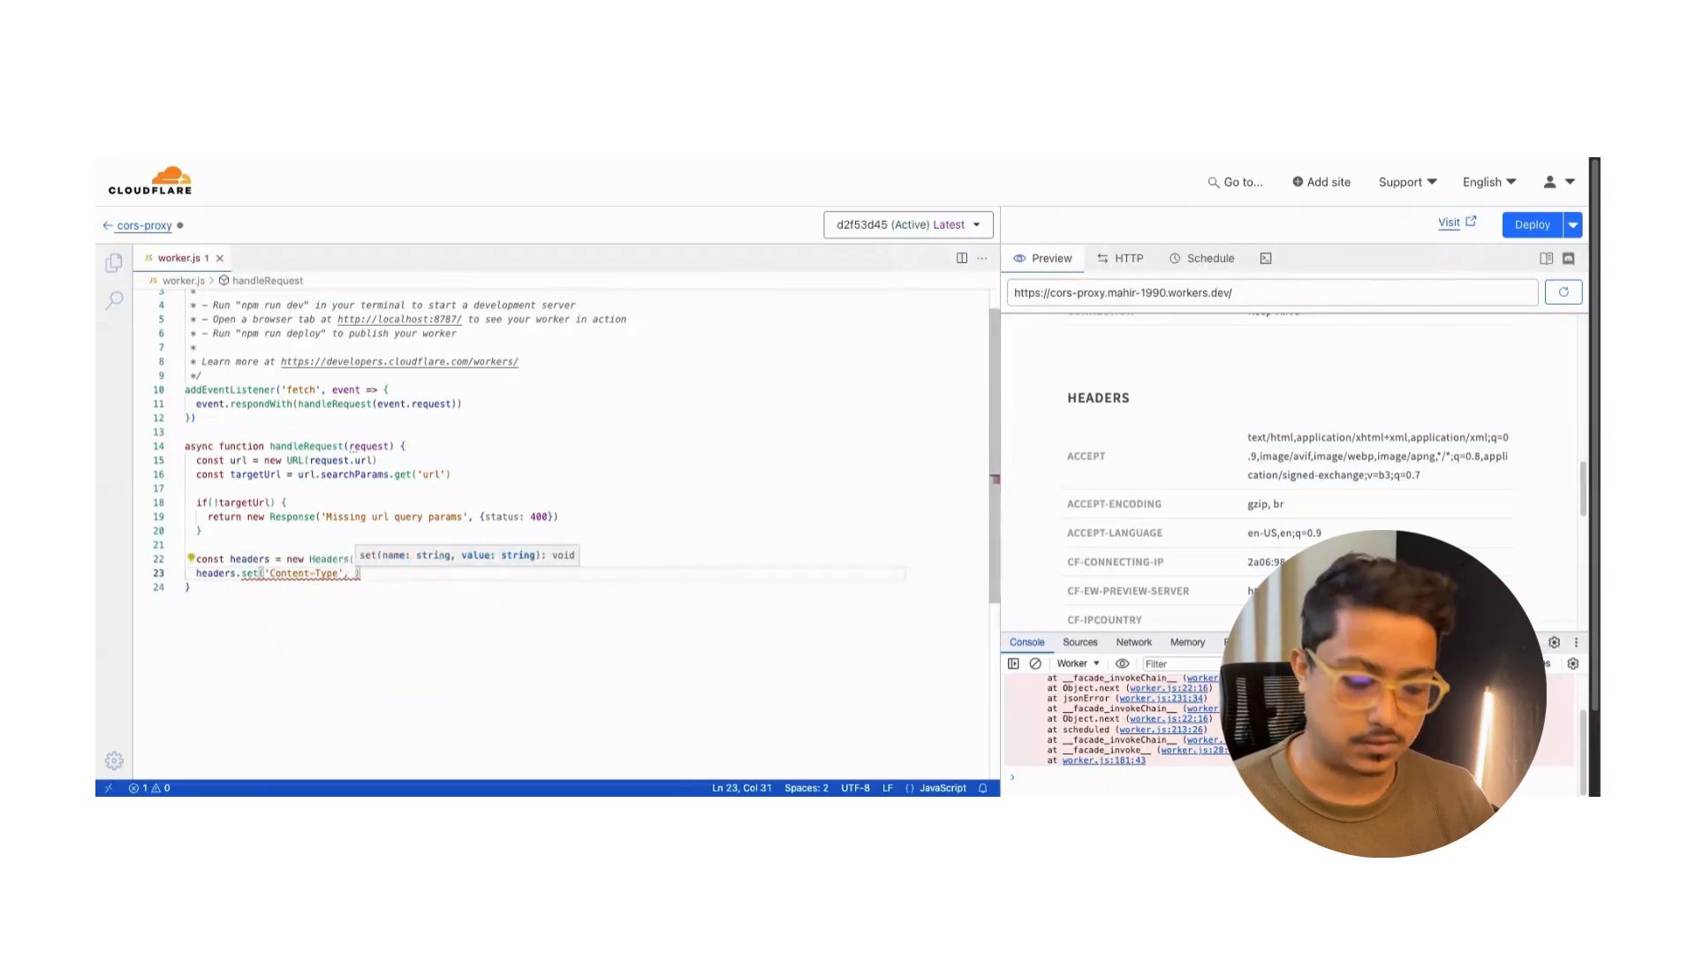
text('application/json)
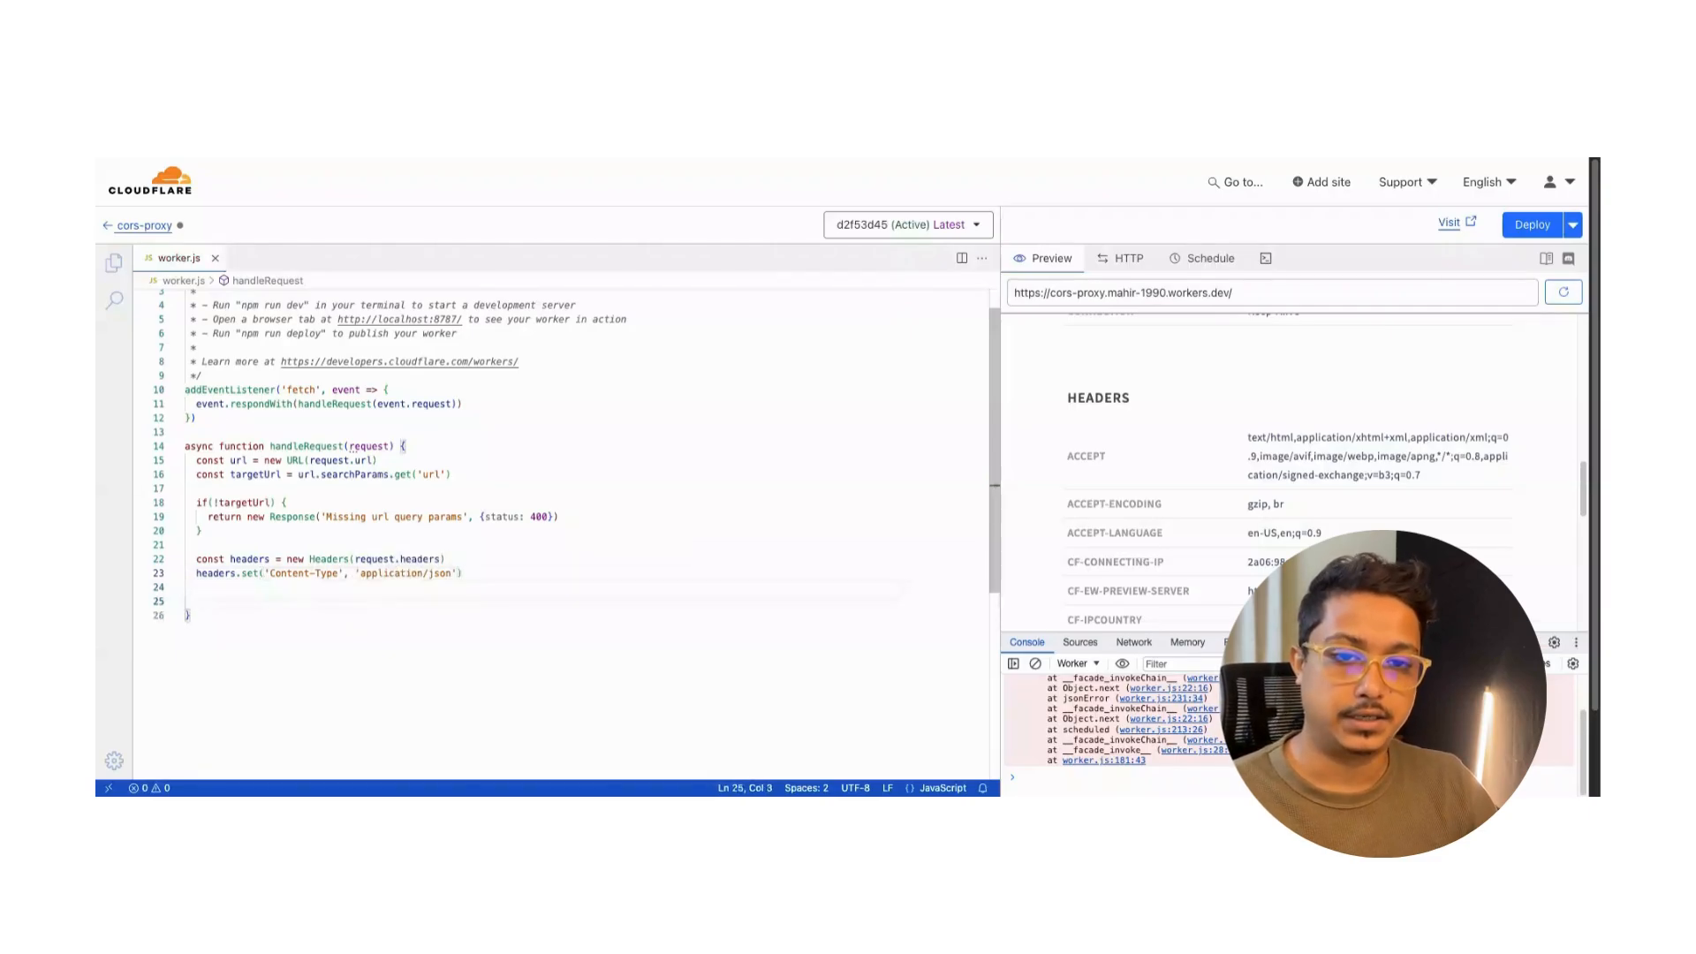
Create const targetRequest = new Request(targetUrl, { method, headers ... }).
text(const)
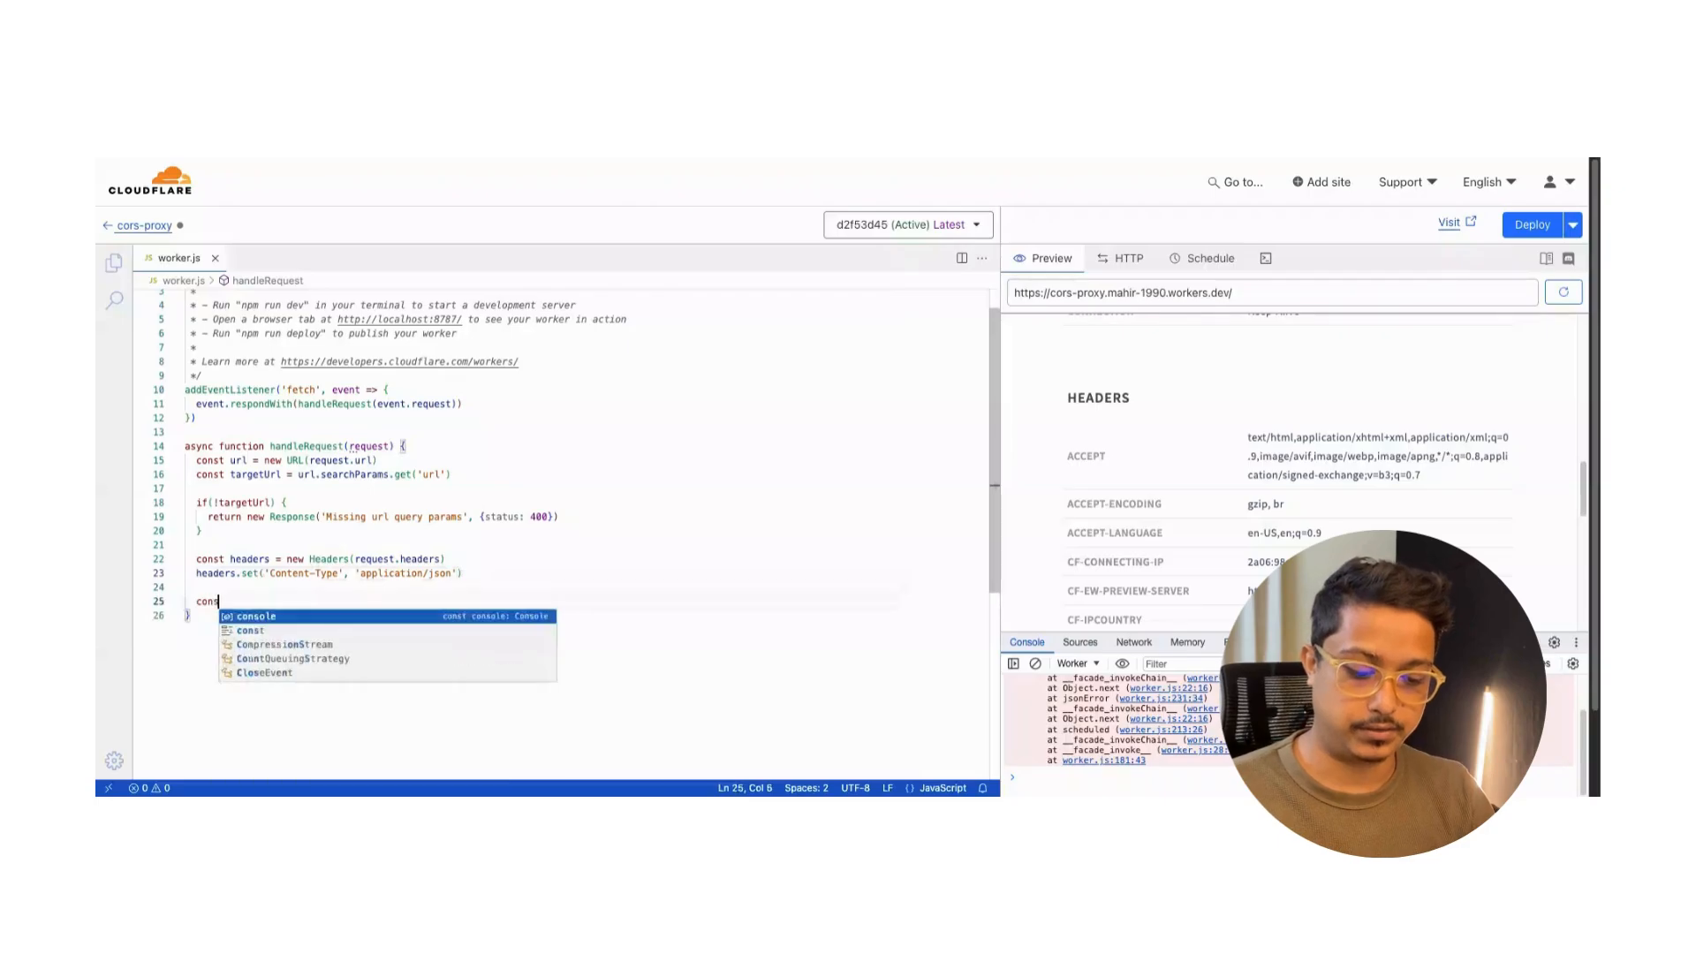
text(targetRequest =)
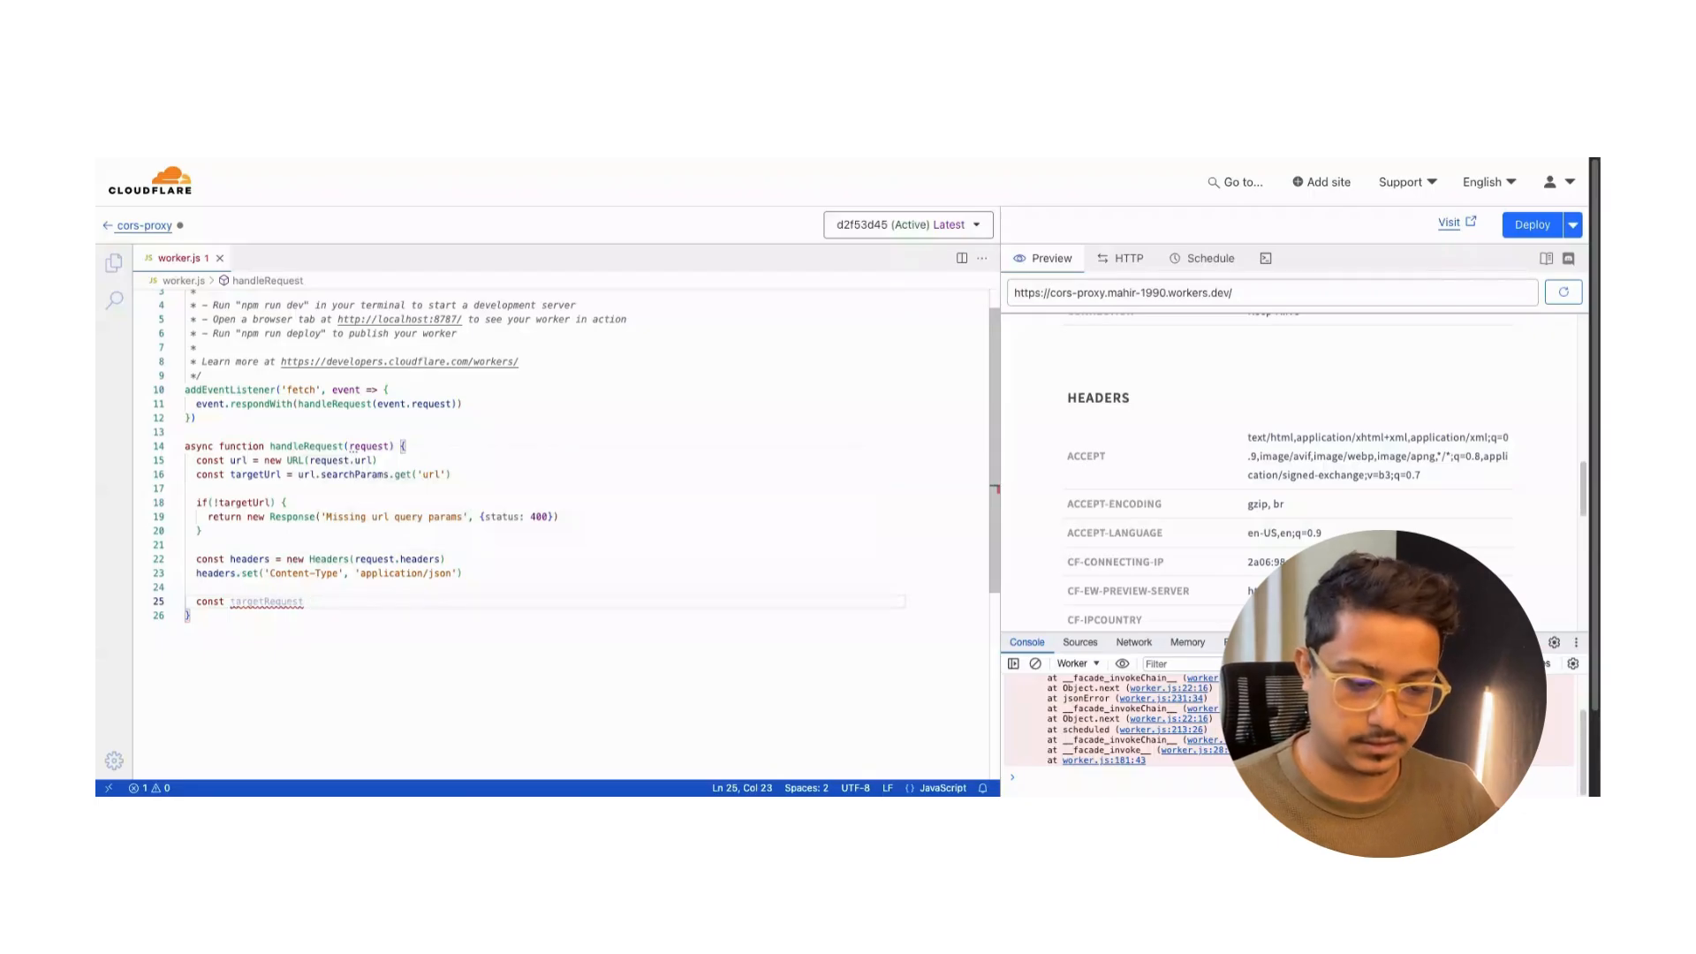
text(= new Req)
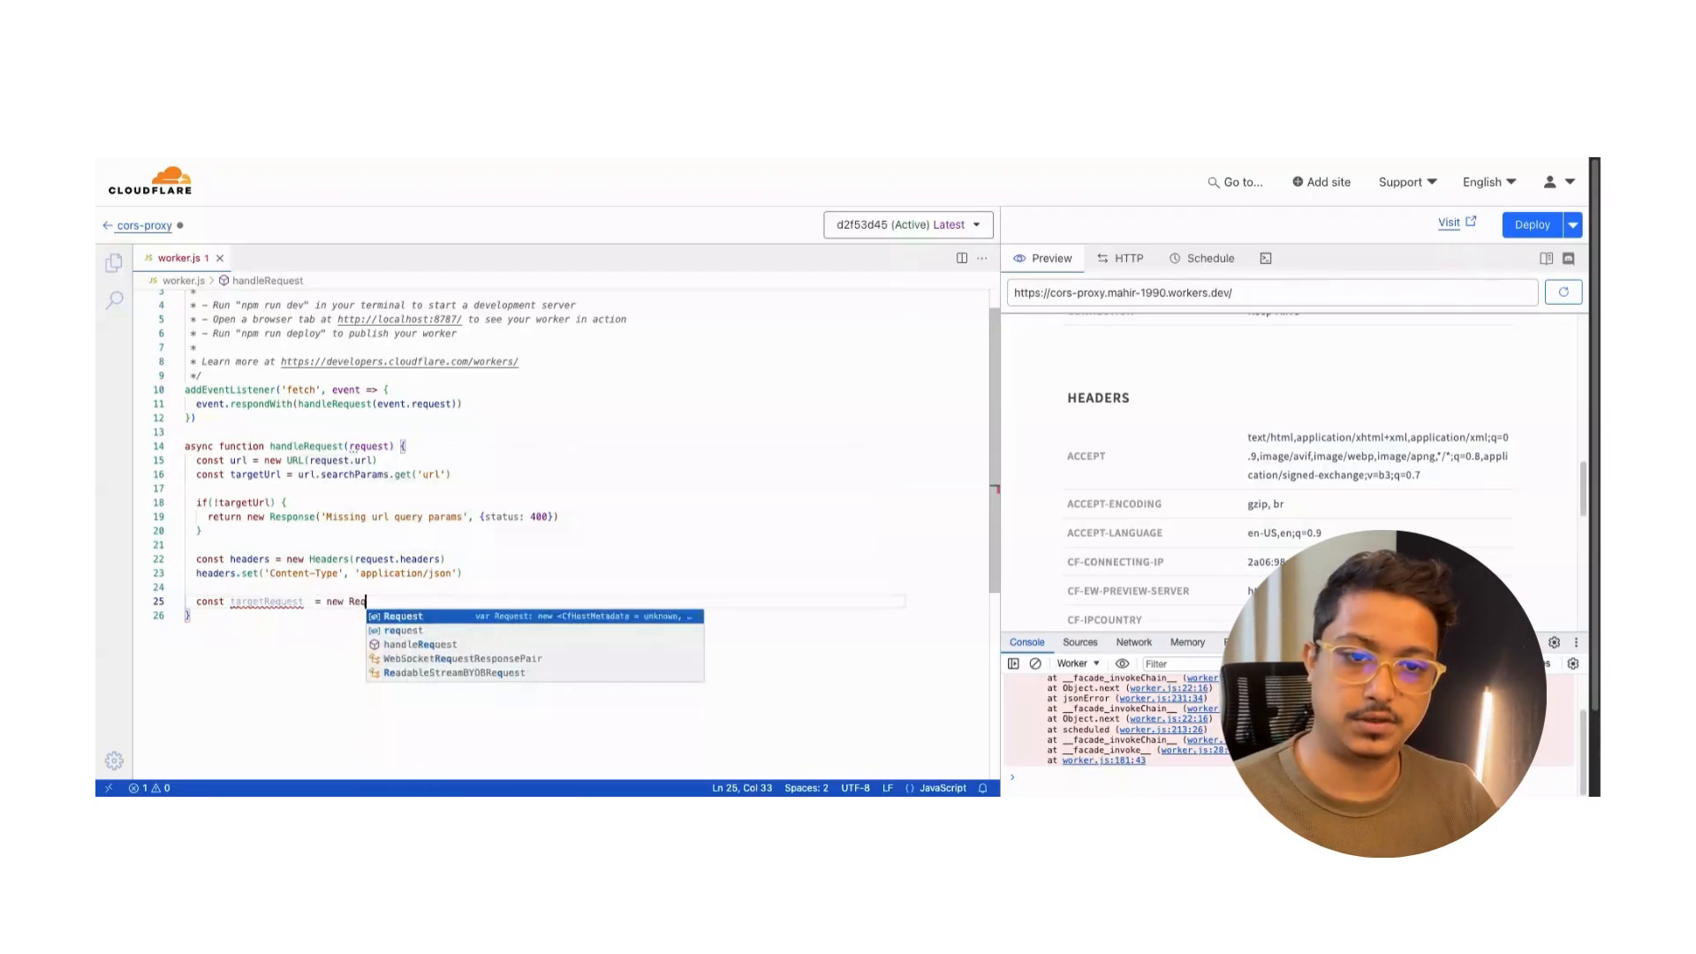
text(quest(targetUrl, {)
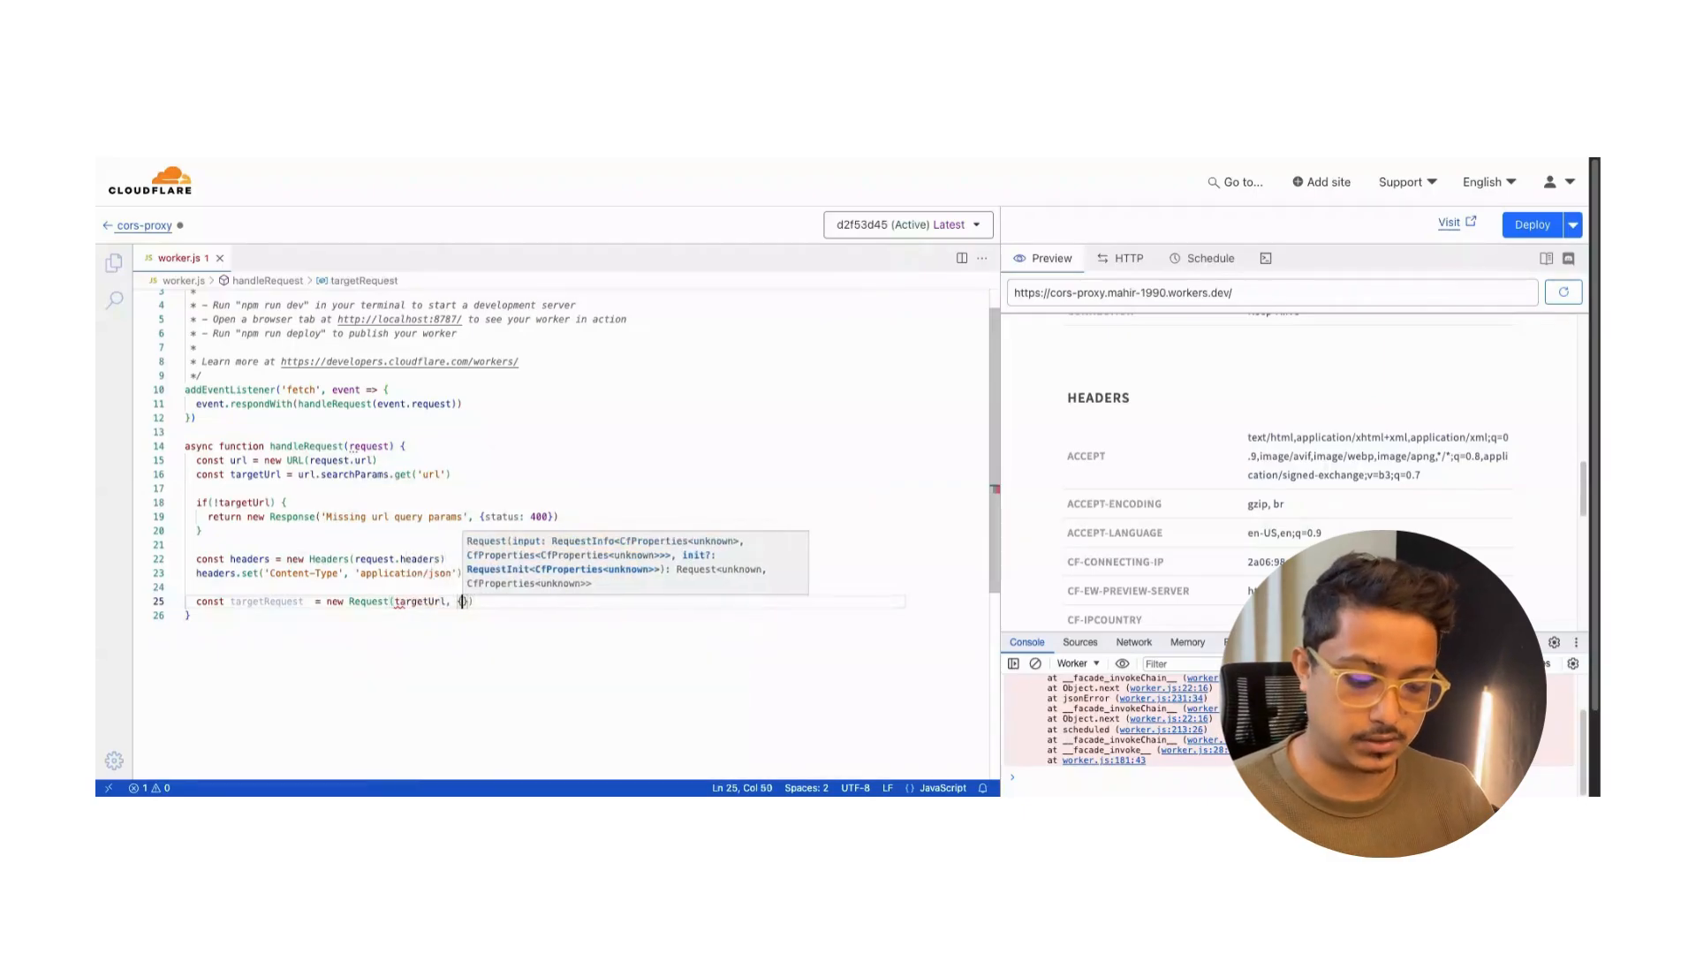
text(met)
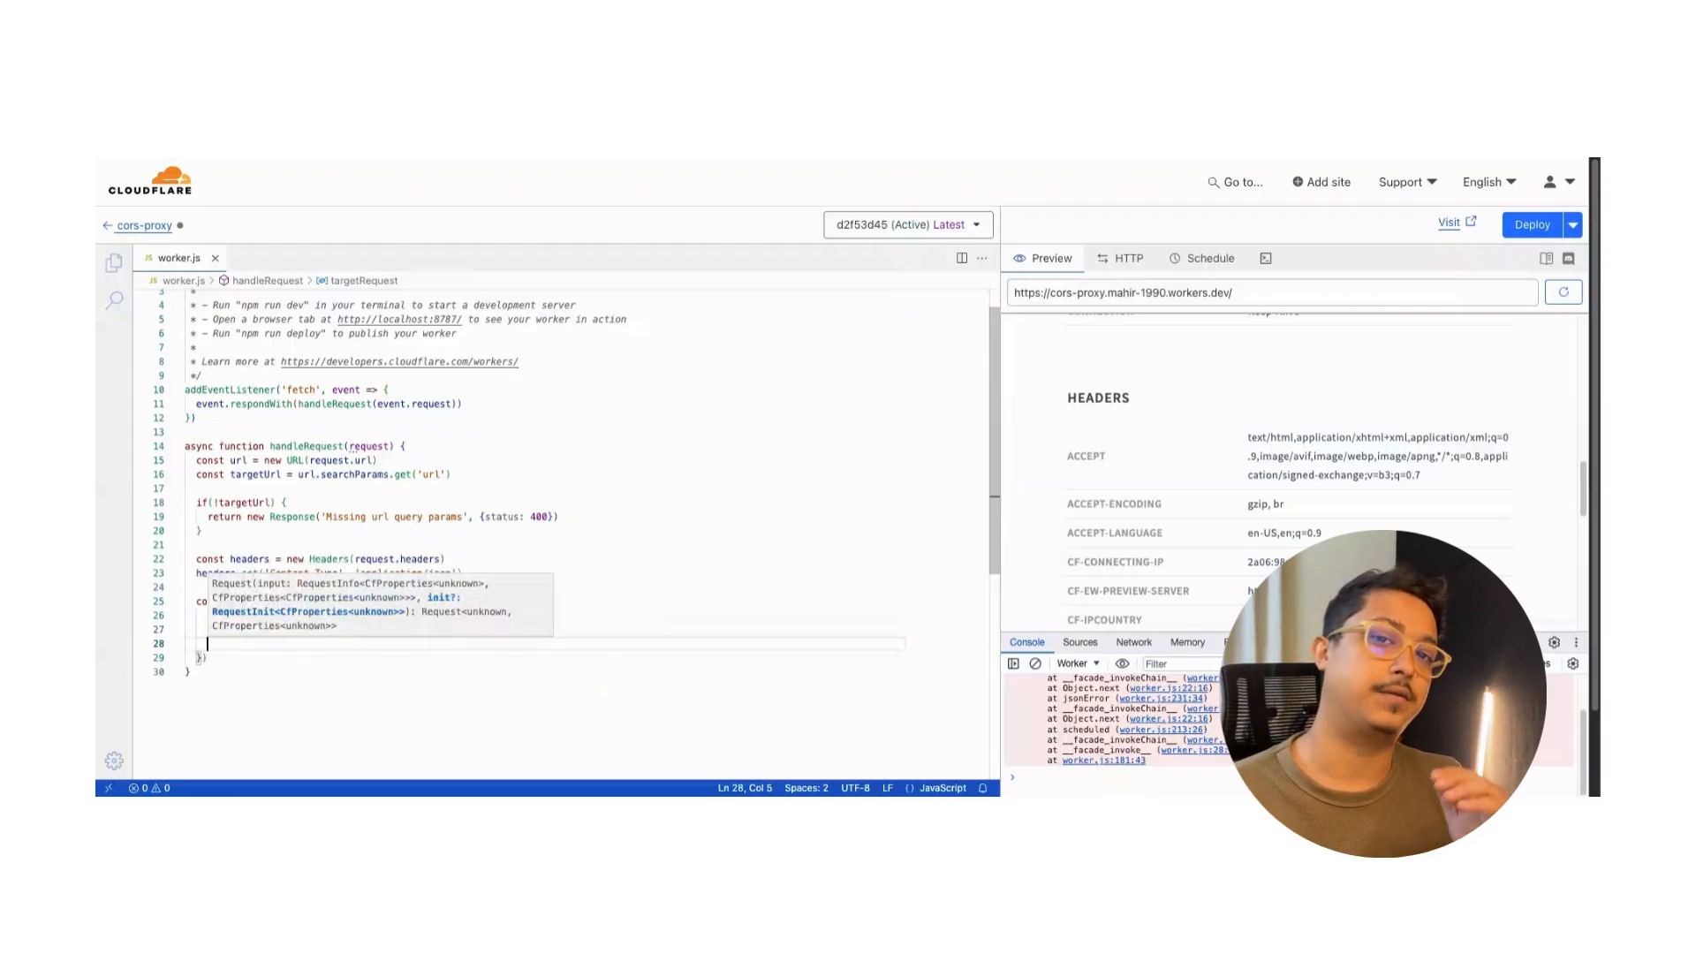
Set body to request.body unless the method is 'GET' or 'HEAD', else null.
text(body)
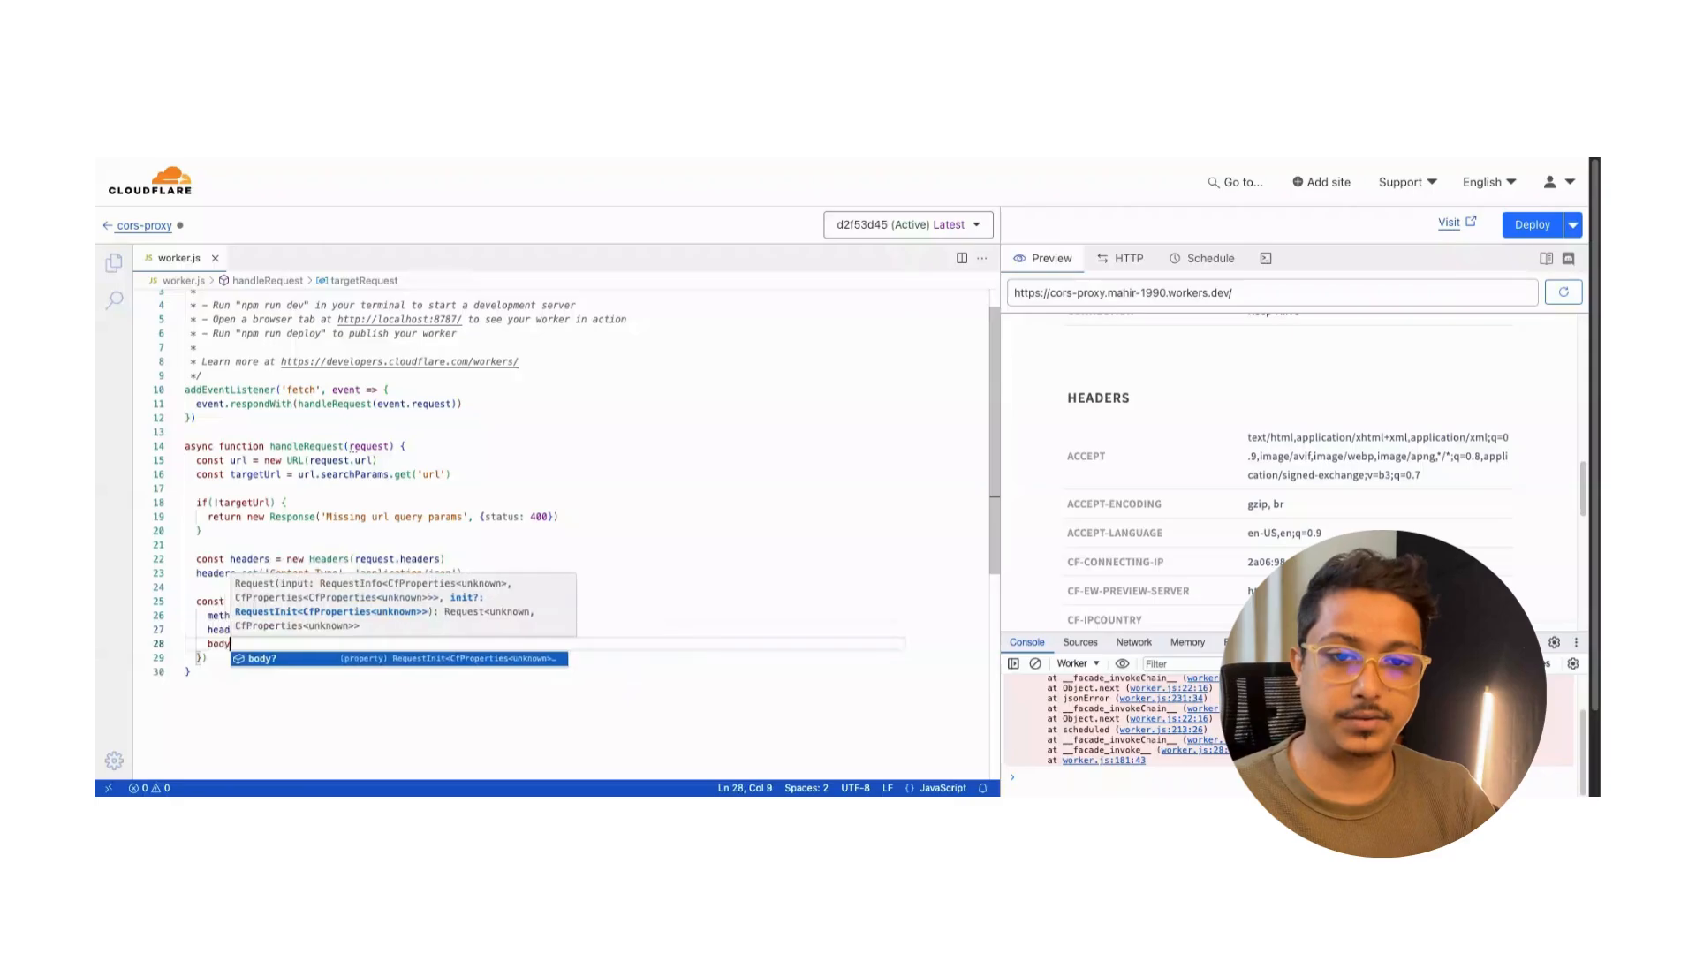
text(:)
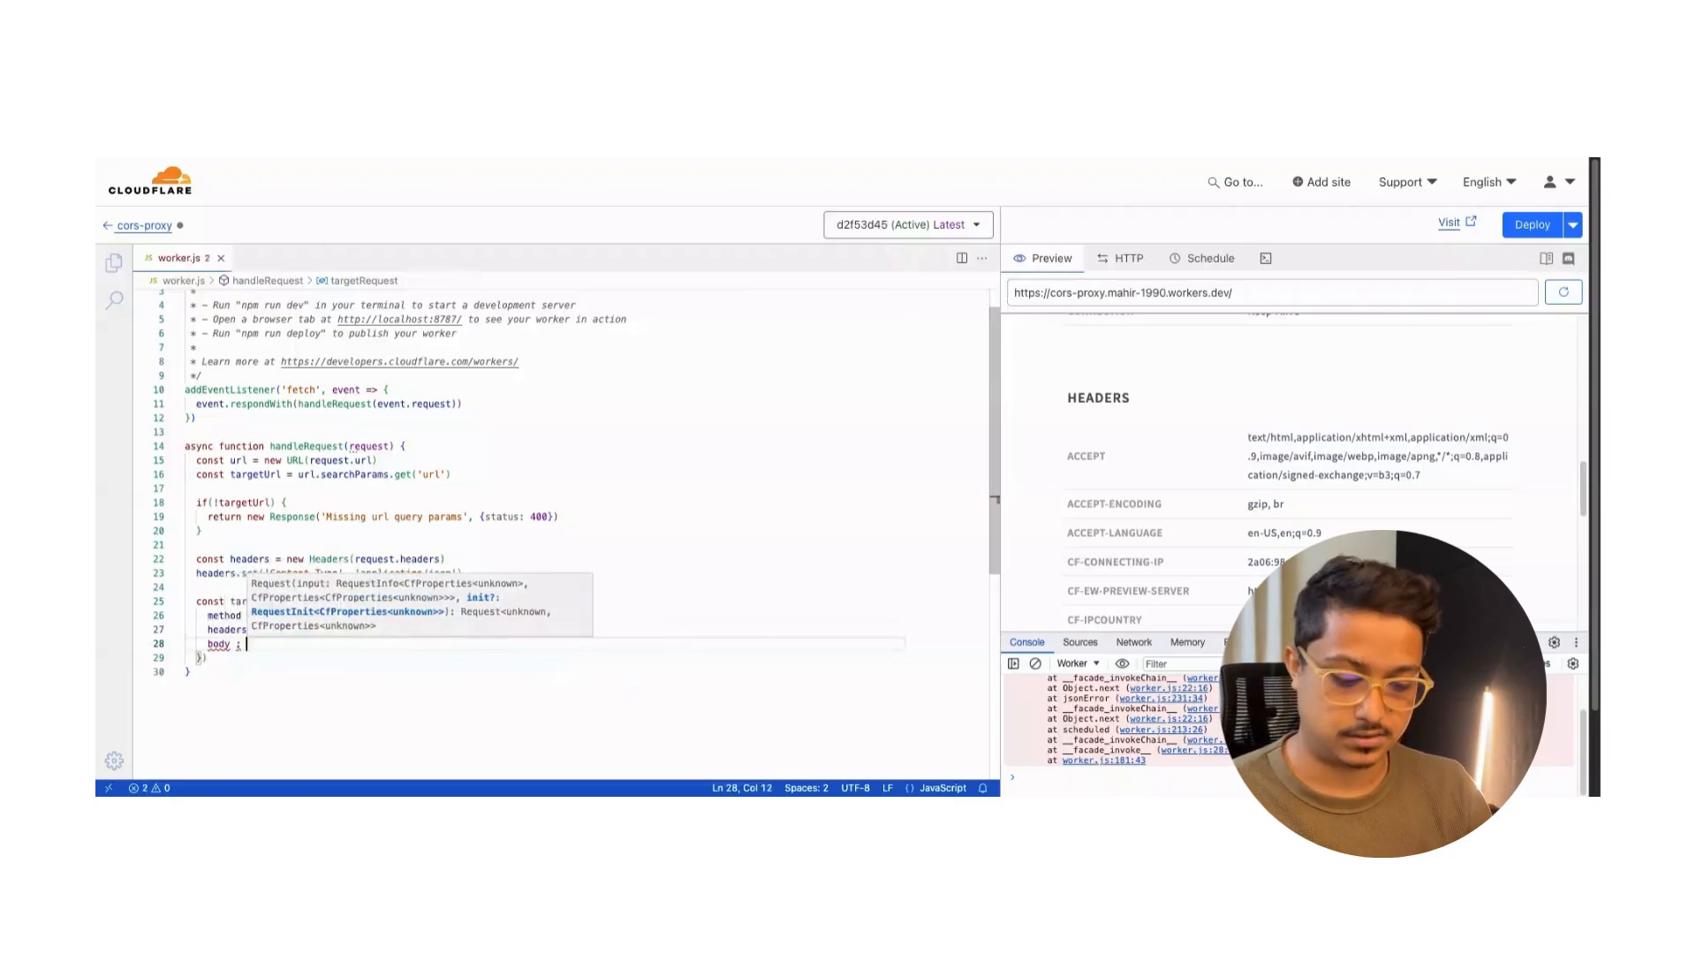
text(request)
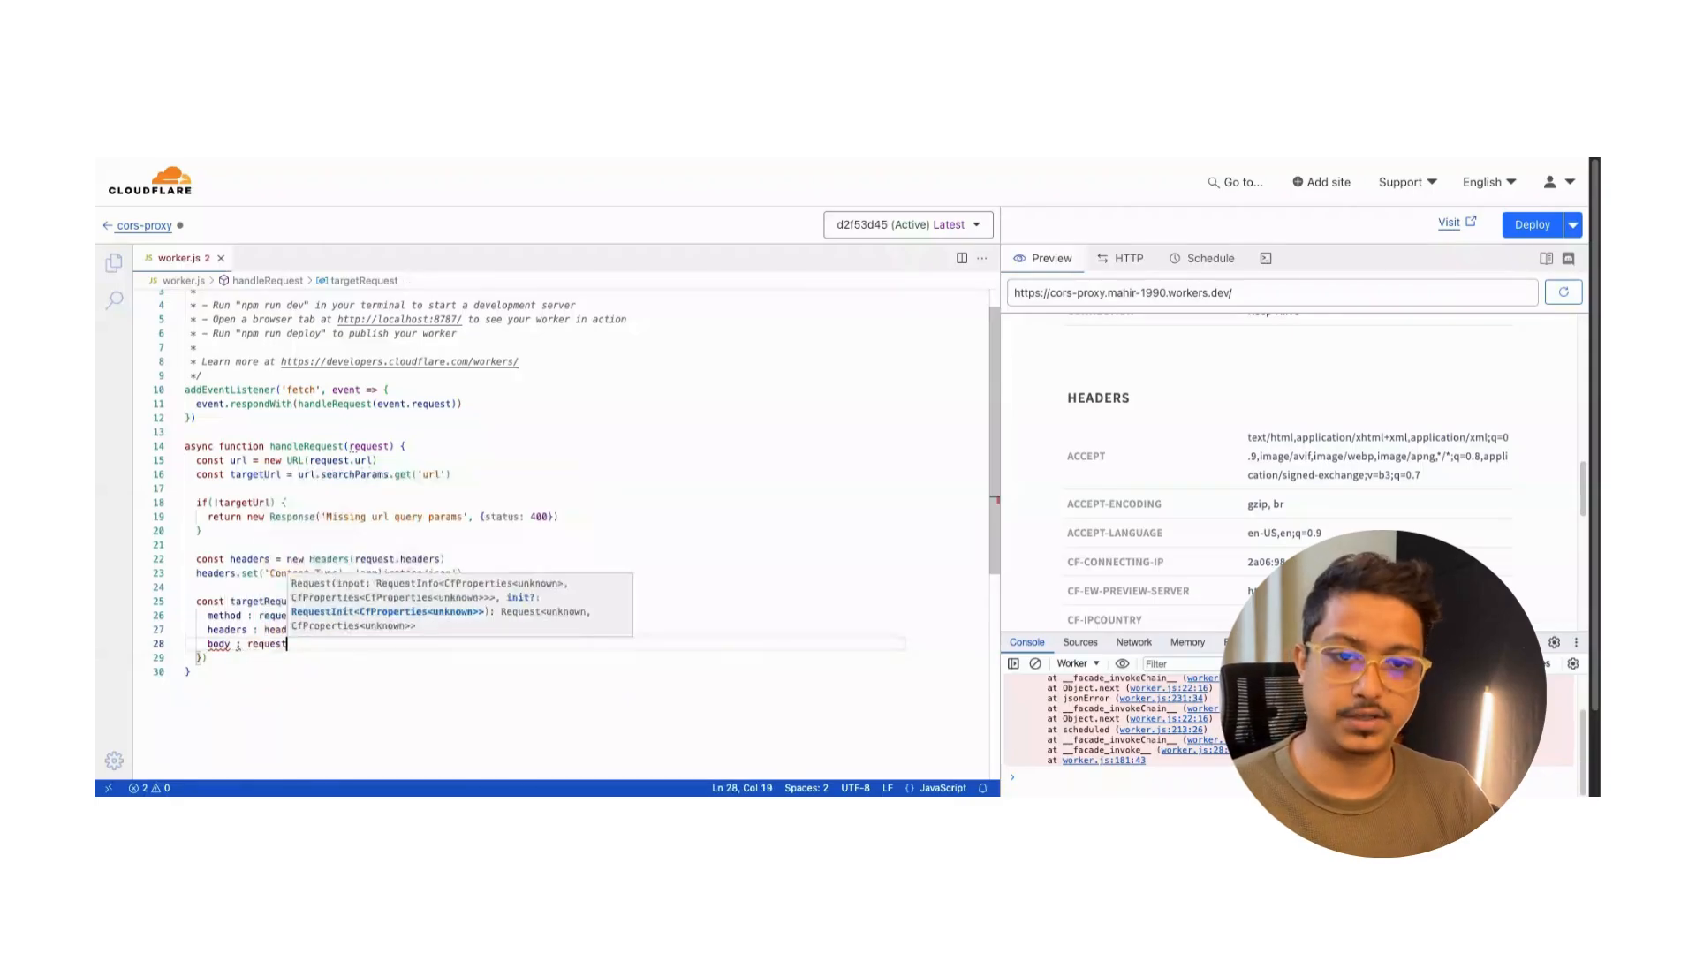
text(.method !==)
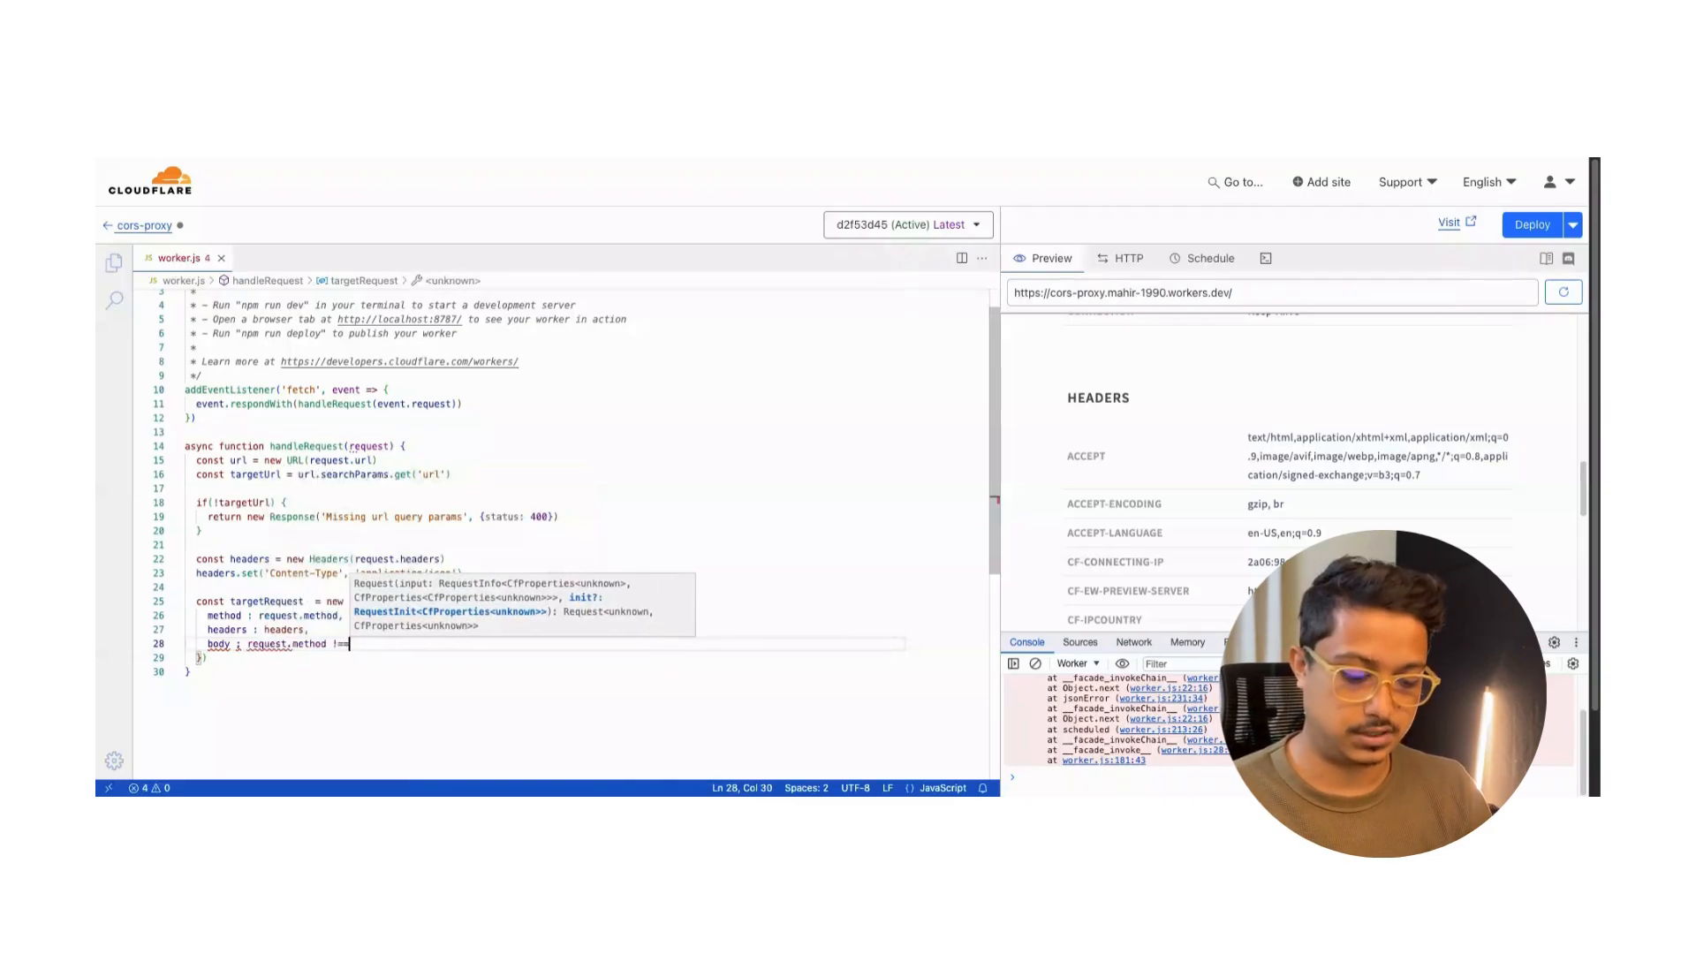
text('GET' &&)
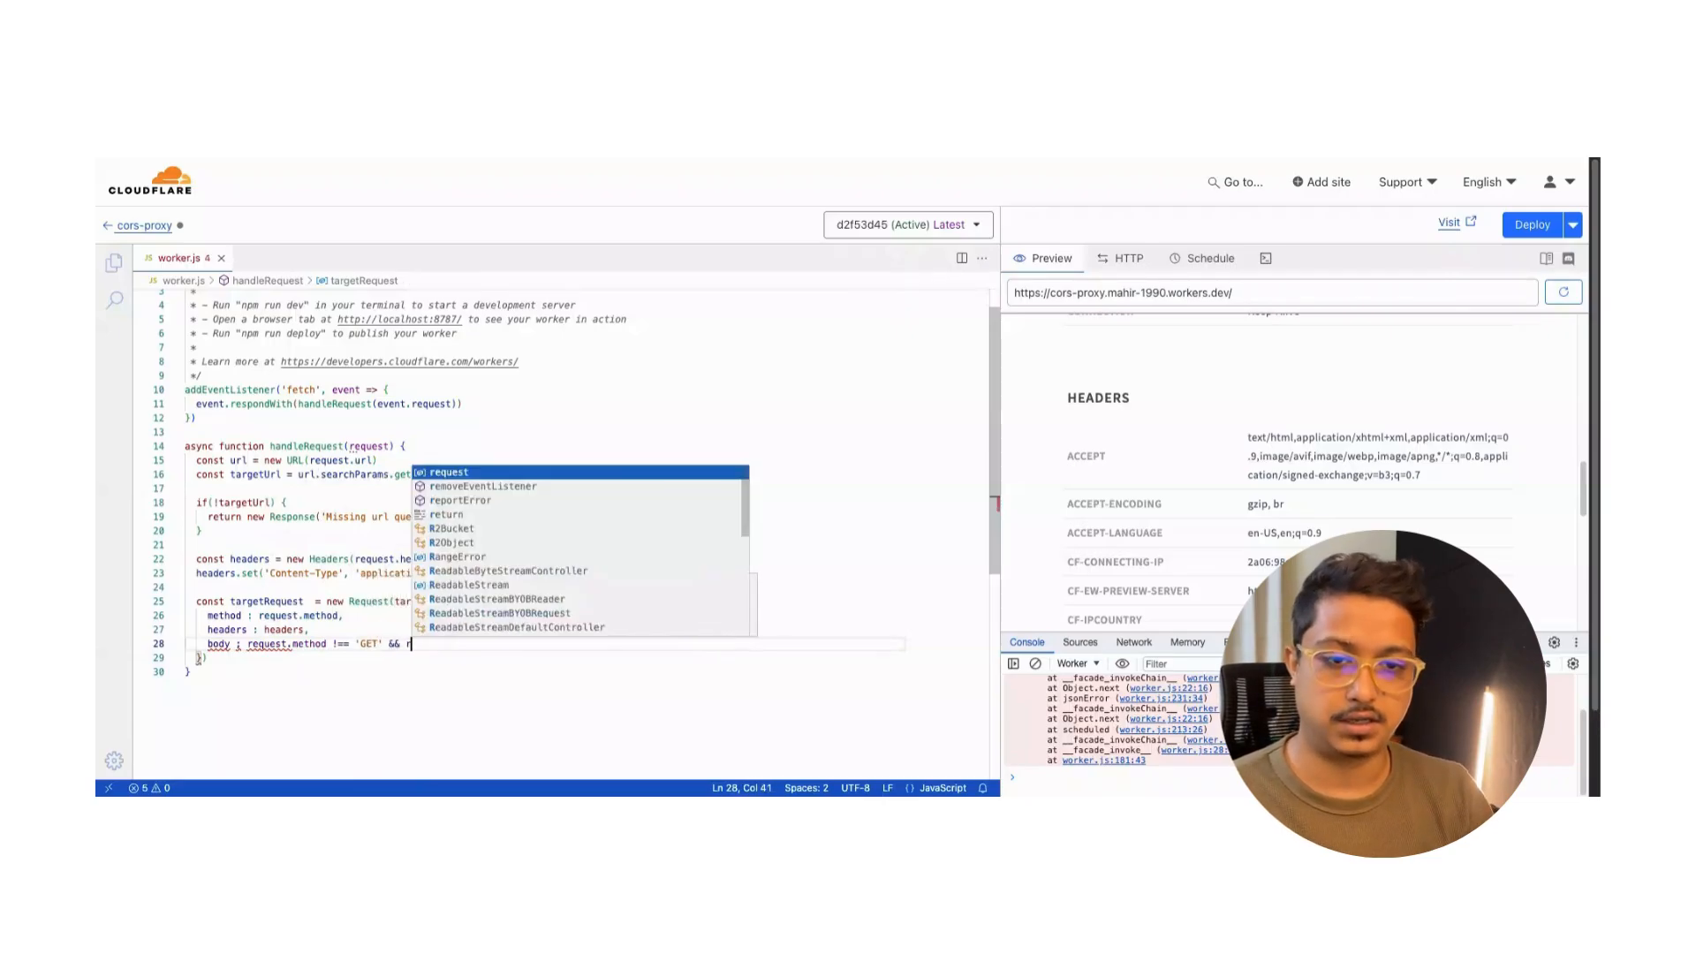
text(request.method !=)
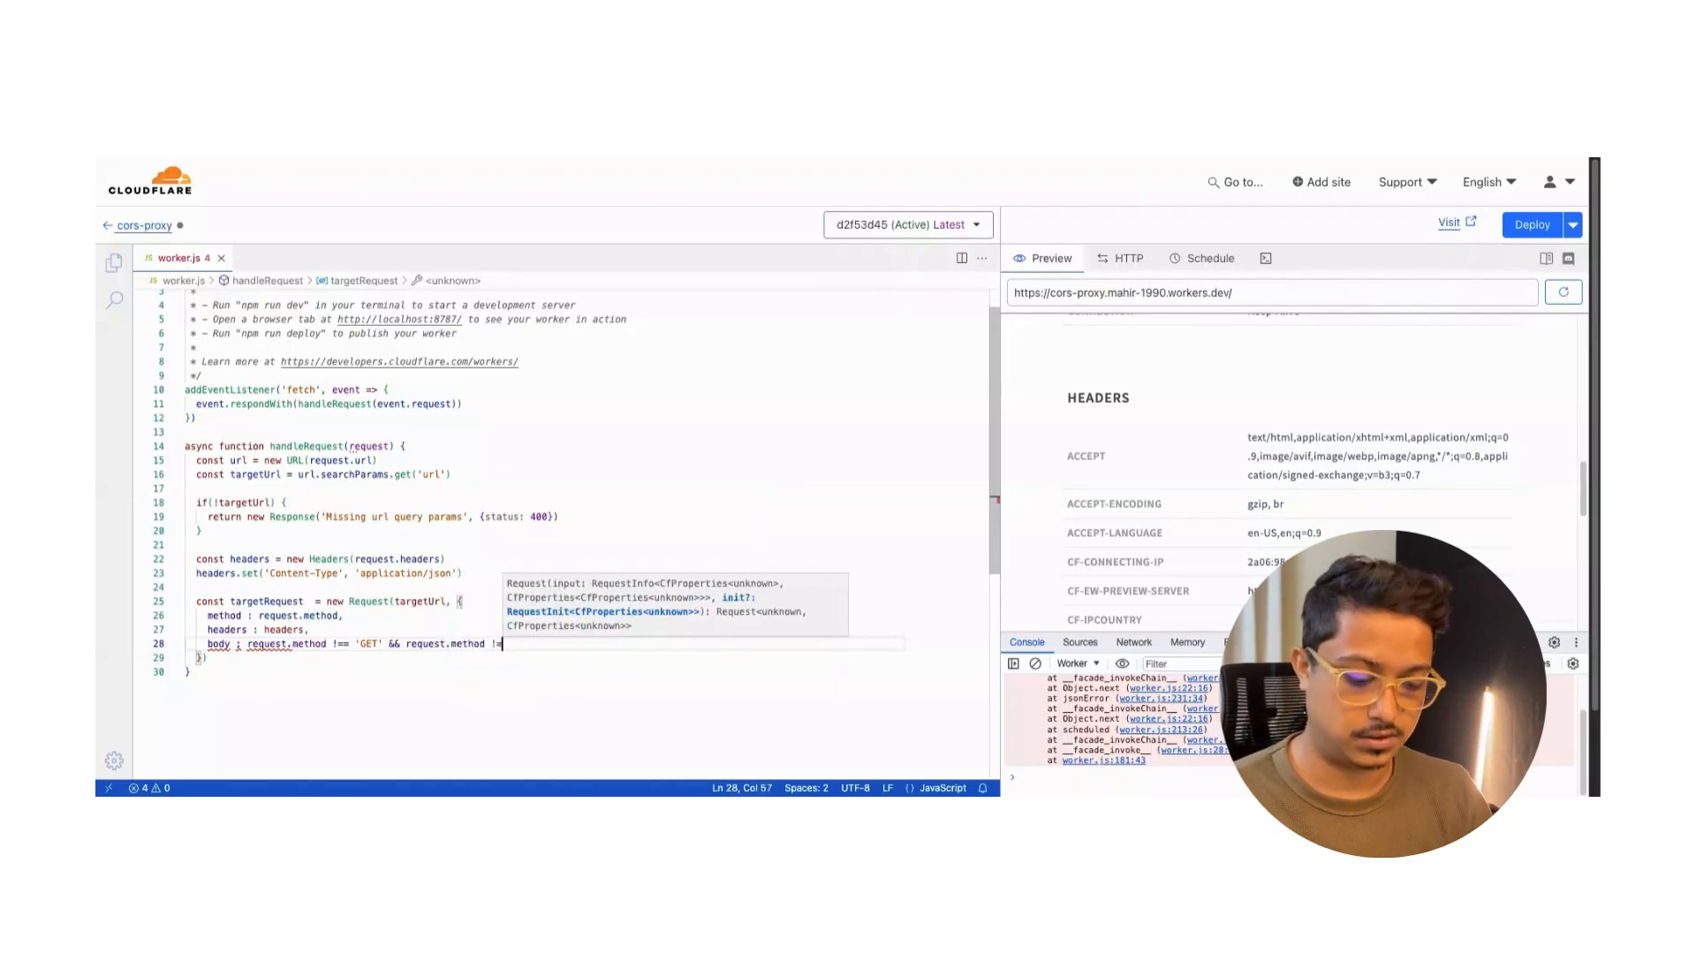
text('H)
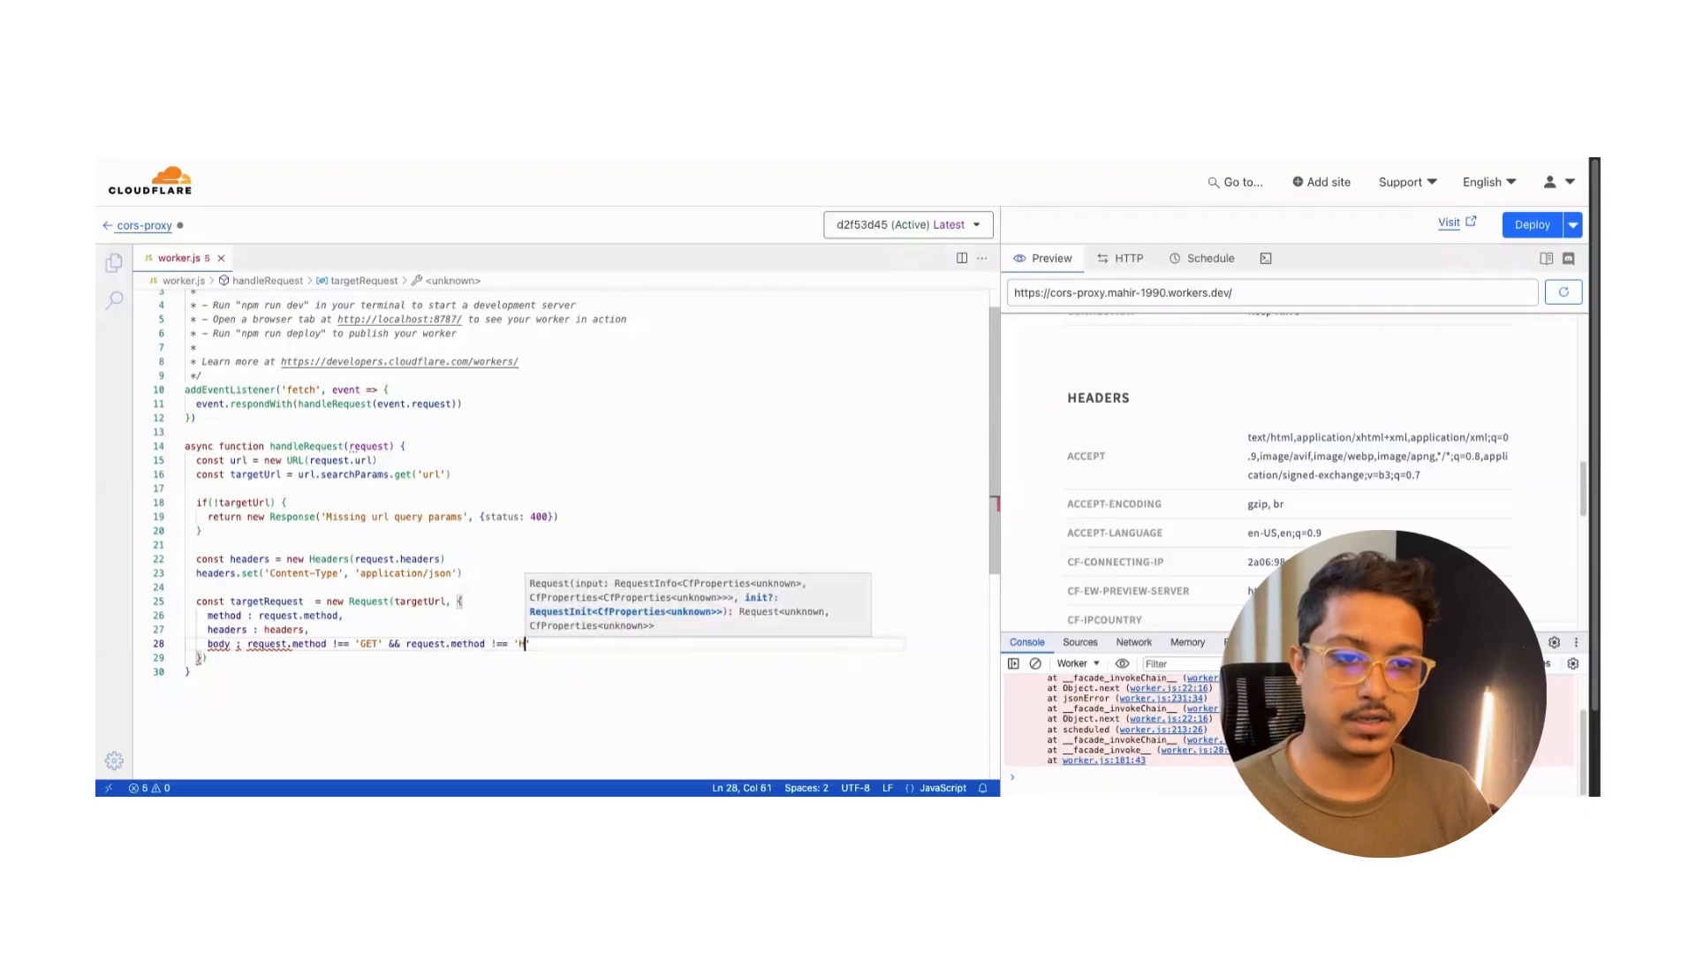
text(EAD' ?)
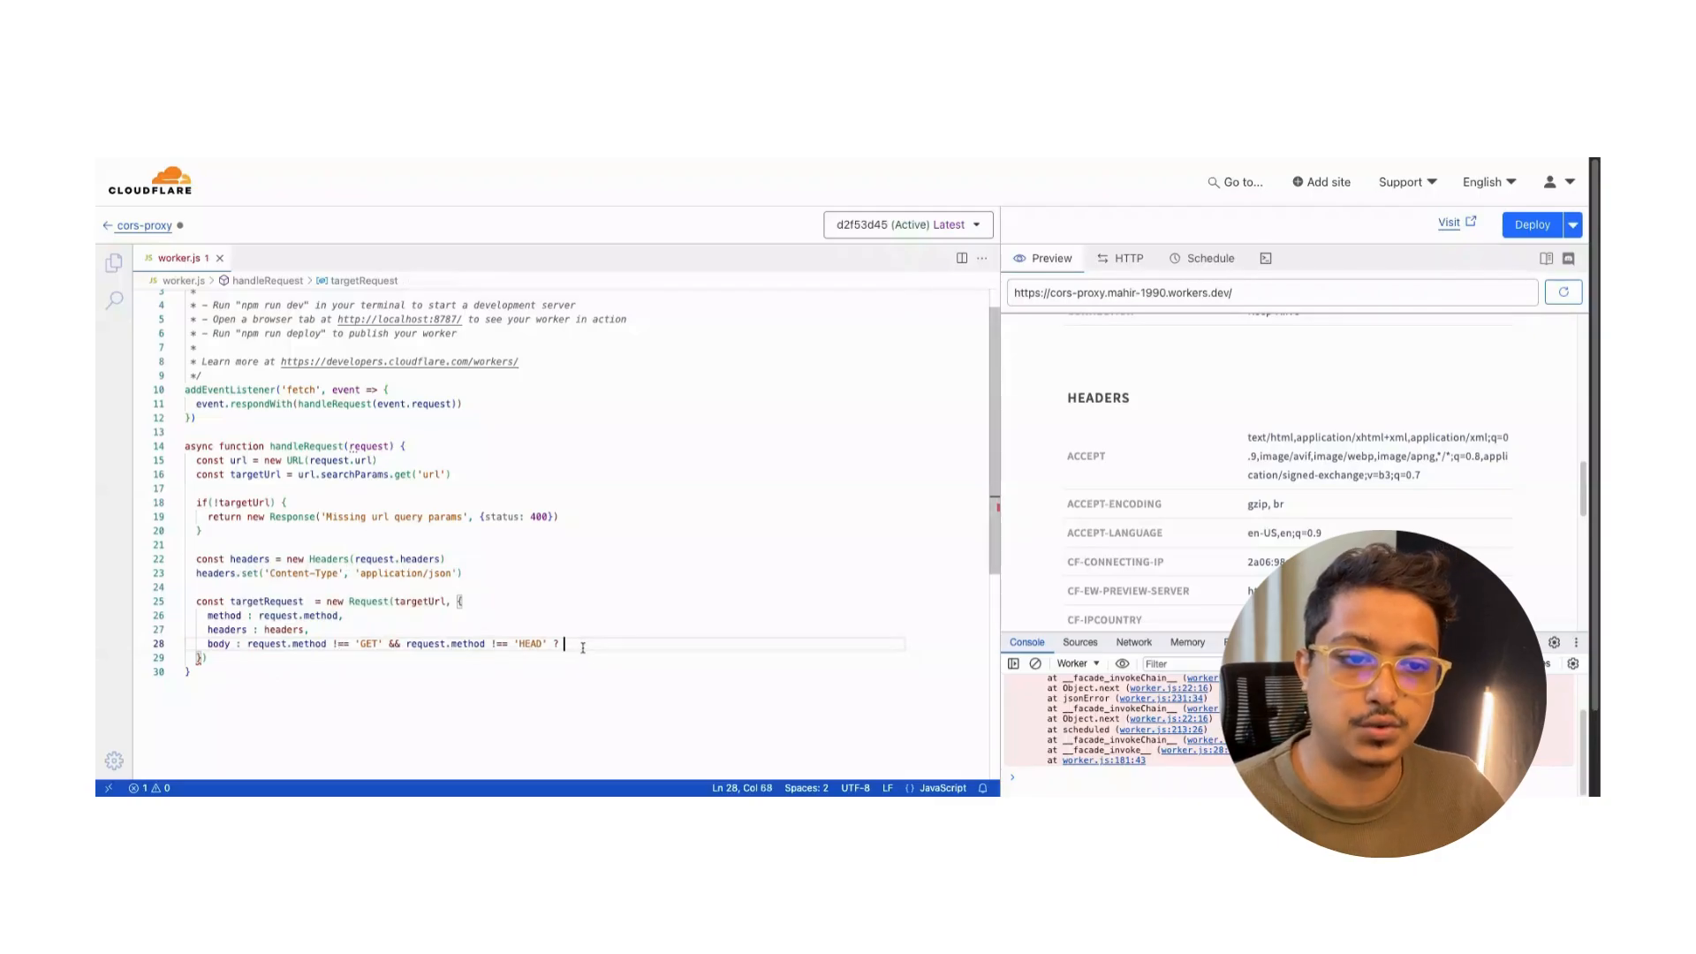
text(request)
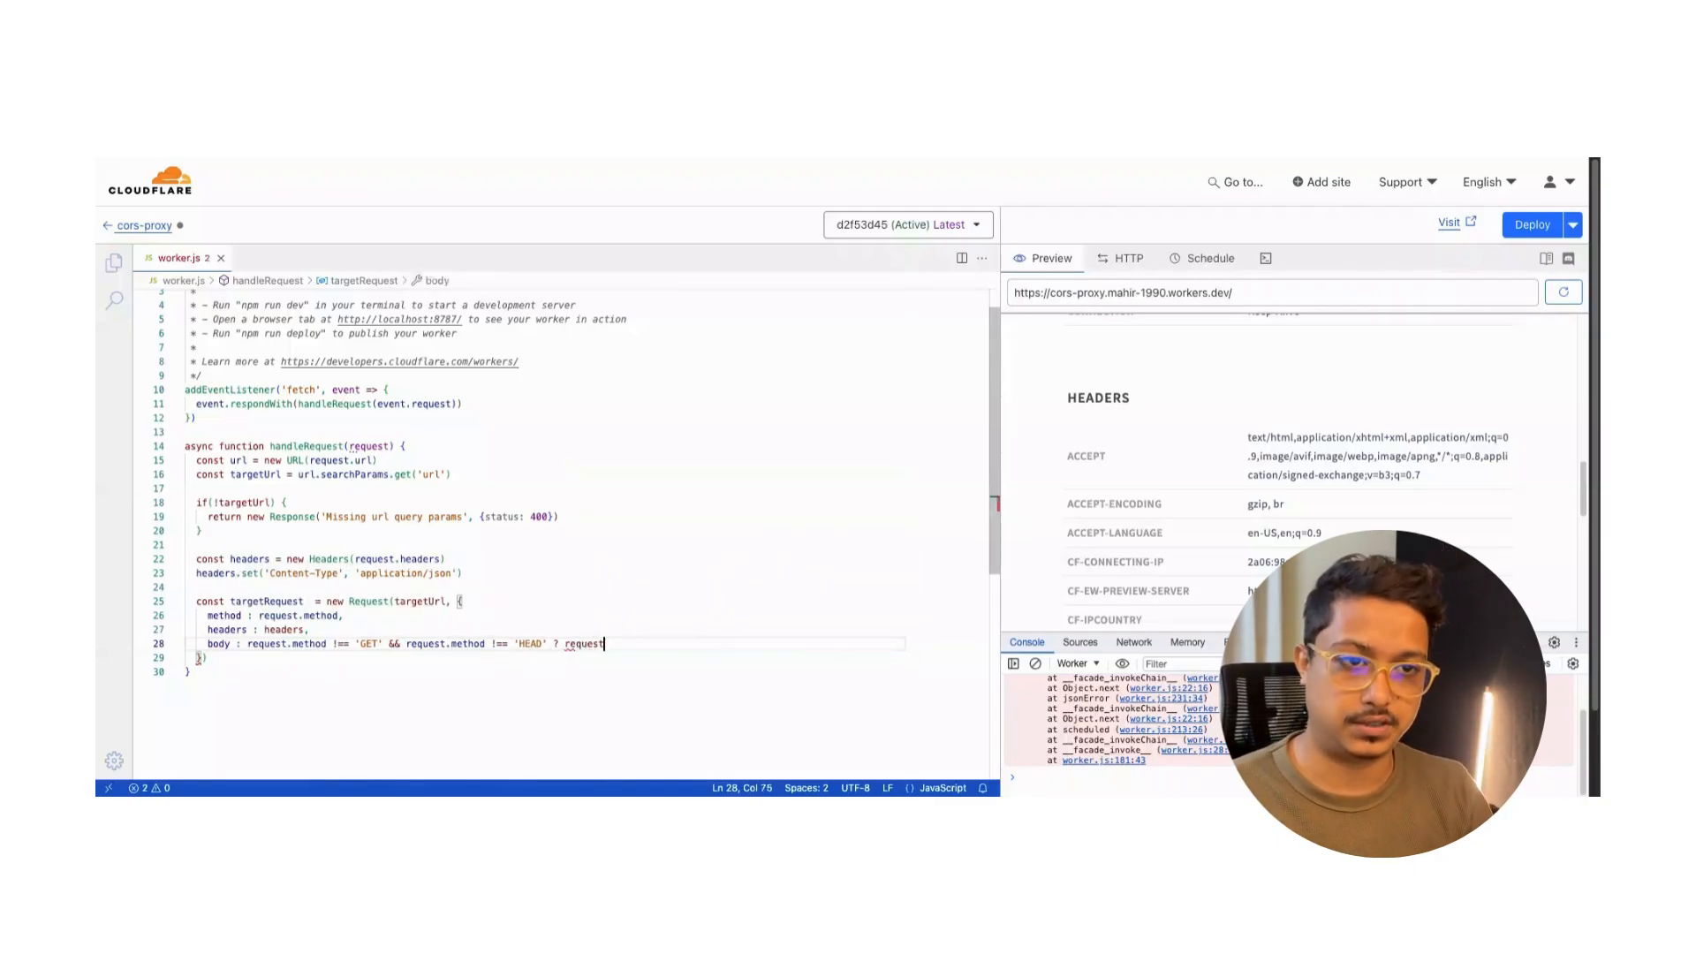
text(.body :)
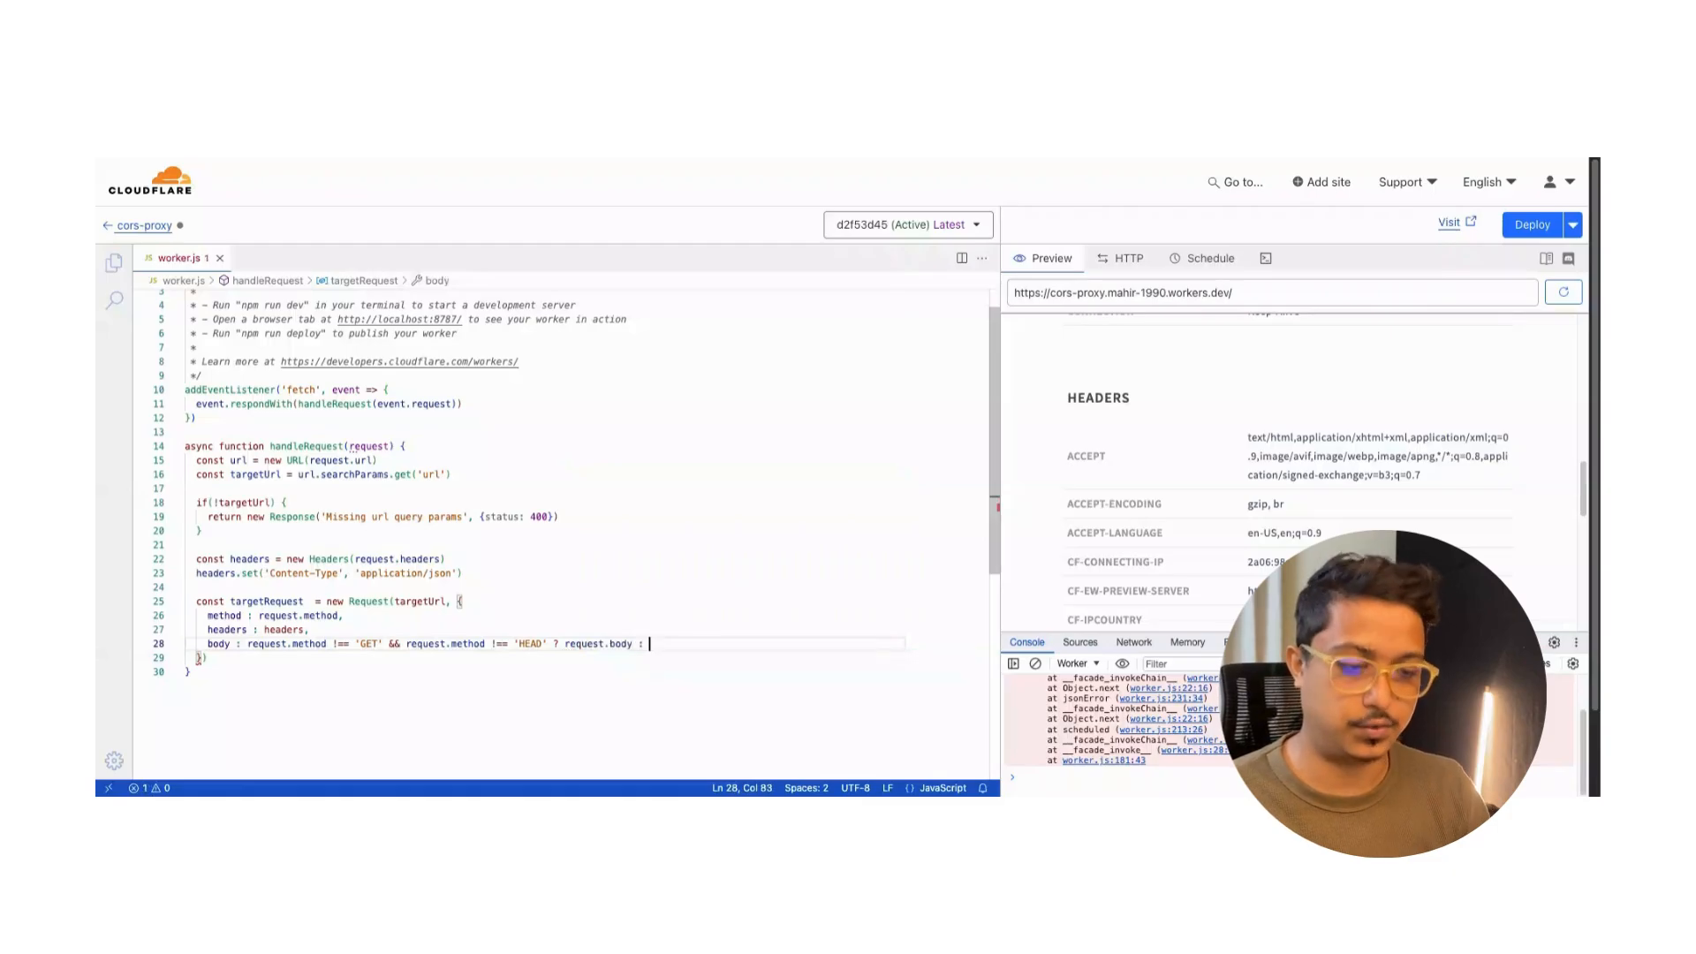
text(null,)
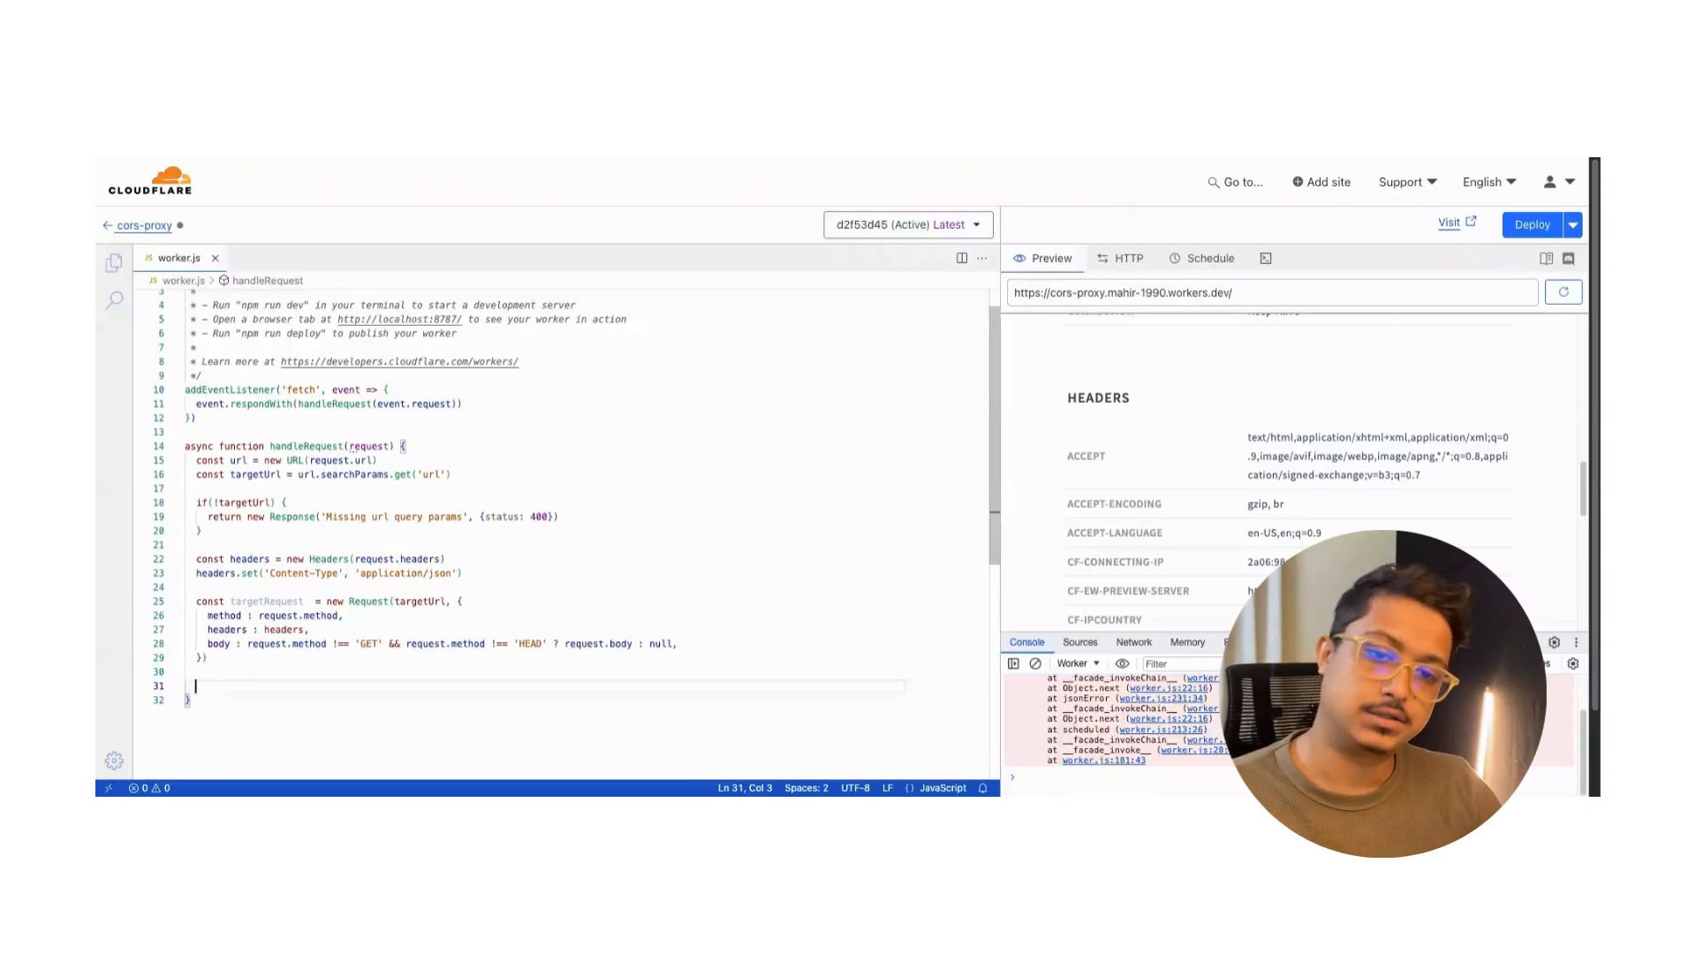
Add try { } catch (err) returning a 'Problem while reaching the url' Response.
text(try{)
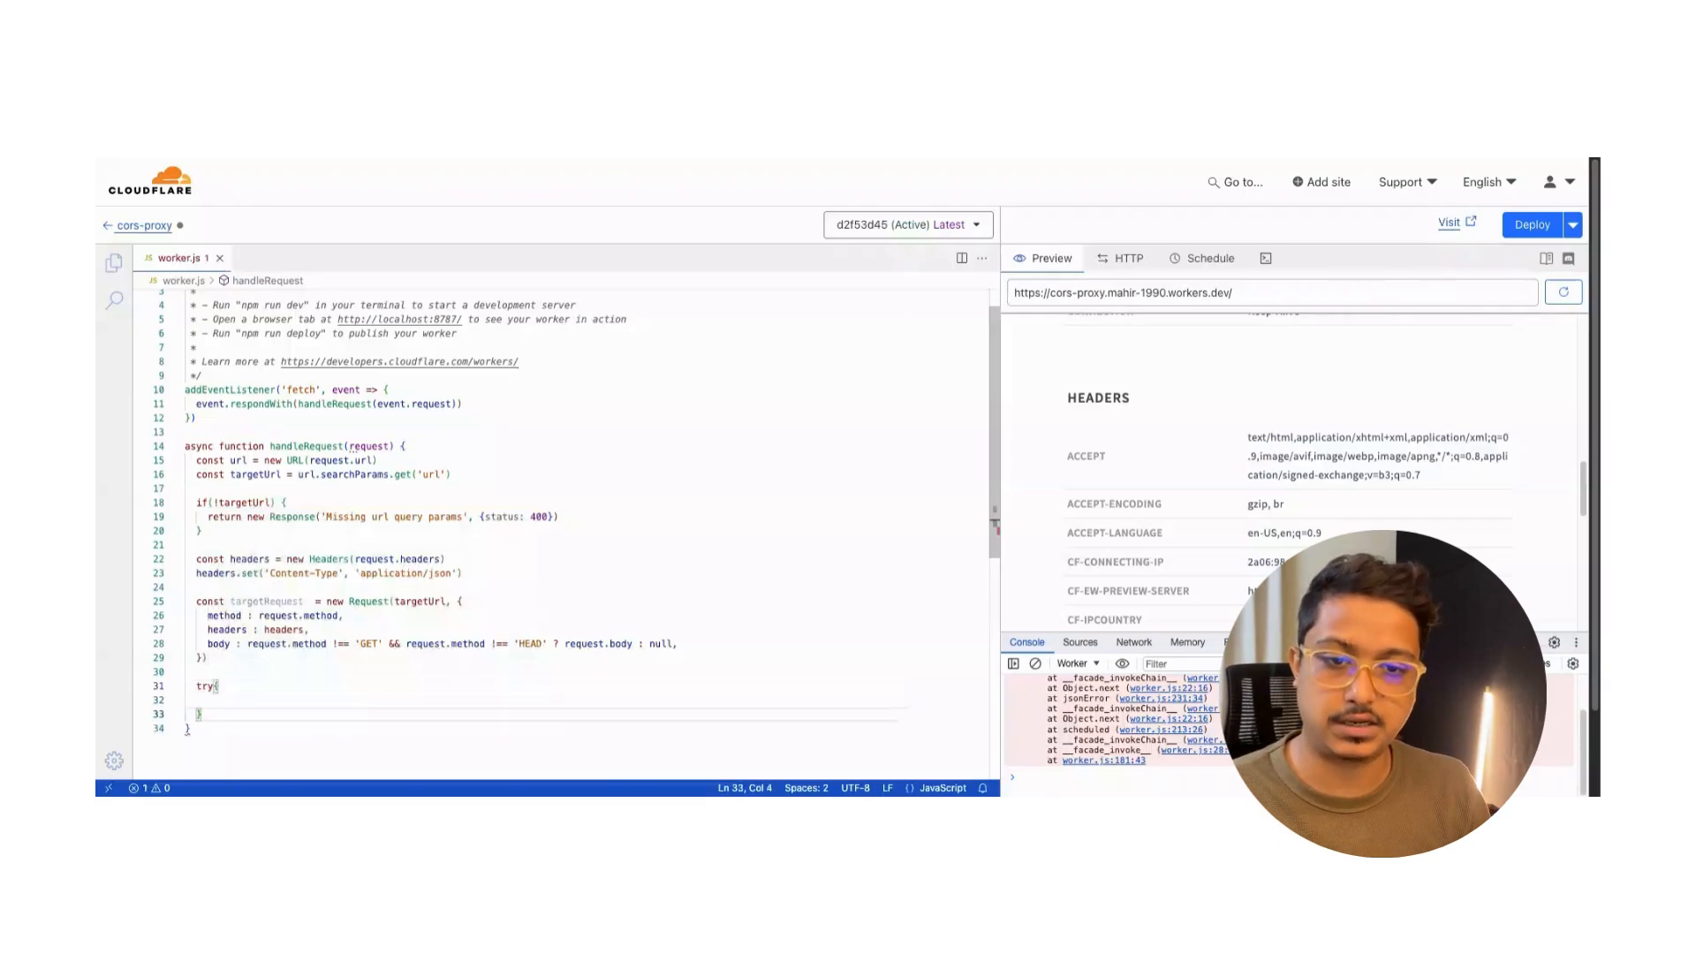
text(catch)
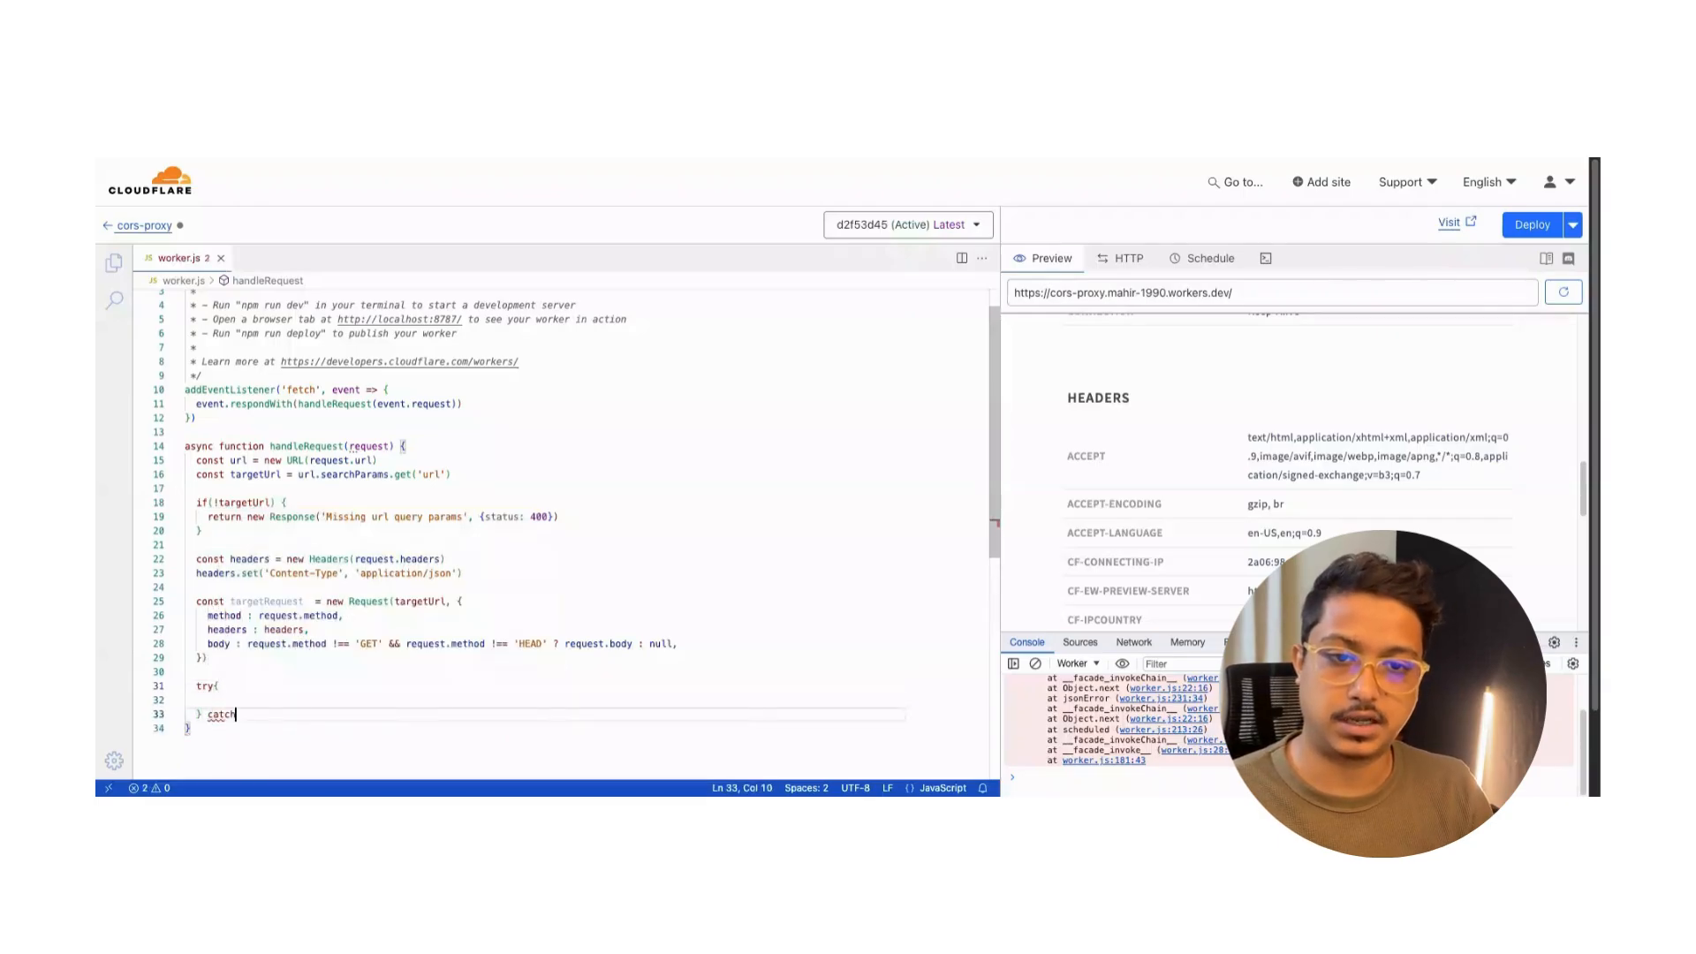
text((err))
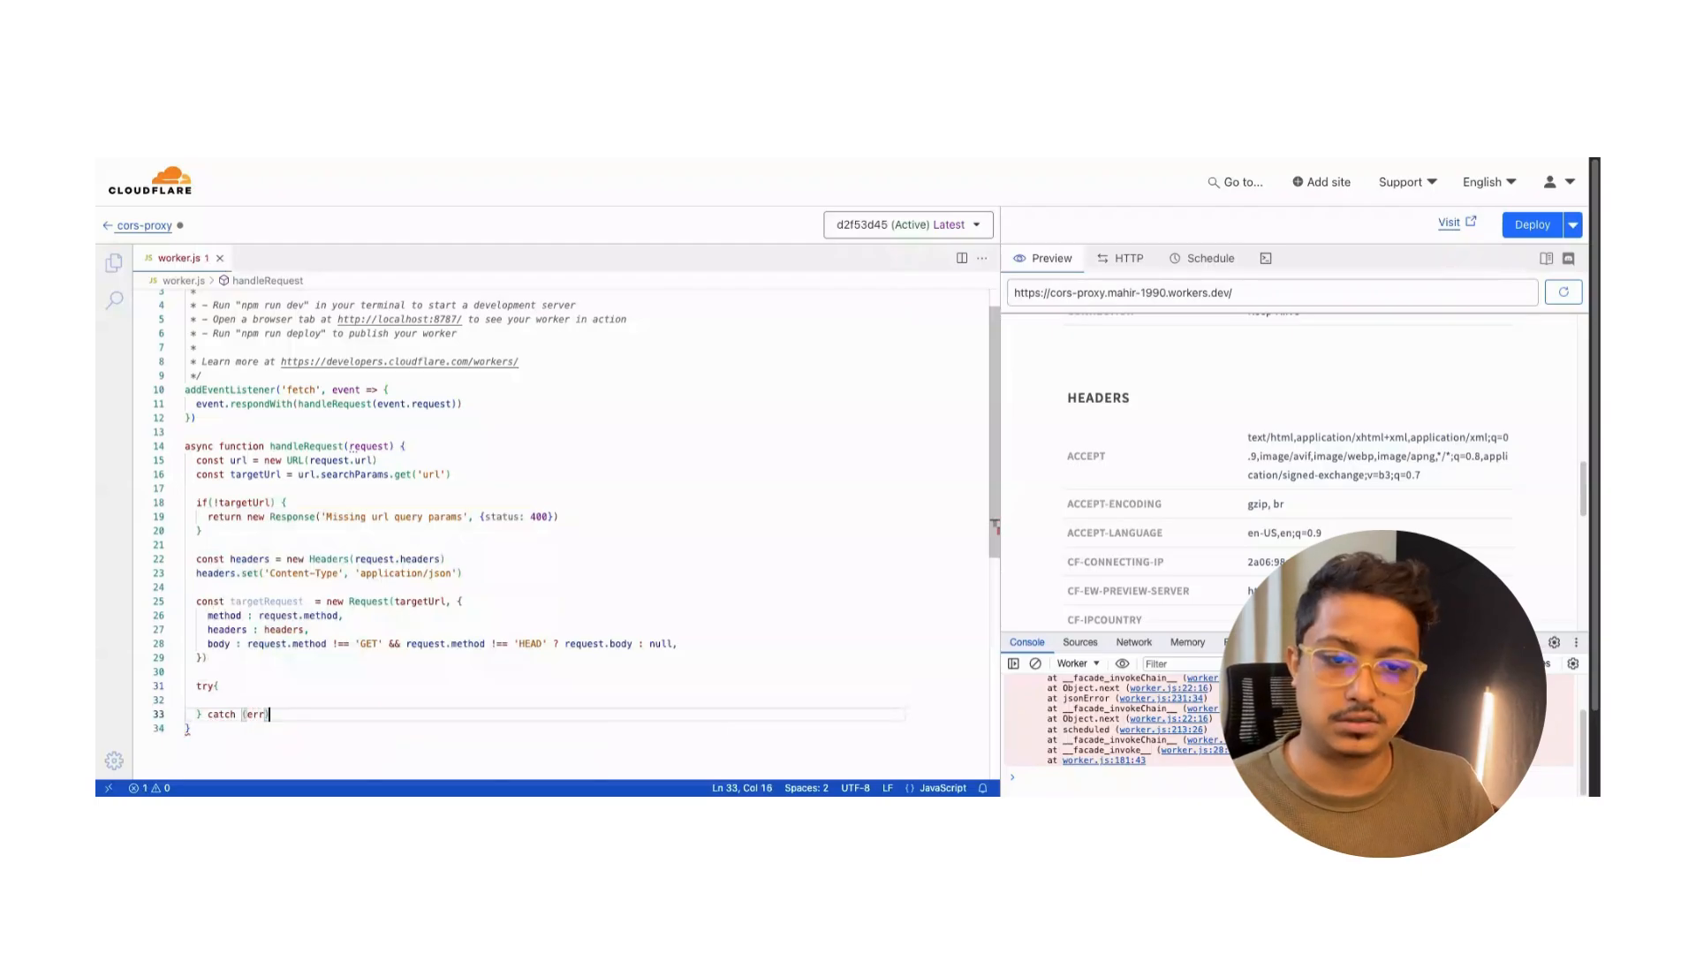
text({)
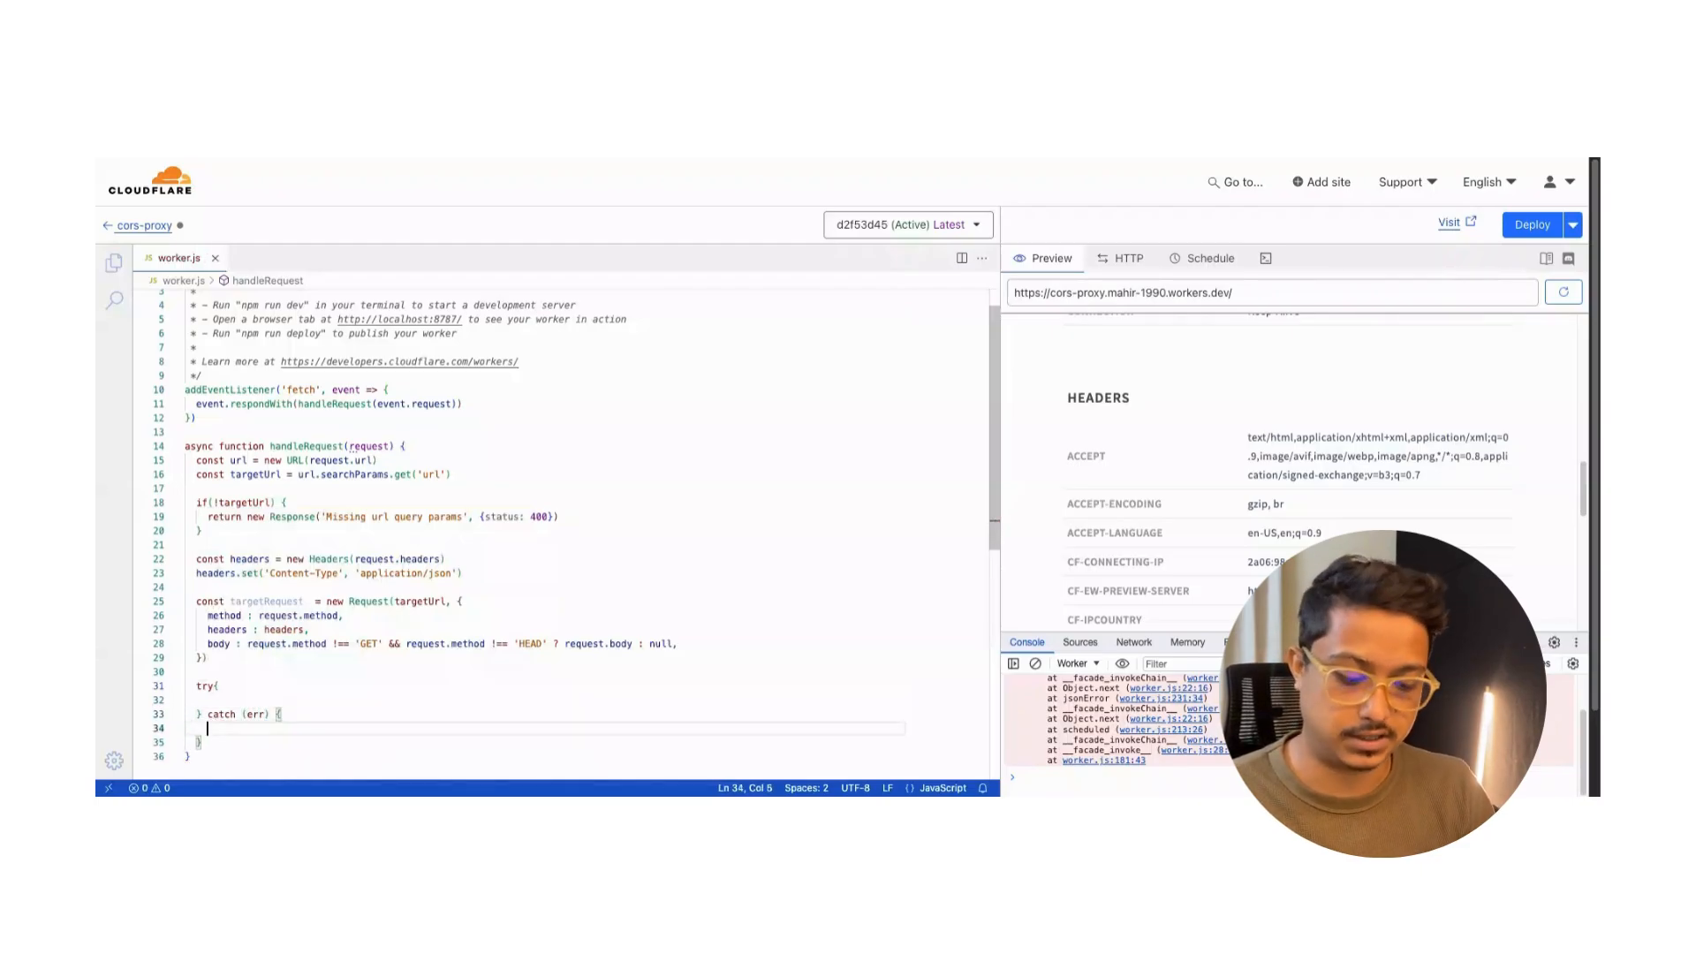
text(retu)
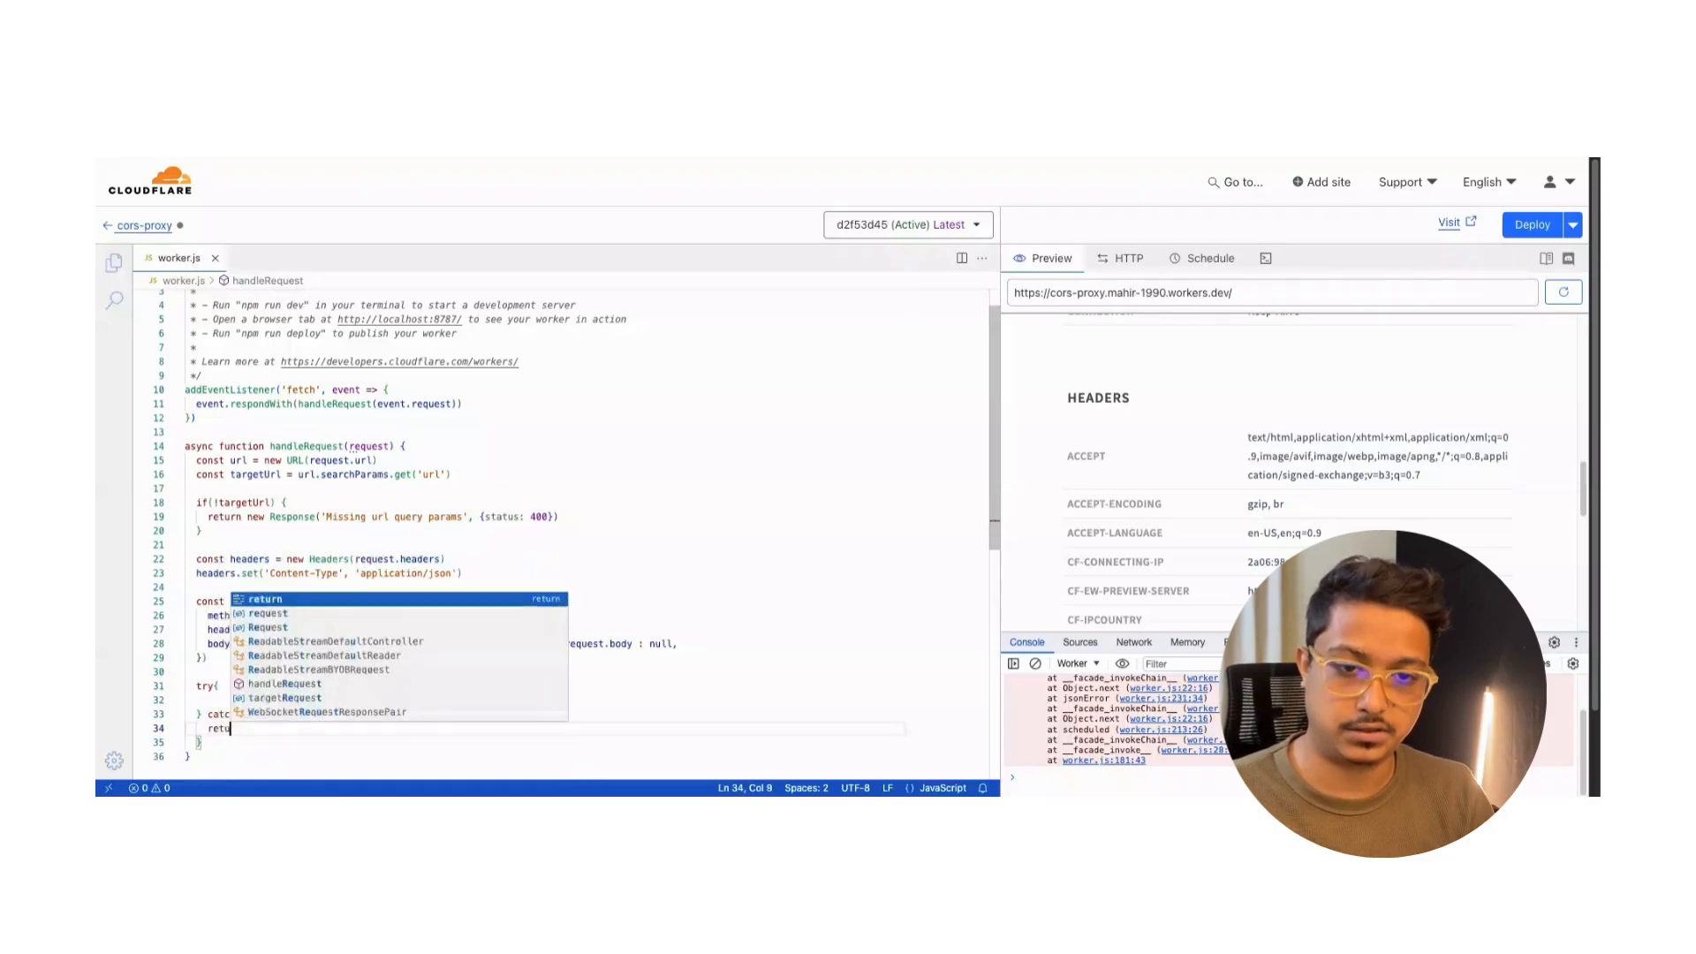
text(new Response(')
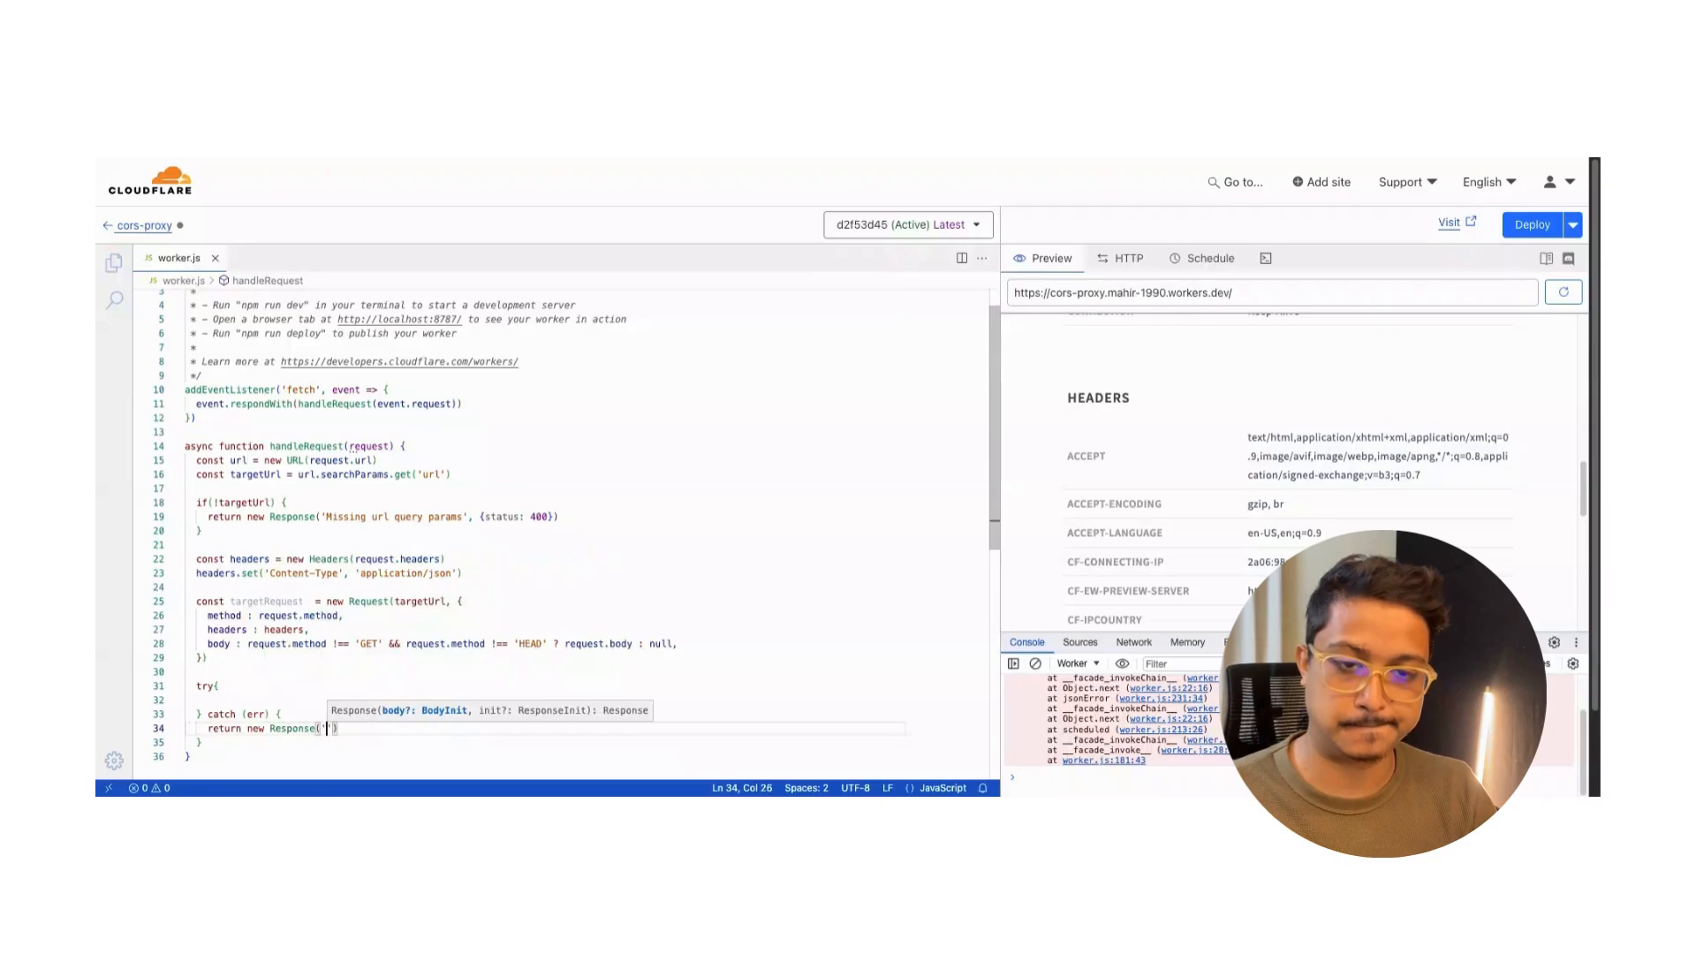
text(Problem o)
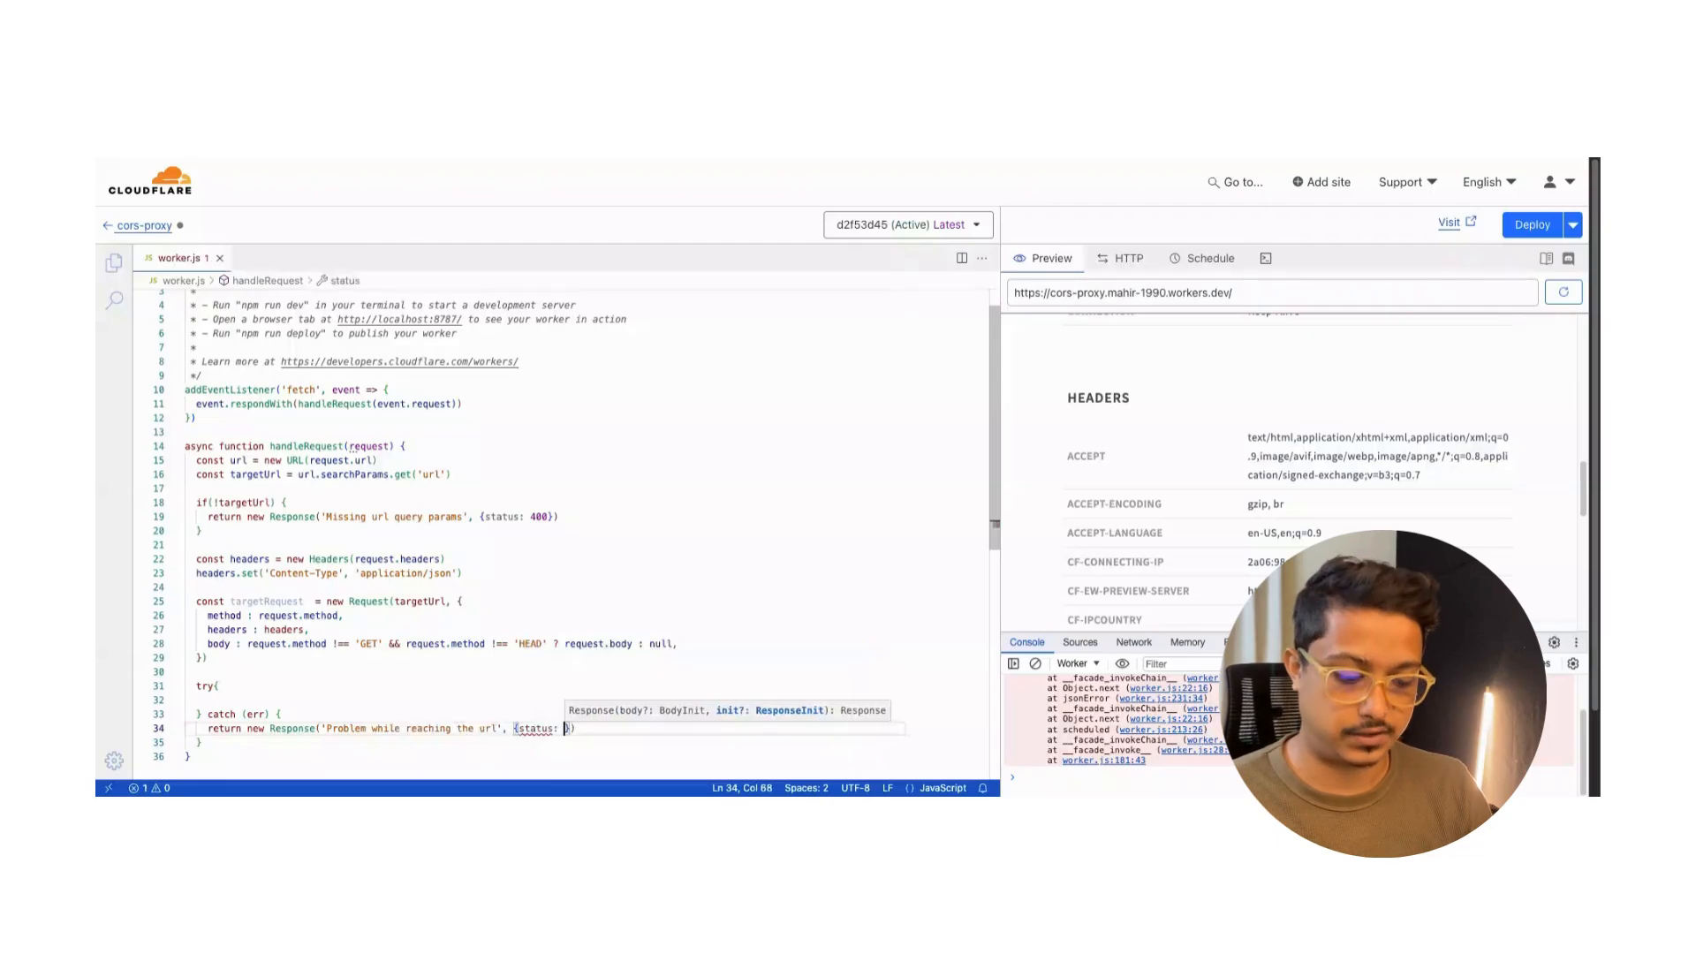
Give the catch Response status 500, then write const response = await fetch(targetRequest) in the try.
text(500)
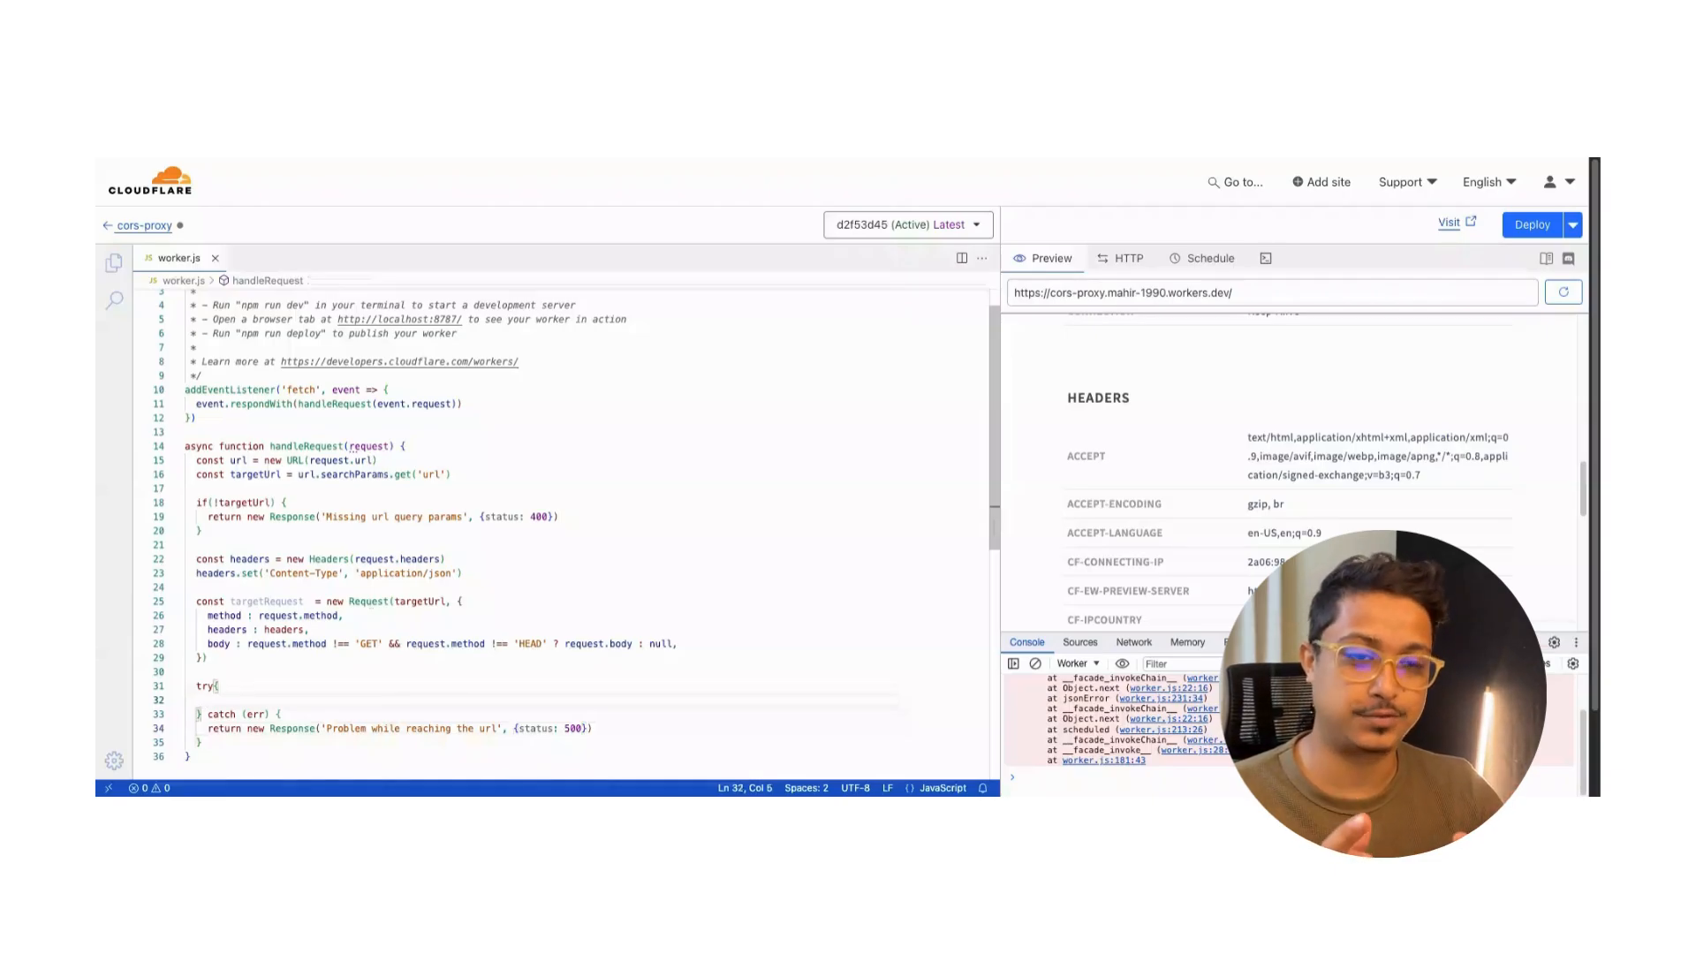
text(const)
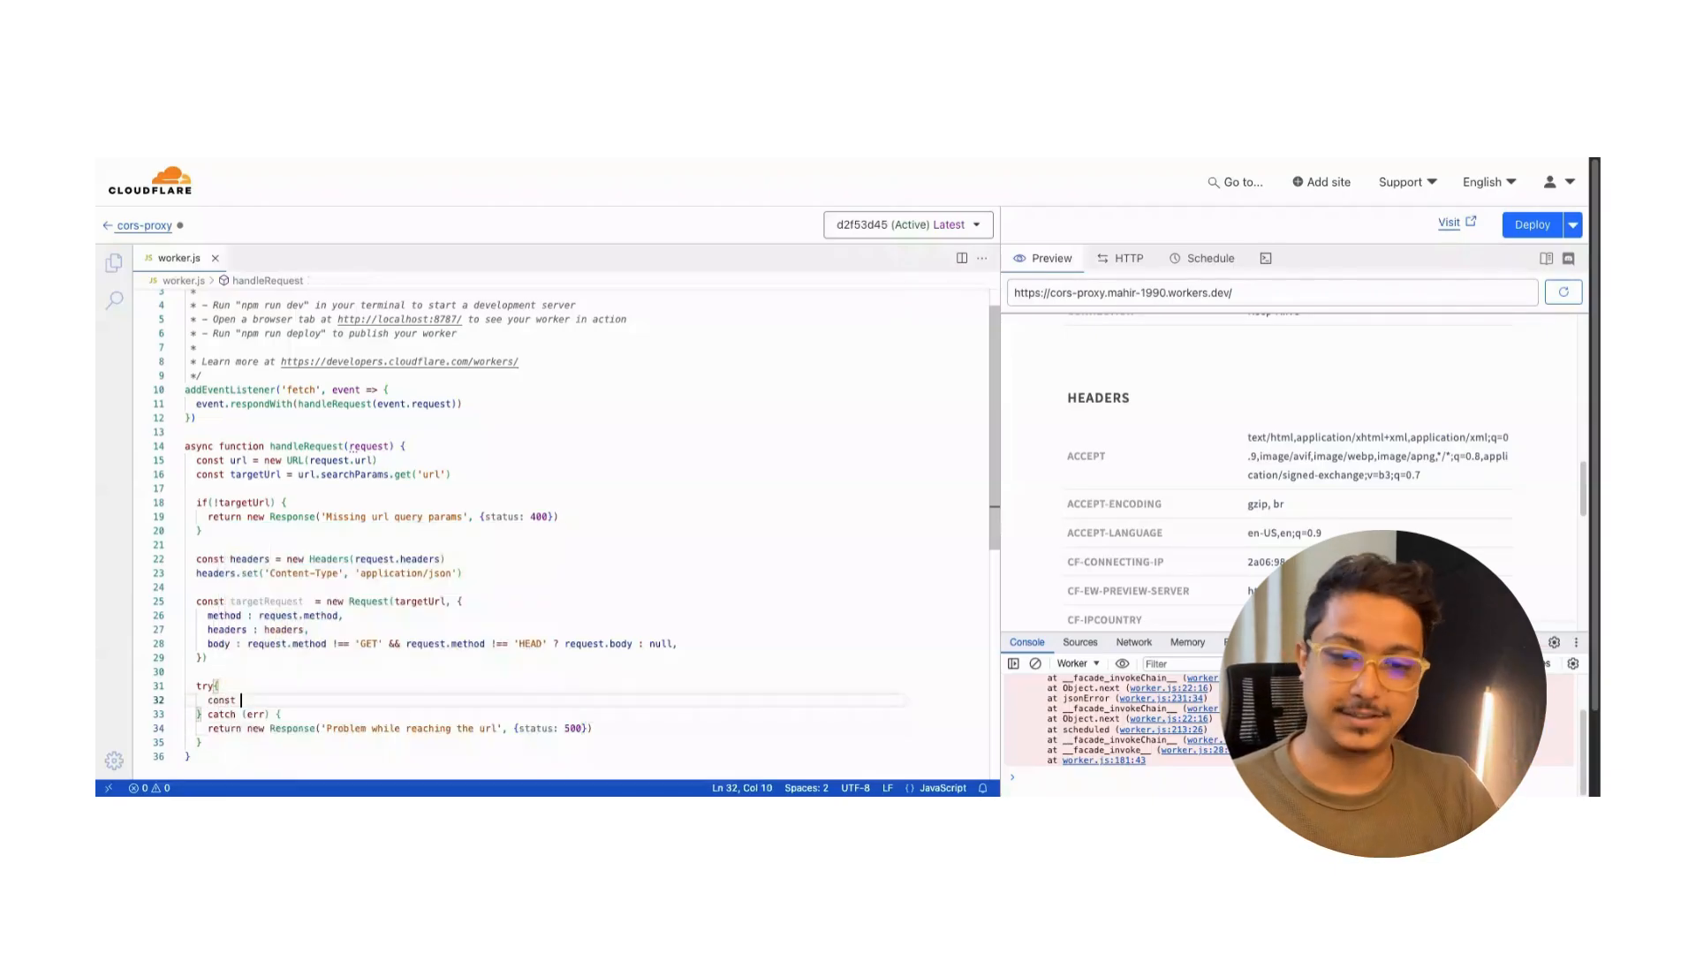
text(response  =)
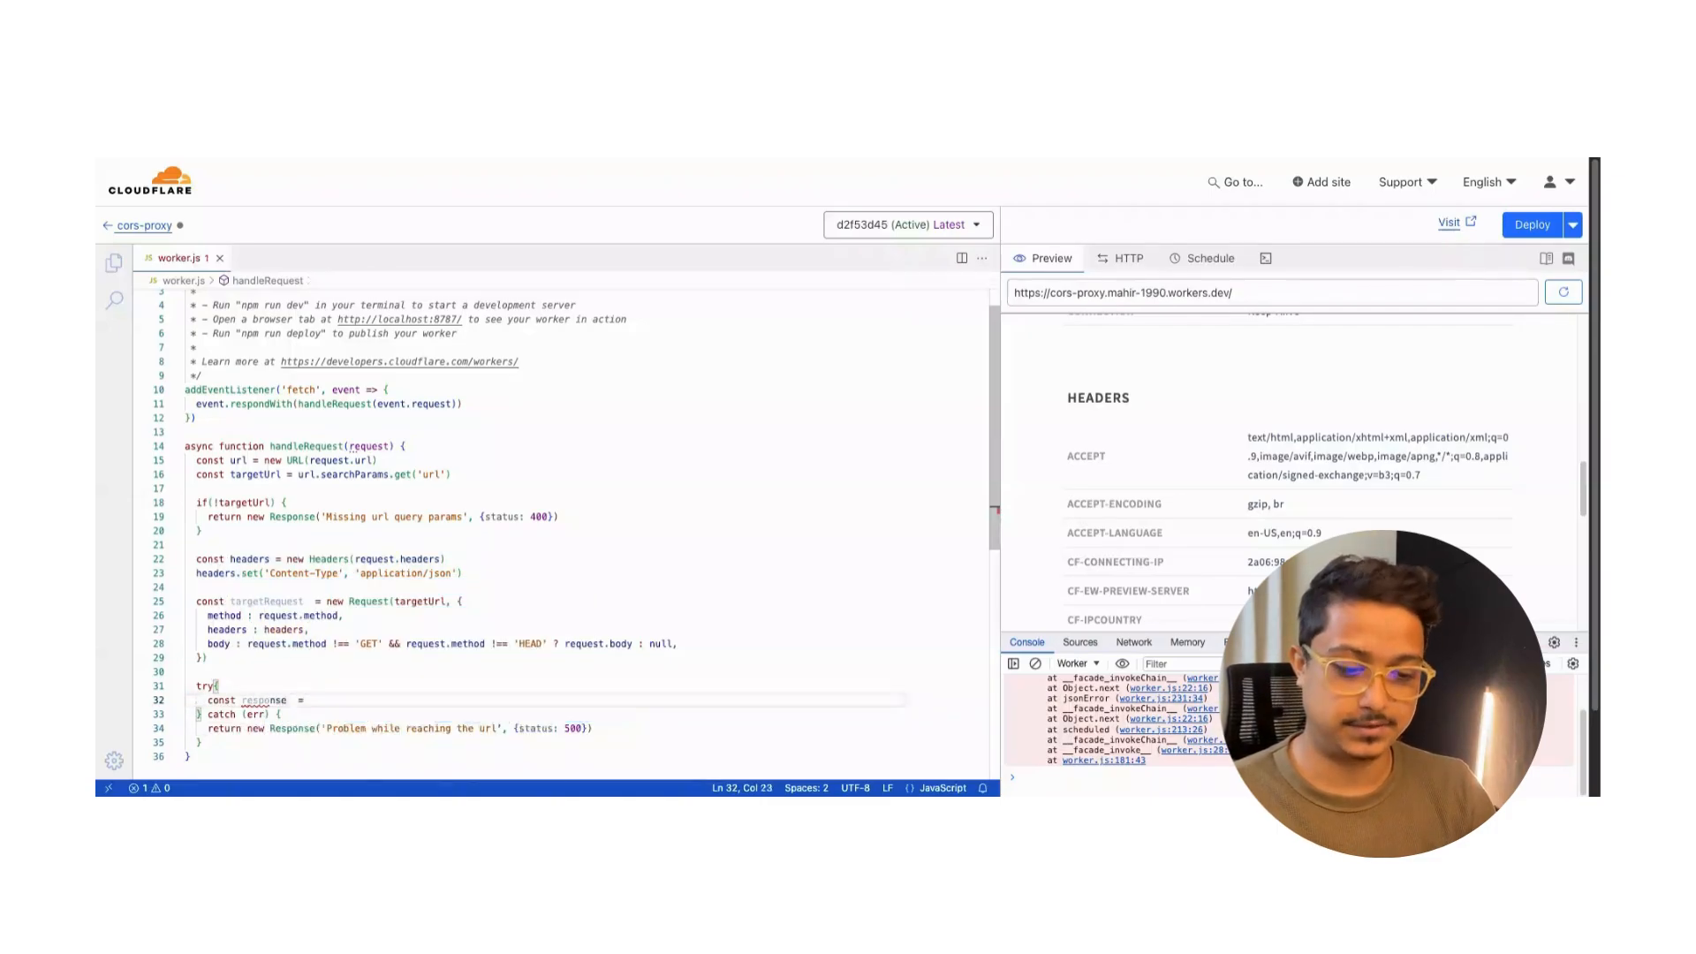
text(await)
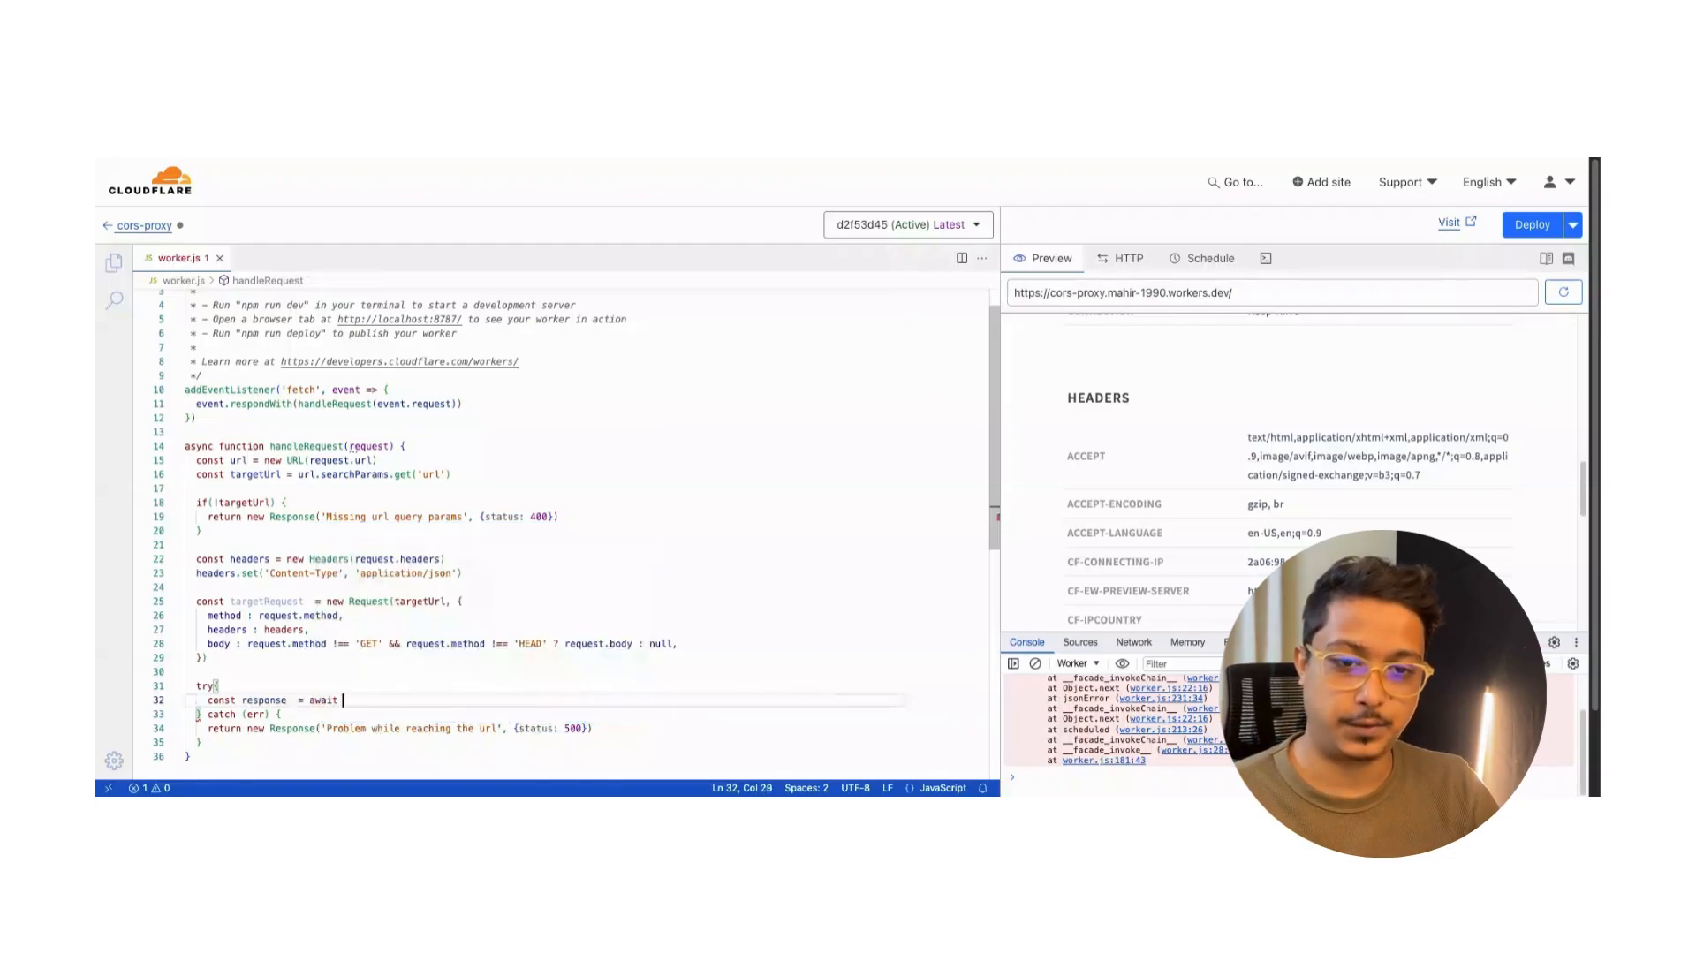
text(fetch)
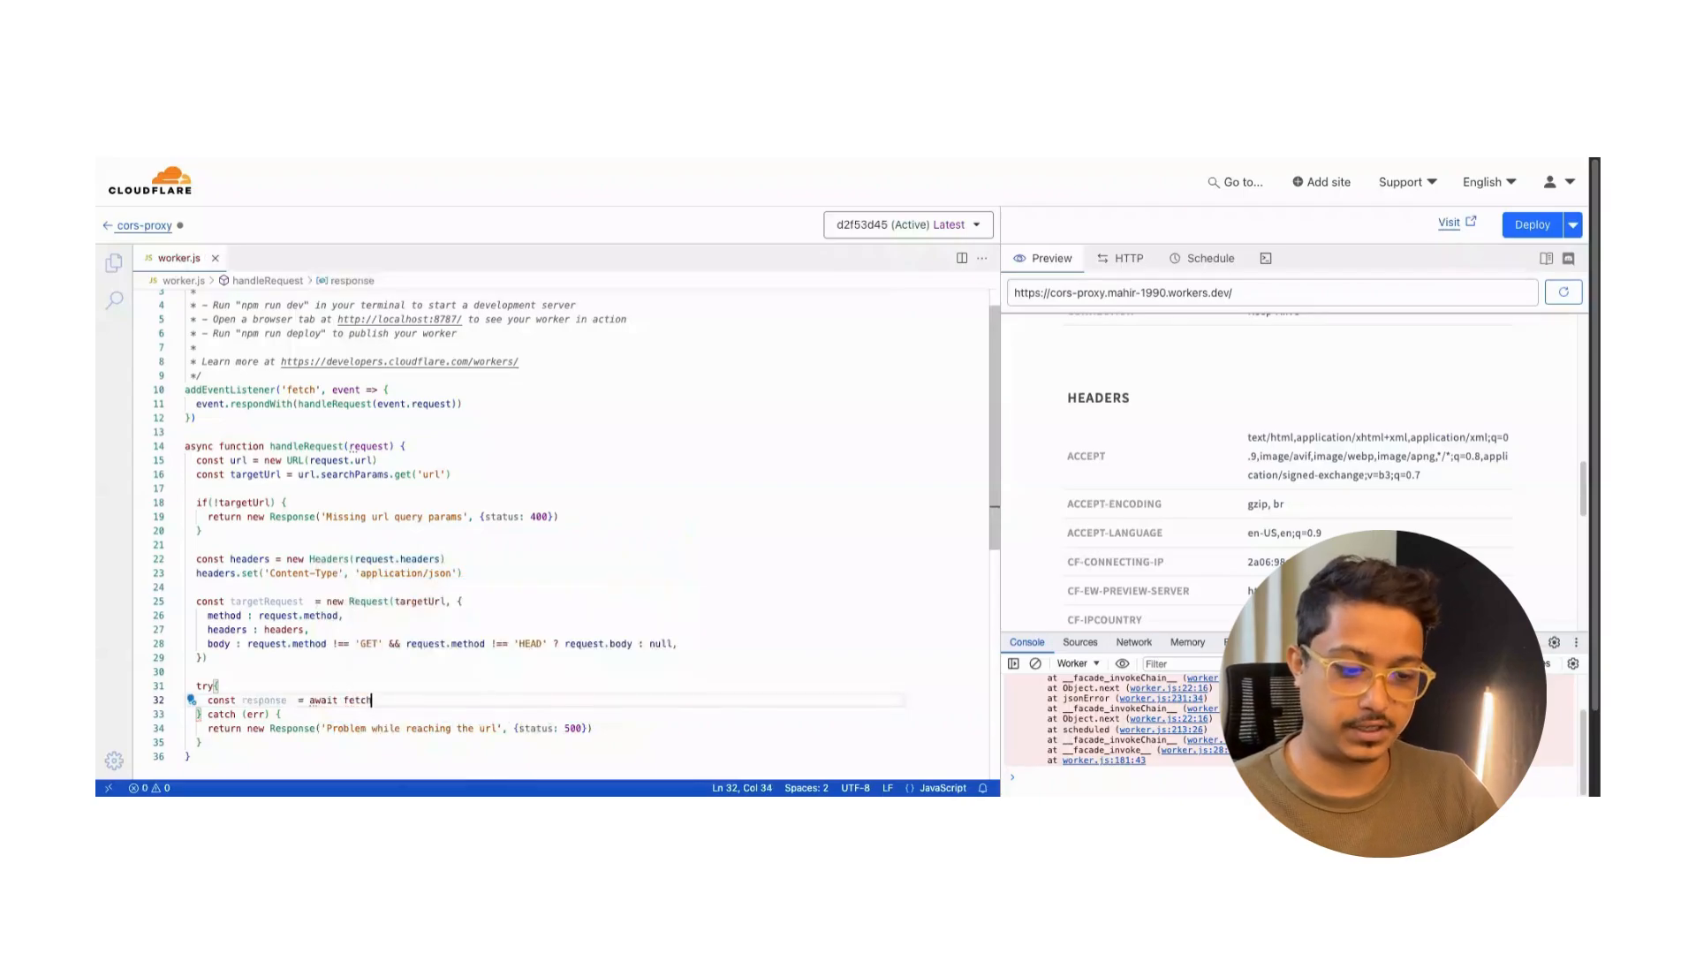
text(tar)
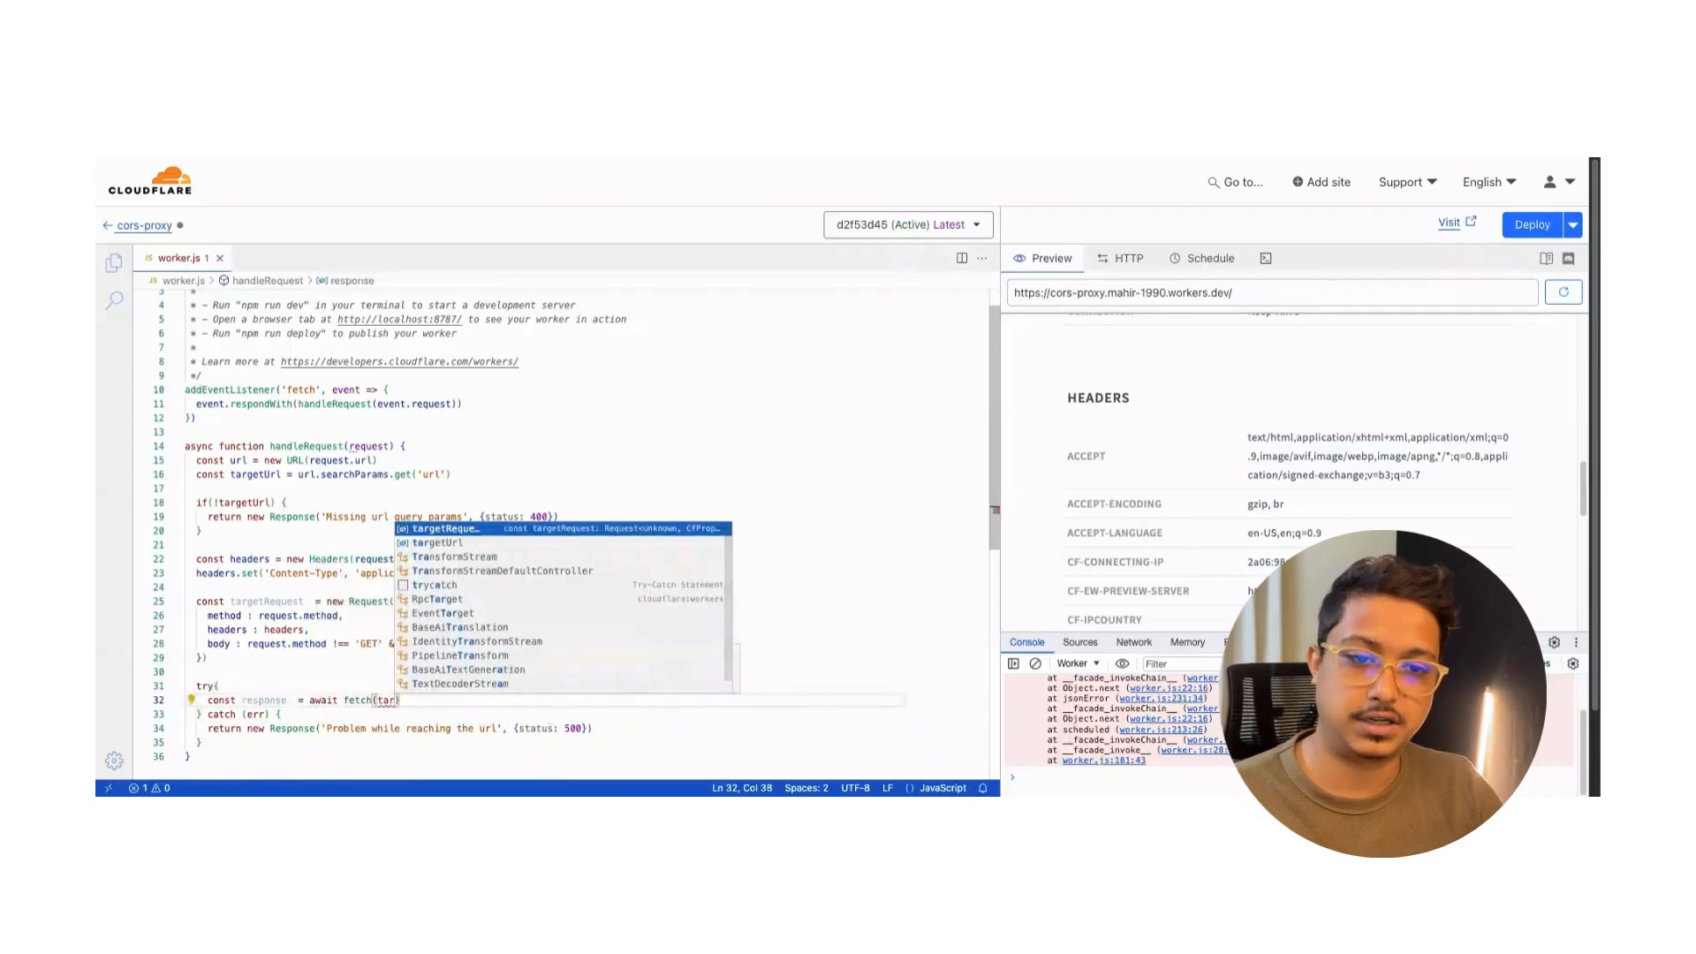
key(Tab)
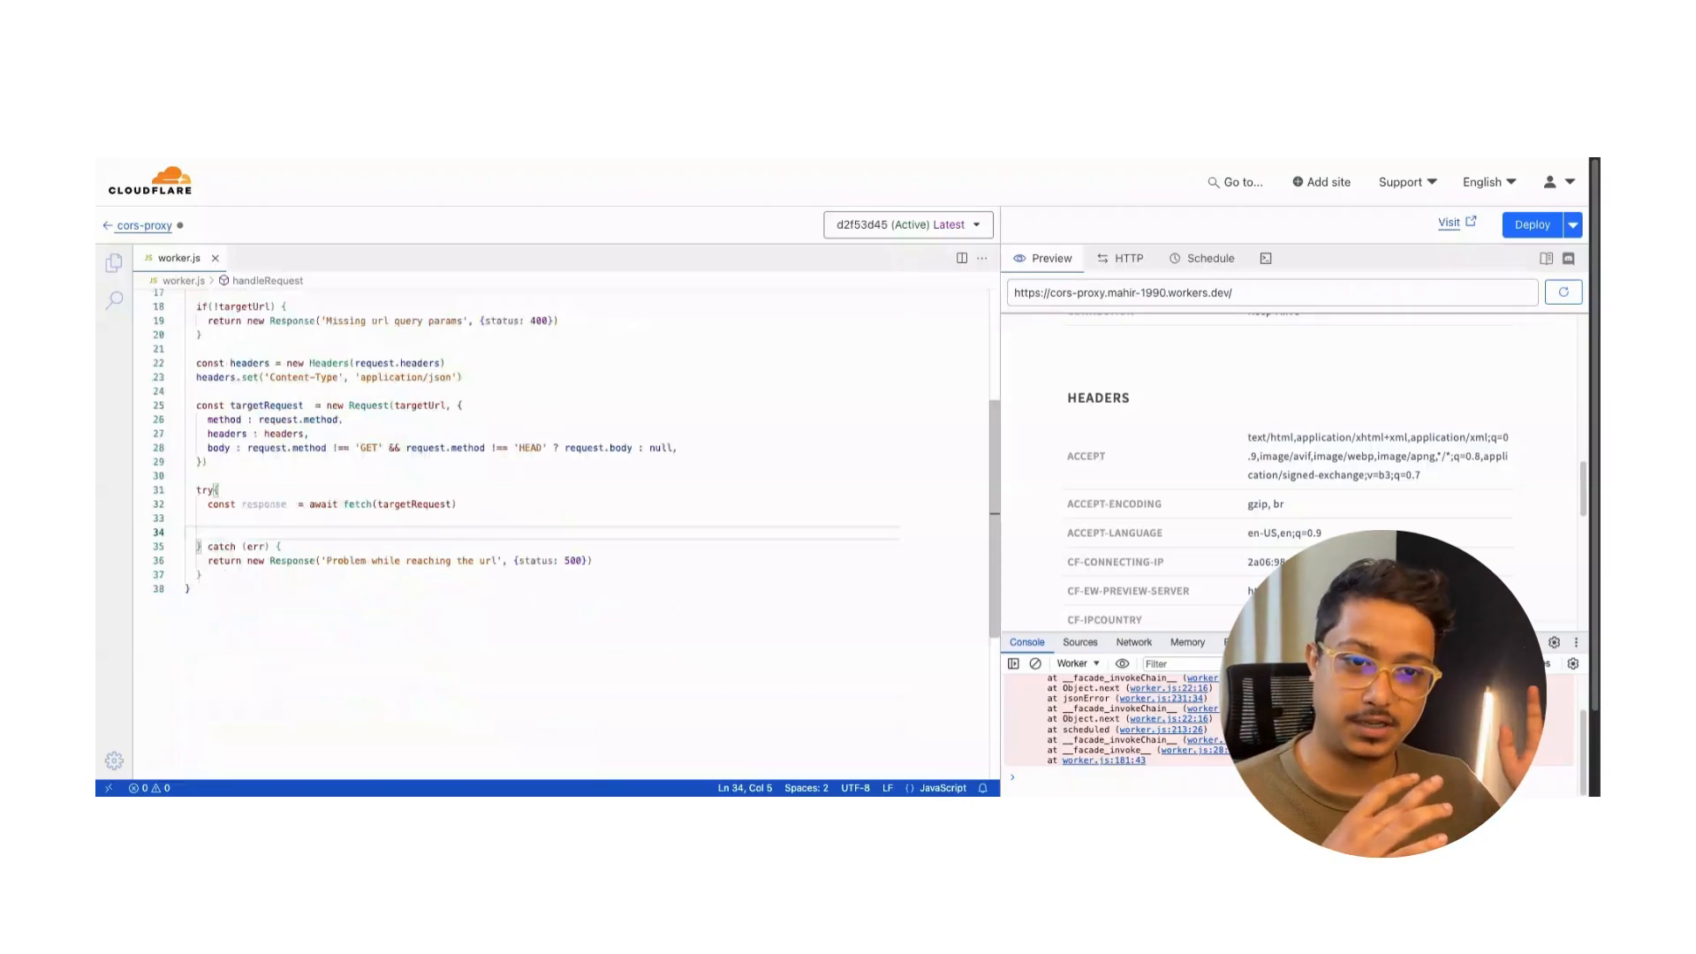
Create newHeaders as a new Headers copy of response.headers after the fetch.
click(209, 531)
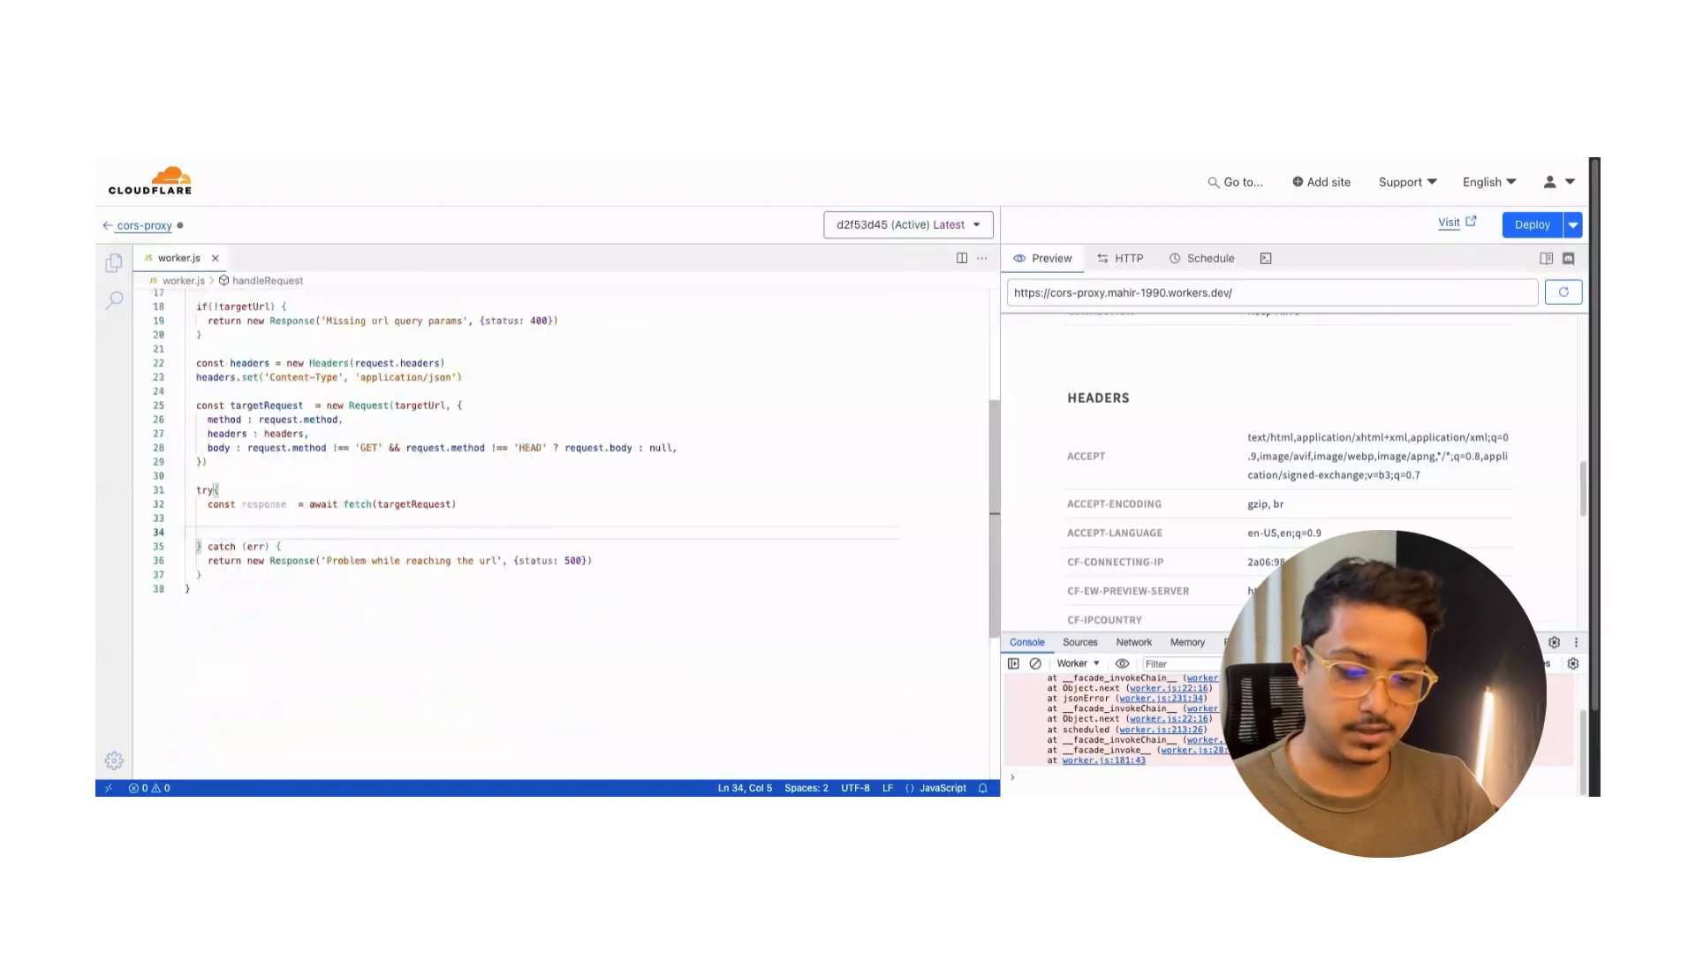
text(const newHea)
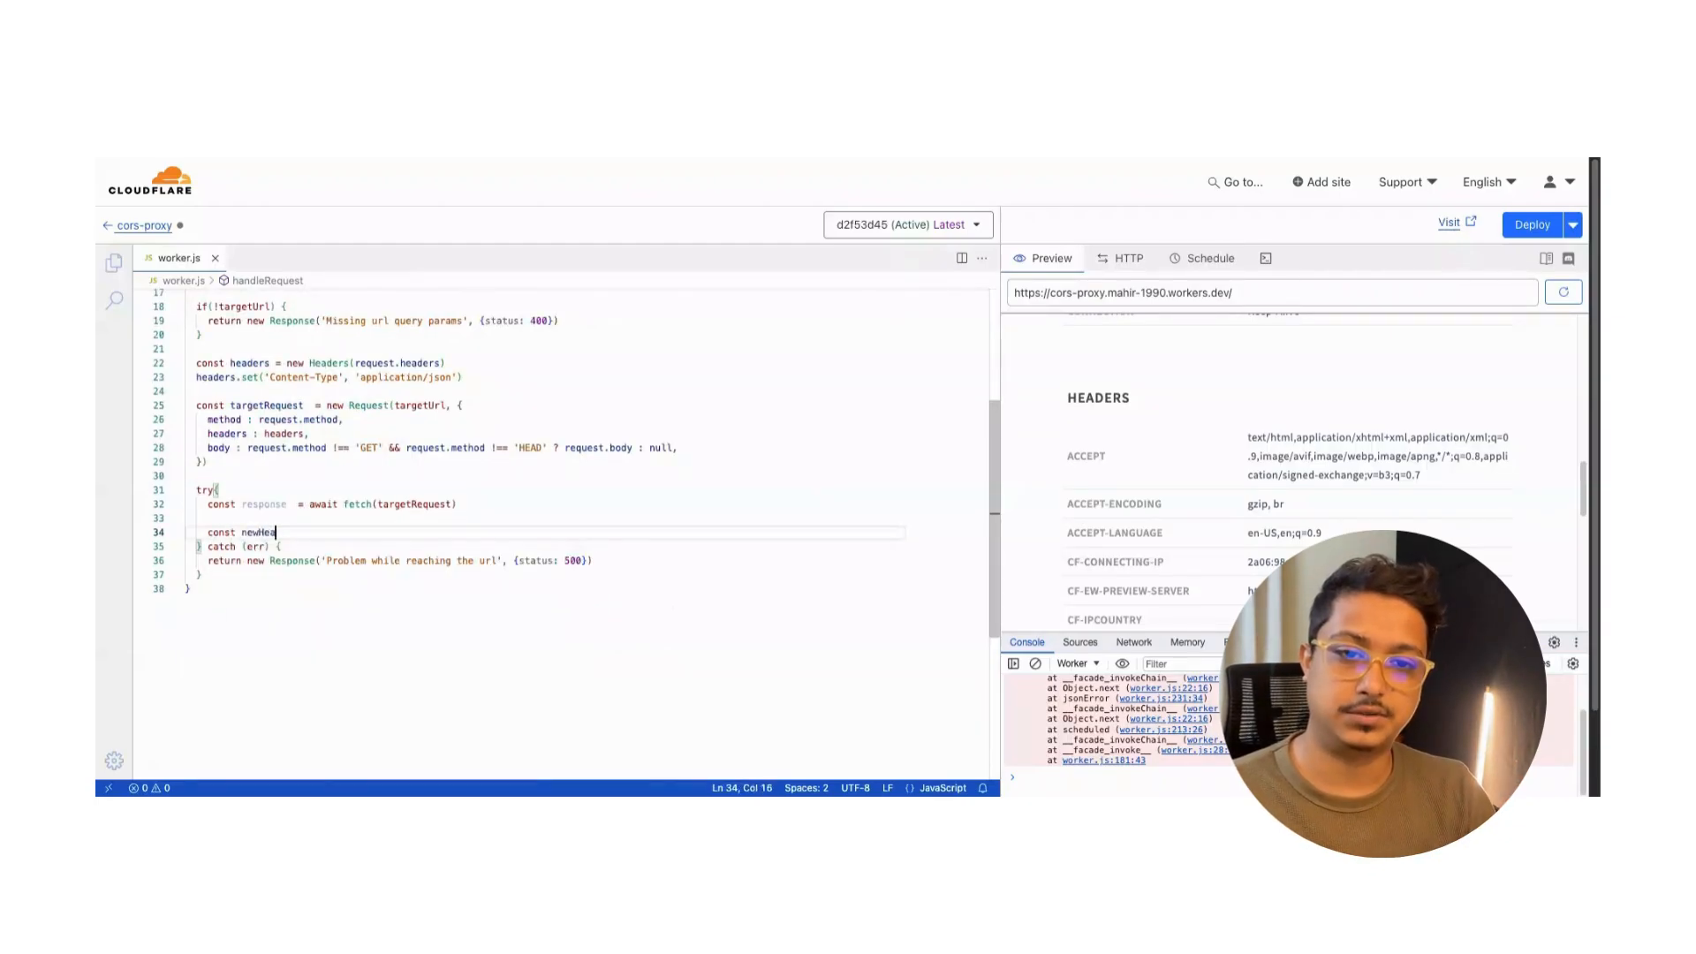
text(ders =)
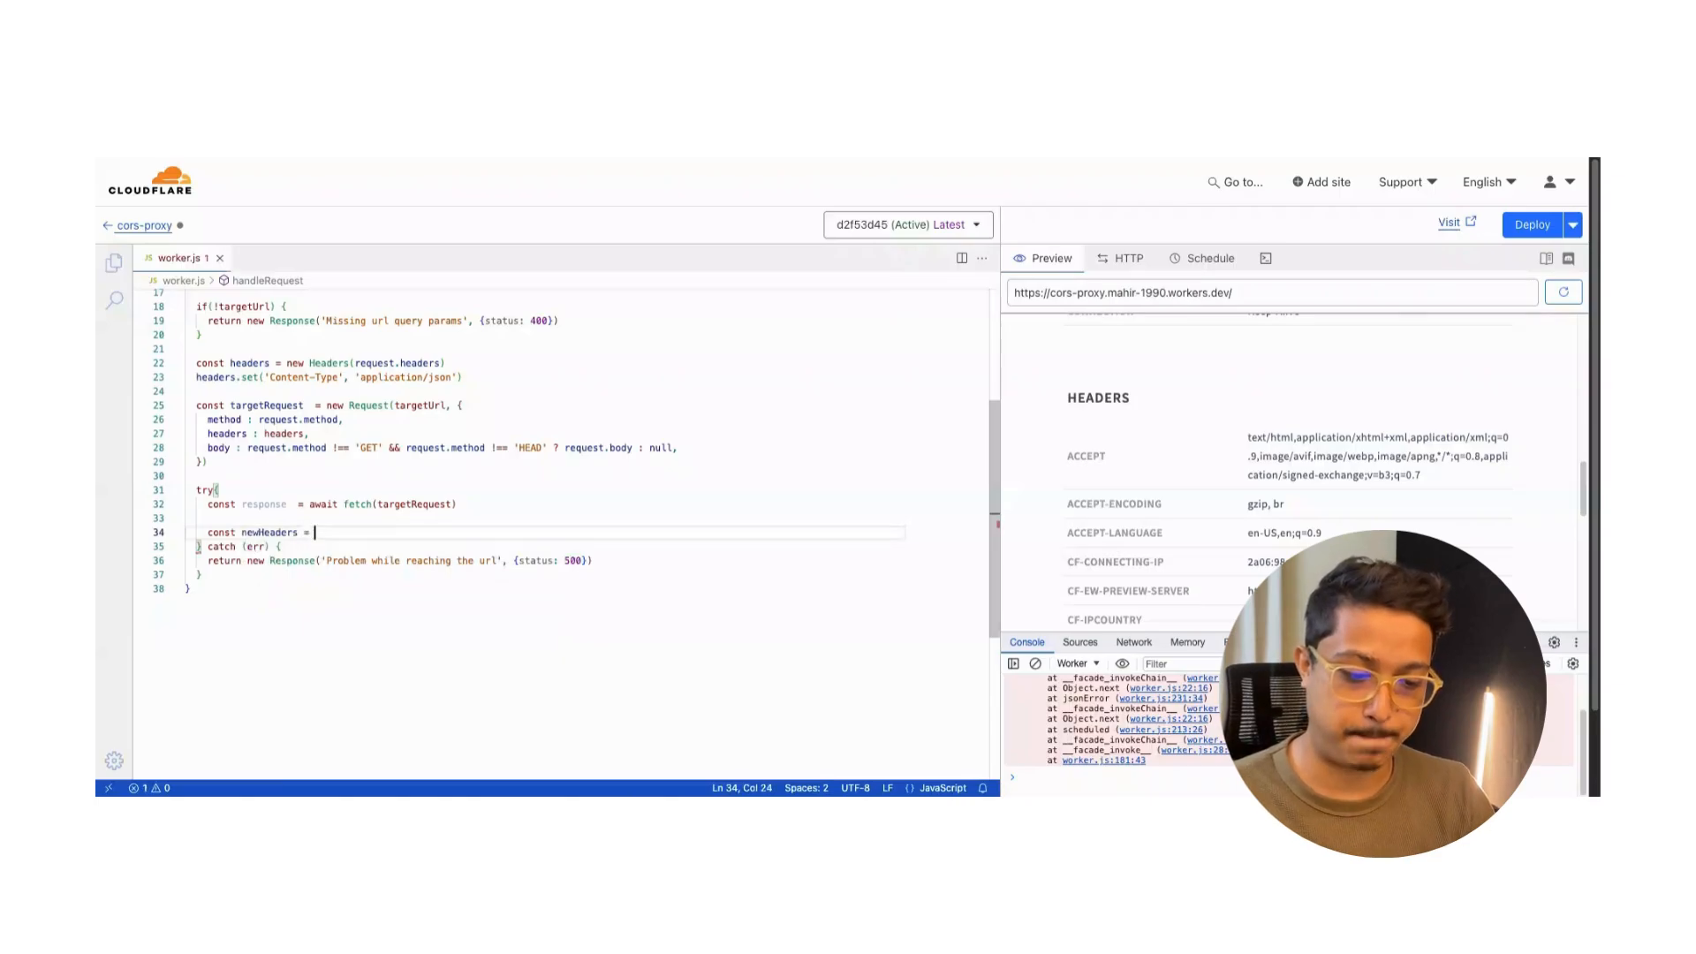
text(new Headers)
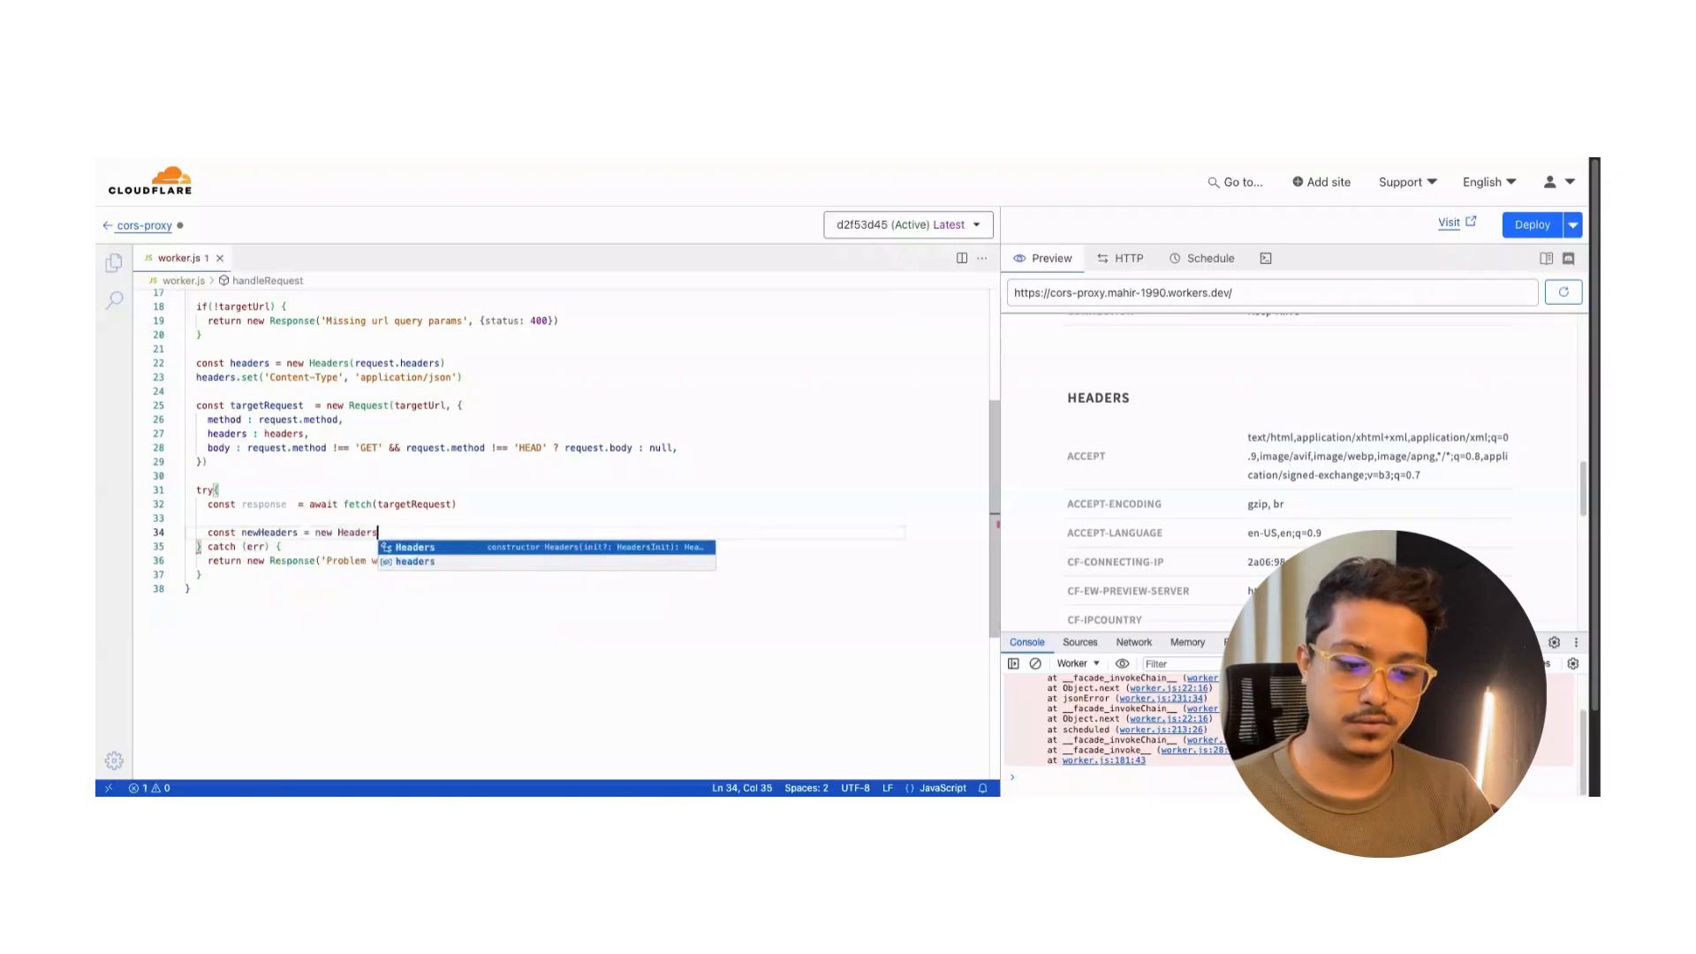
text((response.headers)
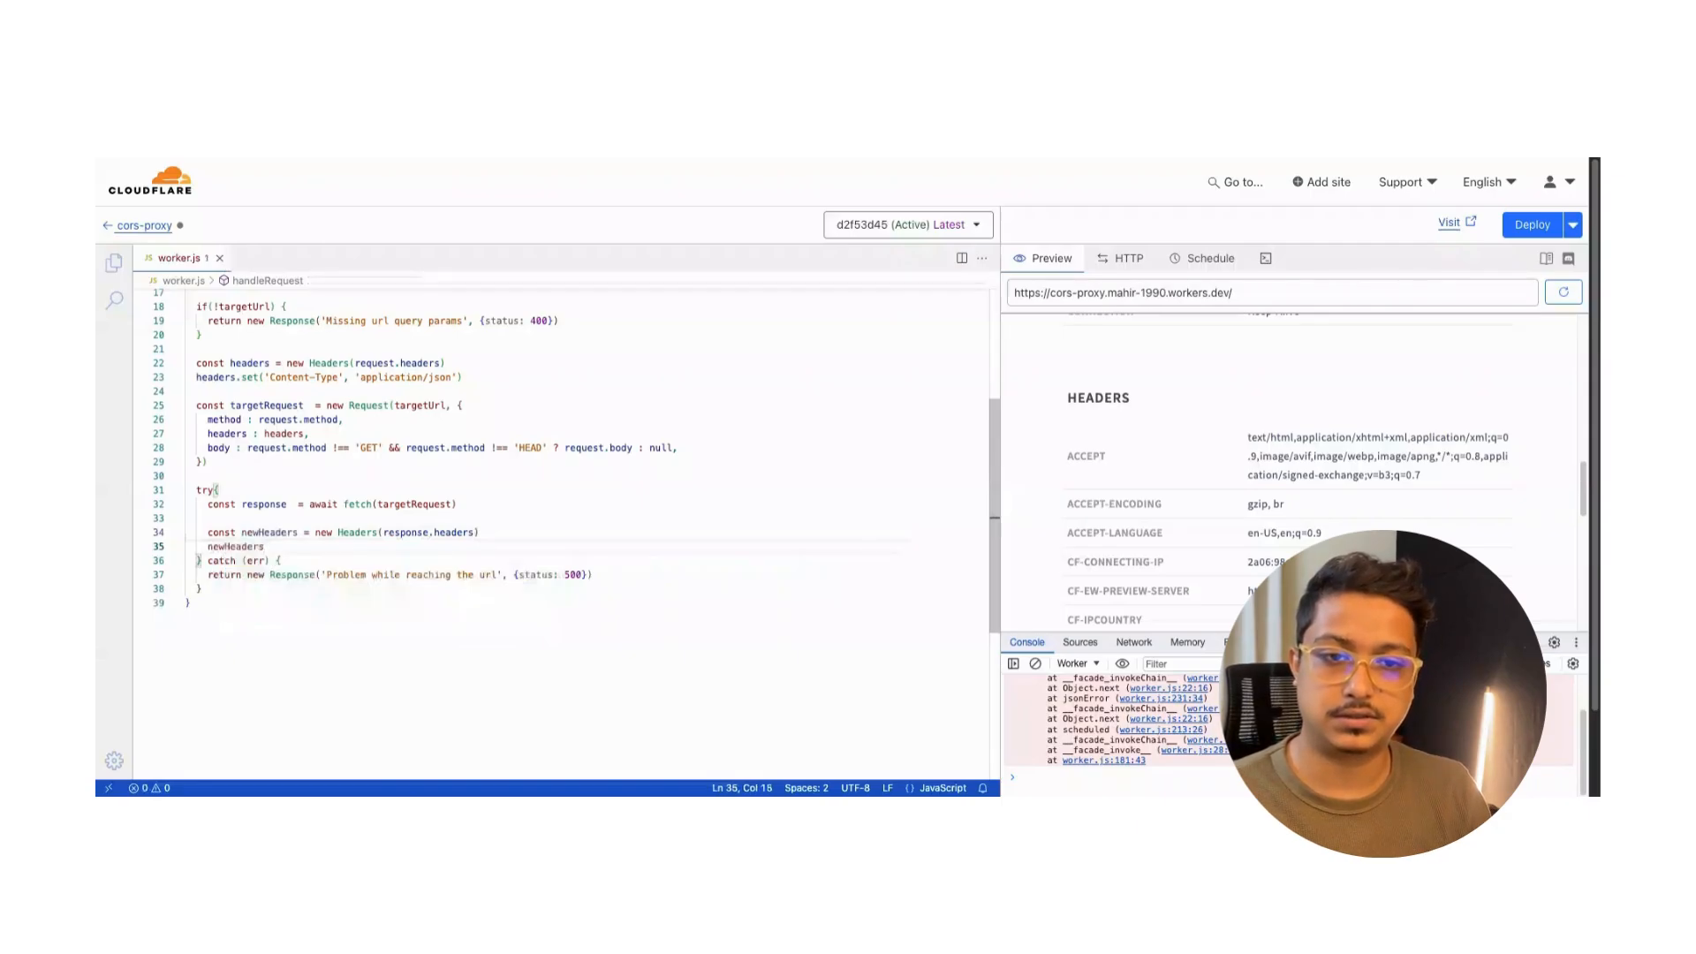
Set Access-Control-Allow-Origin and Access-Control-Allow-Methods to '*' on newHeaders.
text(.set(''))
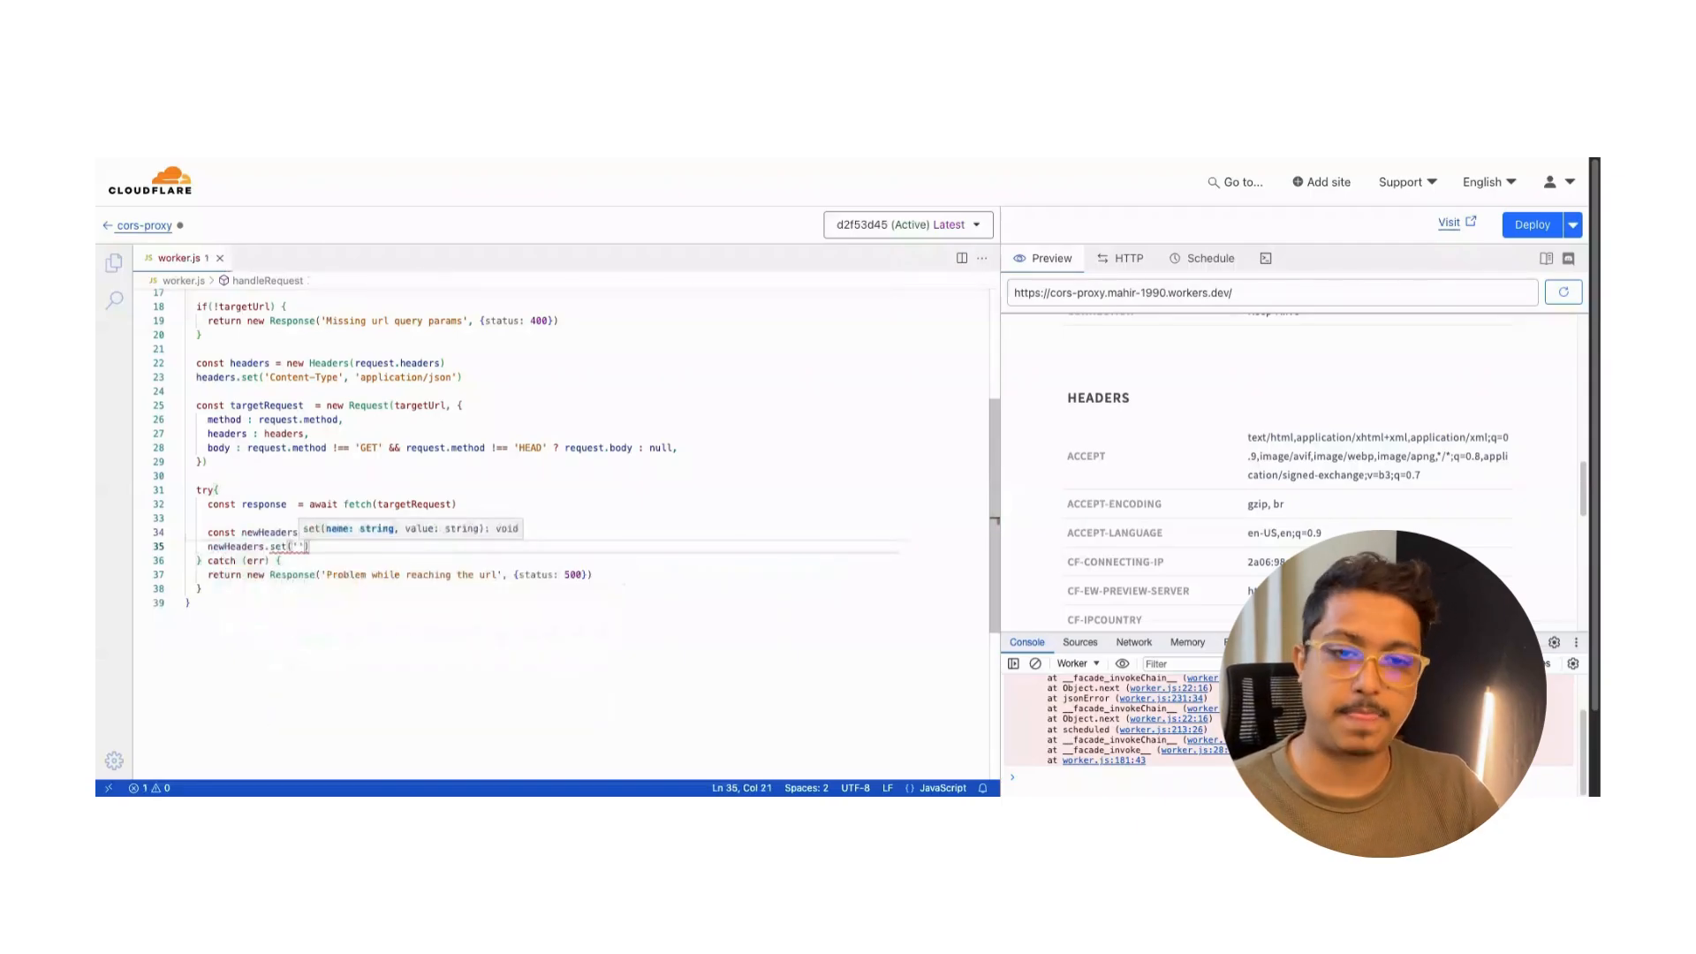
text(A)
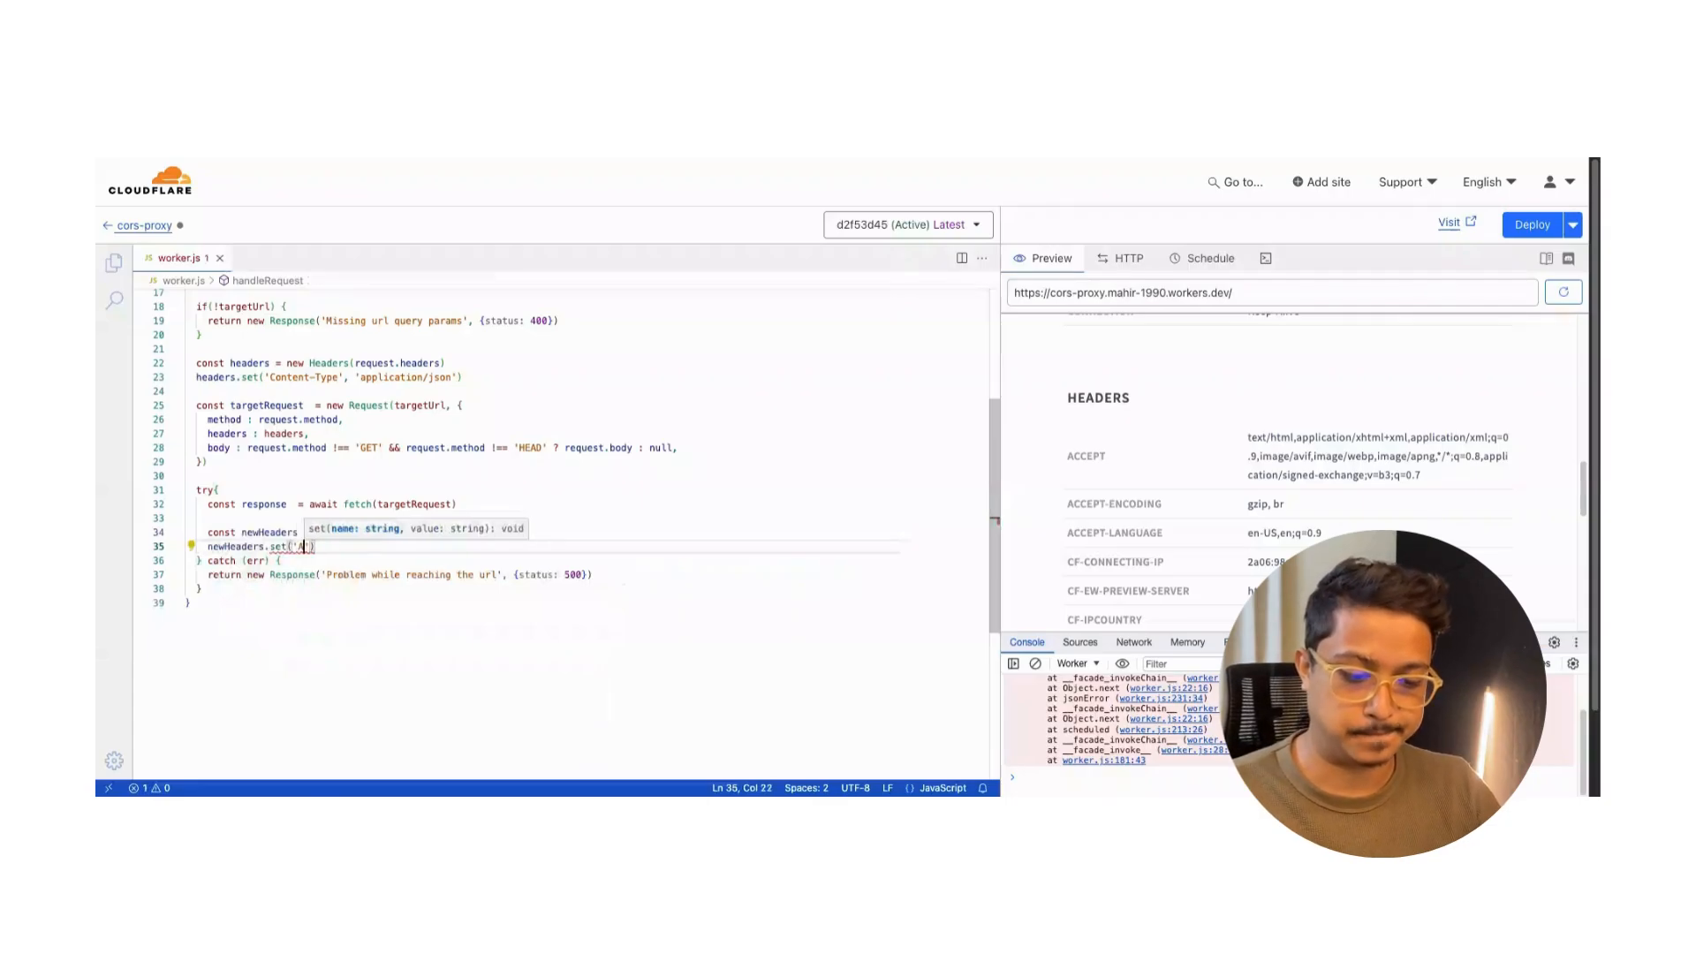
text(Access-Contro)
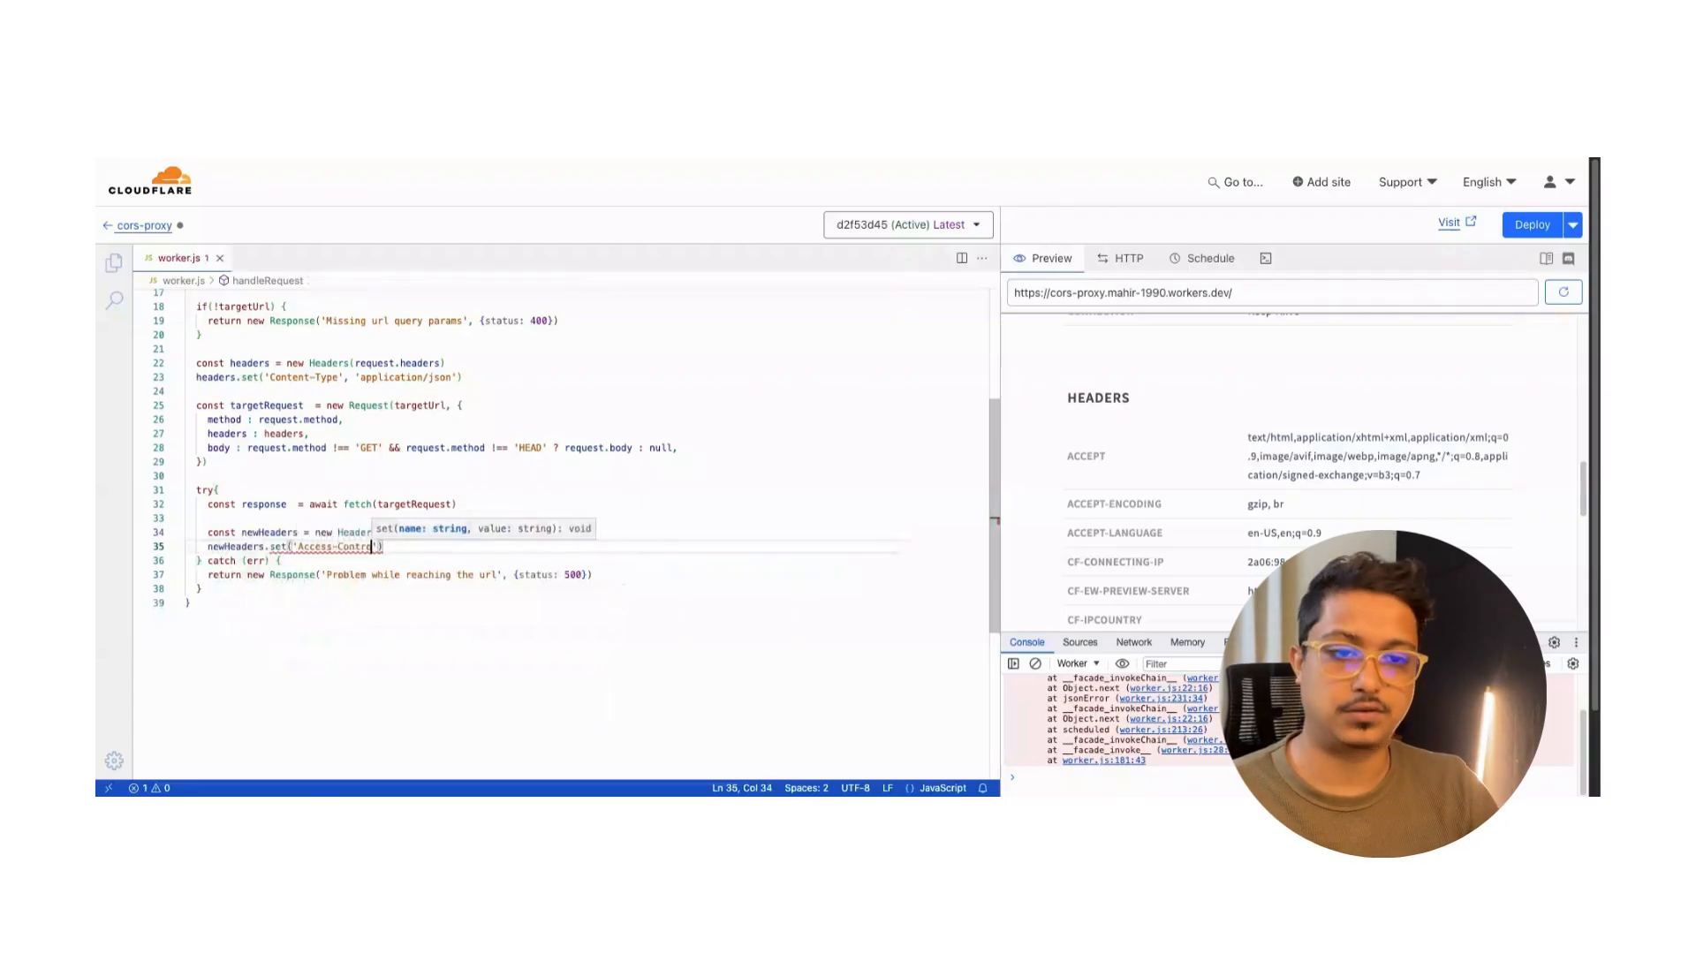
text(Access-Control-Allow-)
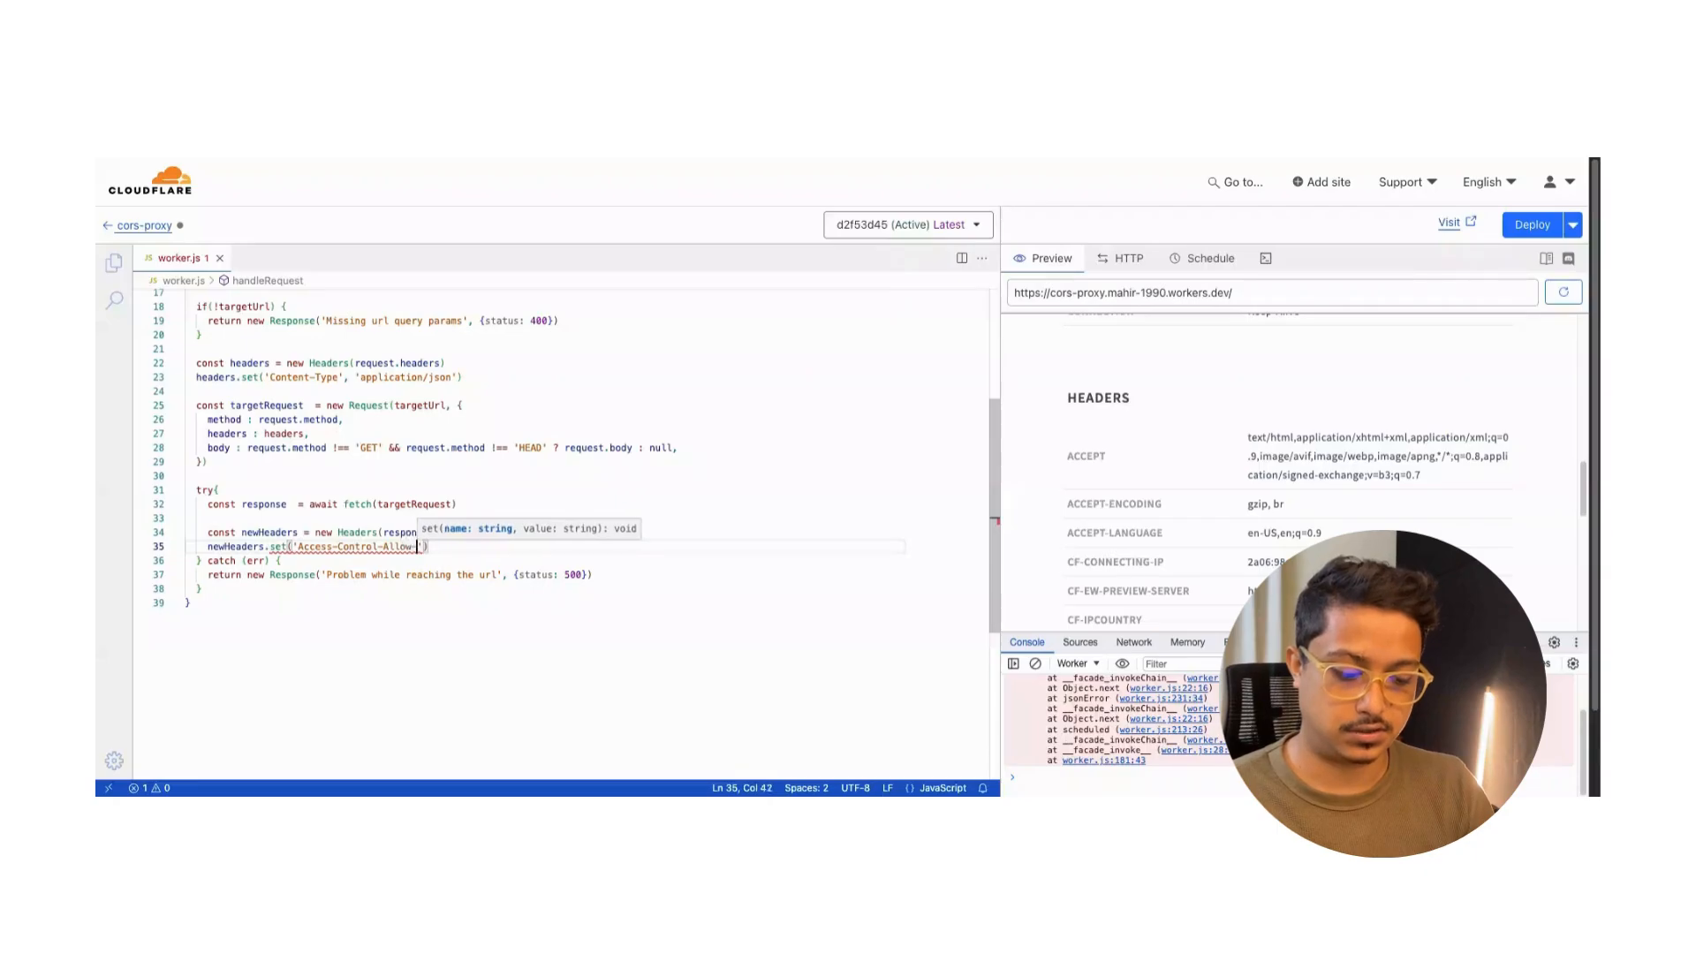
text(Origin')
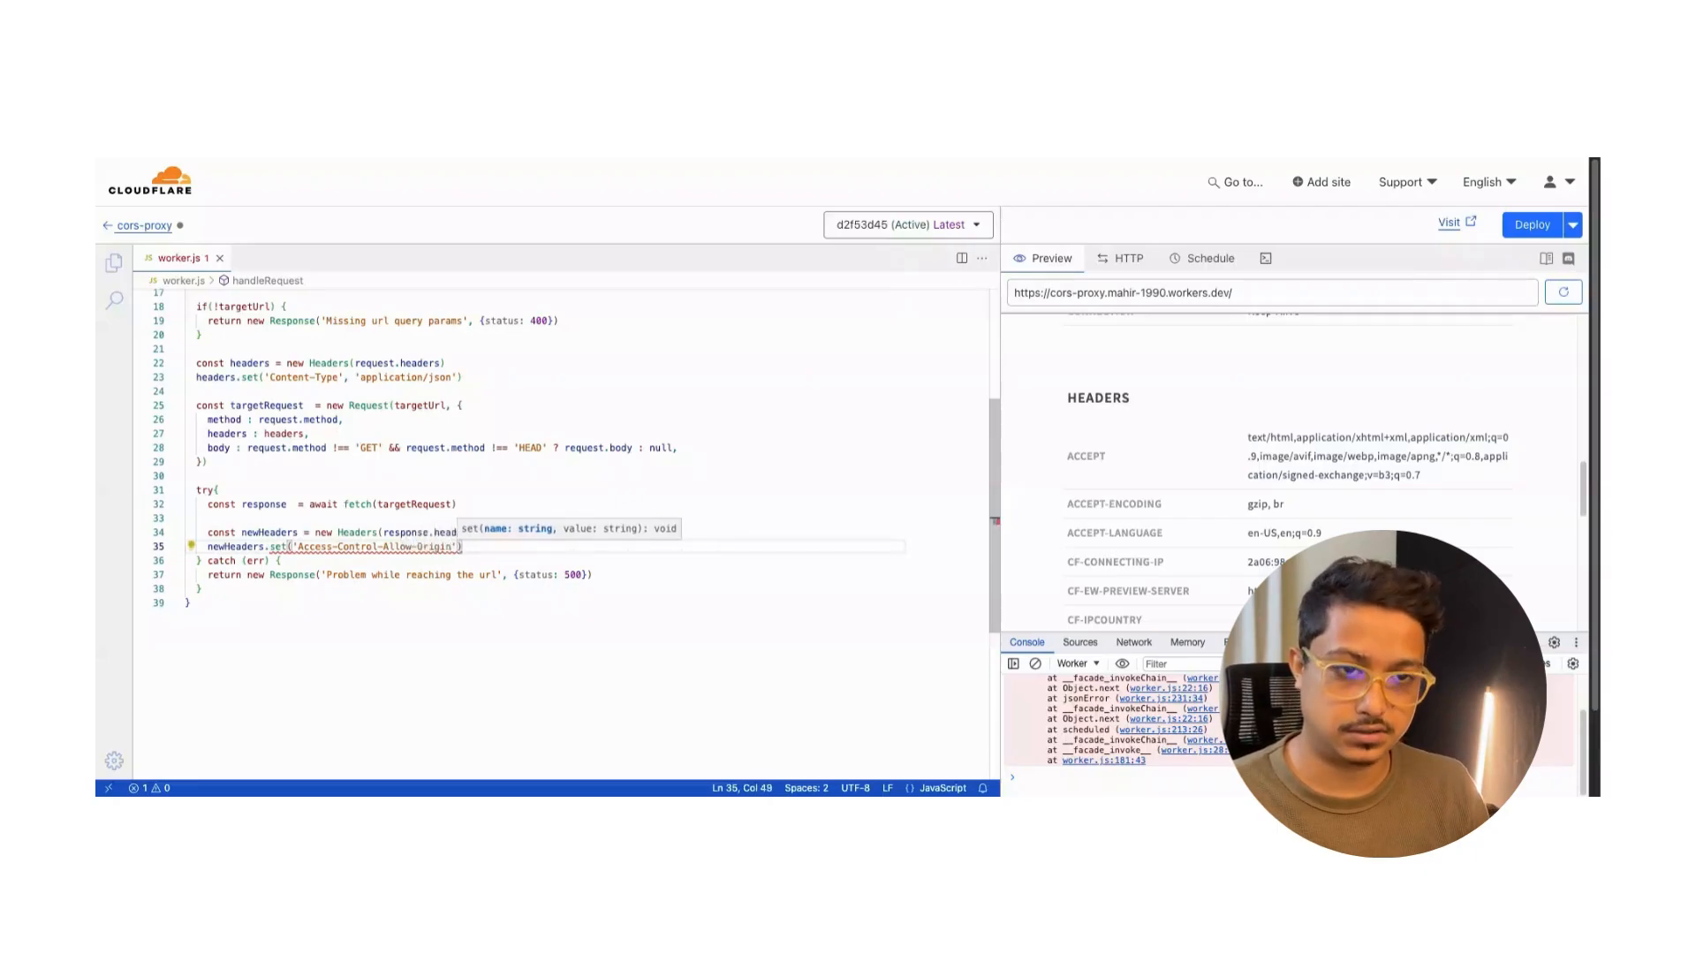
text(, '*'))
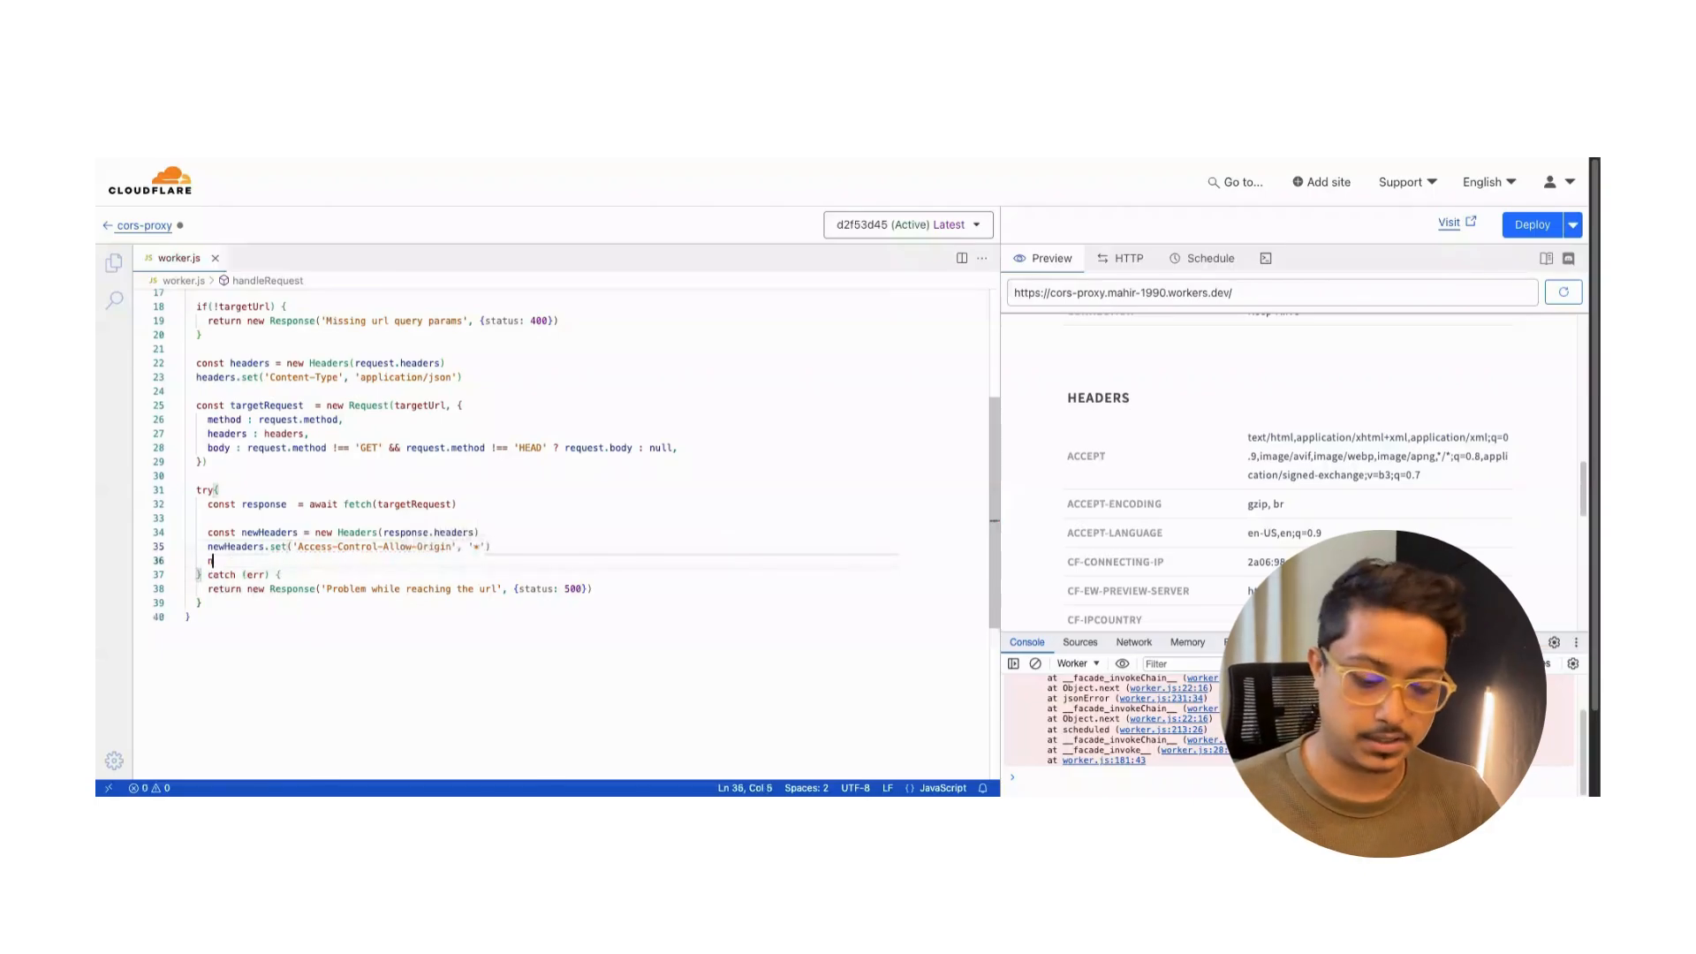
text(newHeaders)
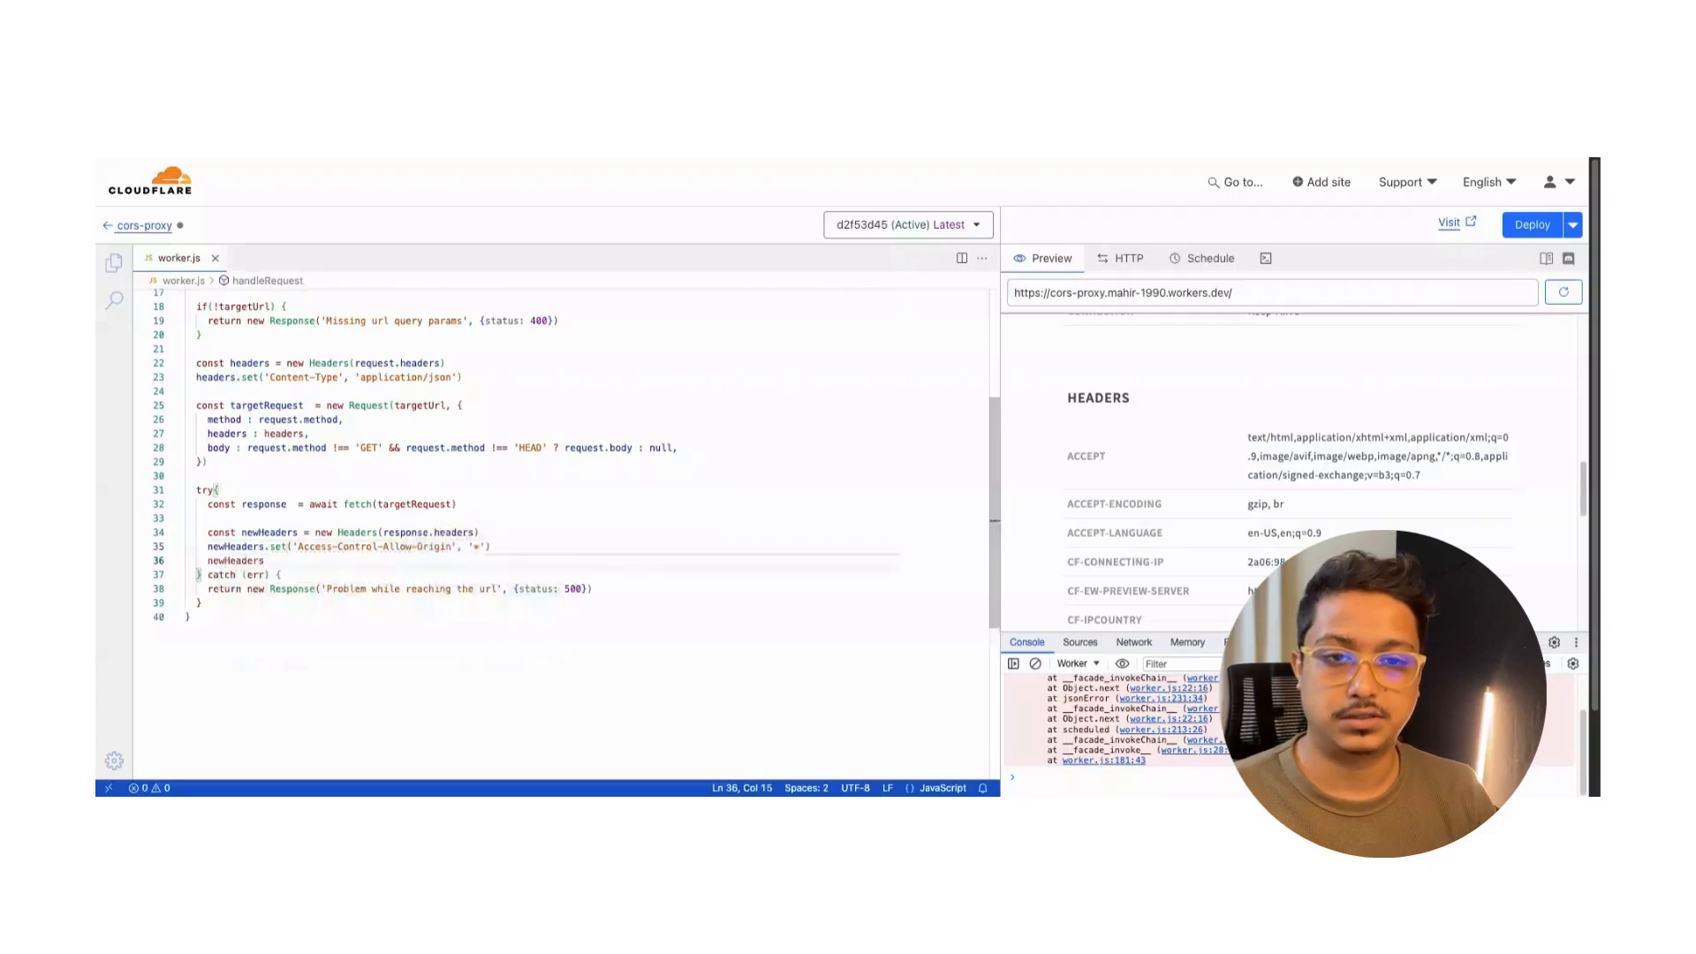
text(newHeaders.set('Access-Control-Allow')
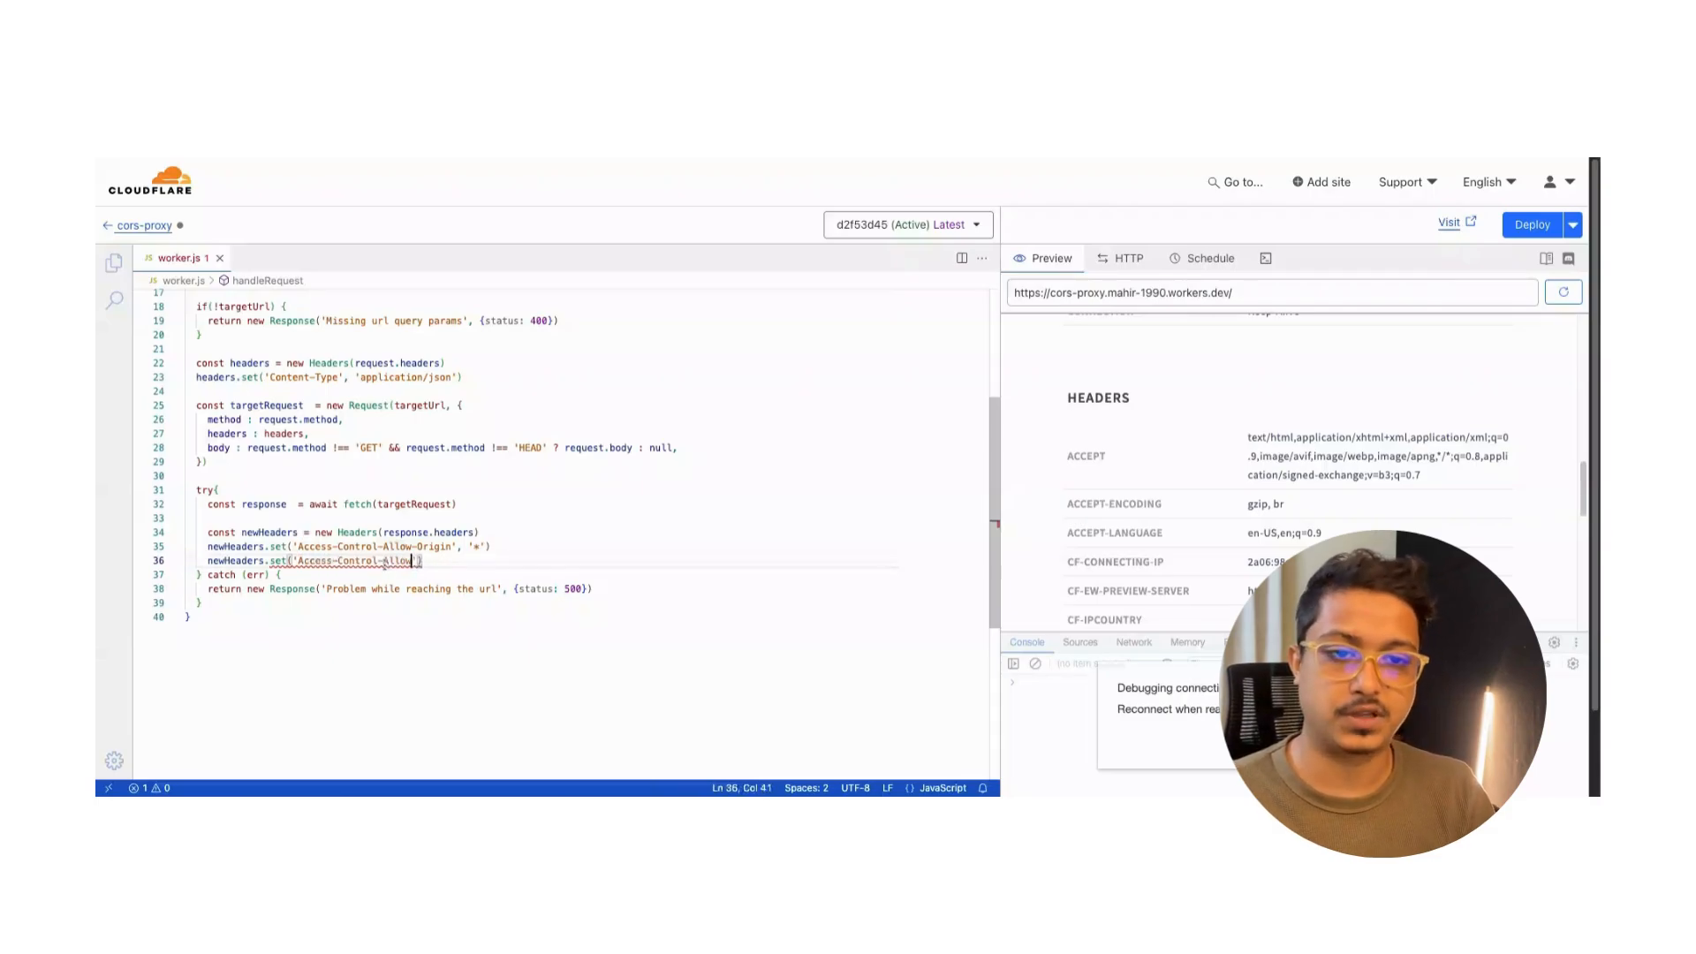
text(Methods', '*)
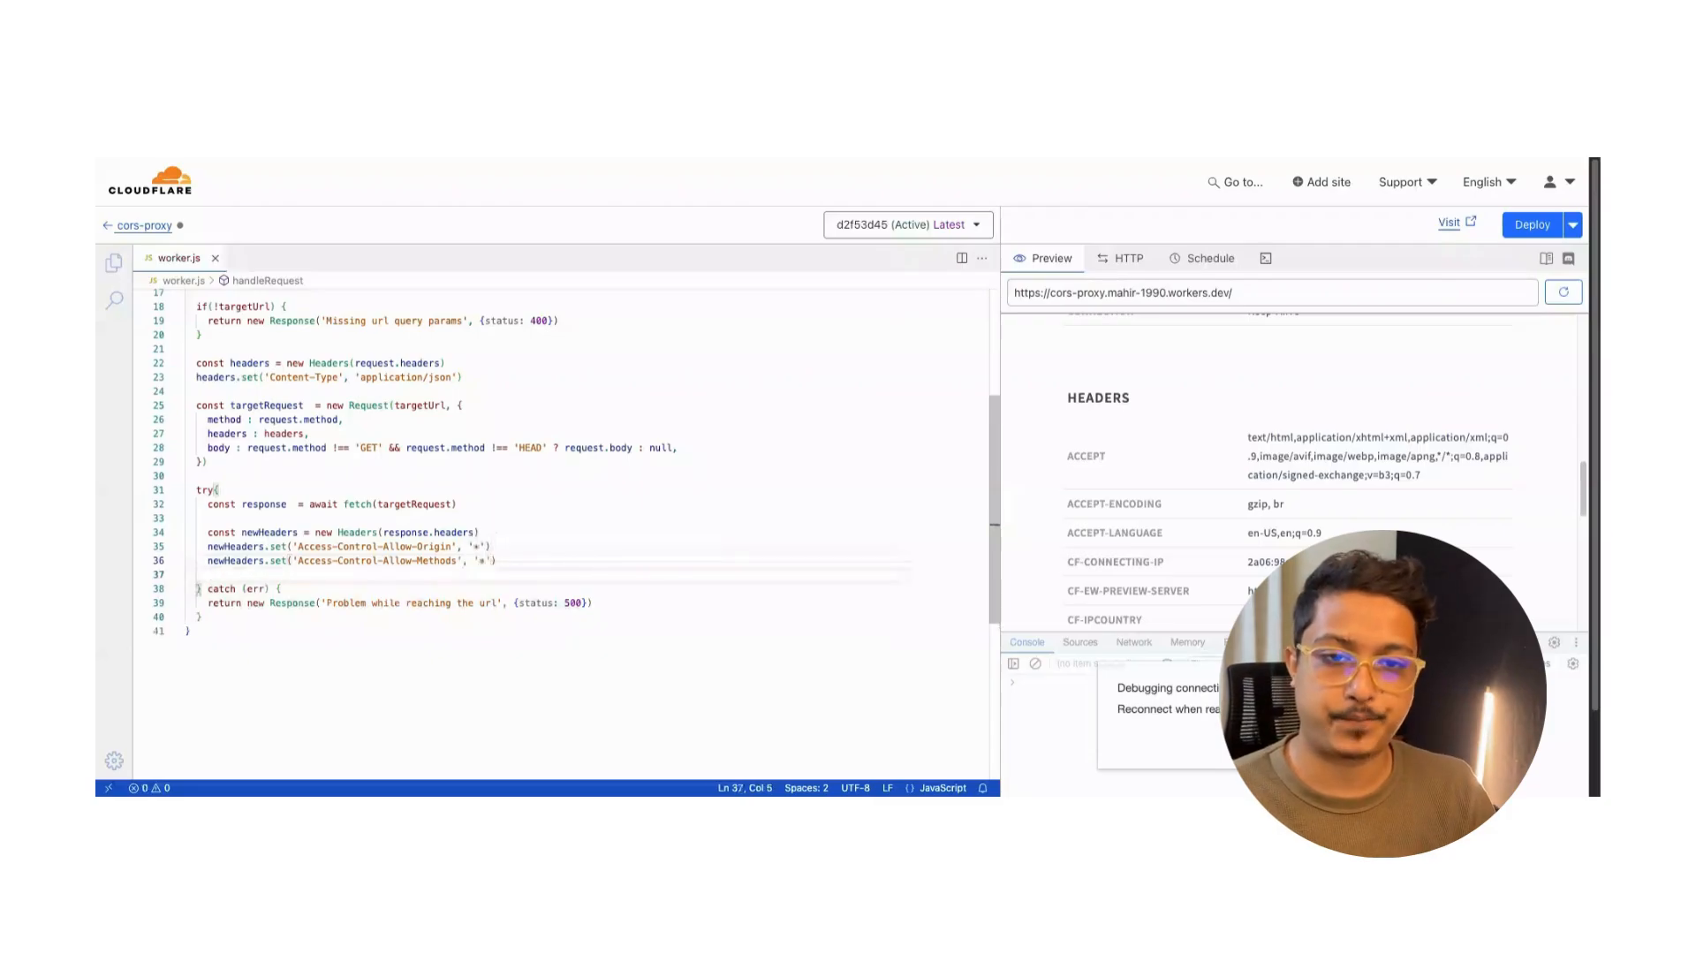
Set Access-Control-Allow-Headers to 'Content-Type, Authorization' on newHeaders.
text(newHeaders.set()
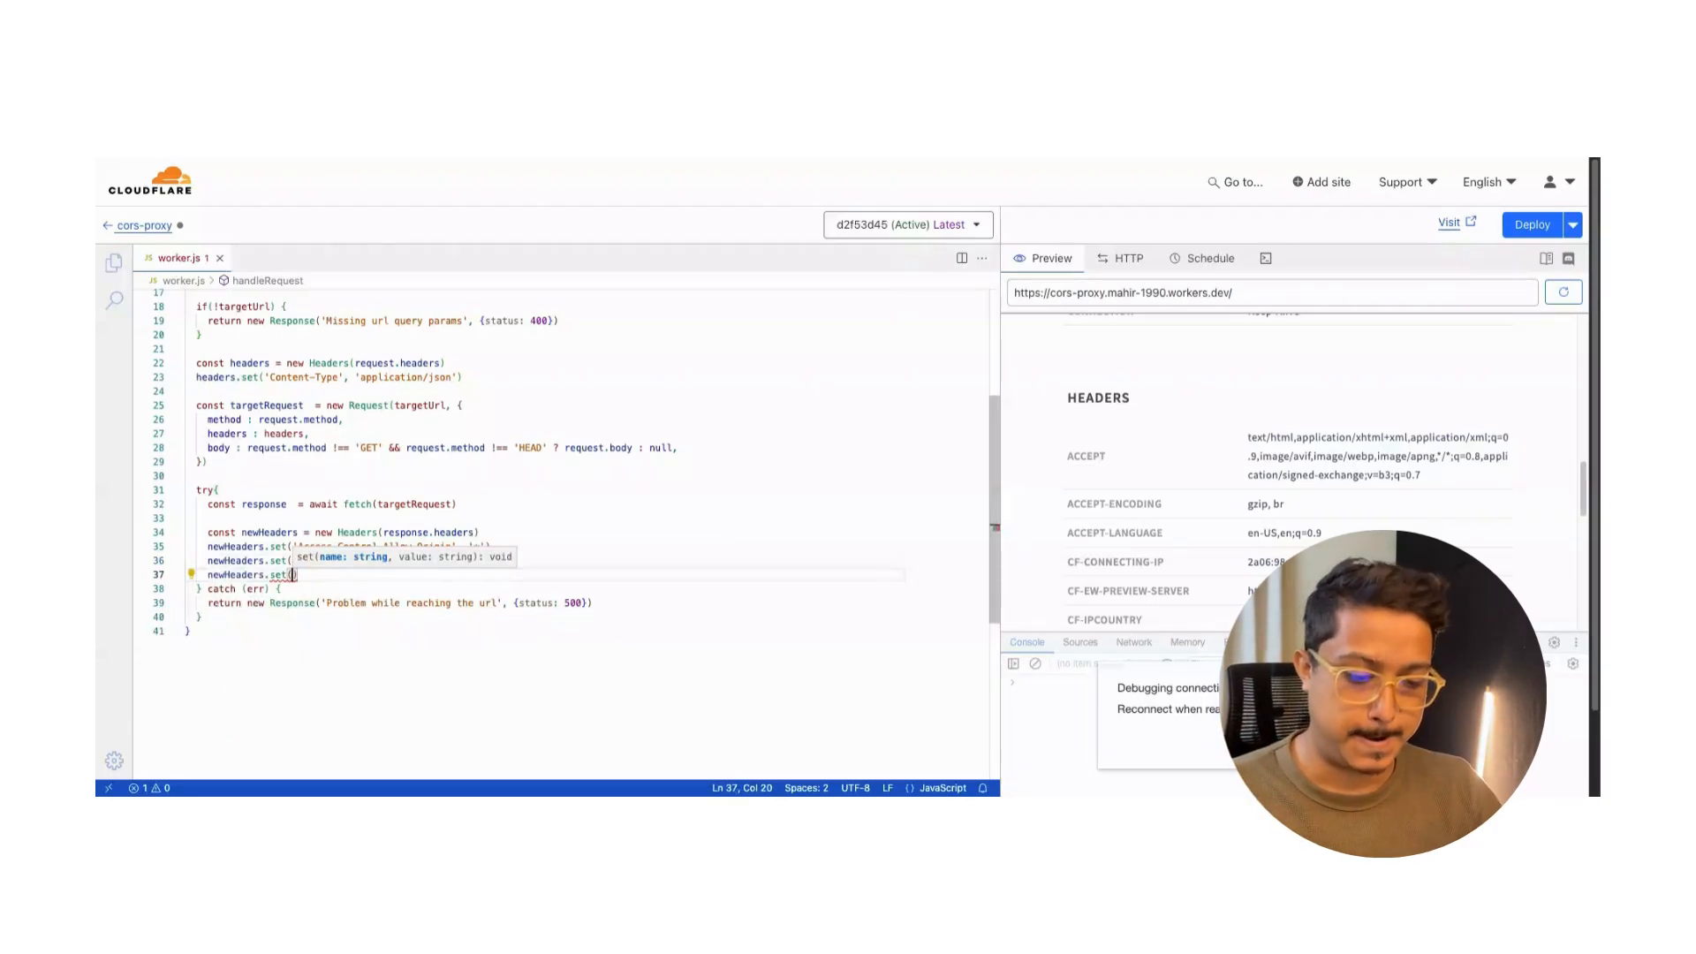
text('Access-Control-Allow-Headers', 'Content-Type,)
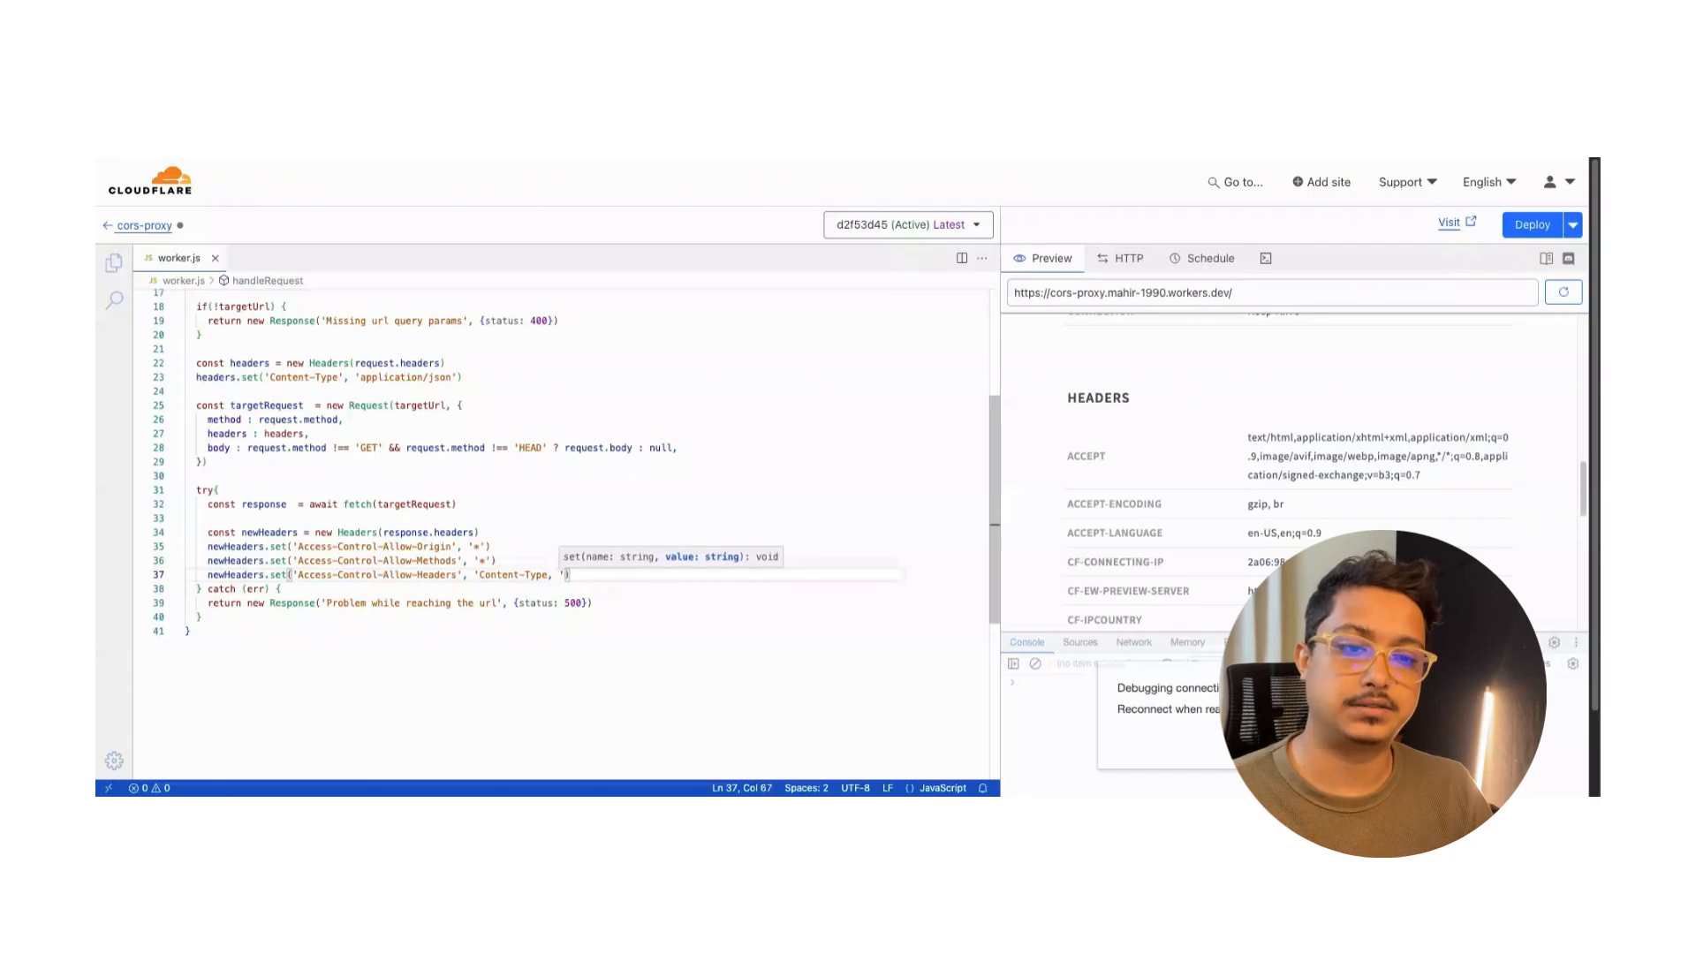
text(A)
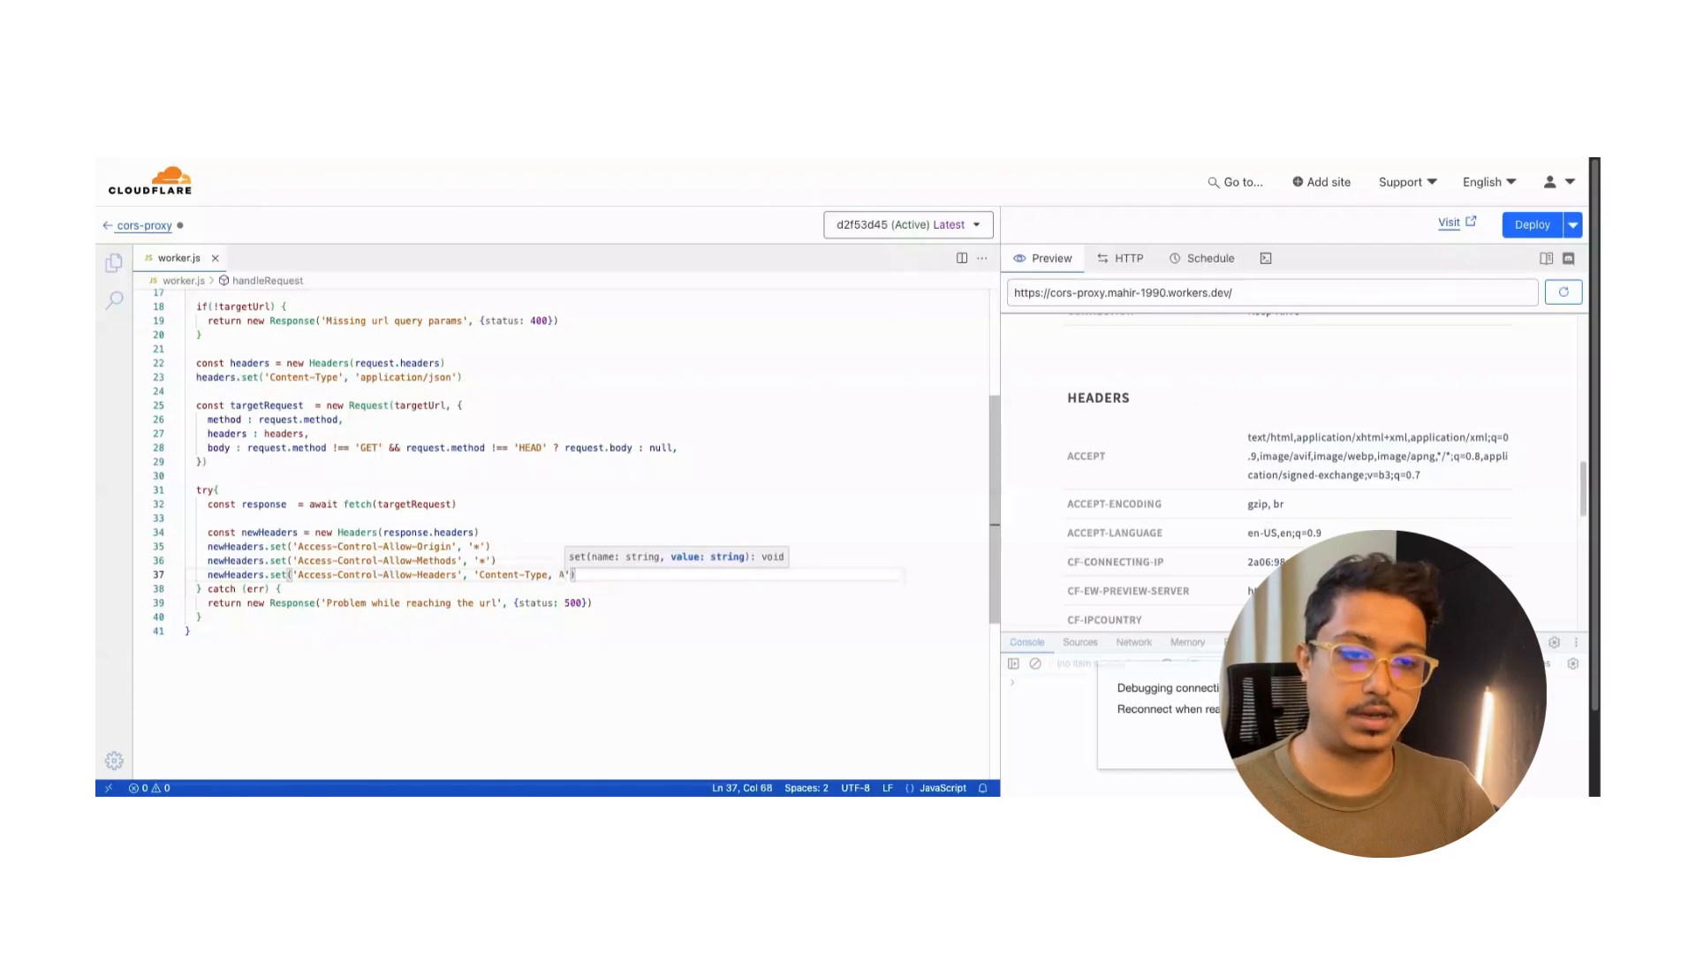
text(Authorization)
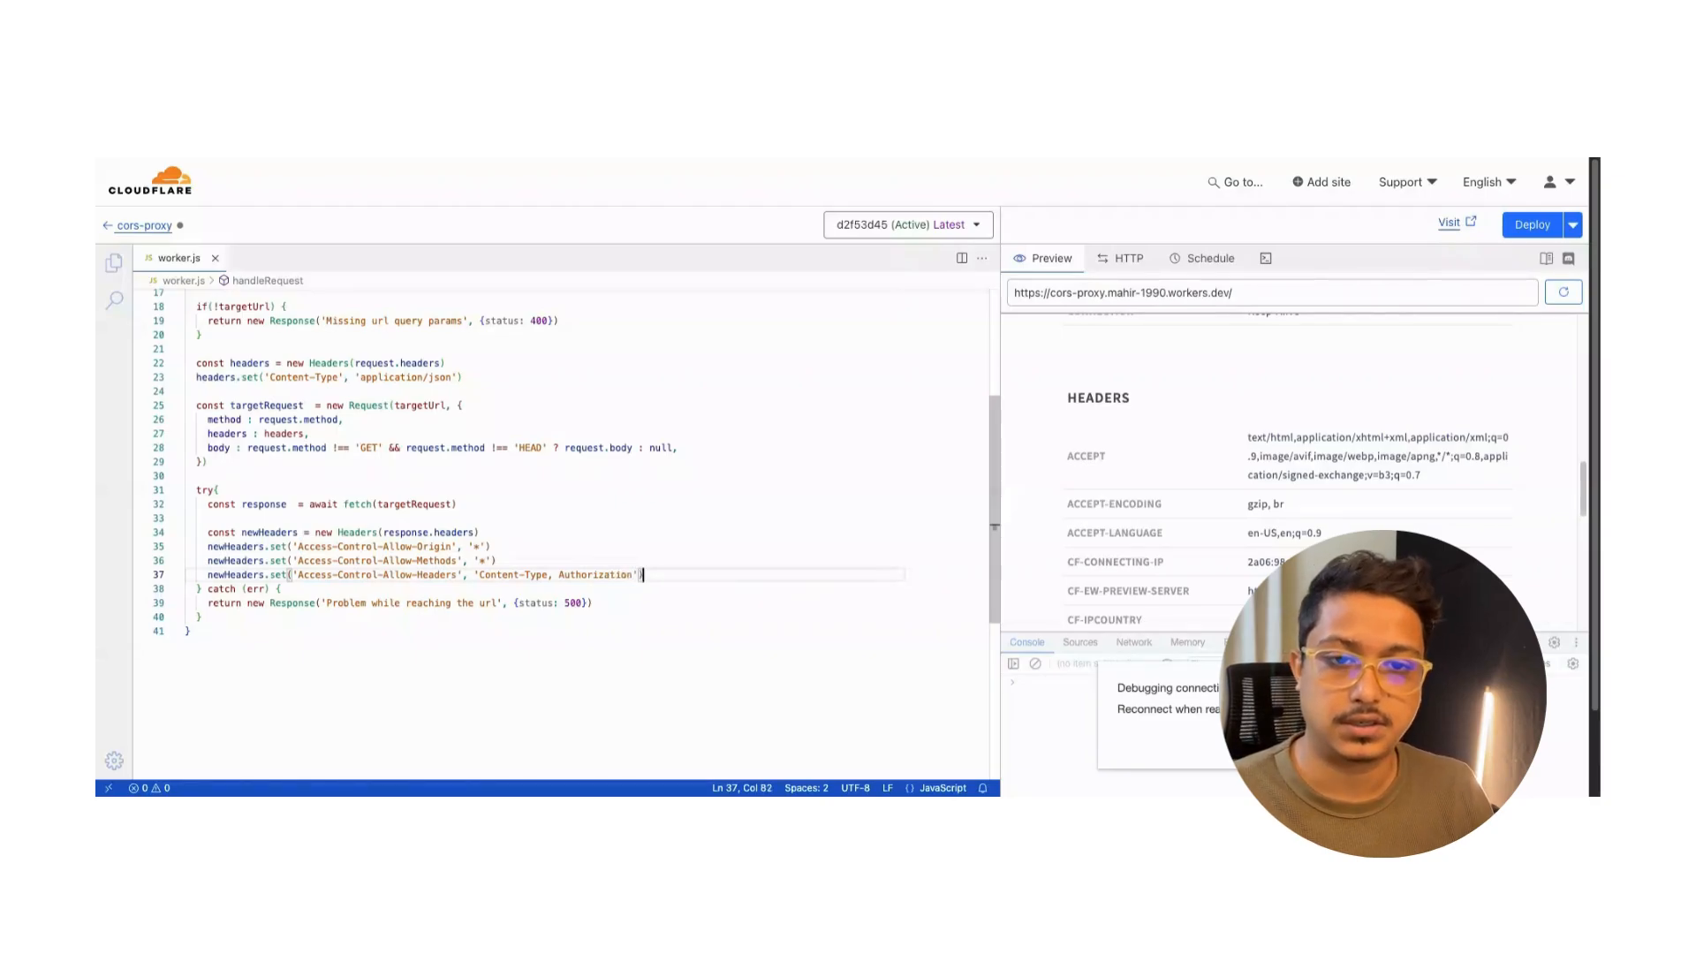
key(enter)
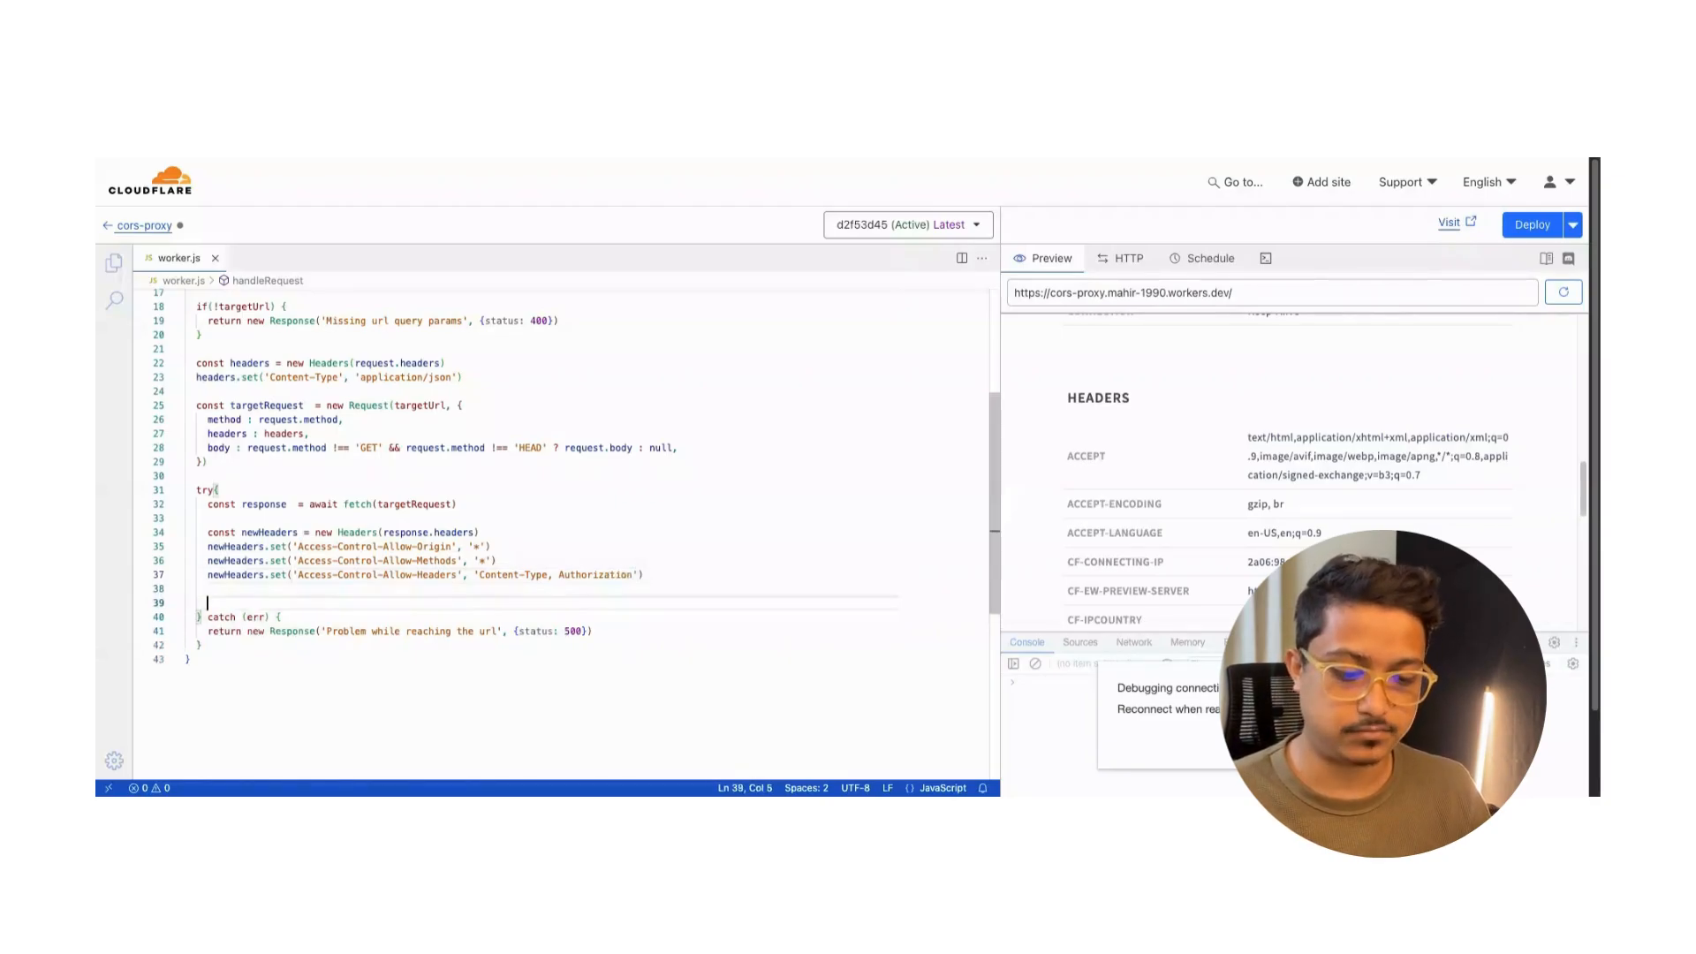
Write return new Response(response.body, { status: response.status ... }) after the headers.
text(return new)
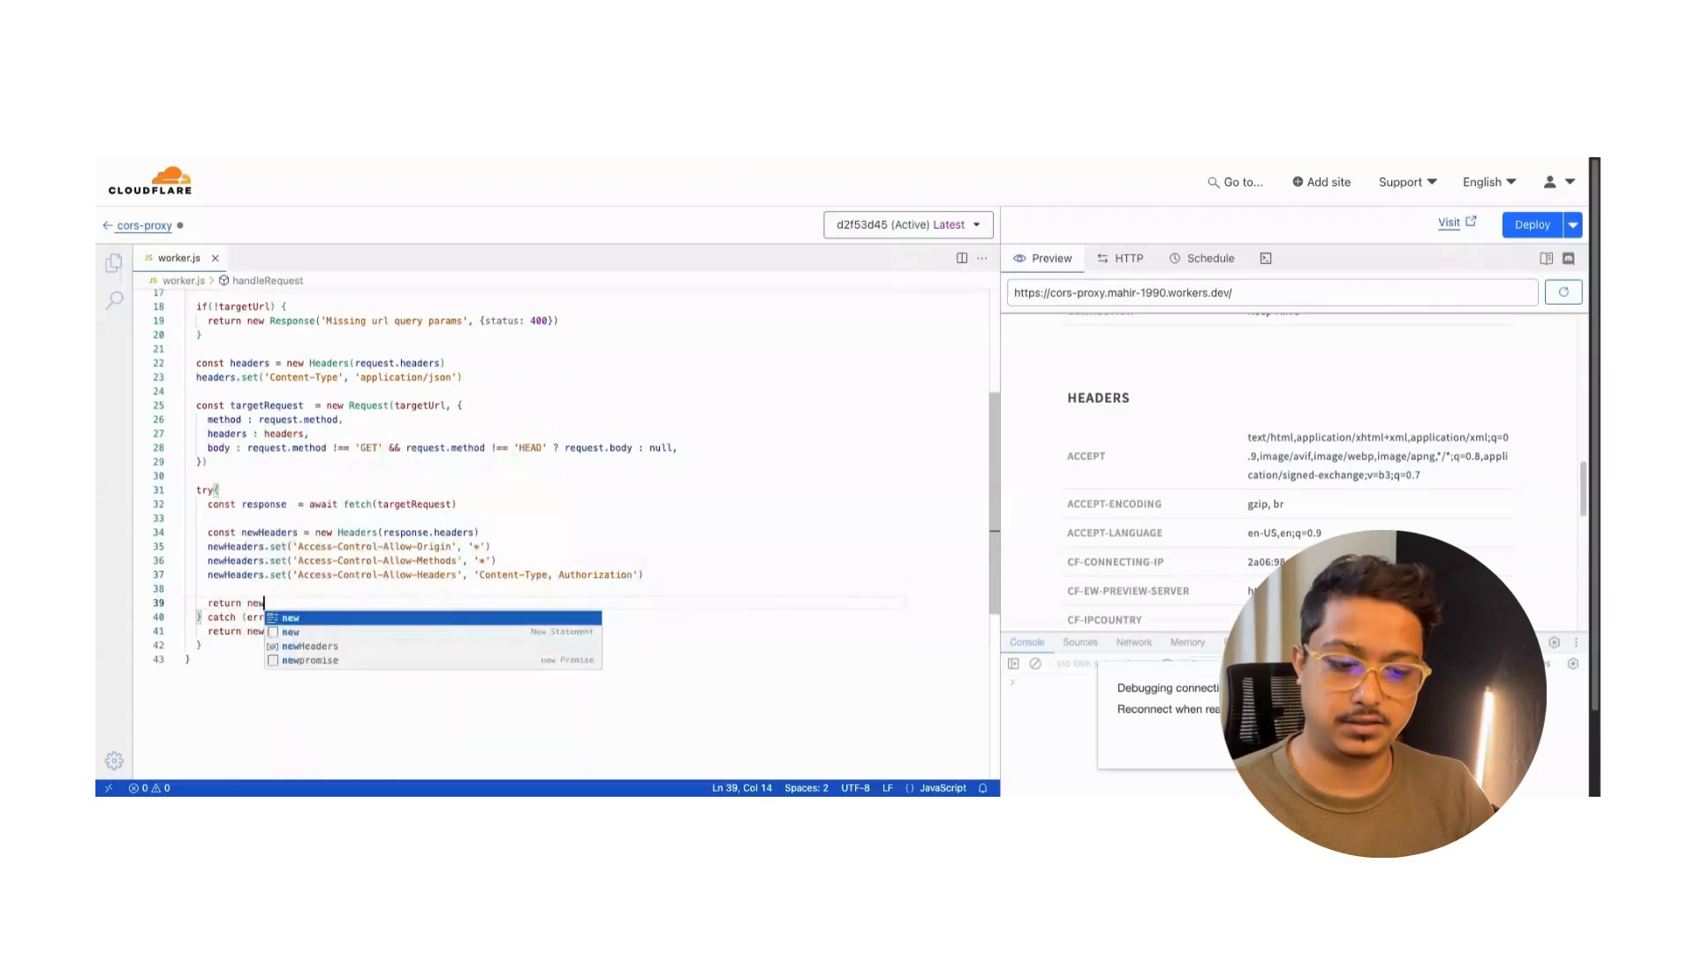
text(Response(response.body, {)
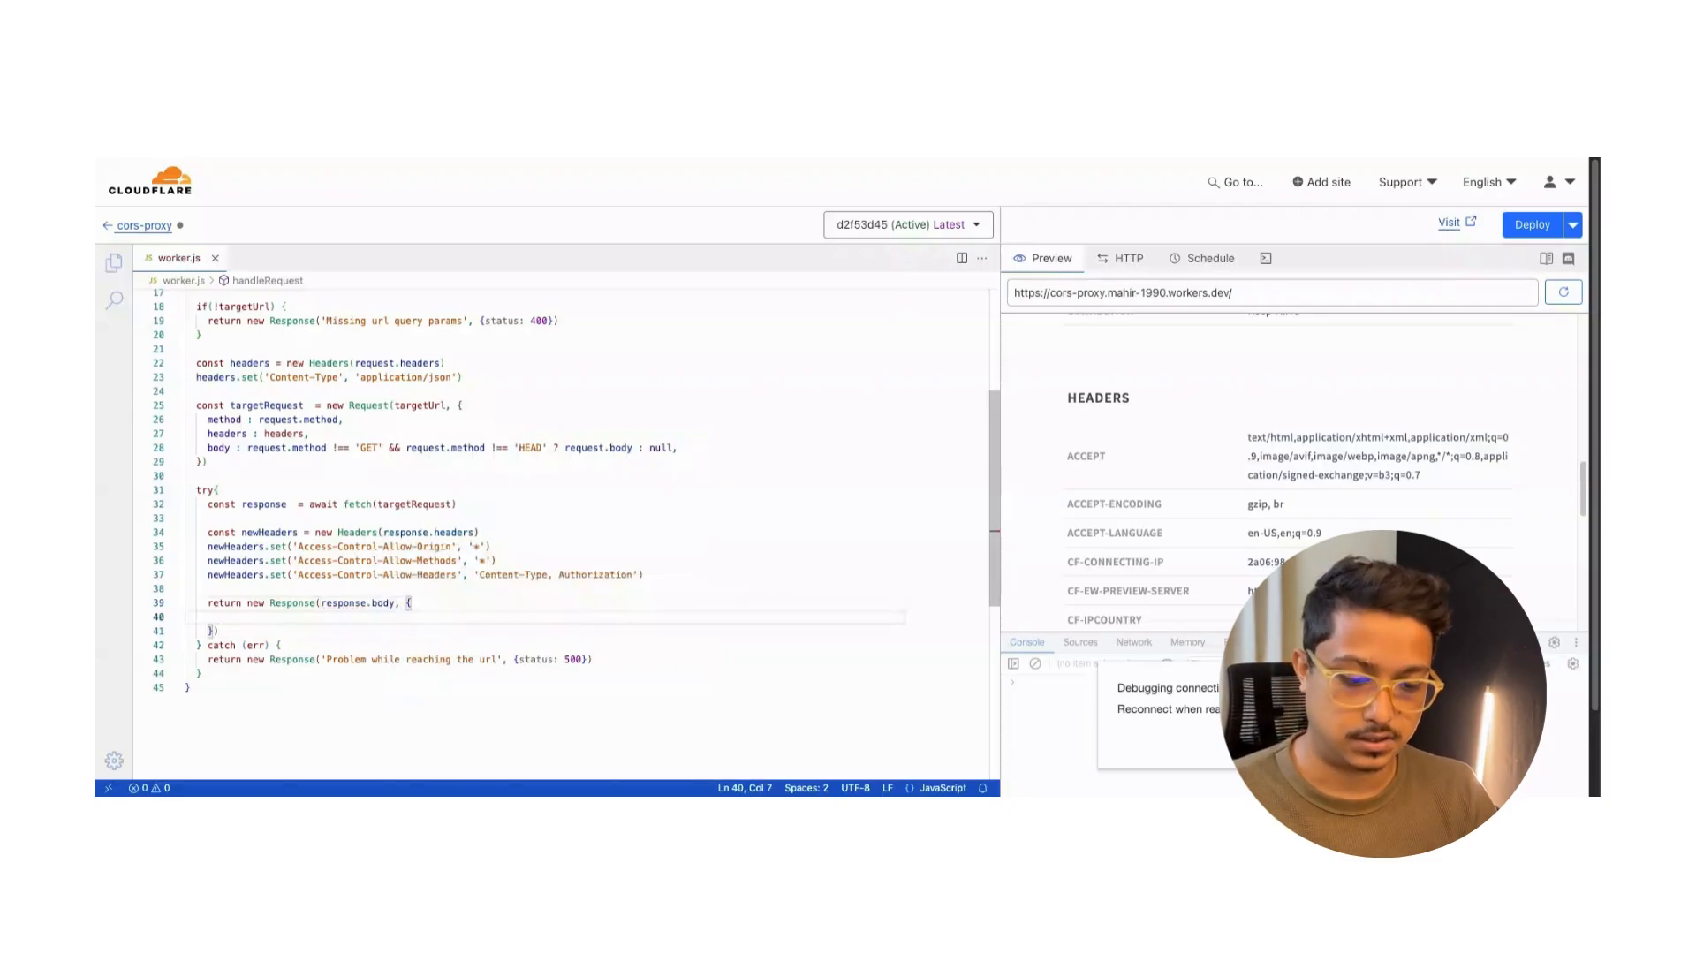
text(status: re)
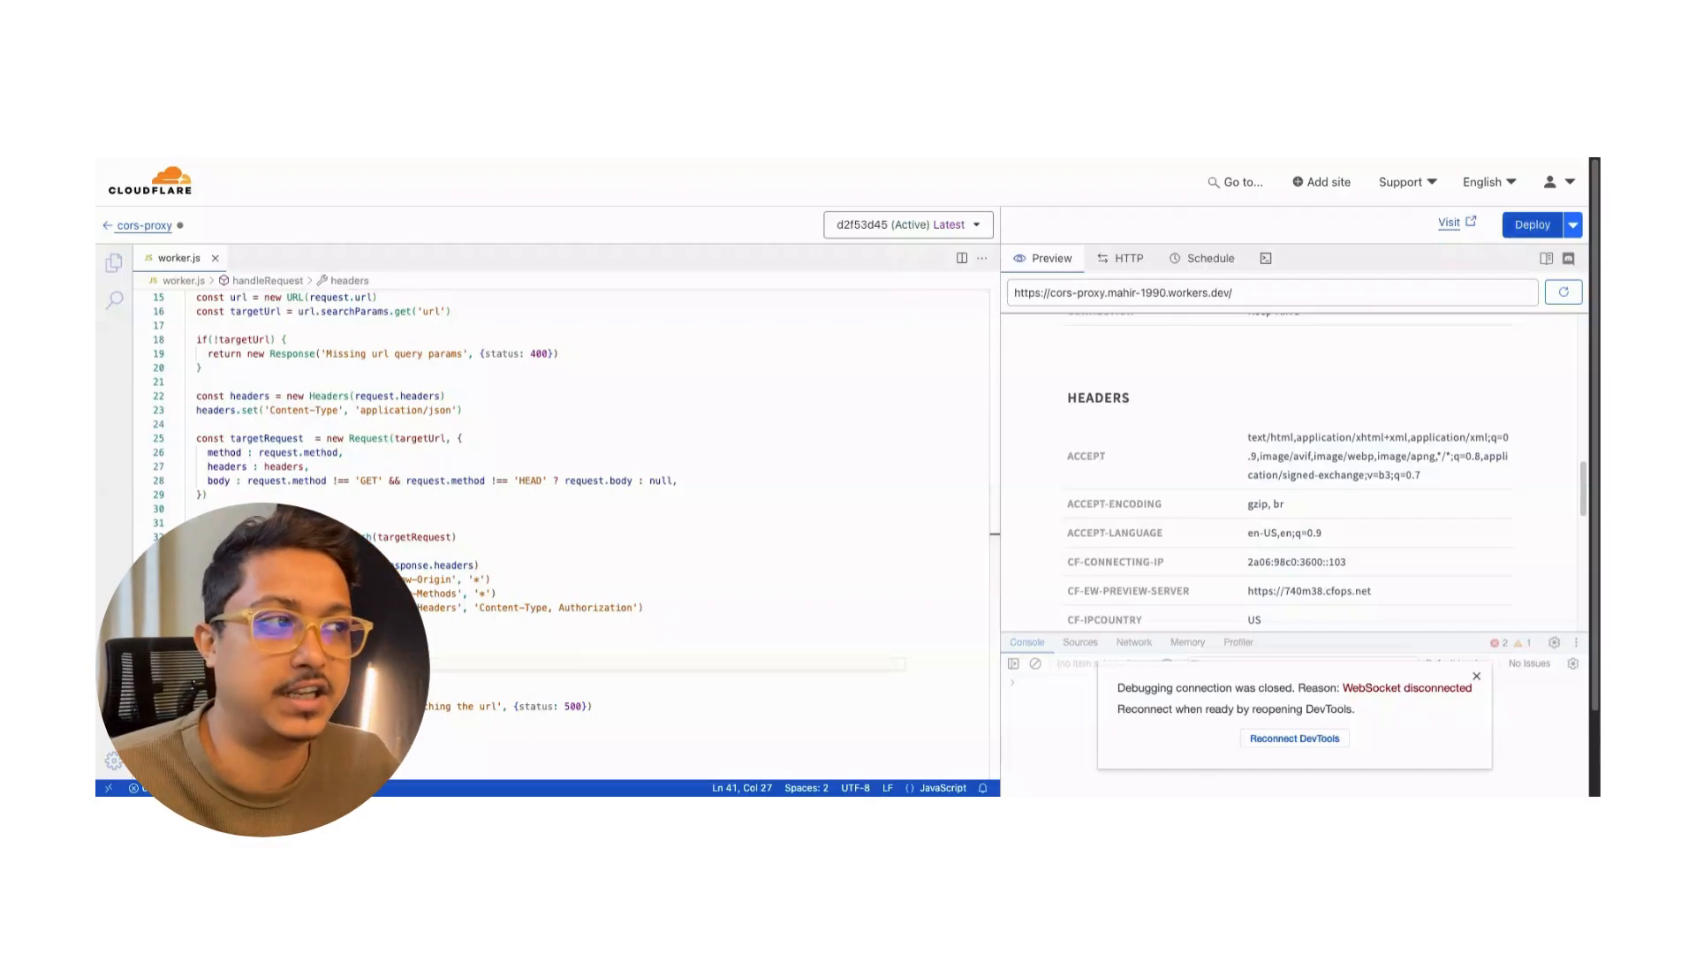
Deploy the cors-proxy worker and reload the preview, now answering 'Missing url query params'.
click(1531, 224)
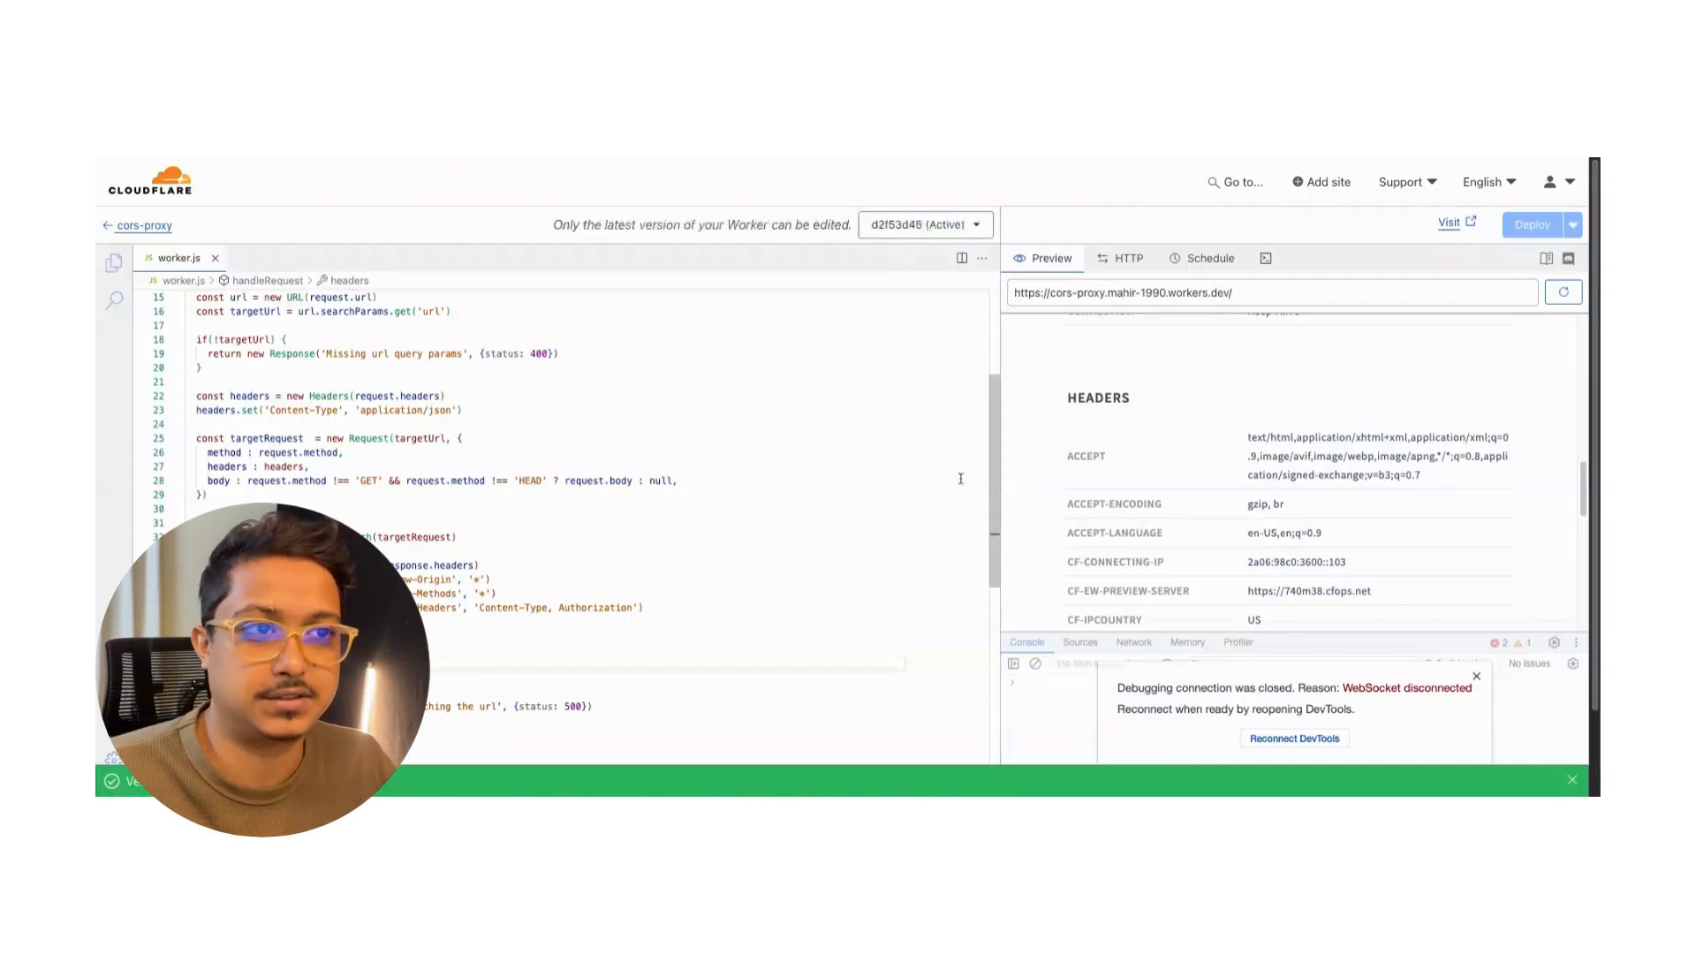
click(1561, 291)
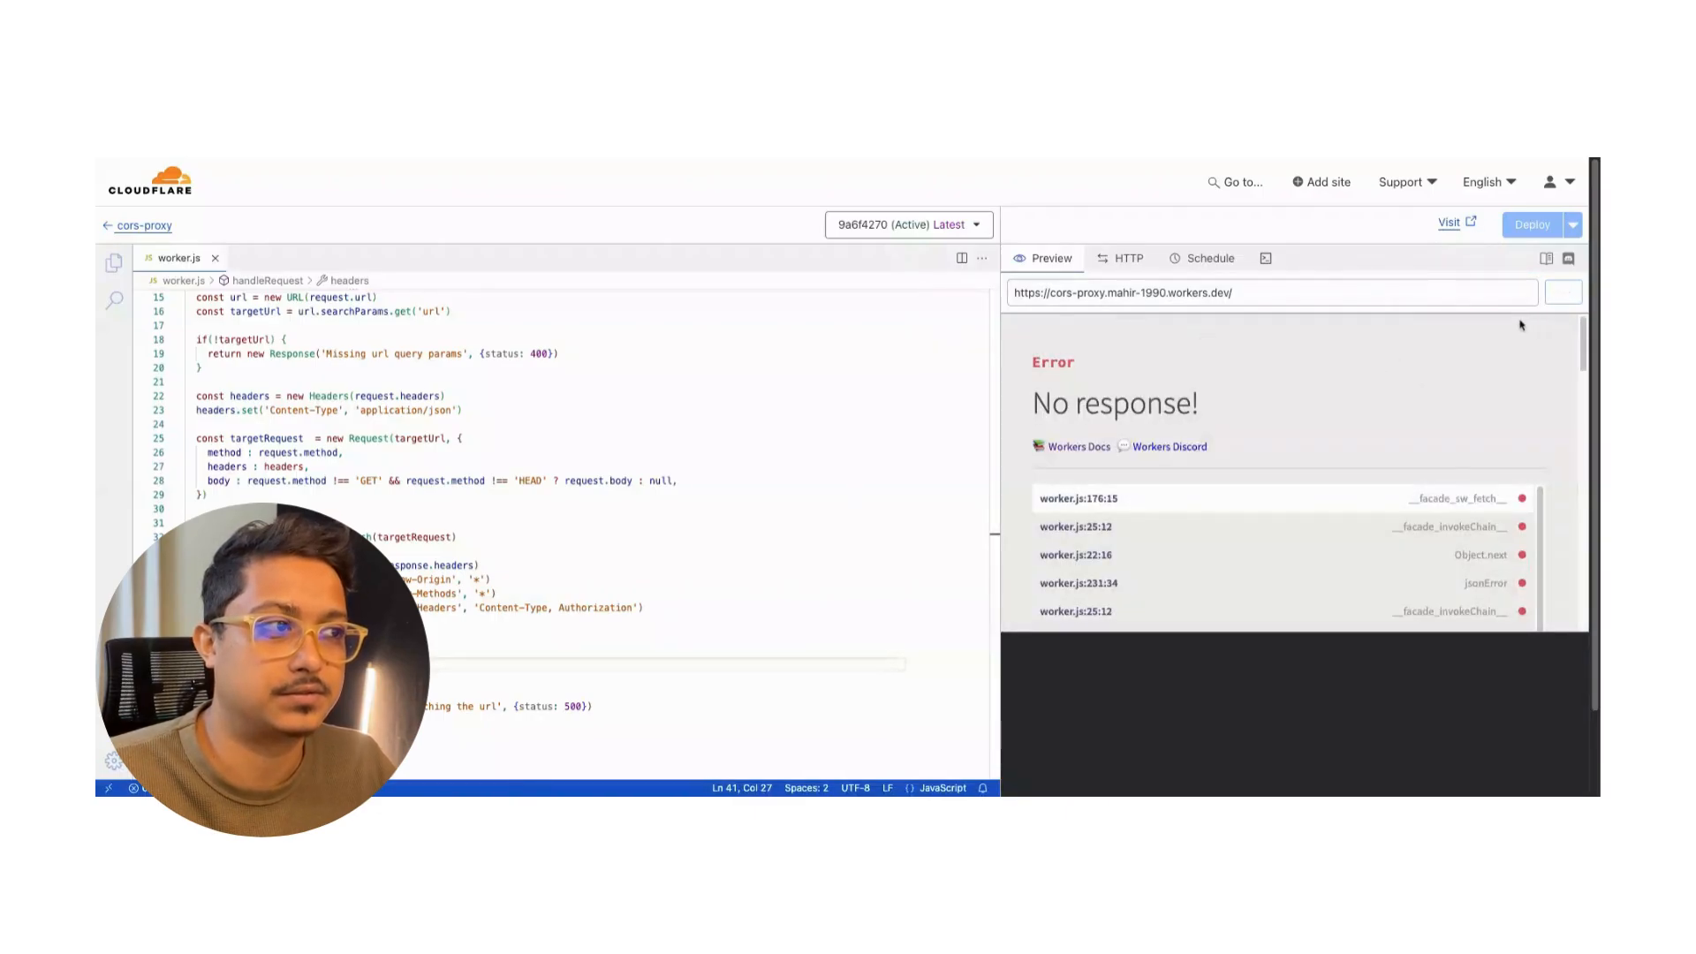
click(1561, 291)
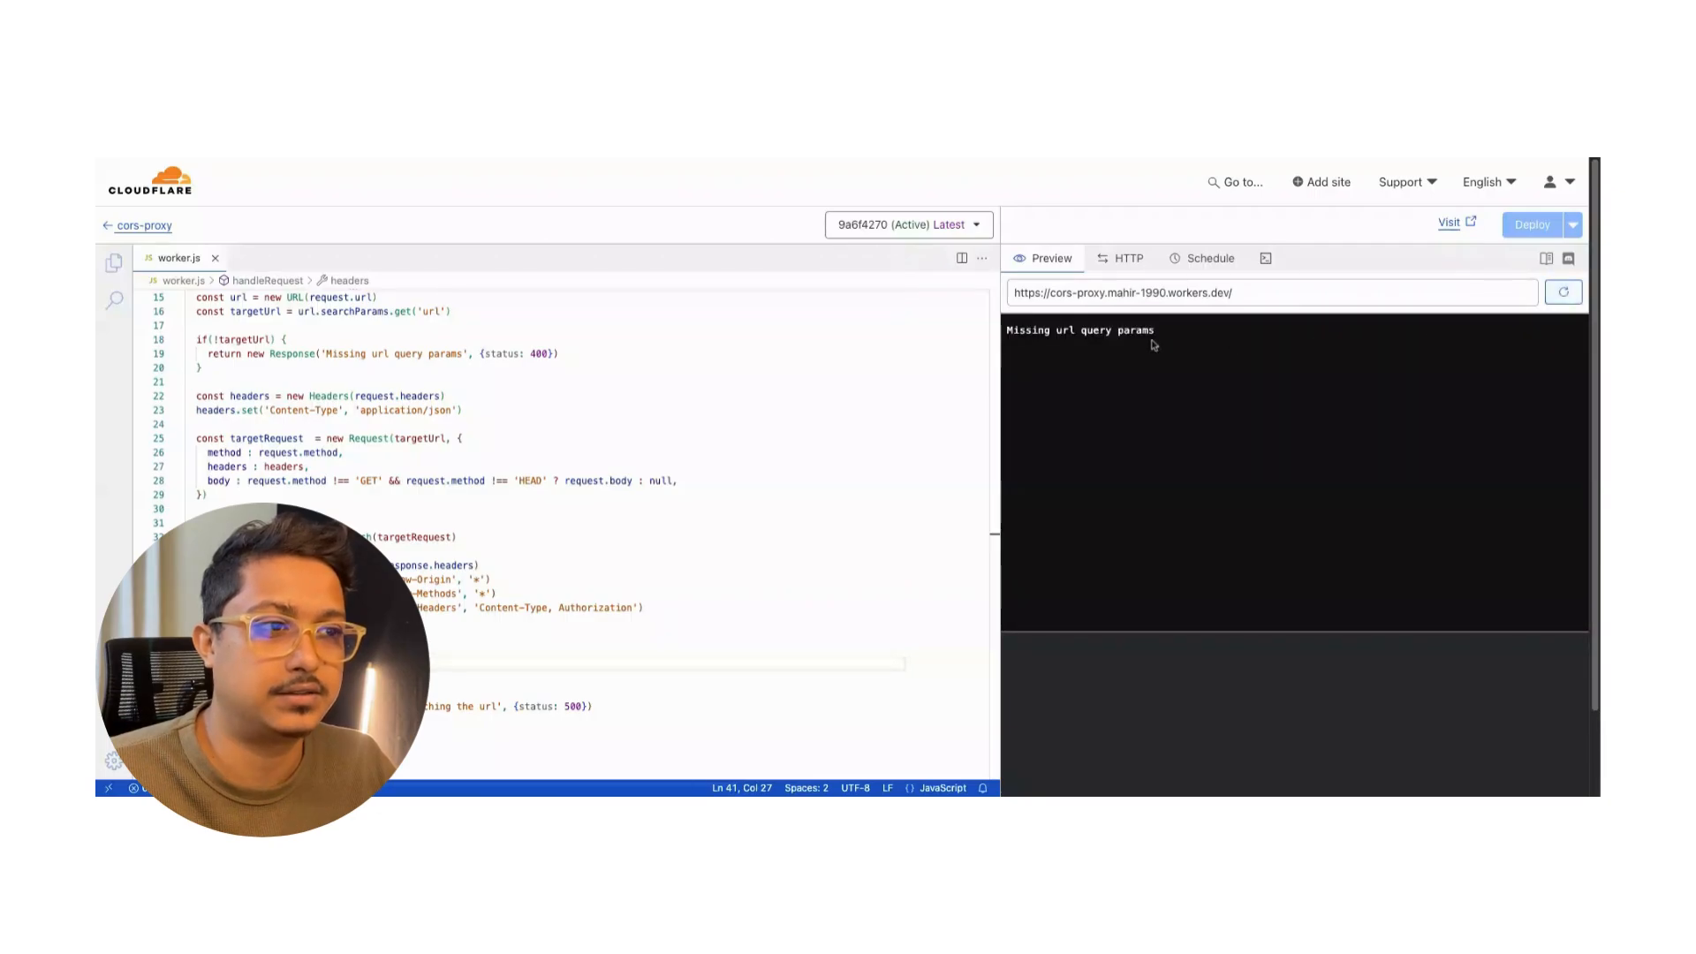
click(1254, 291)
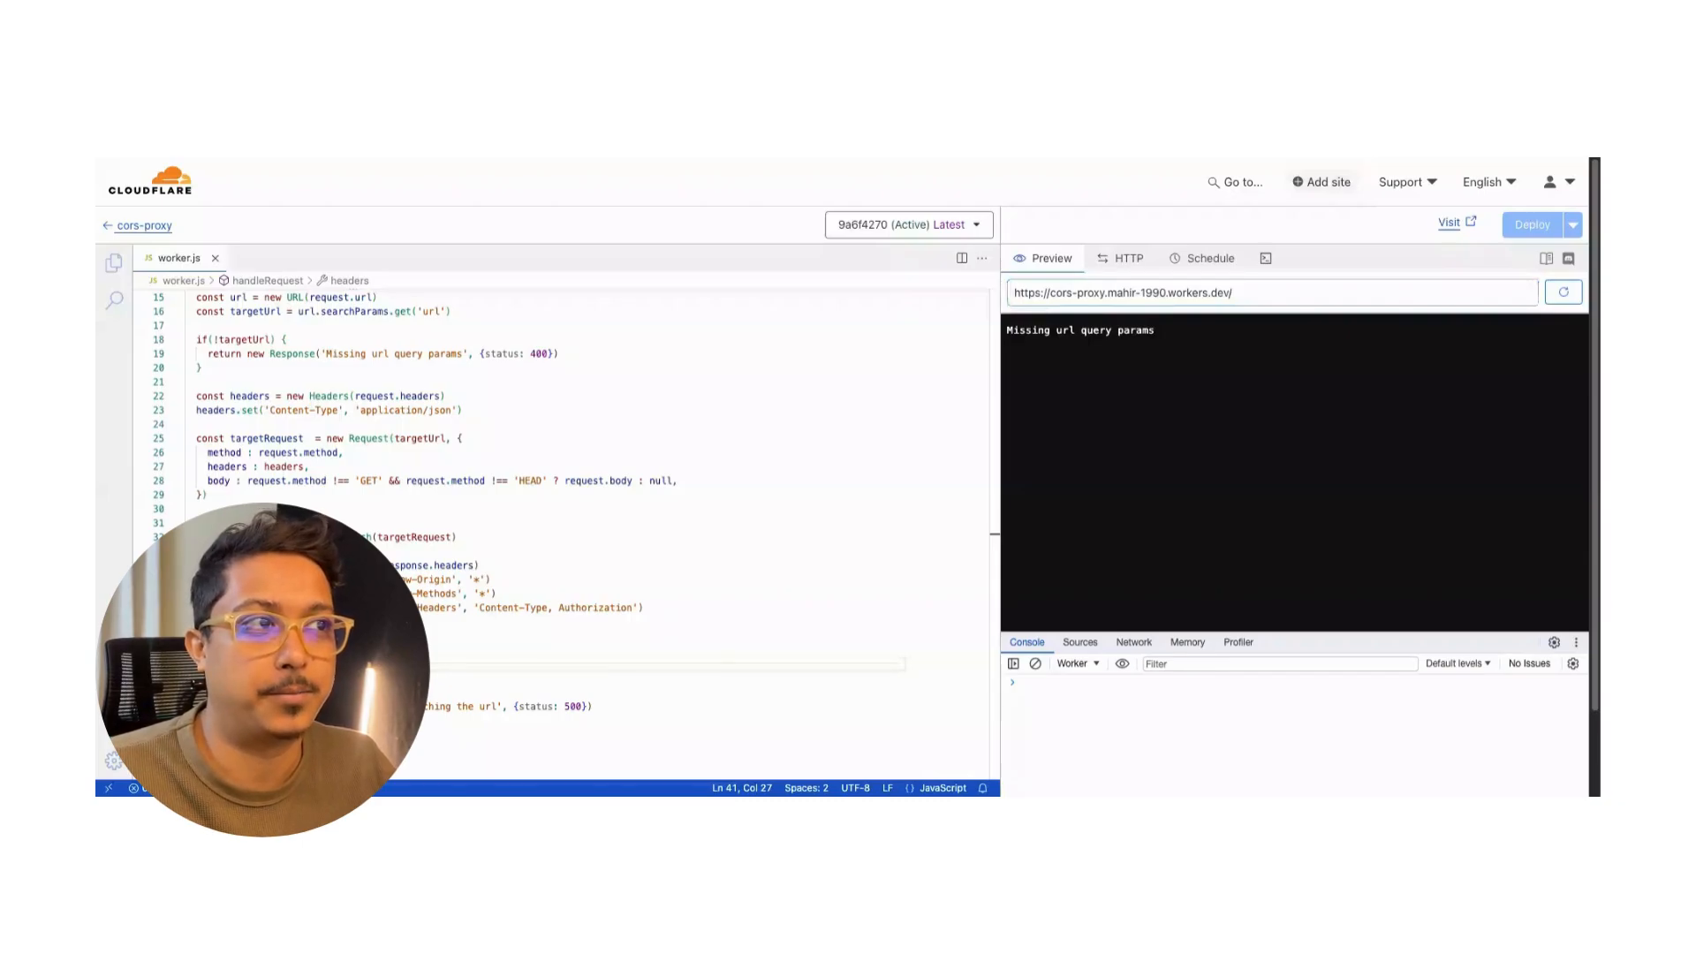
click(1270, 291)
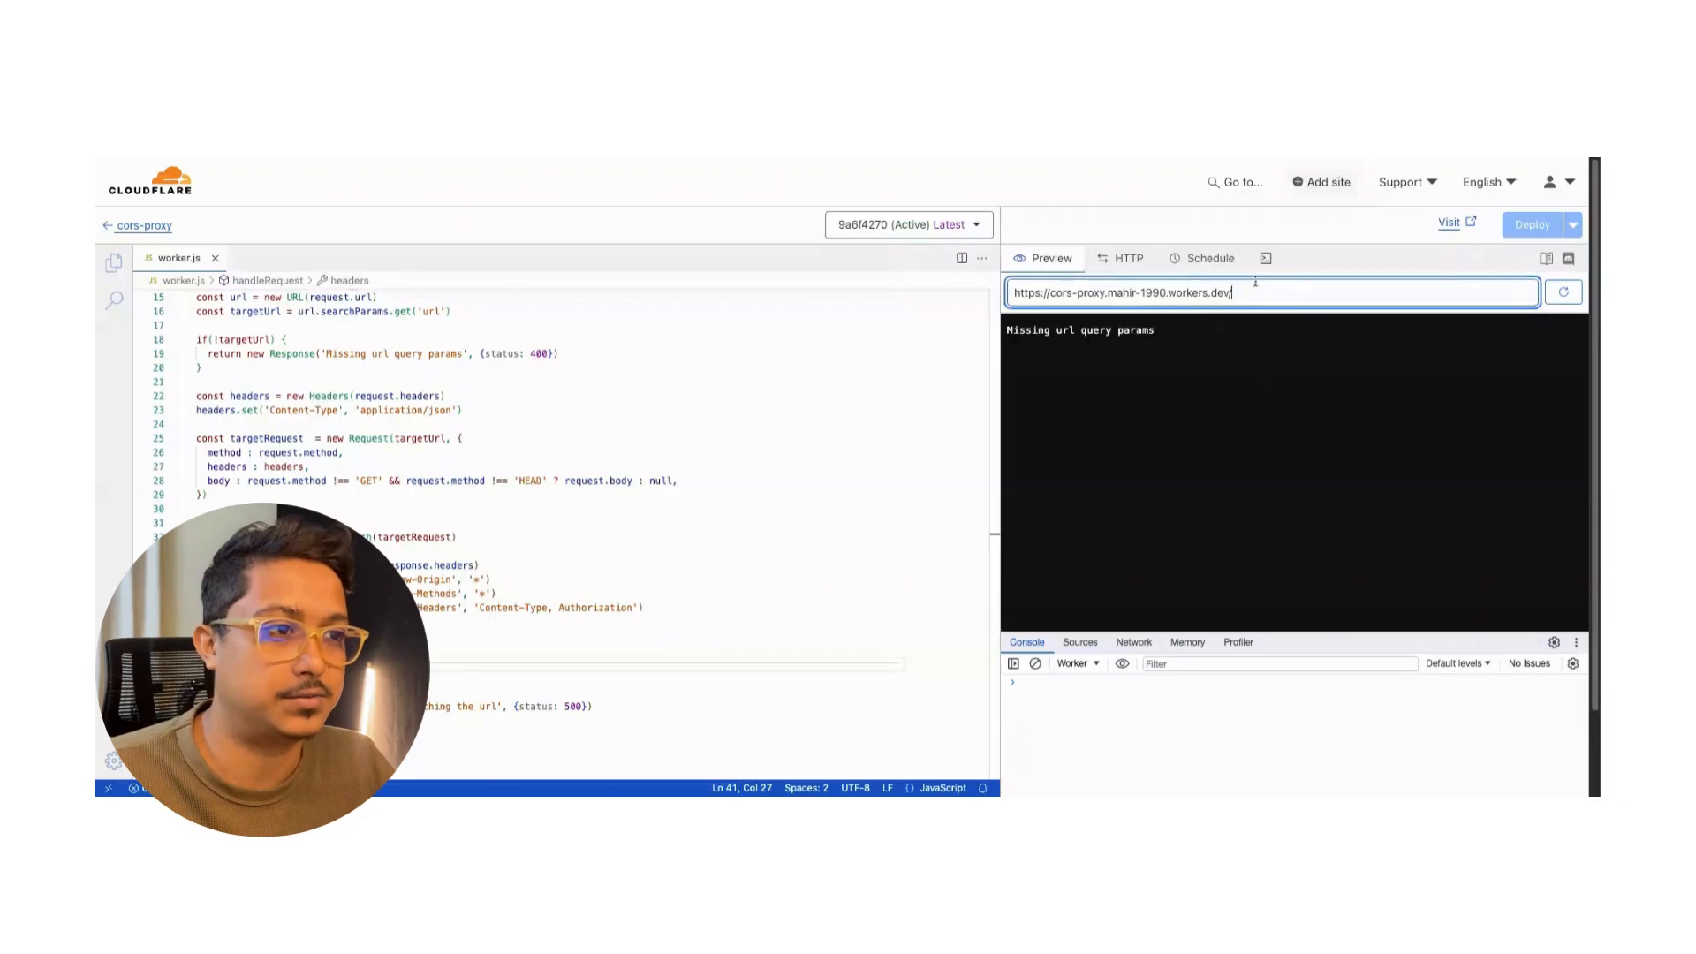
text(/?url=https://jsonpla)
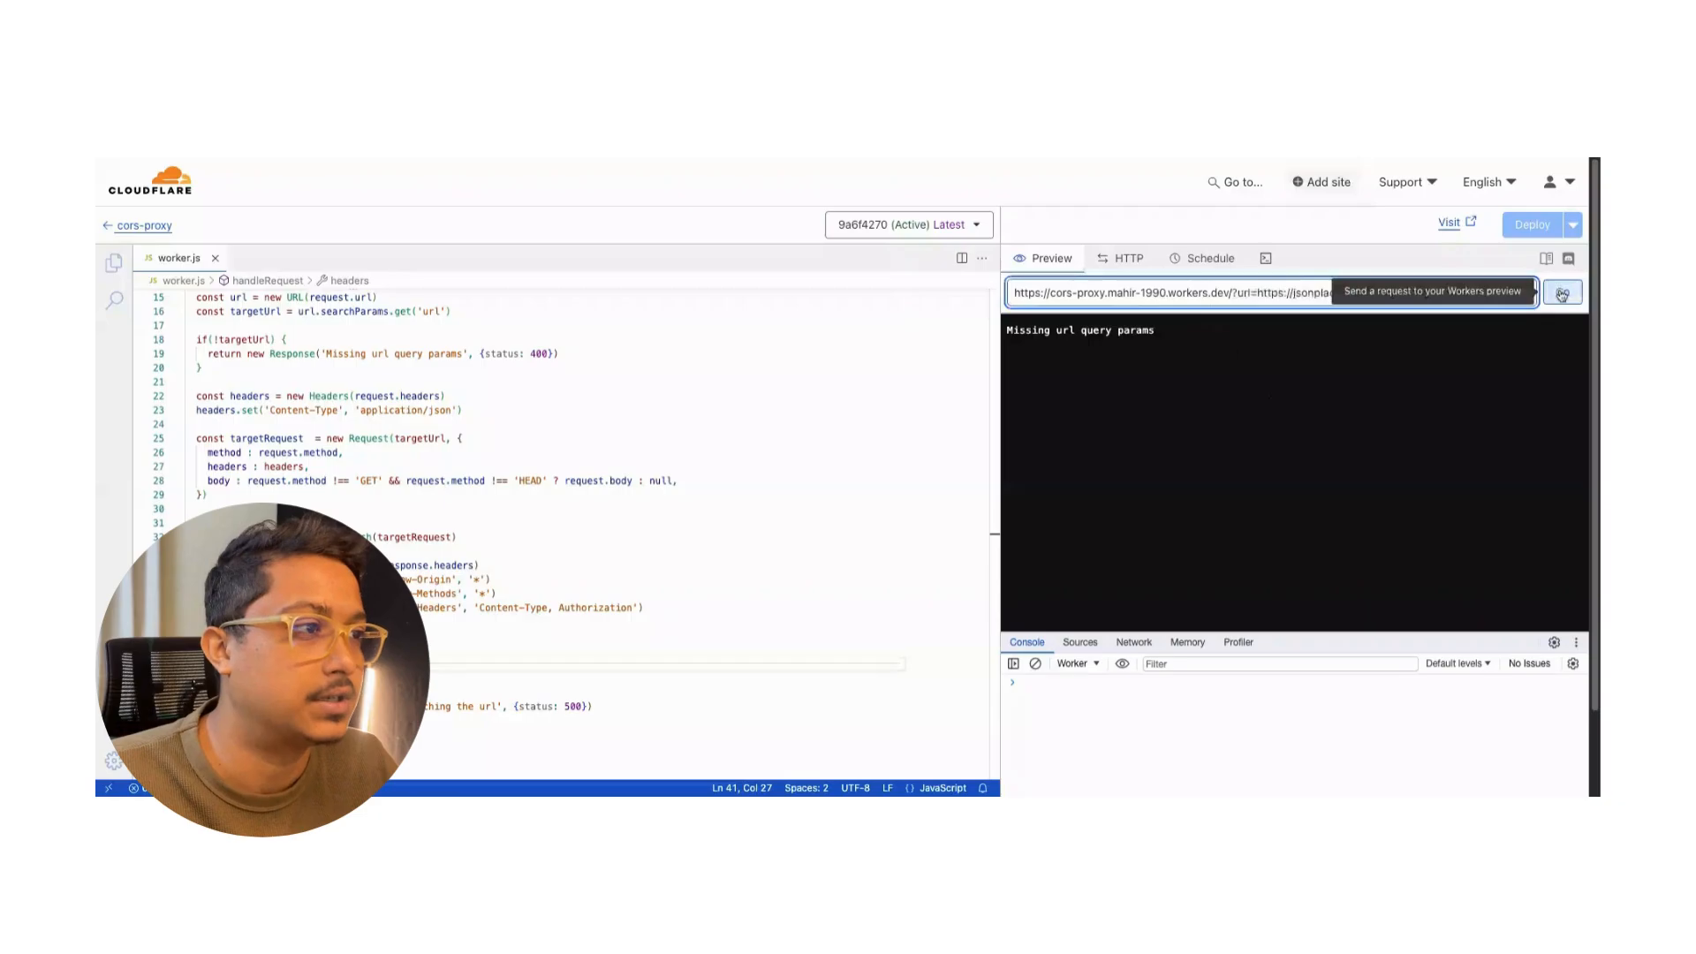
click(1563, 291)
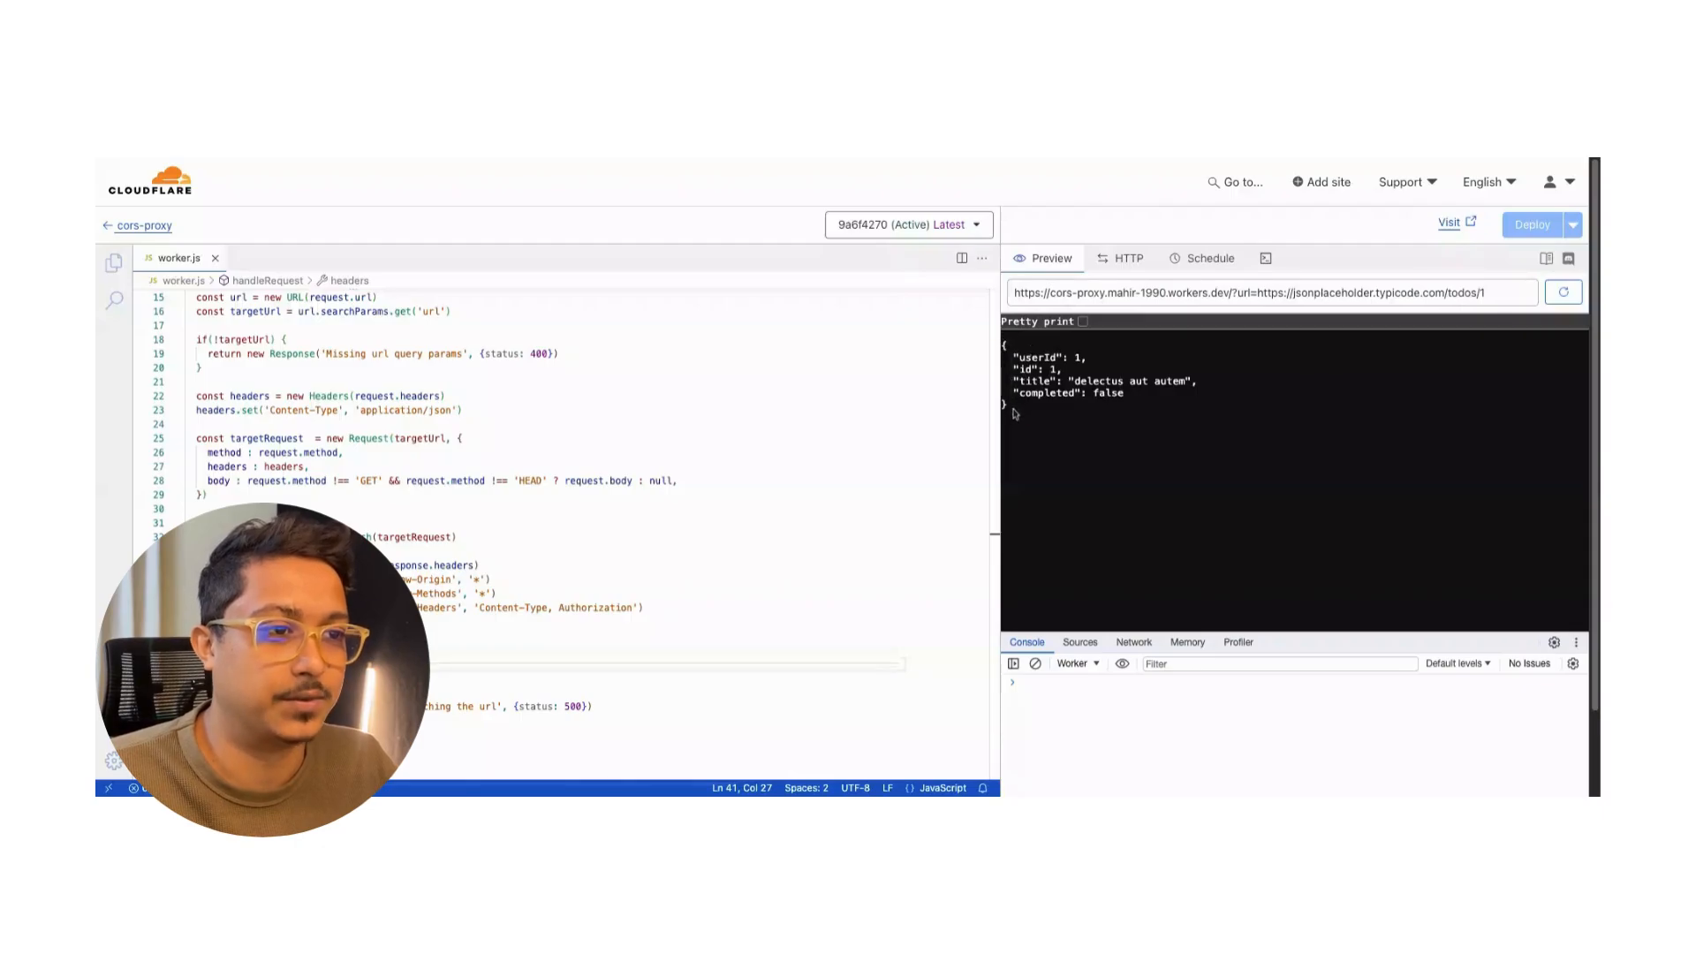
click(1264, 291)
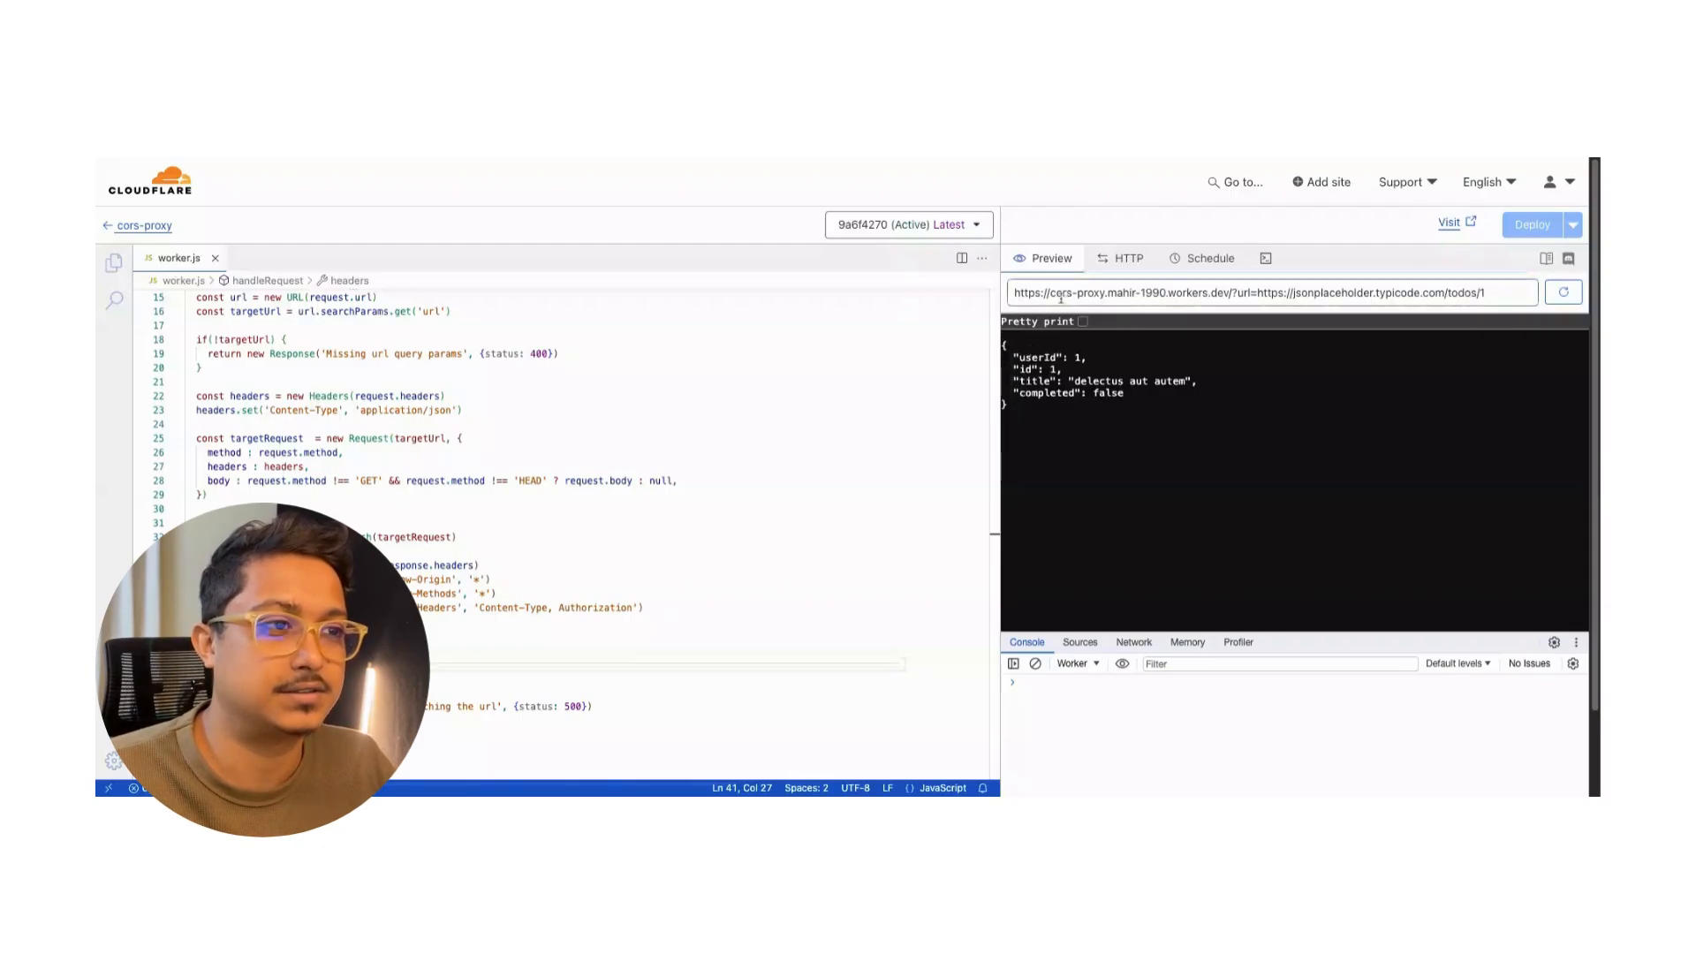